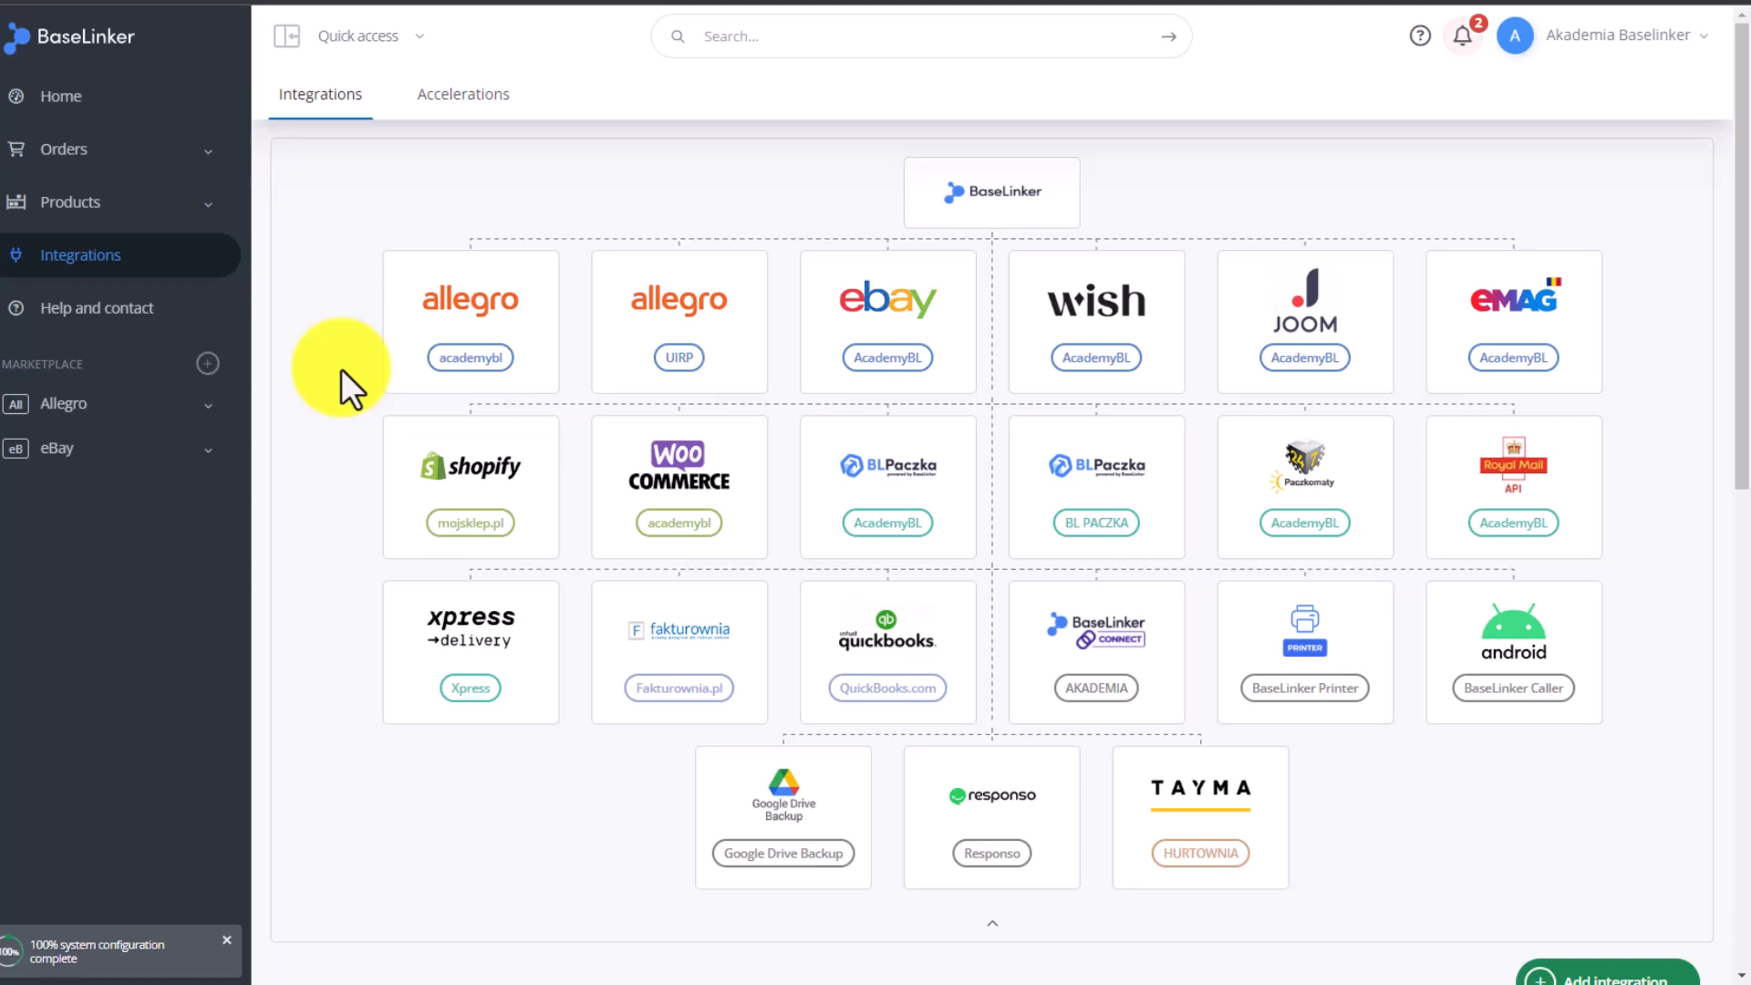
mouse_move(353, 385)
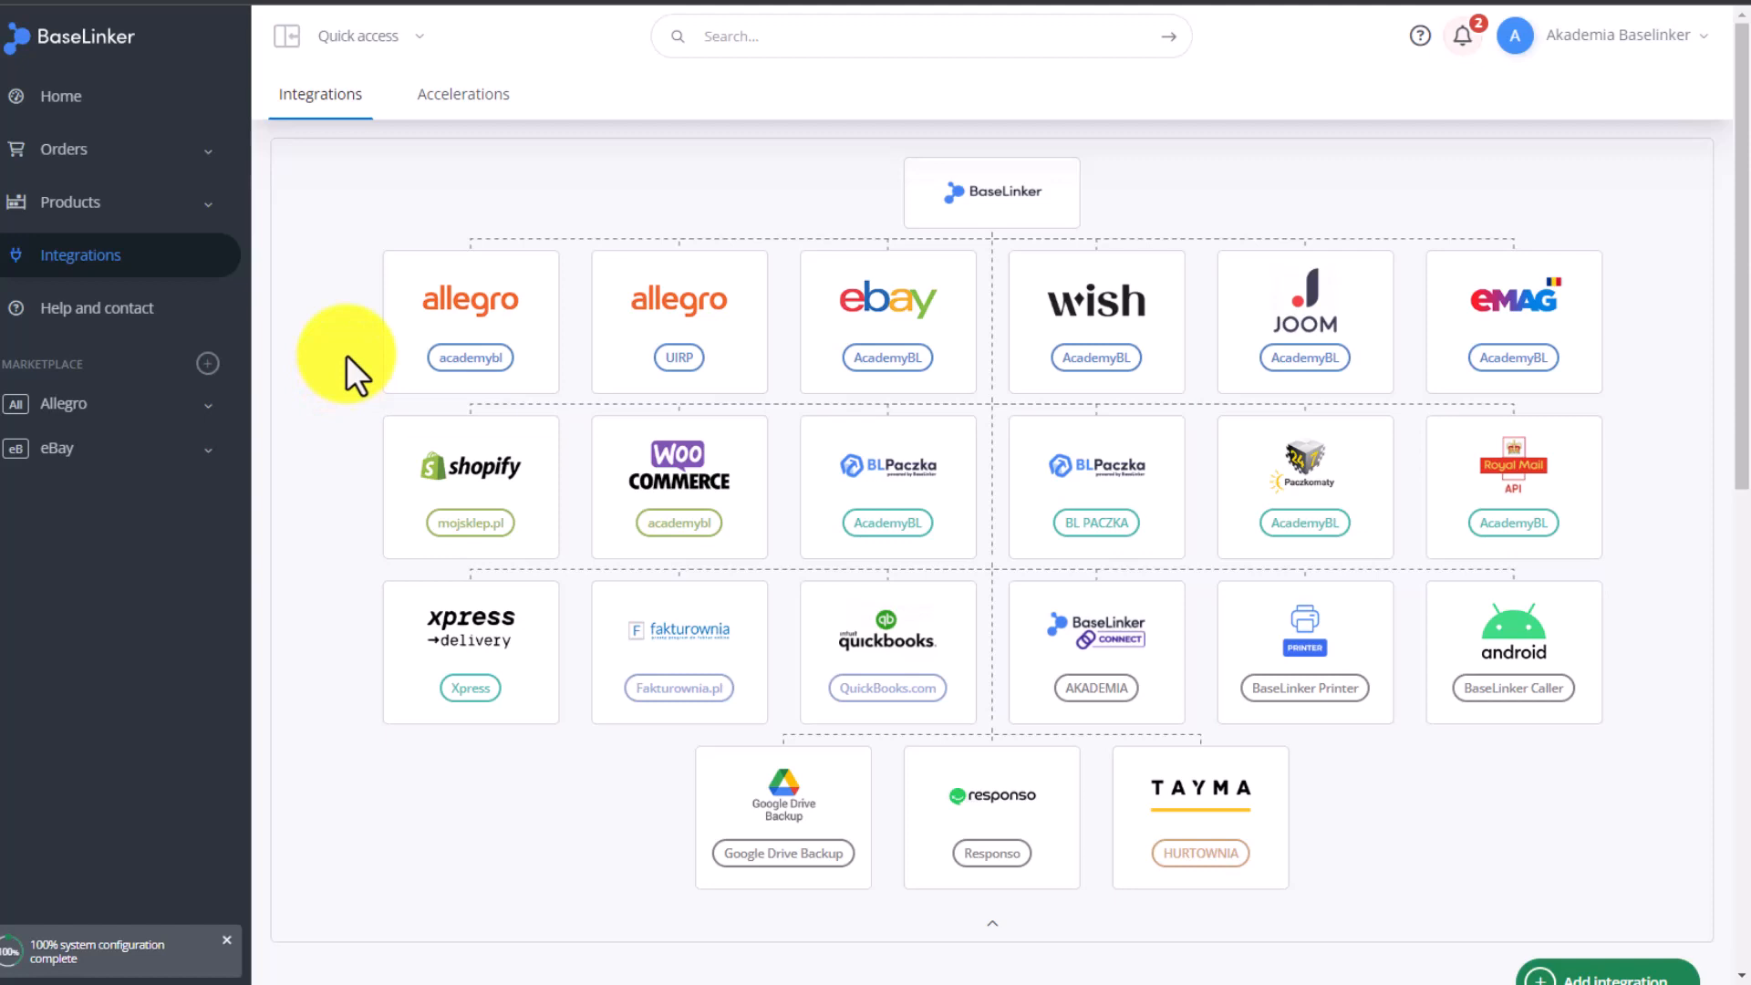
Expand the Orders section in the left sidebar to reveal its pages
left_click(61, 148)
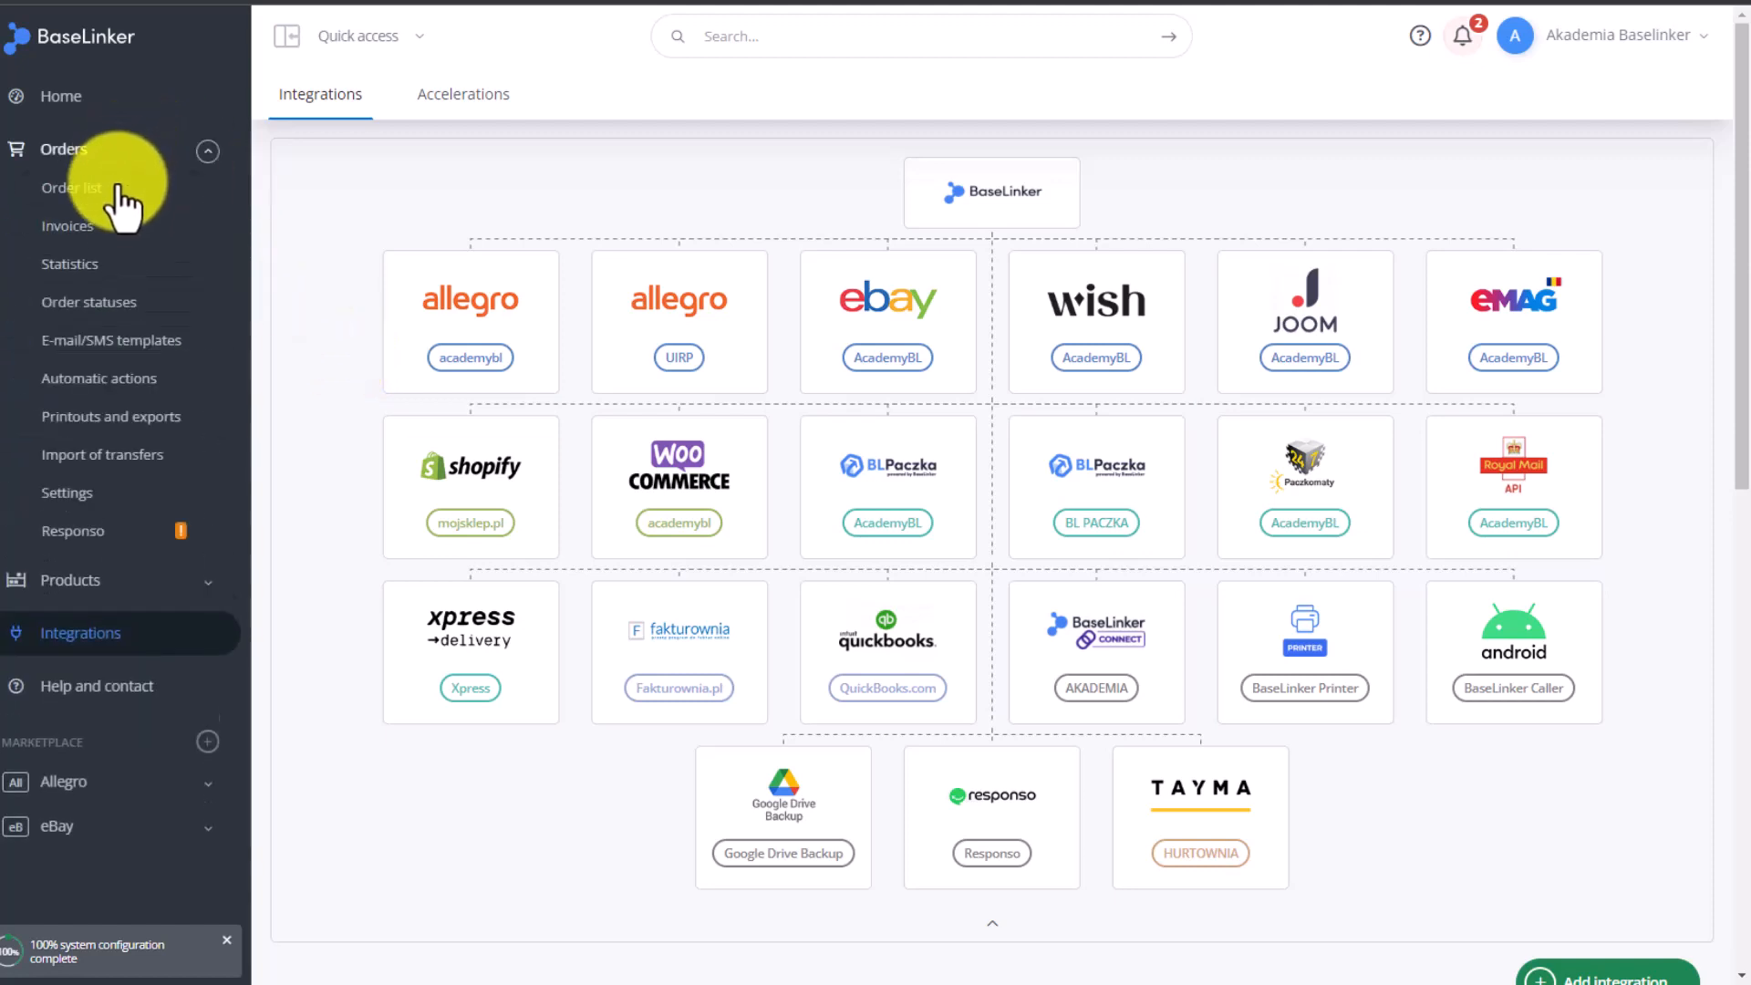
Open the order list and look over the New, In progress, Sent and Delivered status groups
left_click(71, 186)
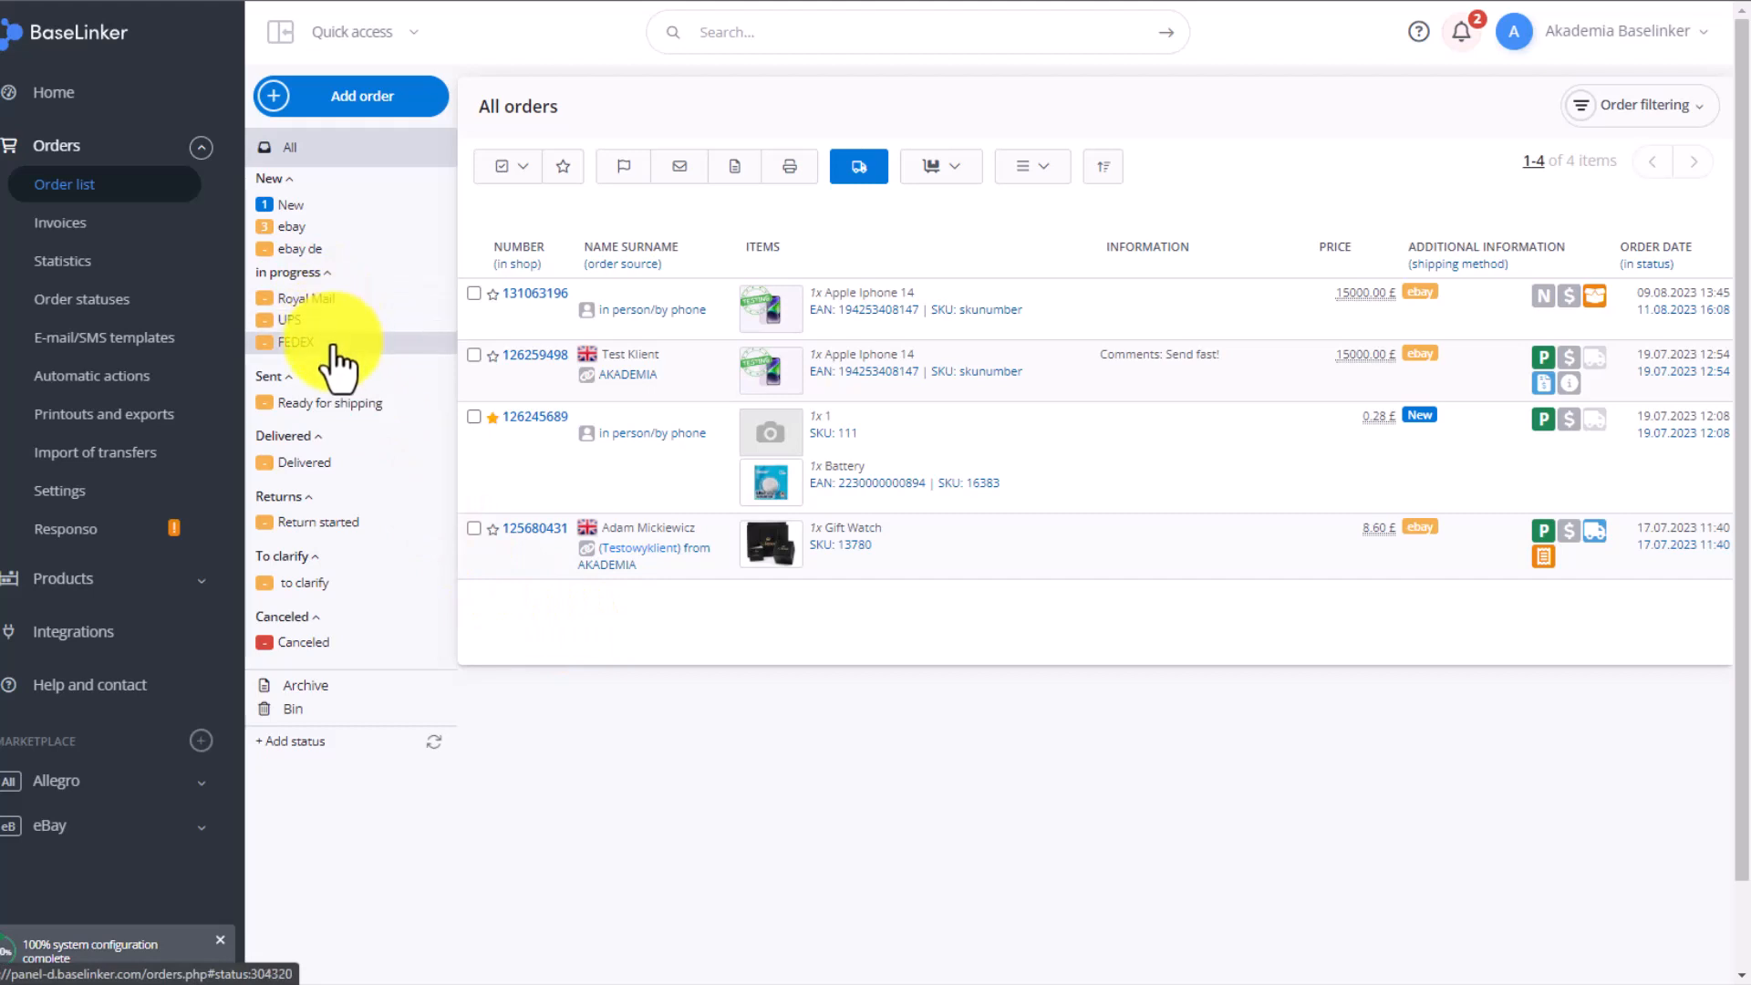
left_click(294, 299)
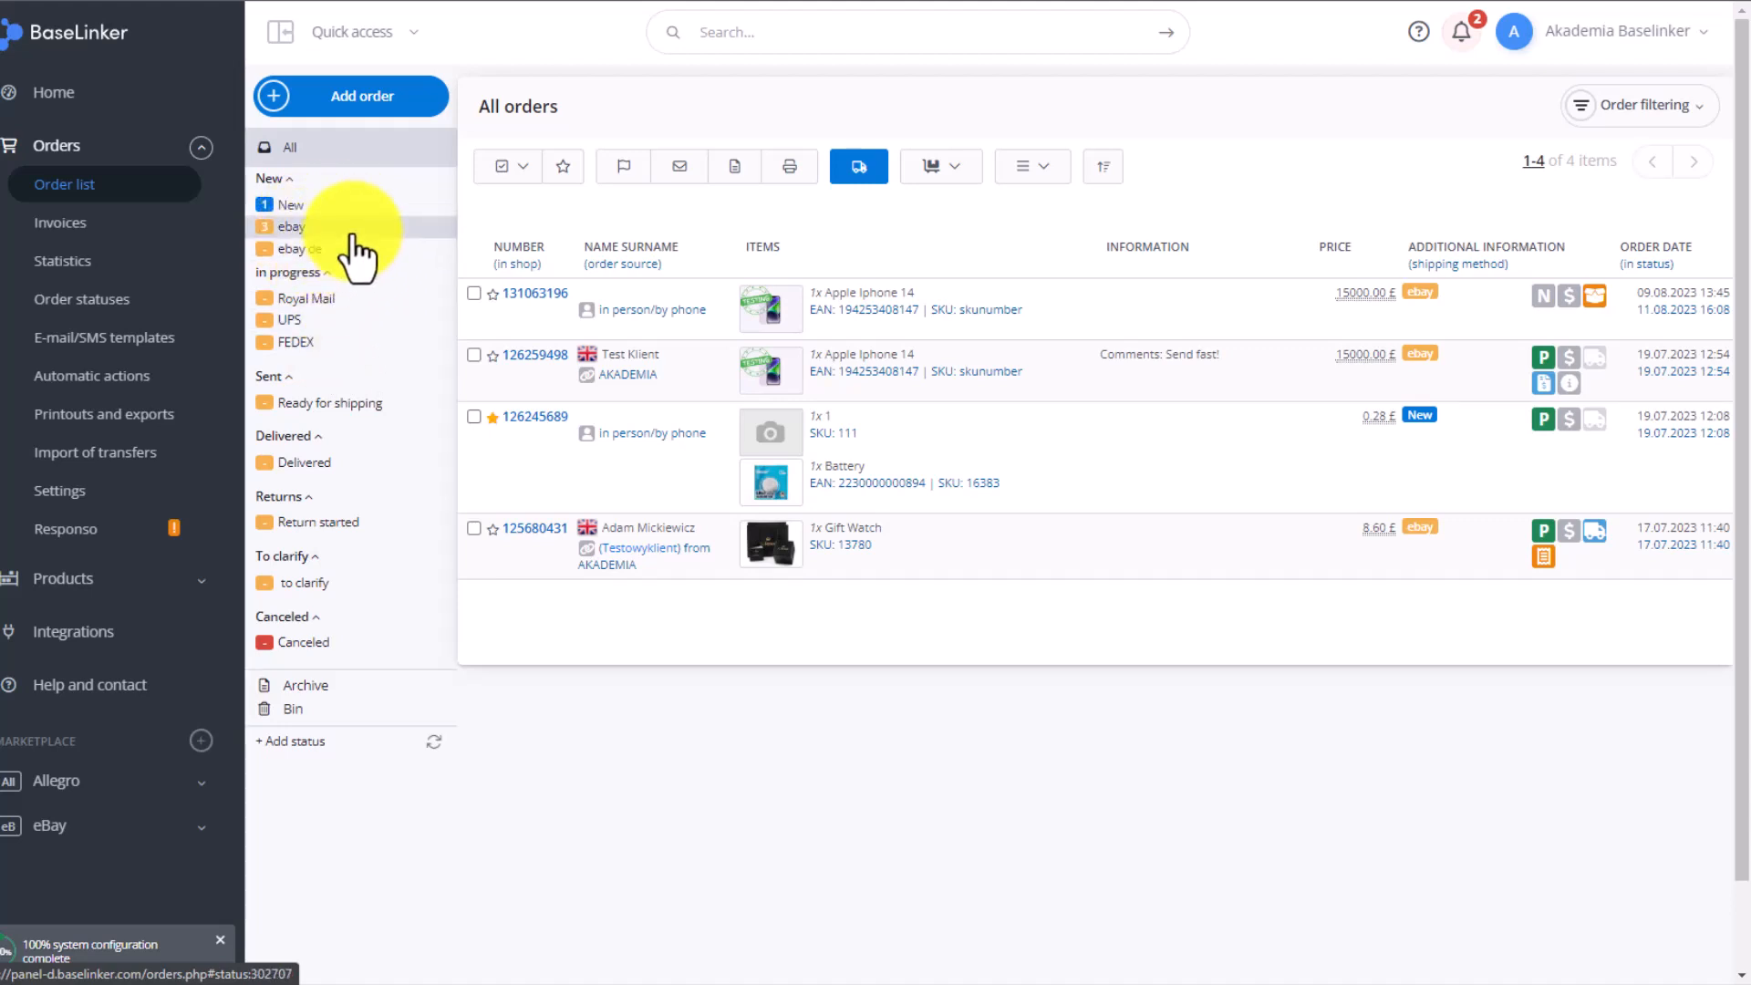
left_click(297, 248)
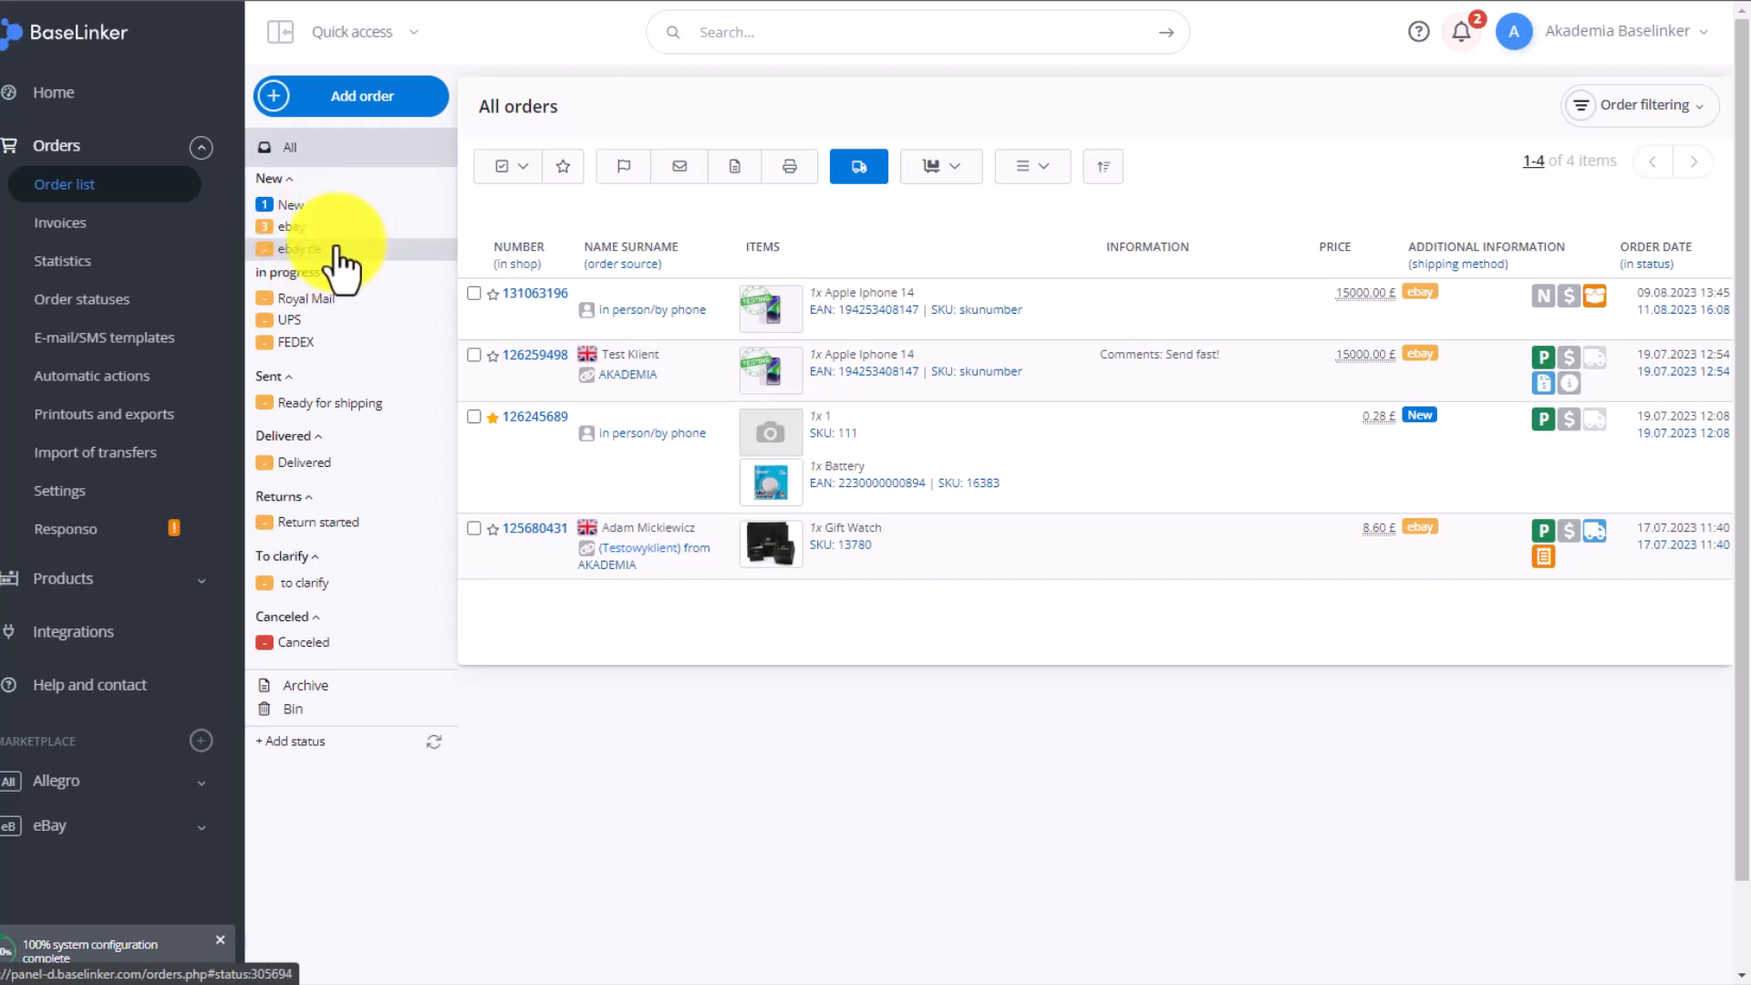
mouse_move(328, 404)
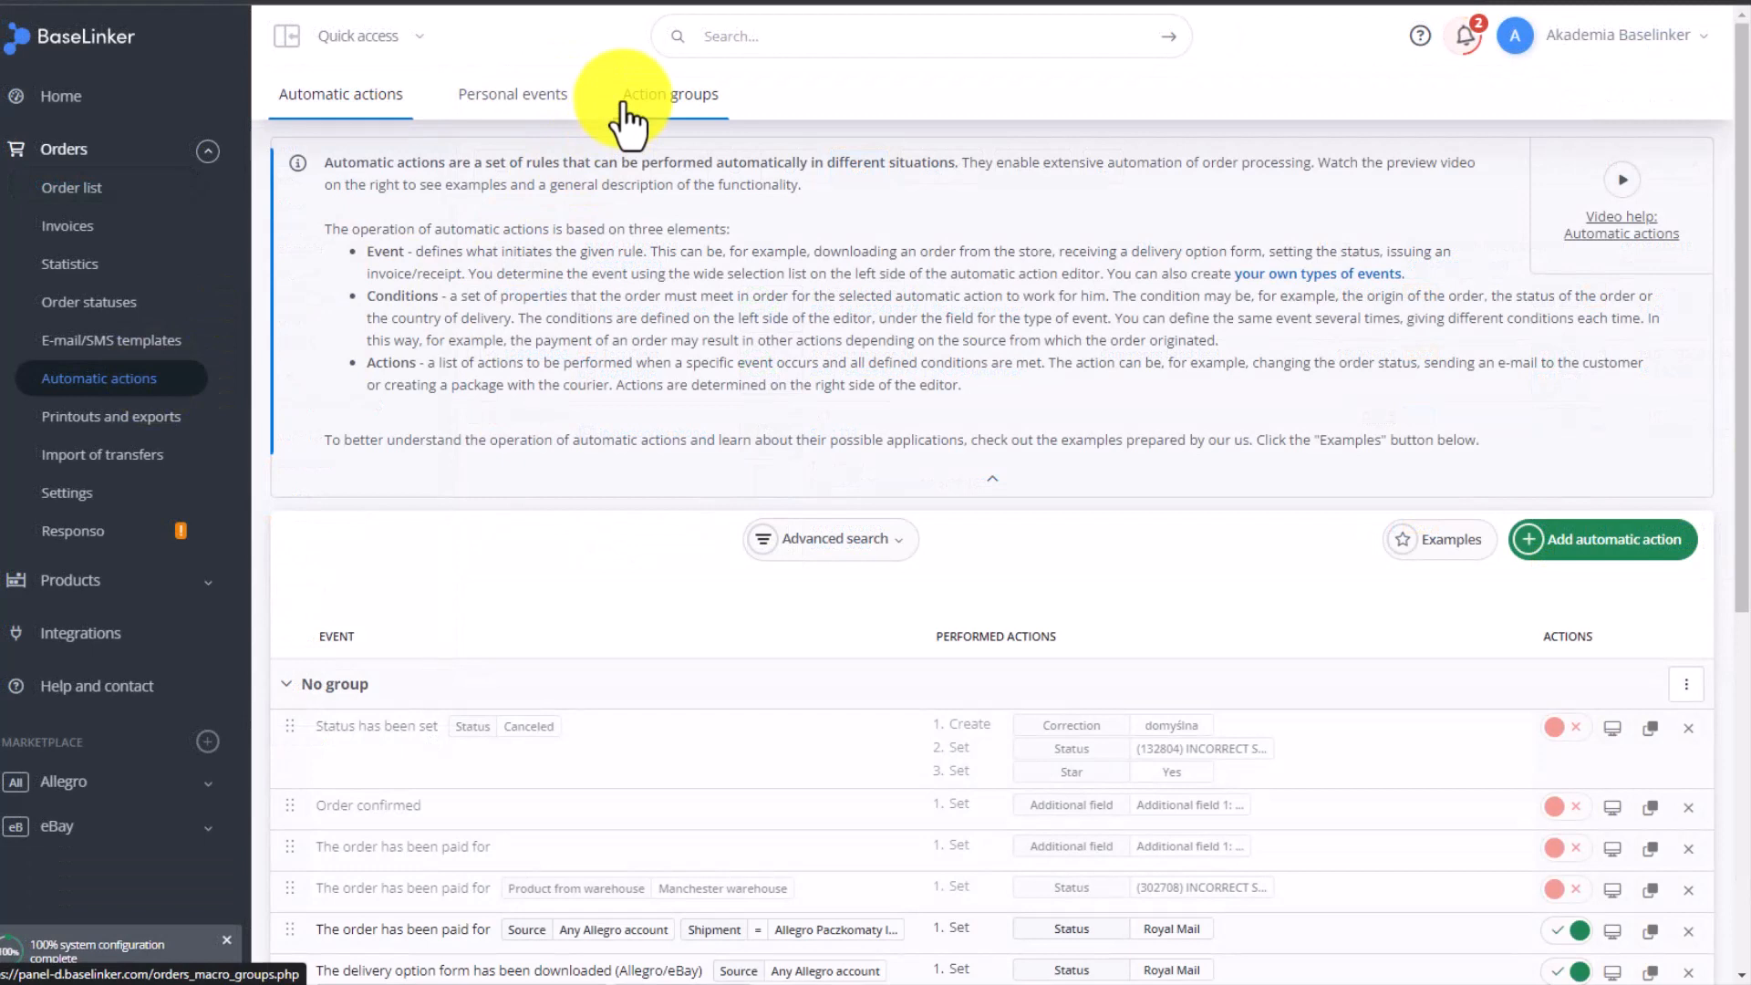
Check the Action groups tab for 'distribution of orders', then return to Automatic actions
left_click(670, 93)
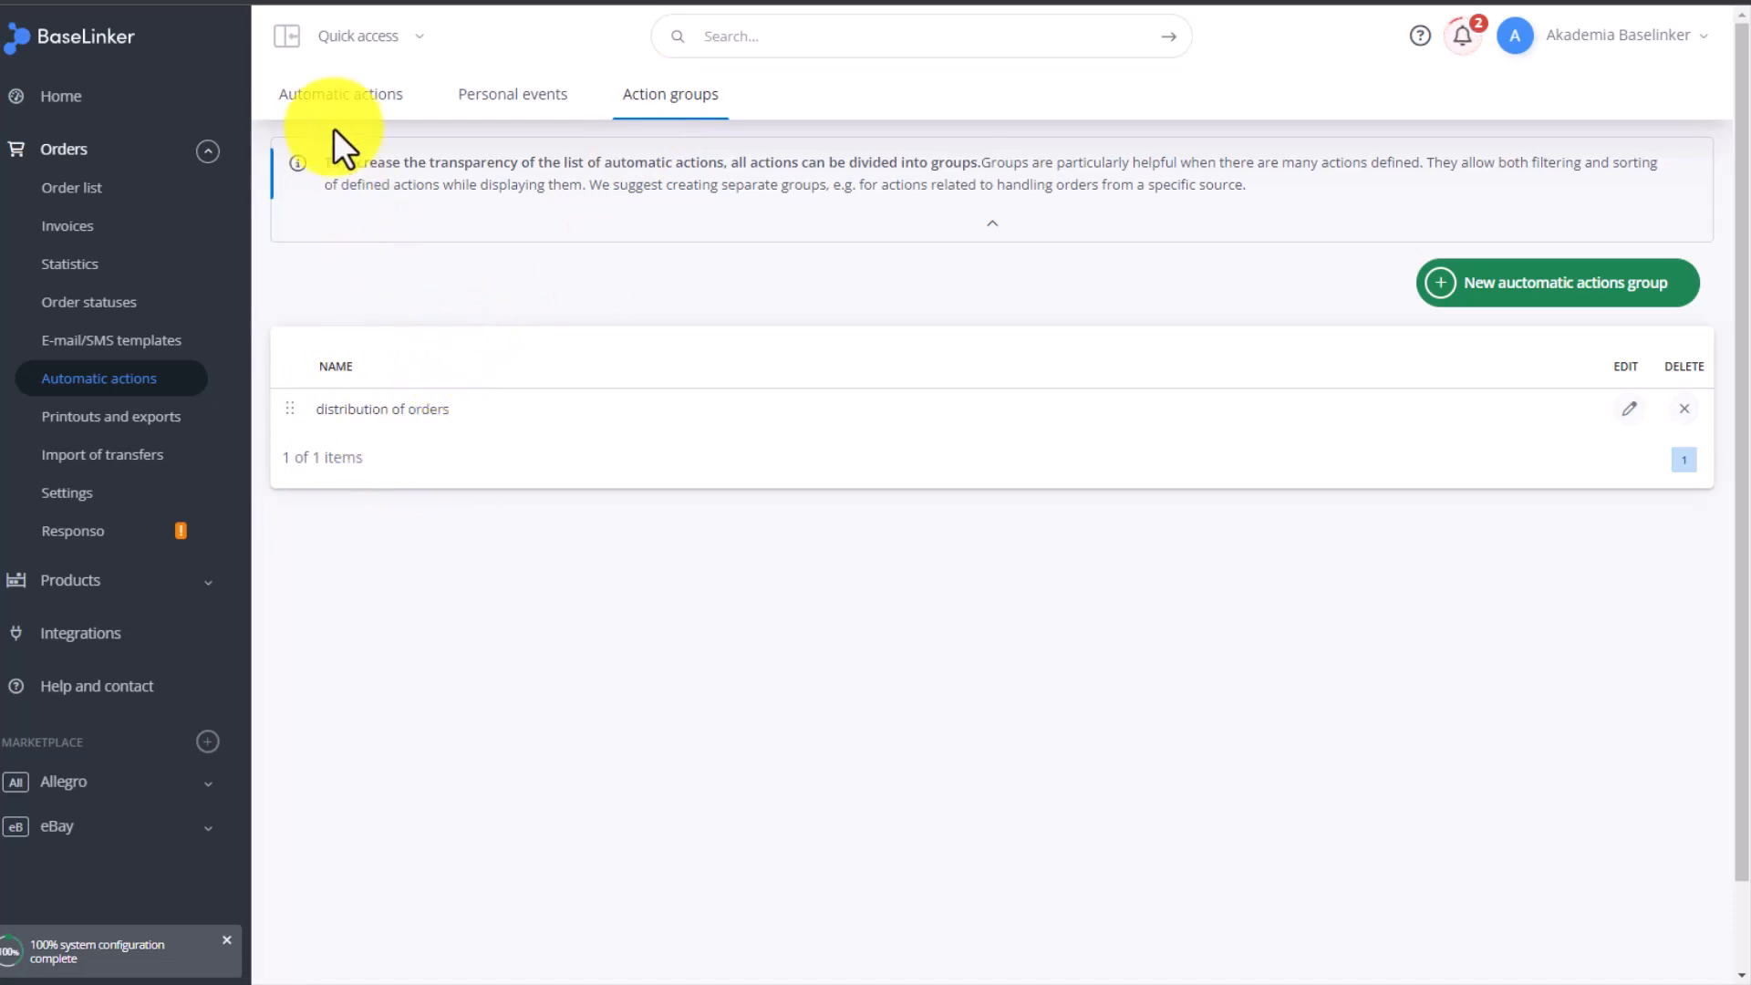
left_click(341, 94)
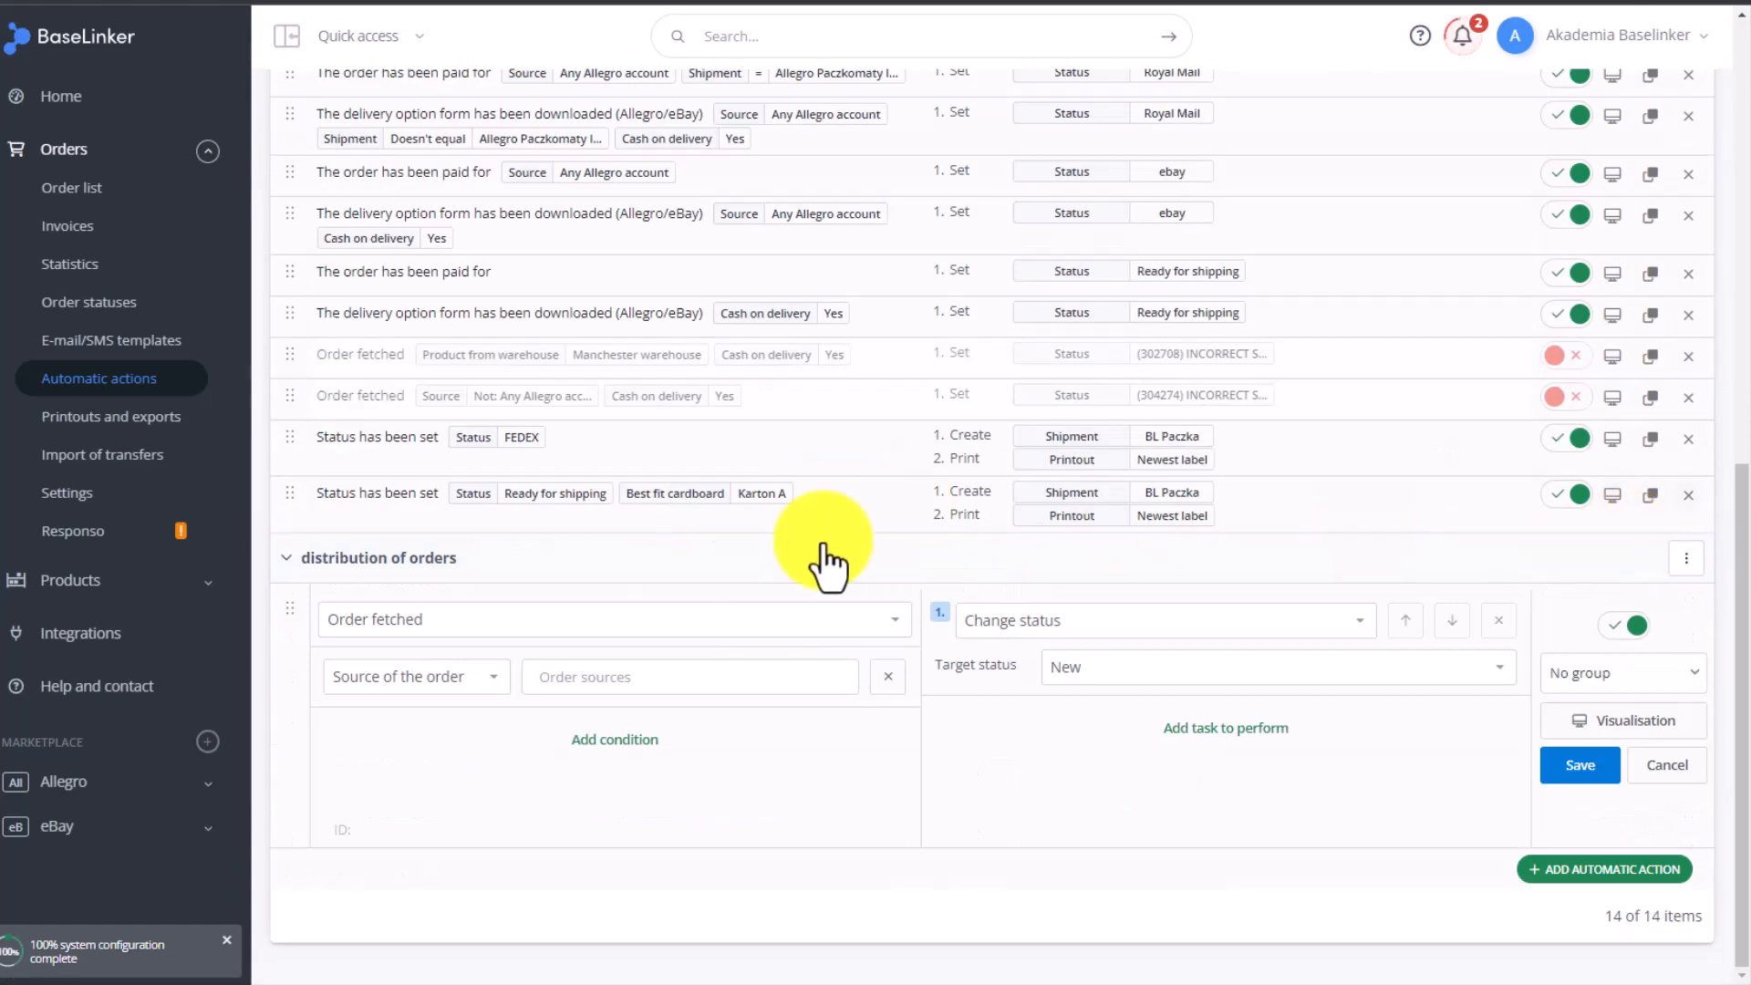
Trigger on 'The order has been paid for', change status to Ready for shipping, and save
left_click(612, 619)
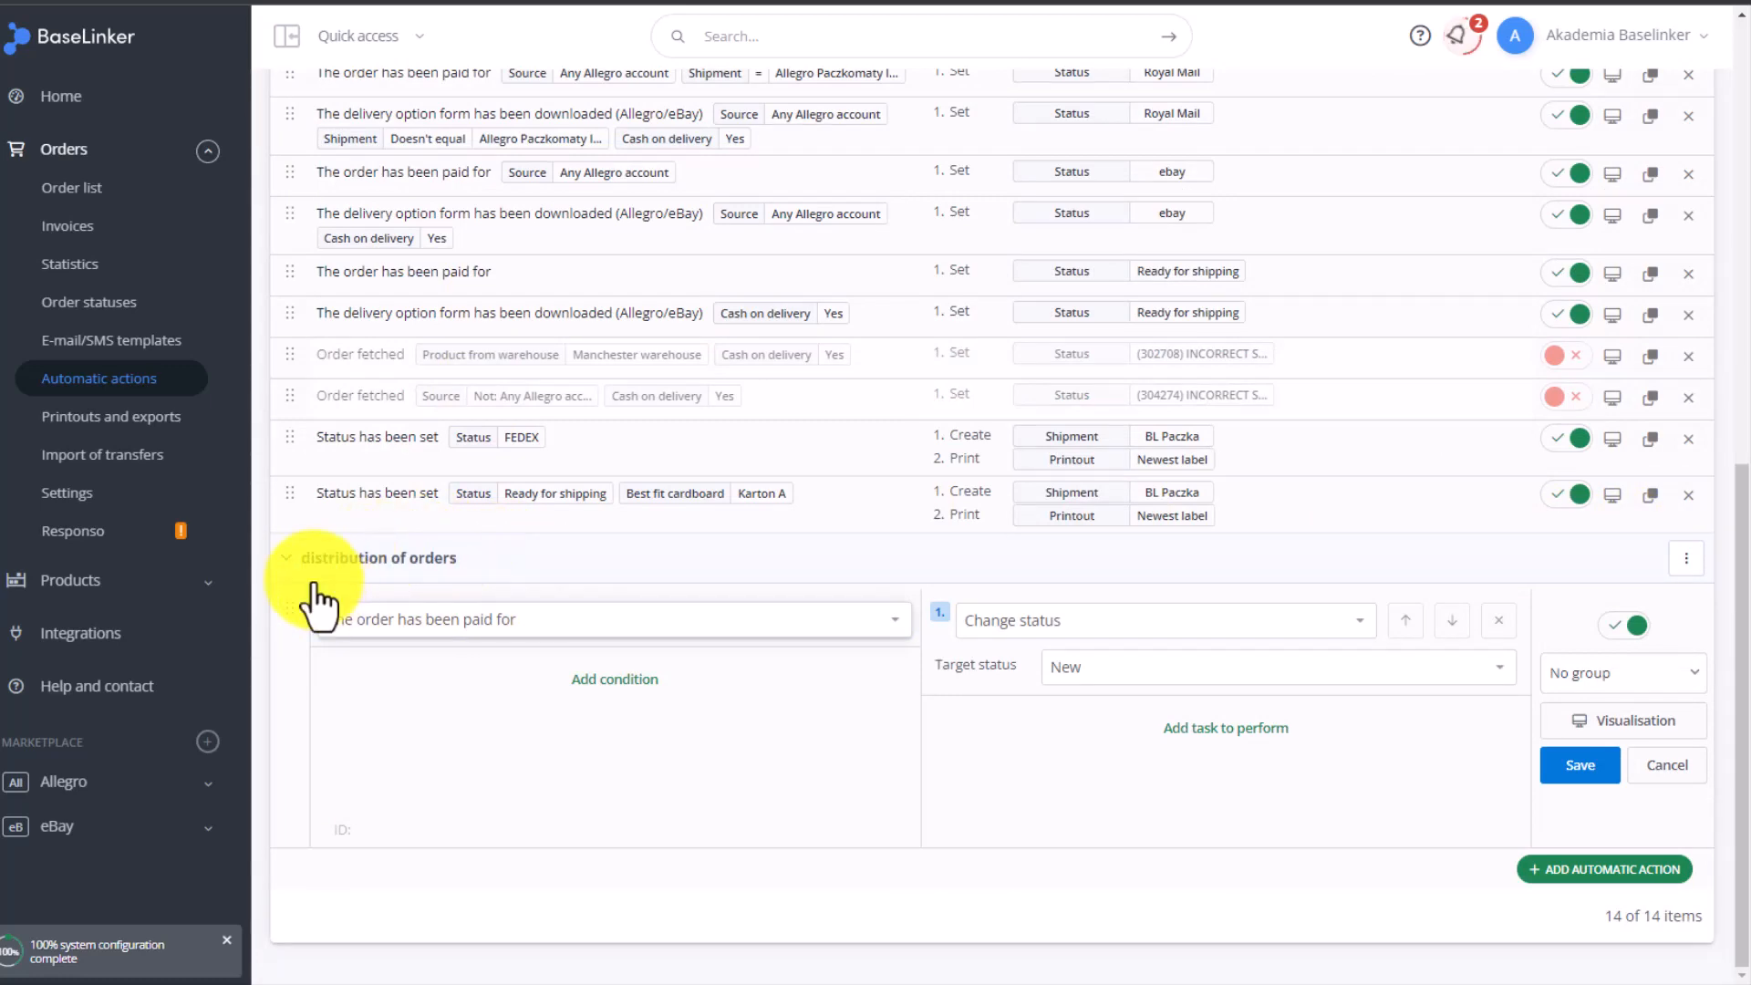
scroll("down", 3)
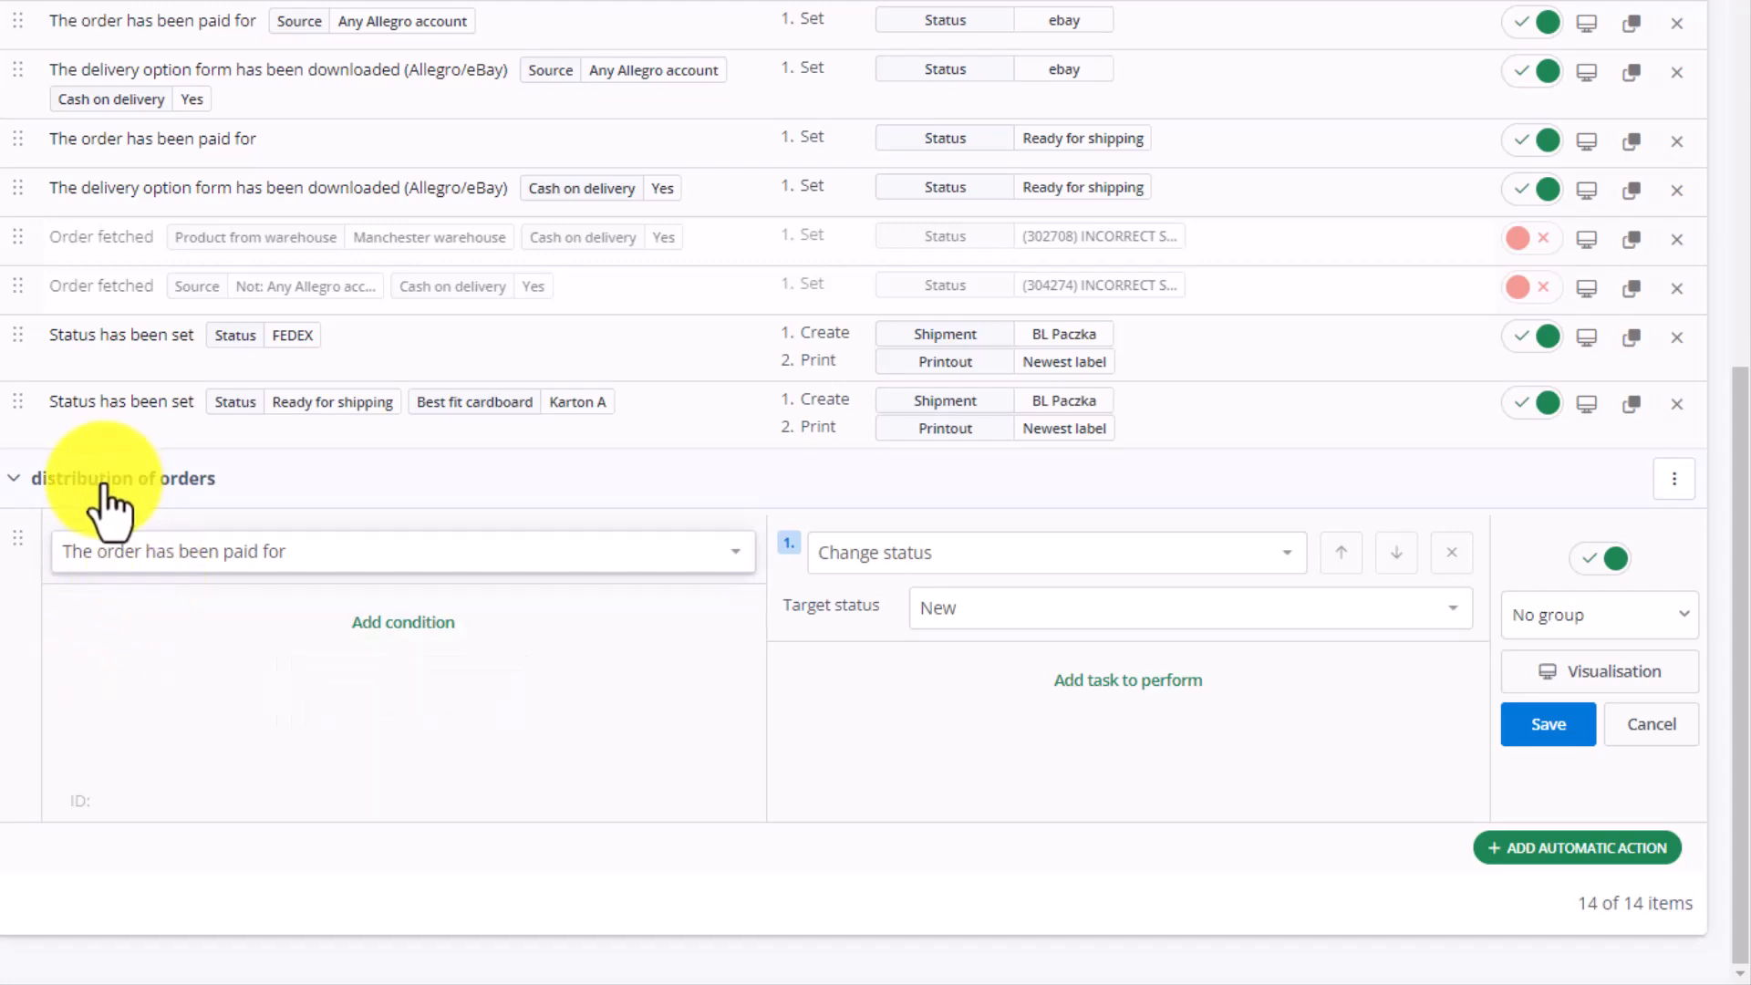
mouse_move(905, 609)
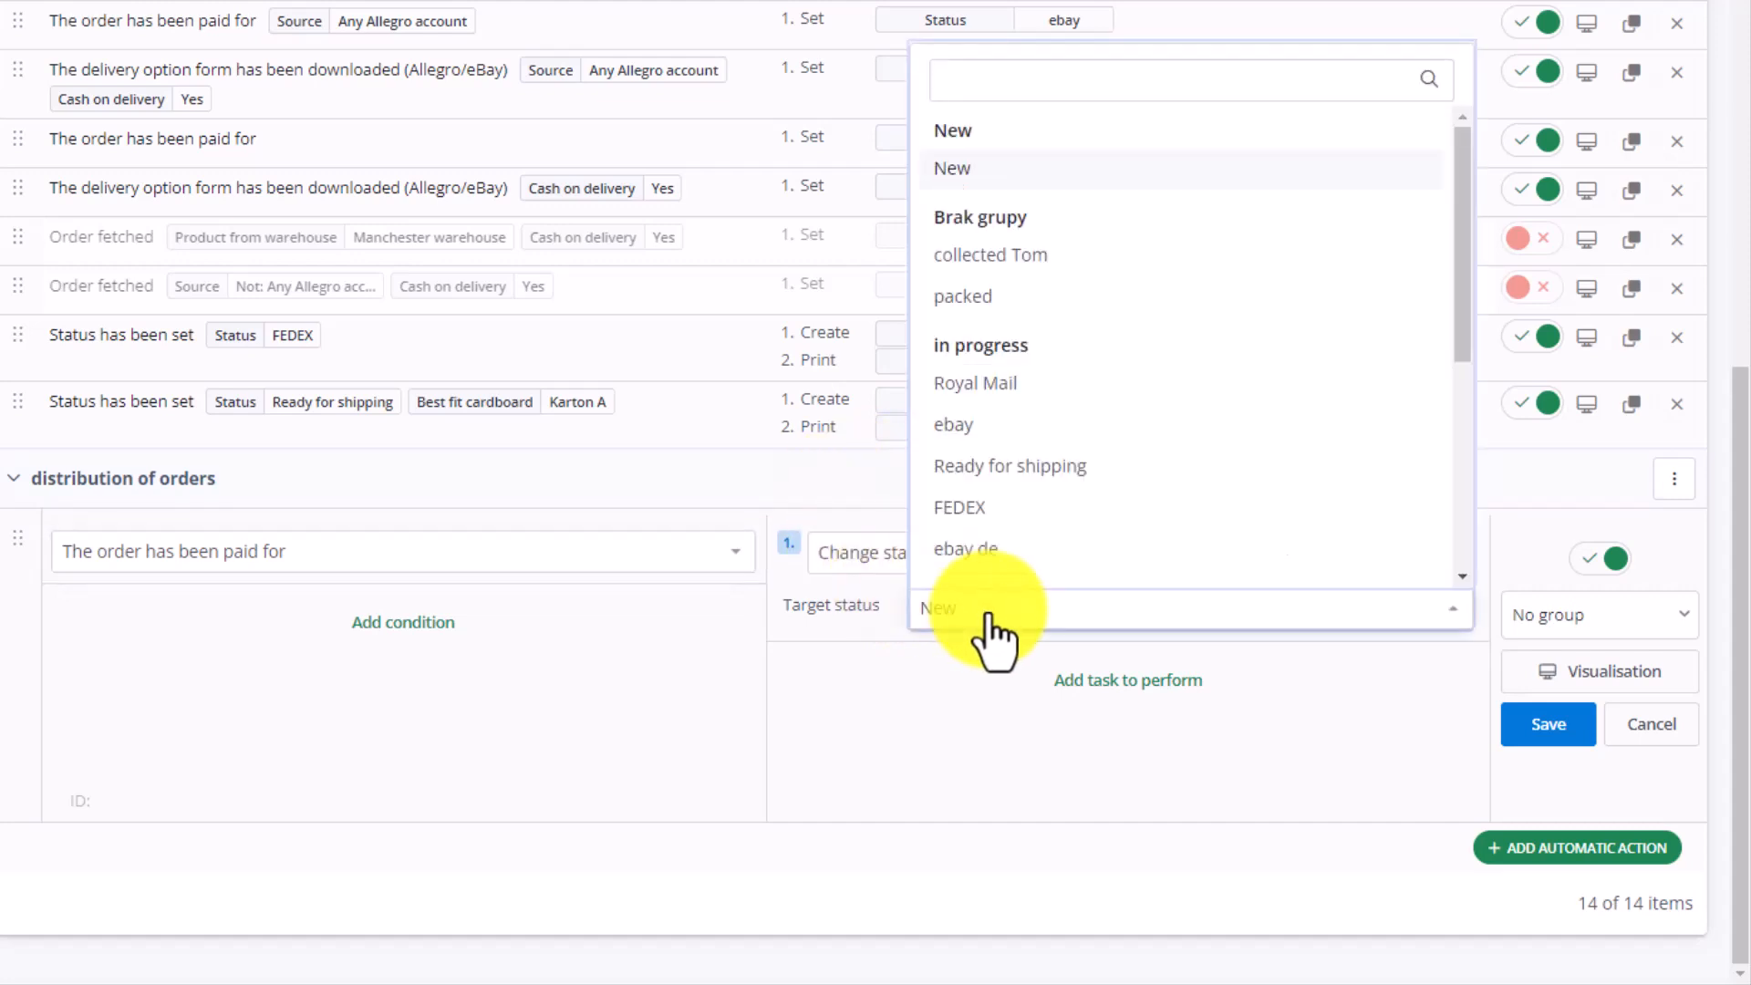
left_click(1009, 466)
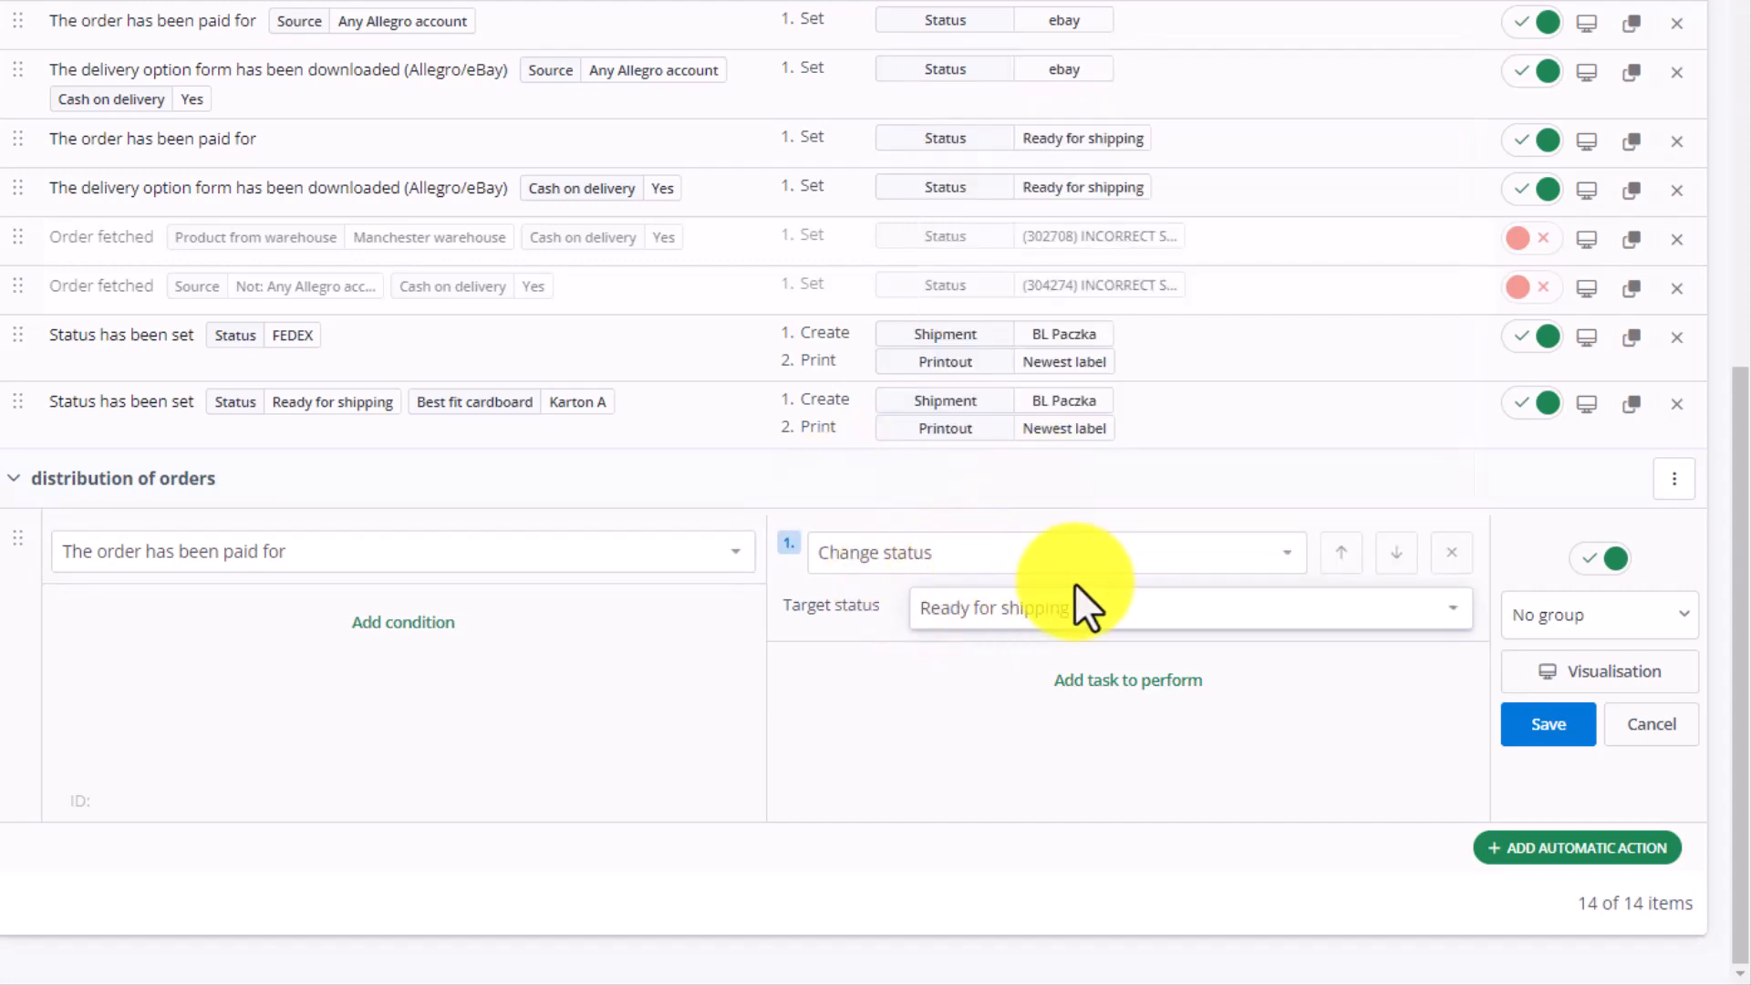
mouse_move(731, 704)
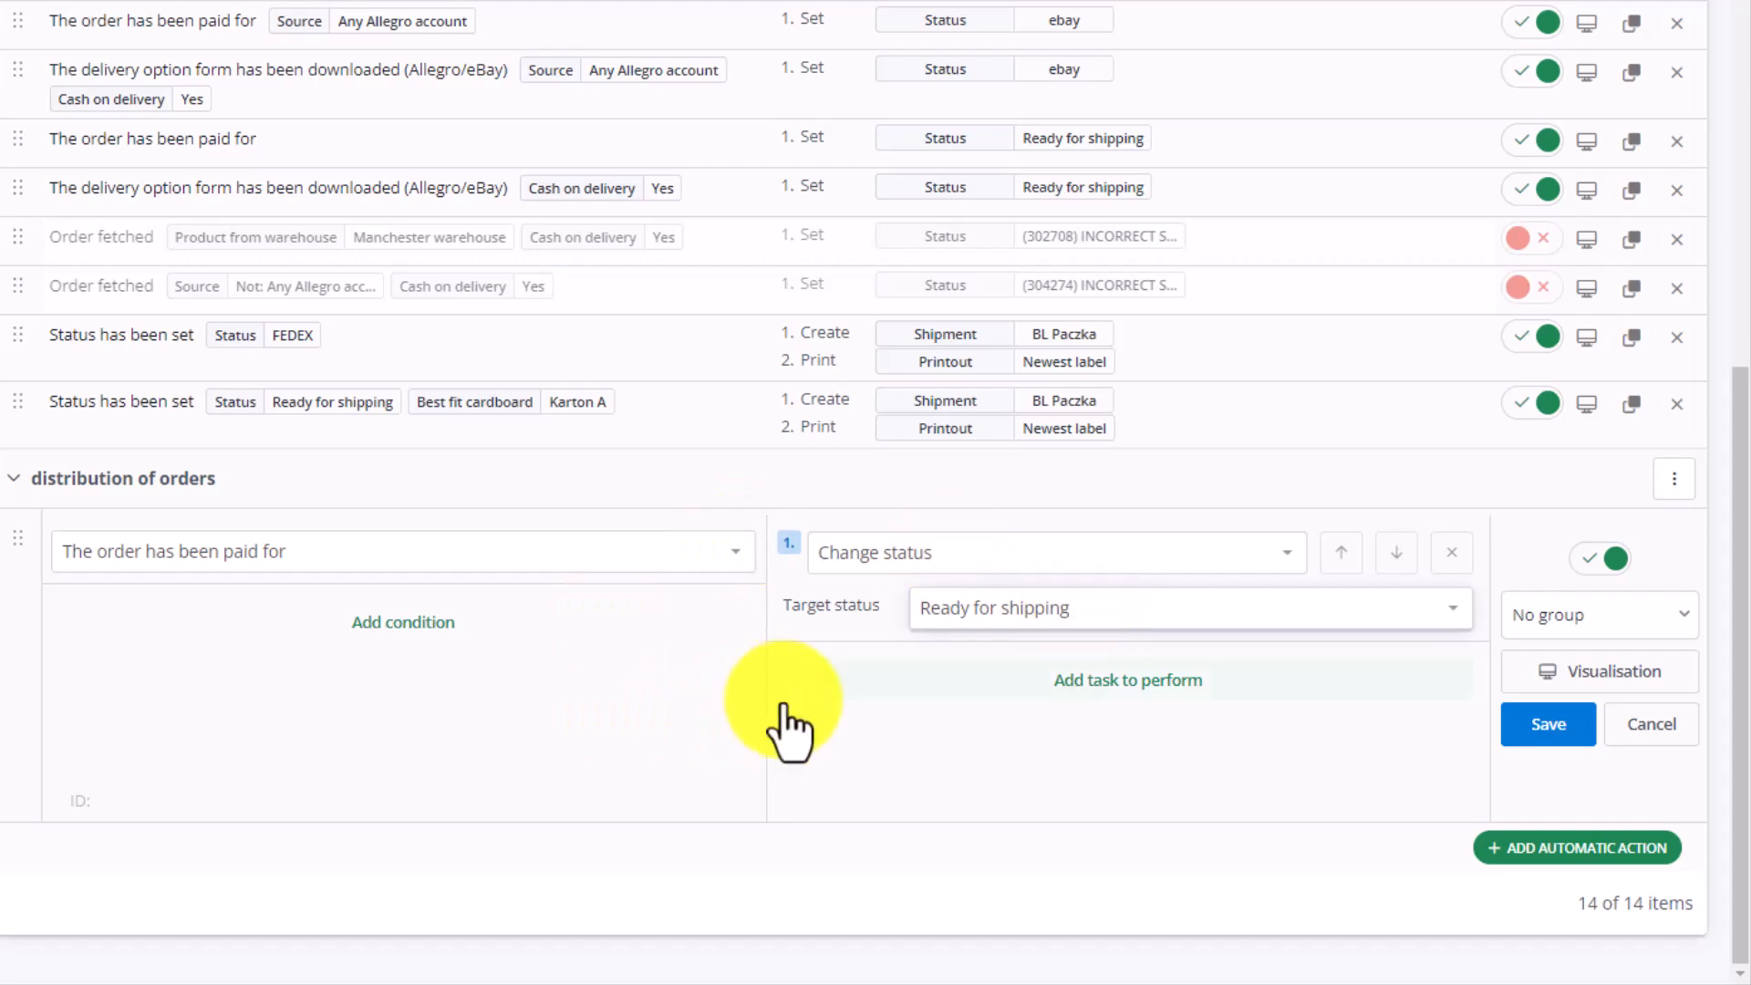
mouse_move(760, 732)
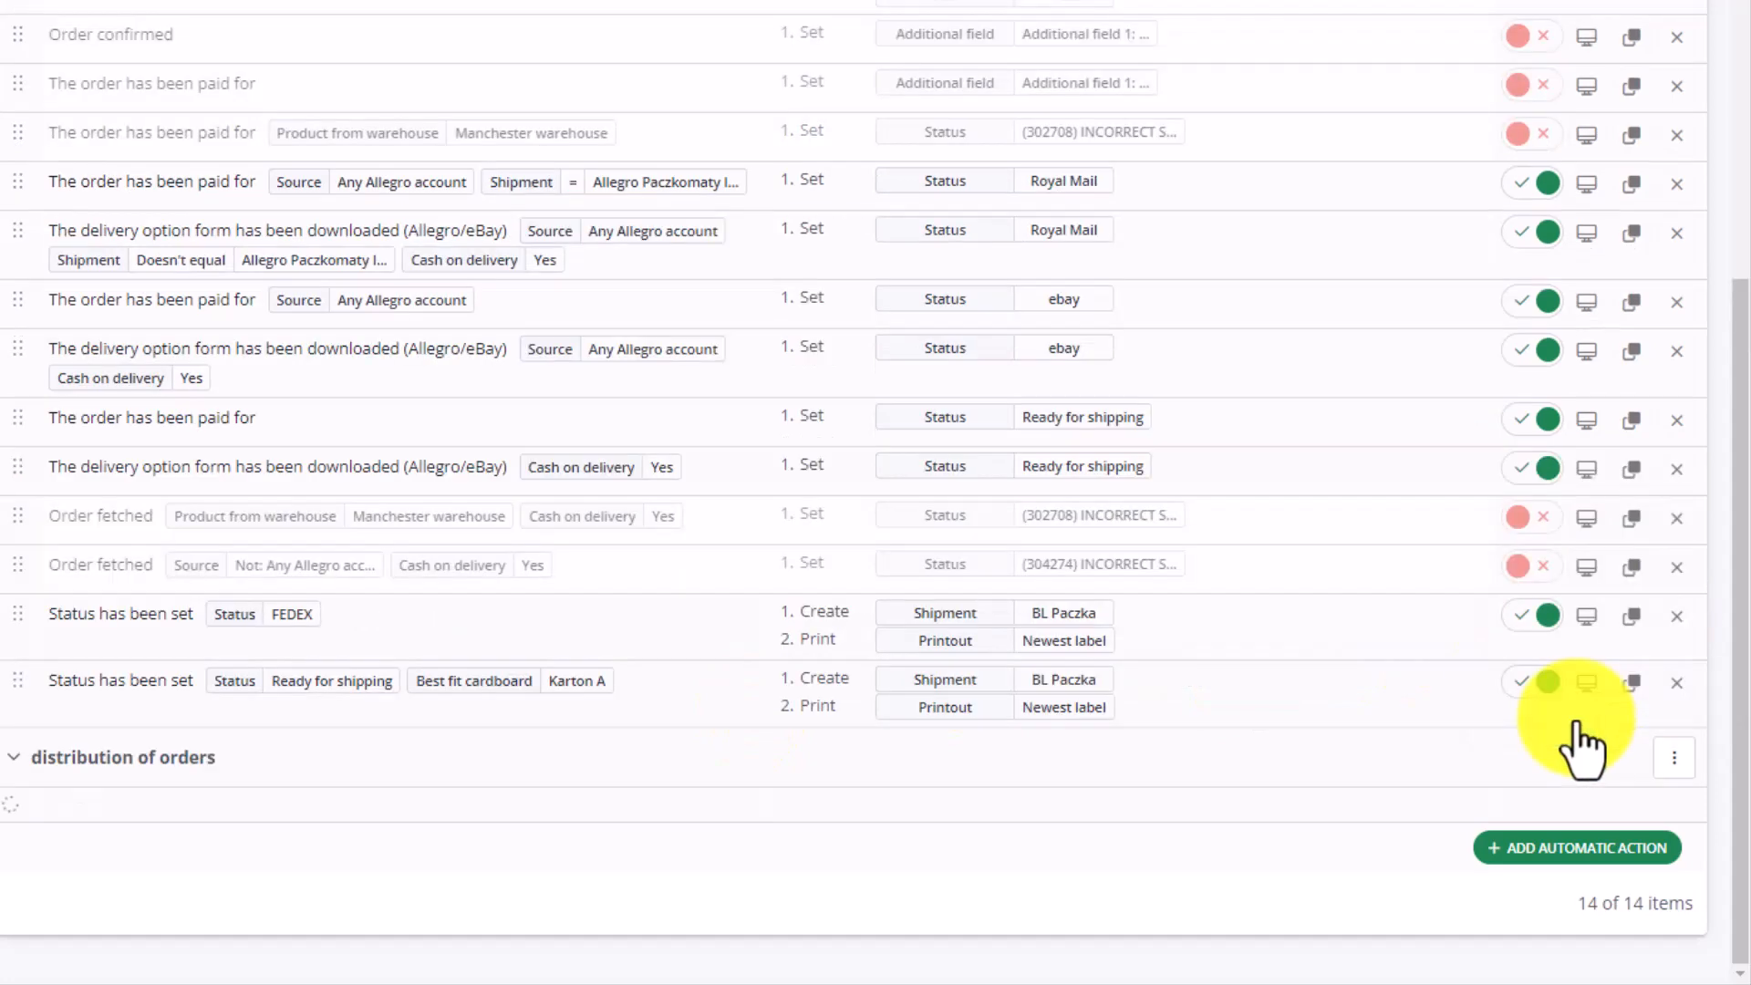
left_click(1577, 847)
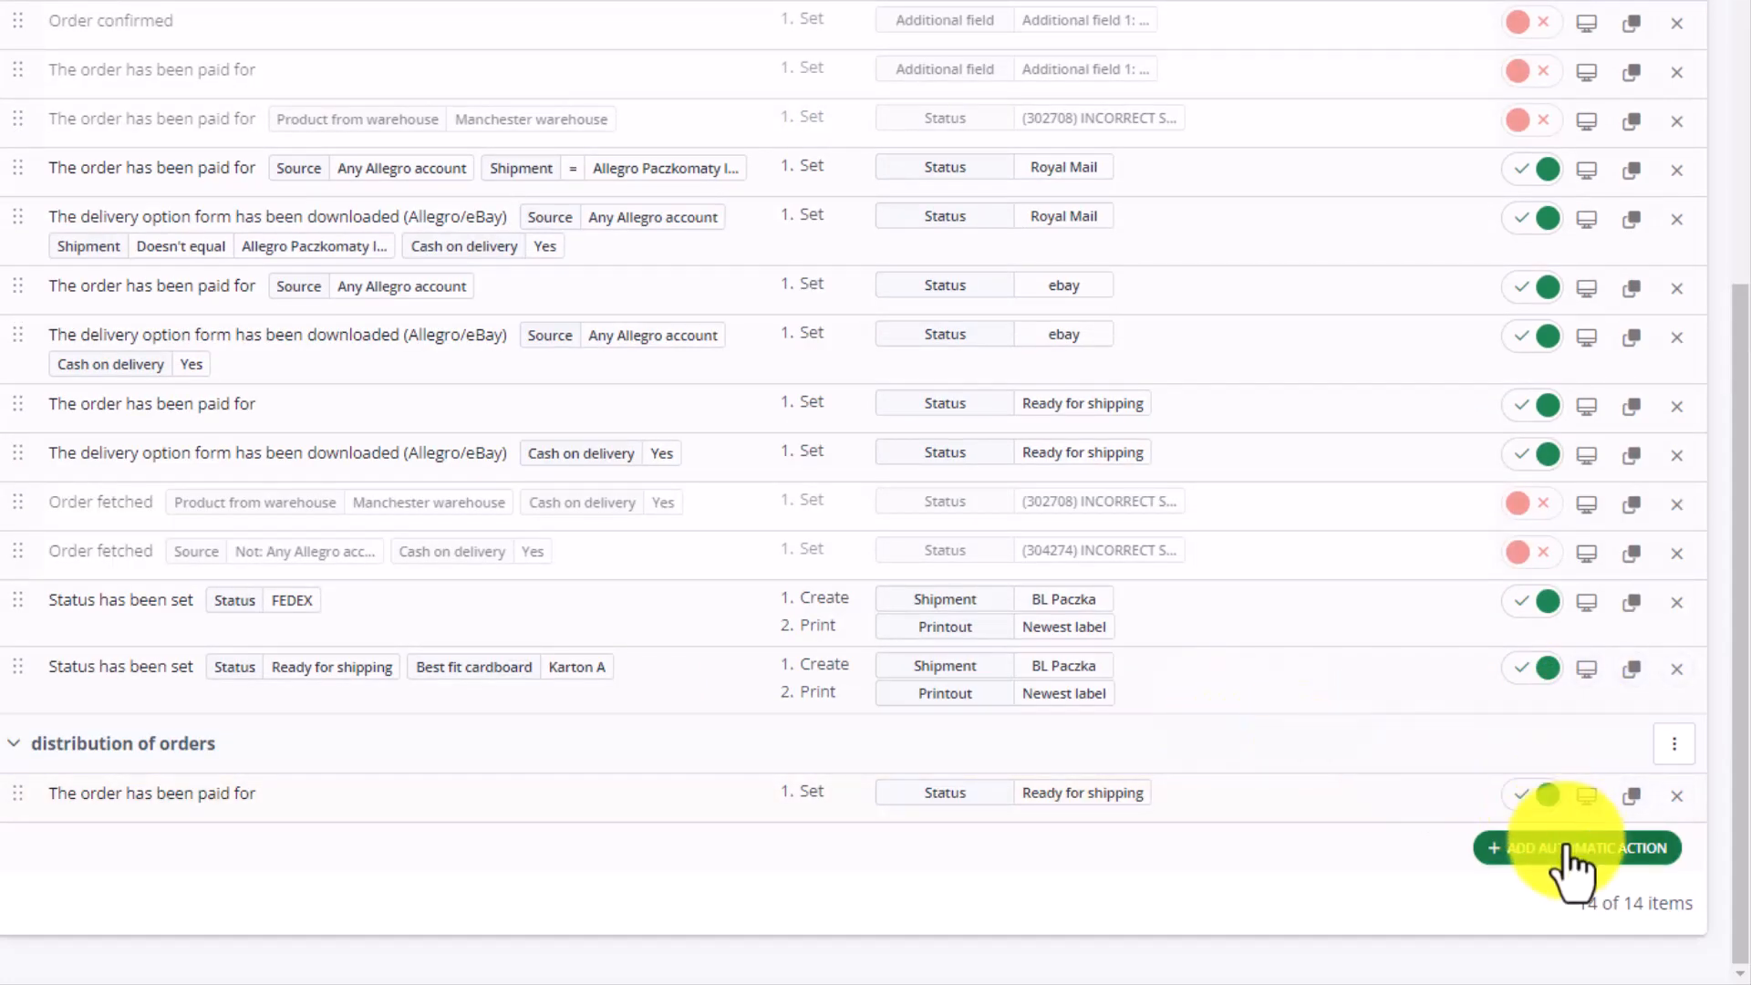
Draft a paid-order action with source Any eBay account and target status ebay
left_click(1576, 847)
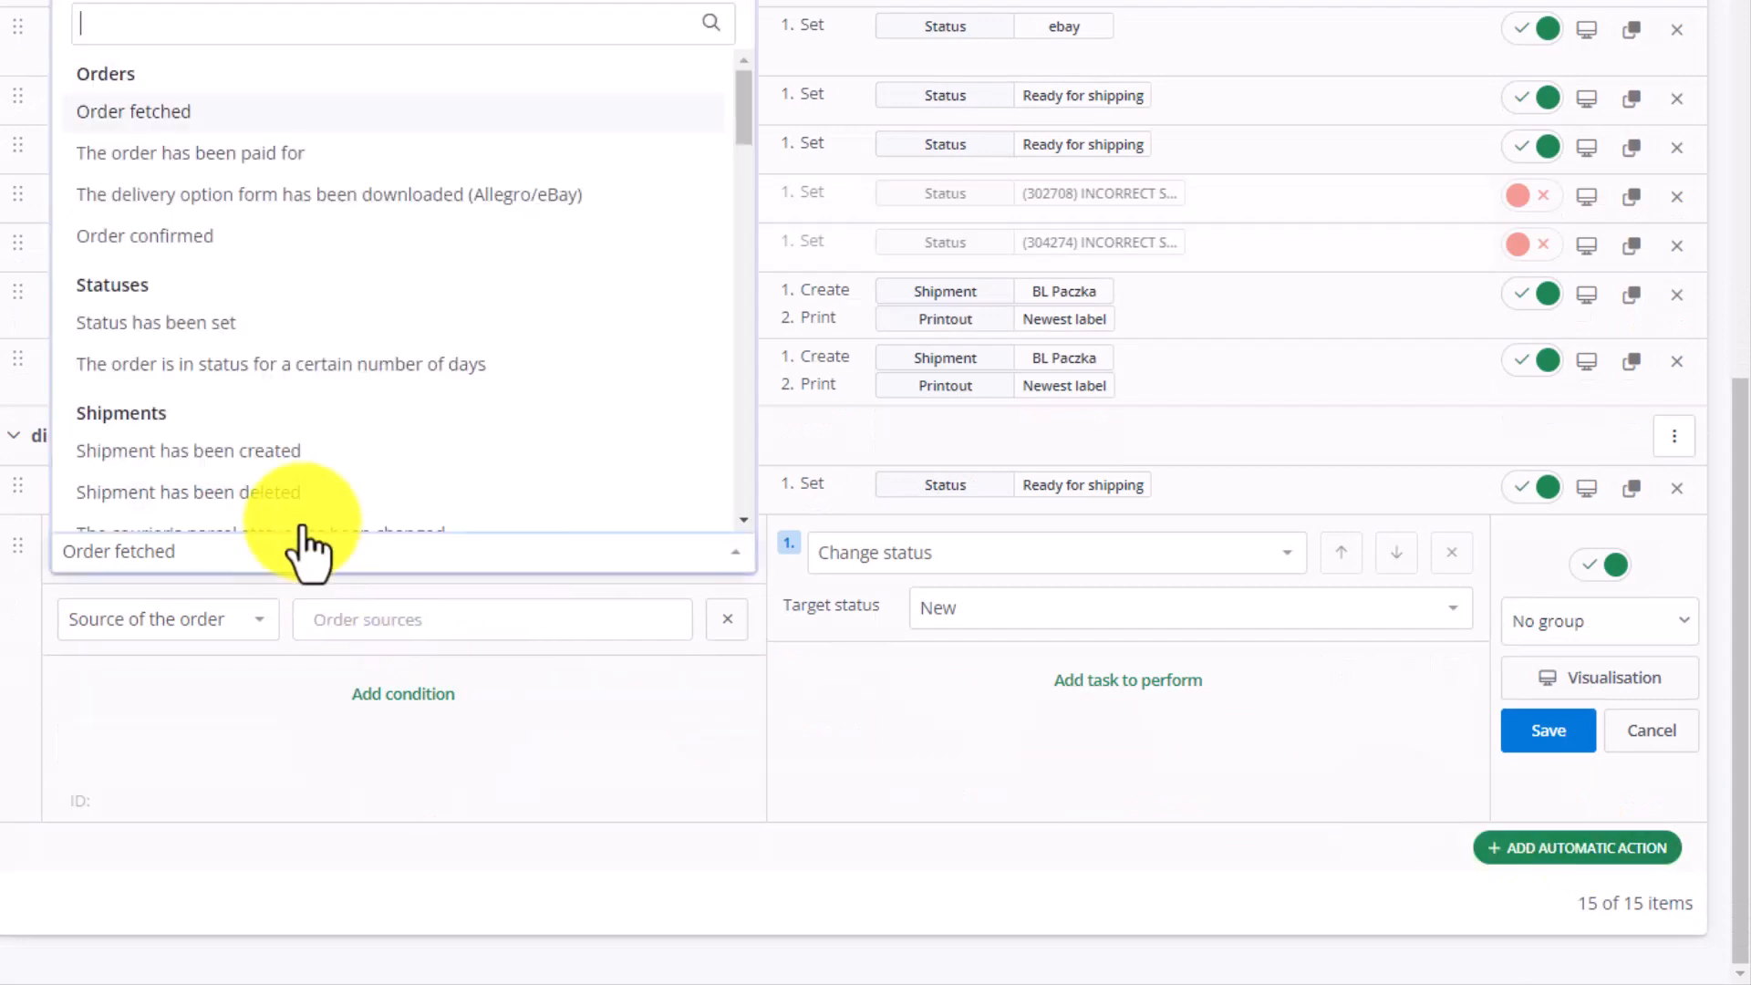
left_click(190, 153)
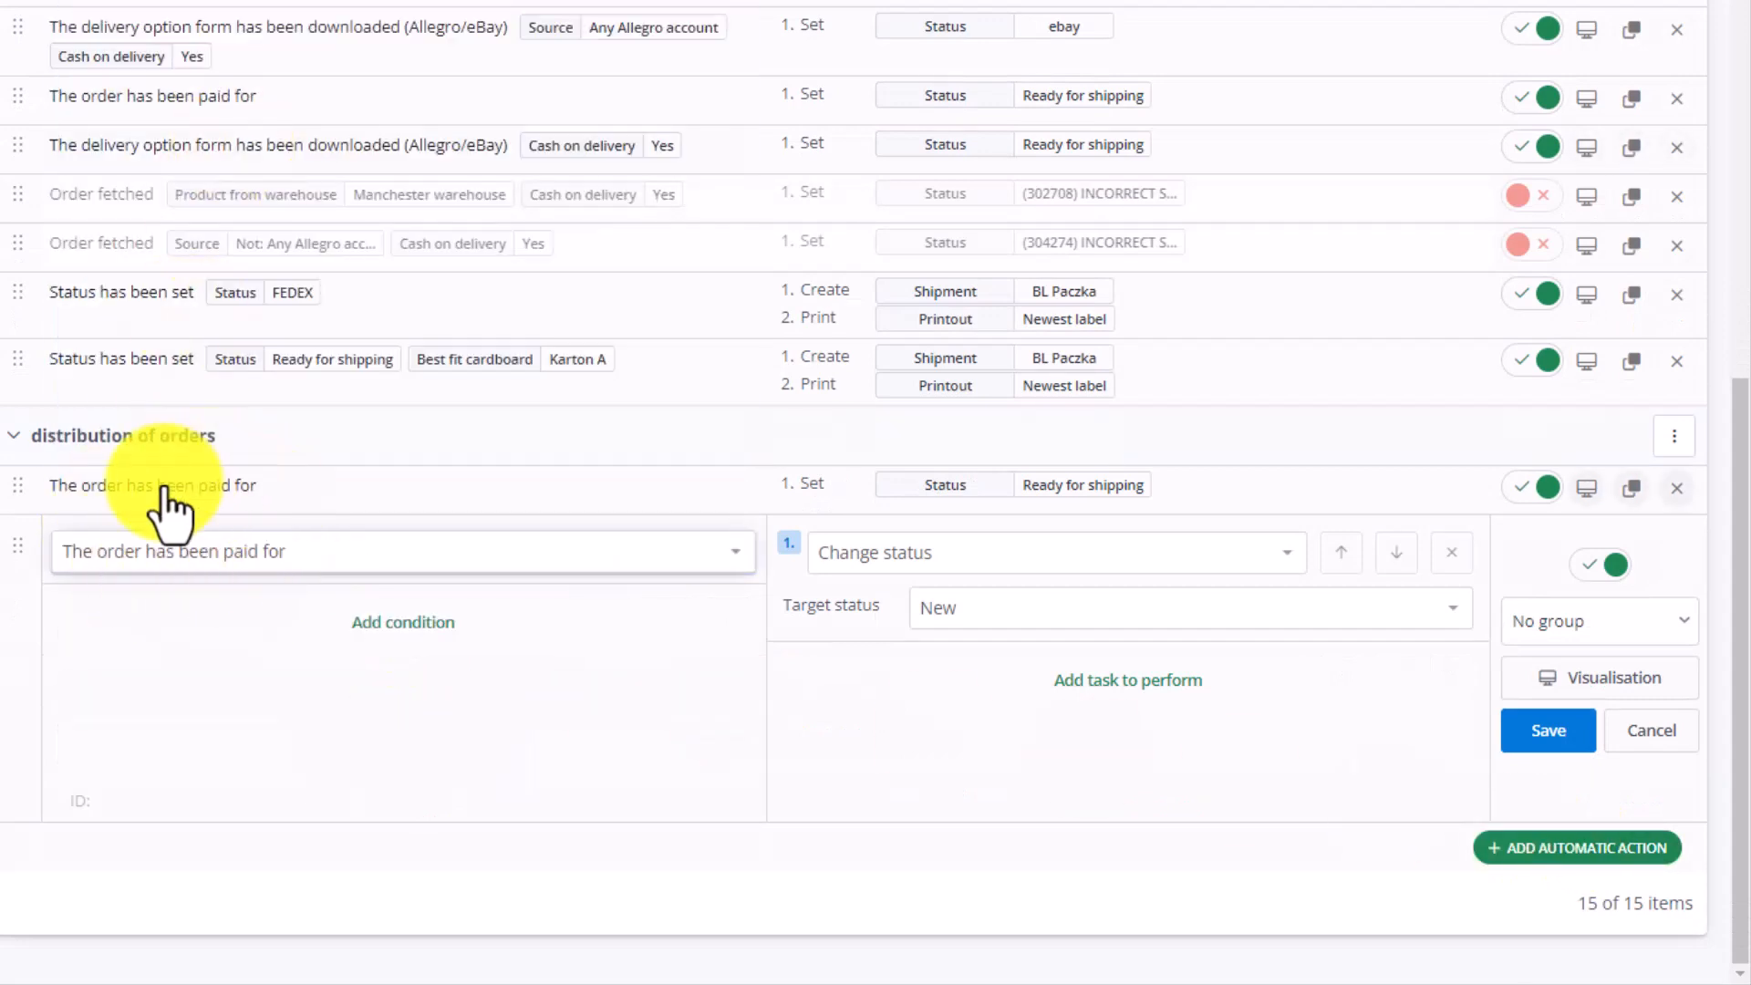
left_click(402, 622)
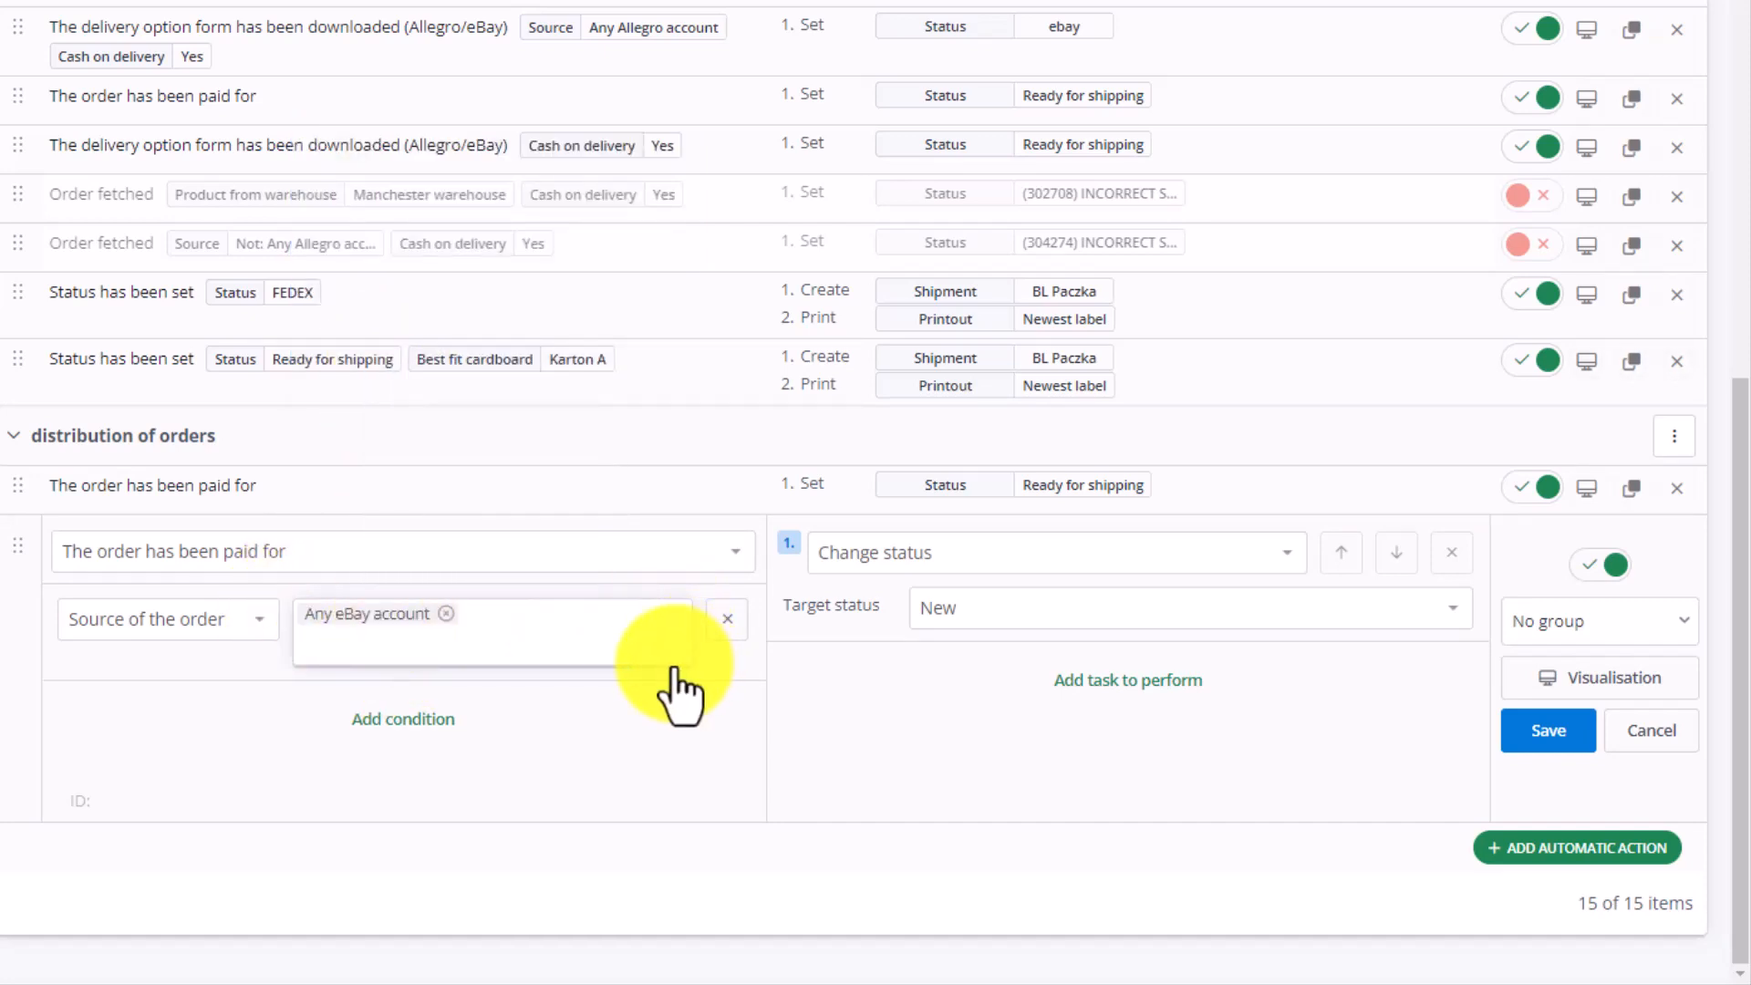
mouse_move(424, 576)
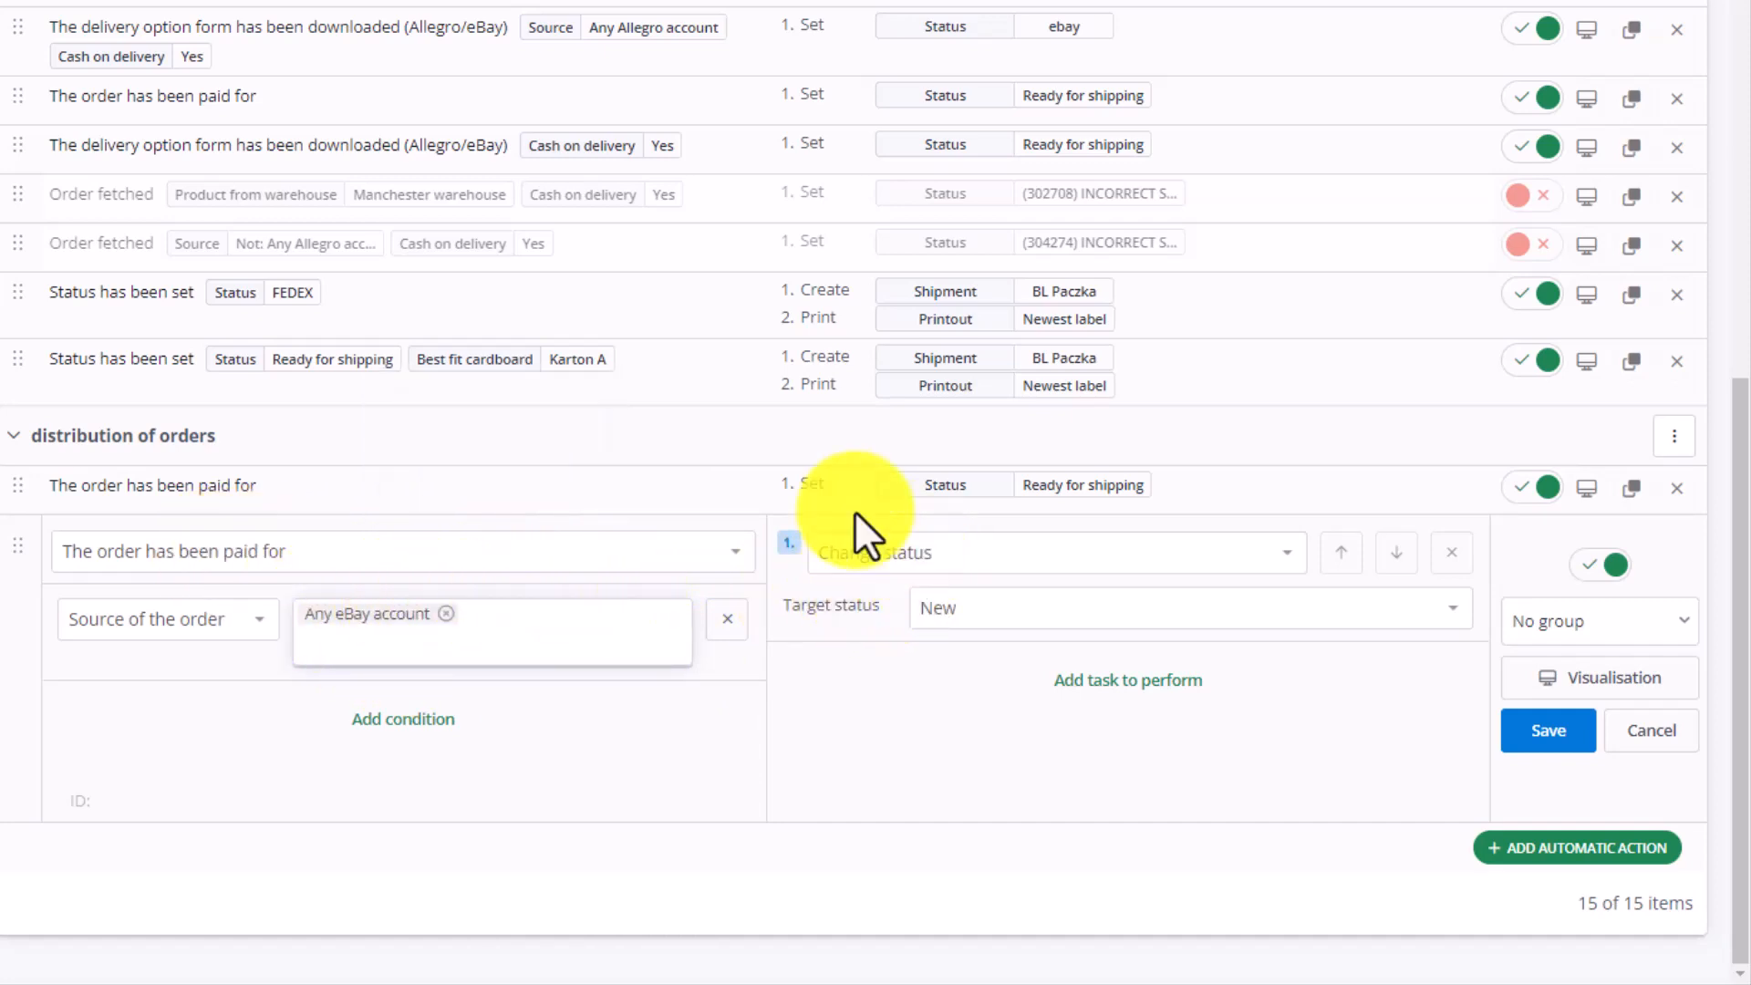
left_click(1184, 608)
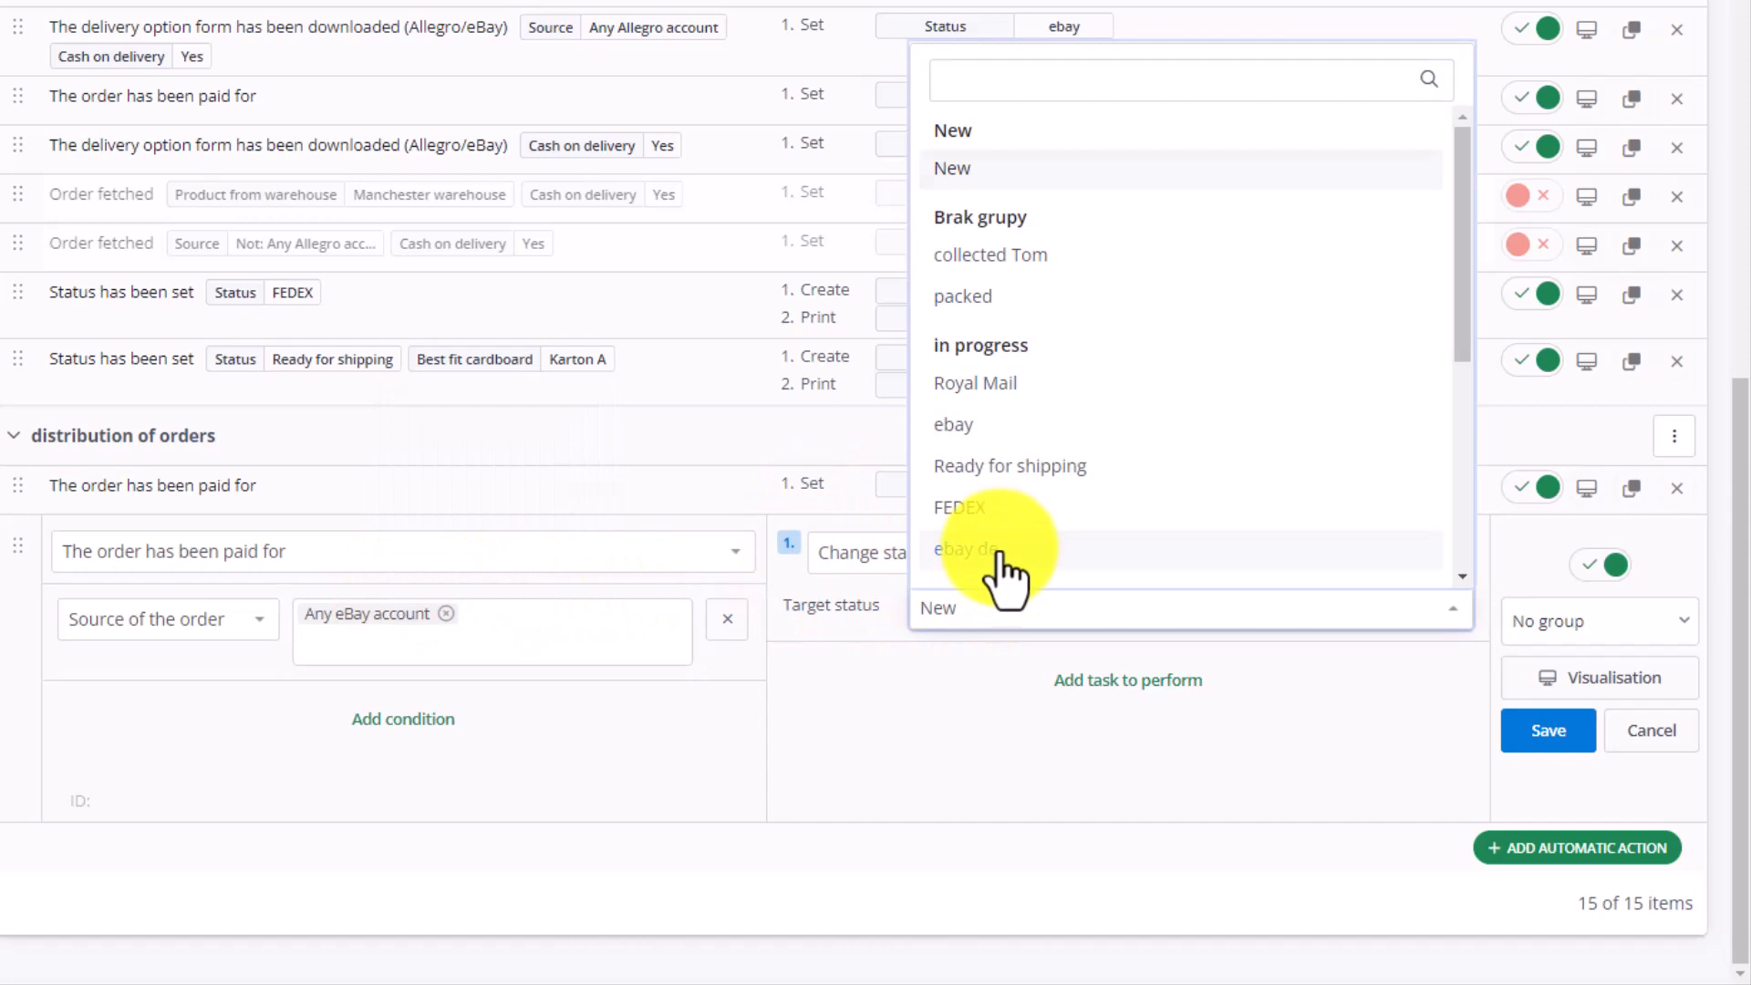
left_click(1008, 466)
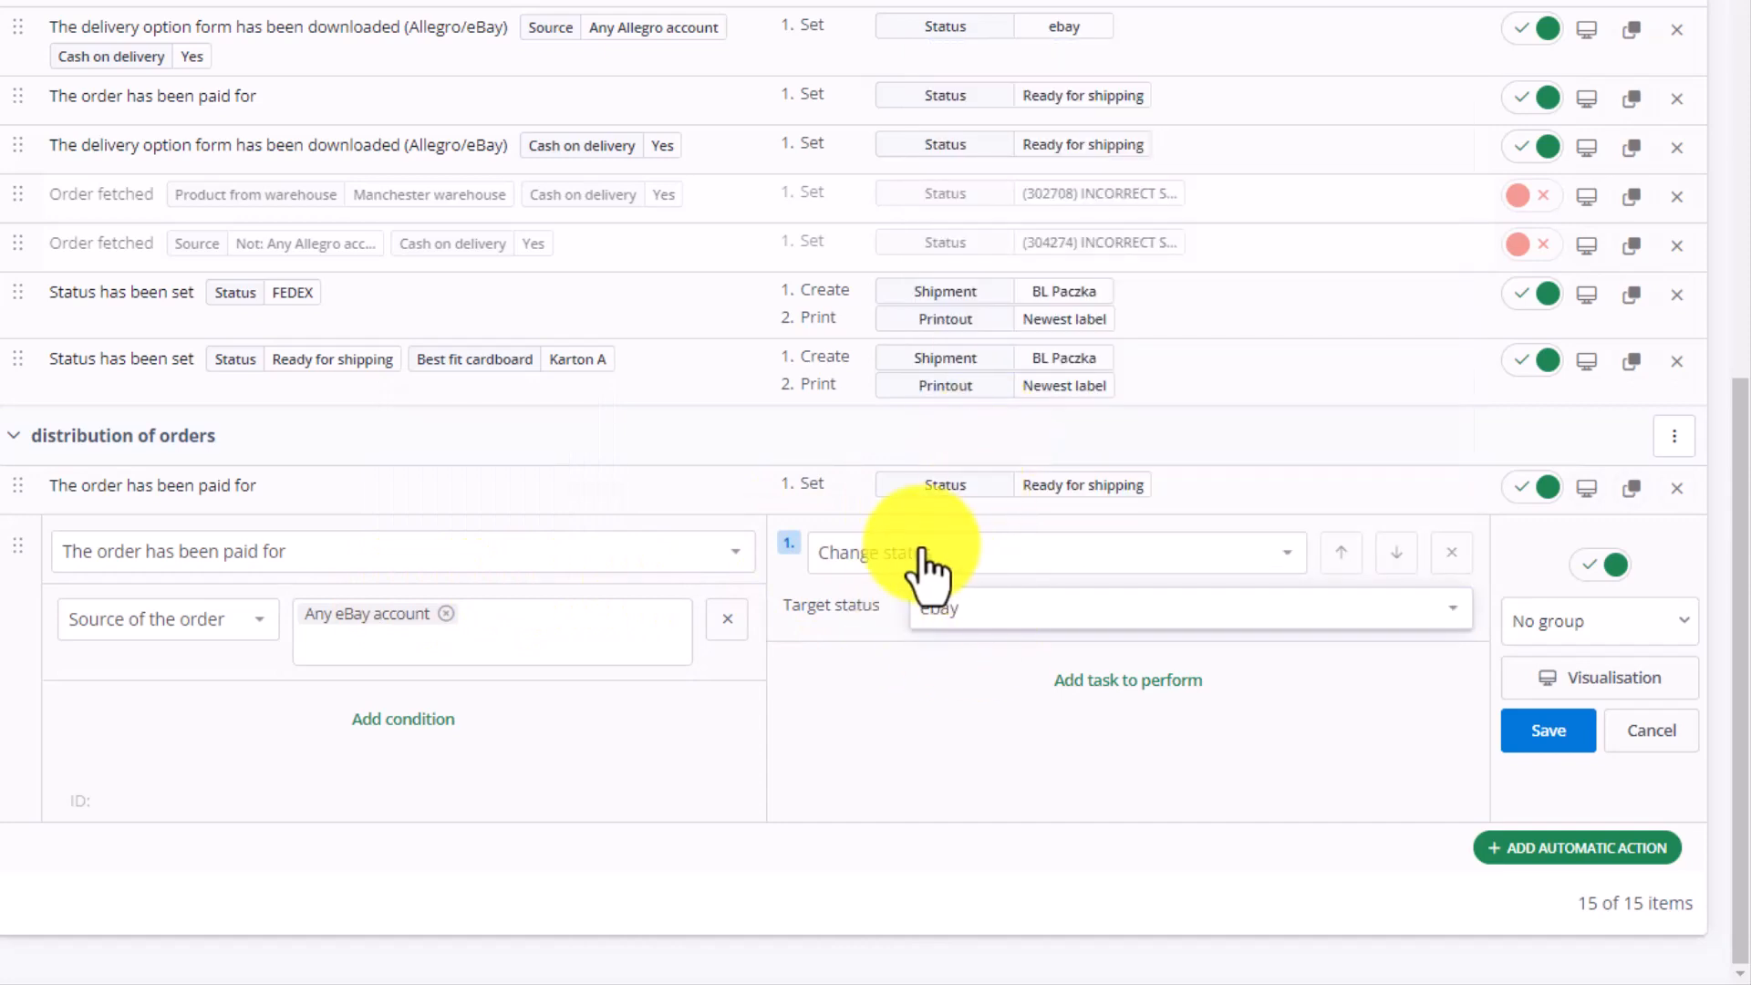
mouse_move(458, 748)
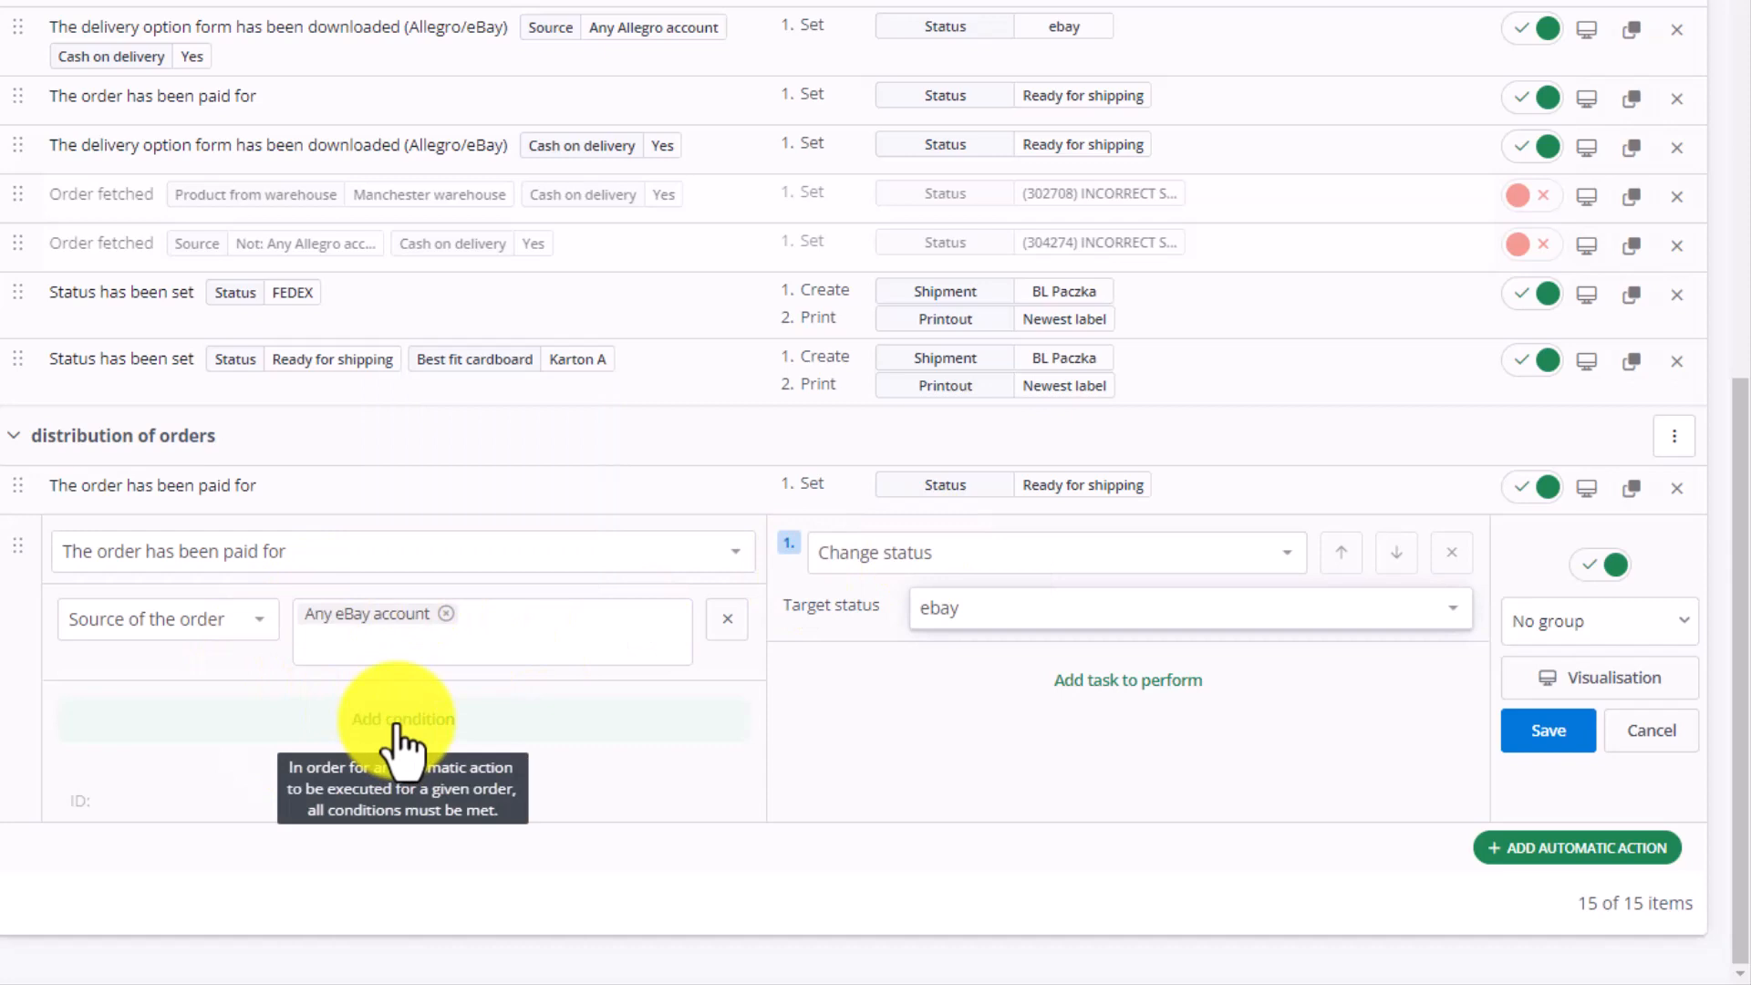
Add an eBay - Site condition requiring eBay.de and change the target status to ebay de
left_click(403, 718)
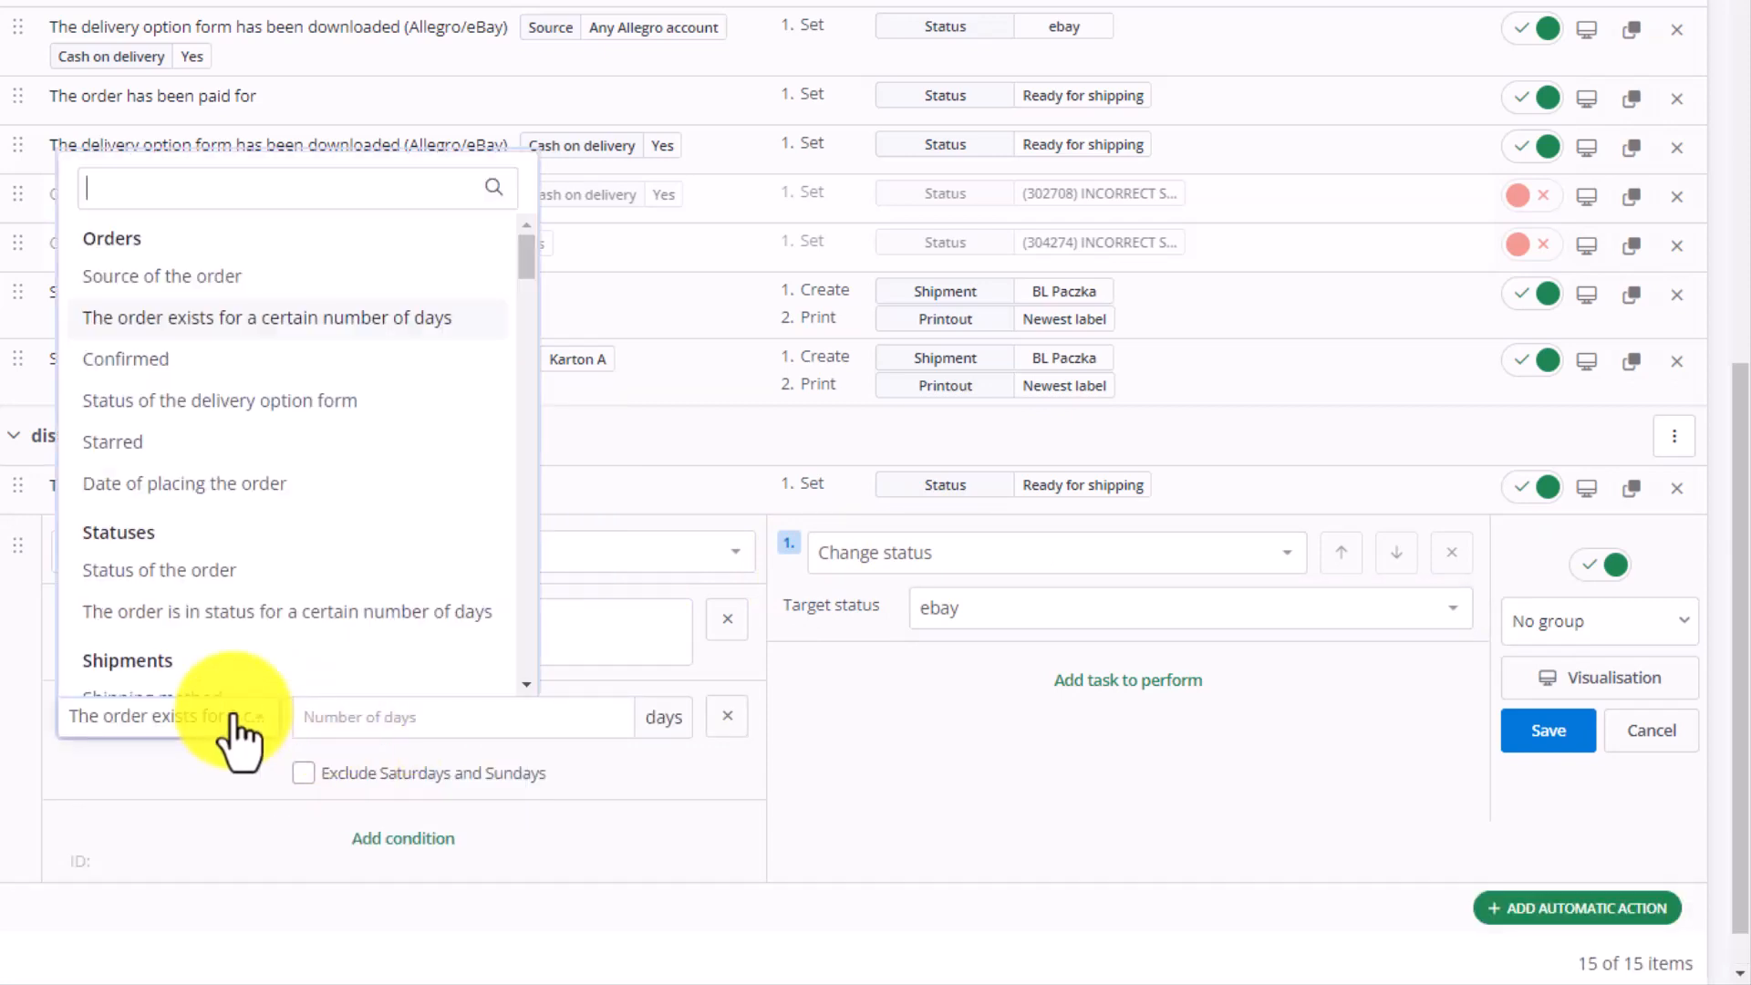
type("site")
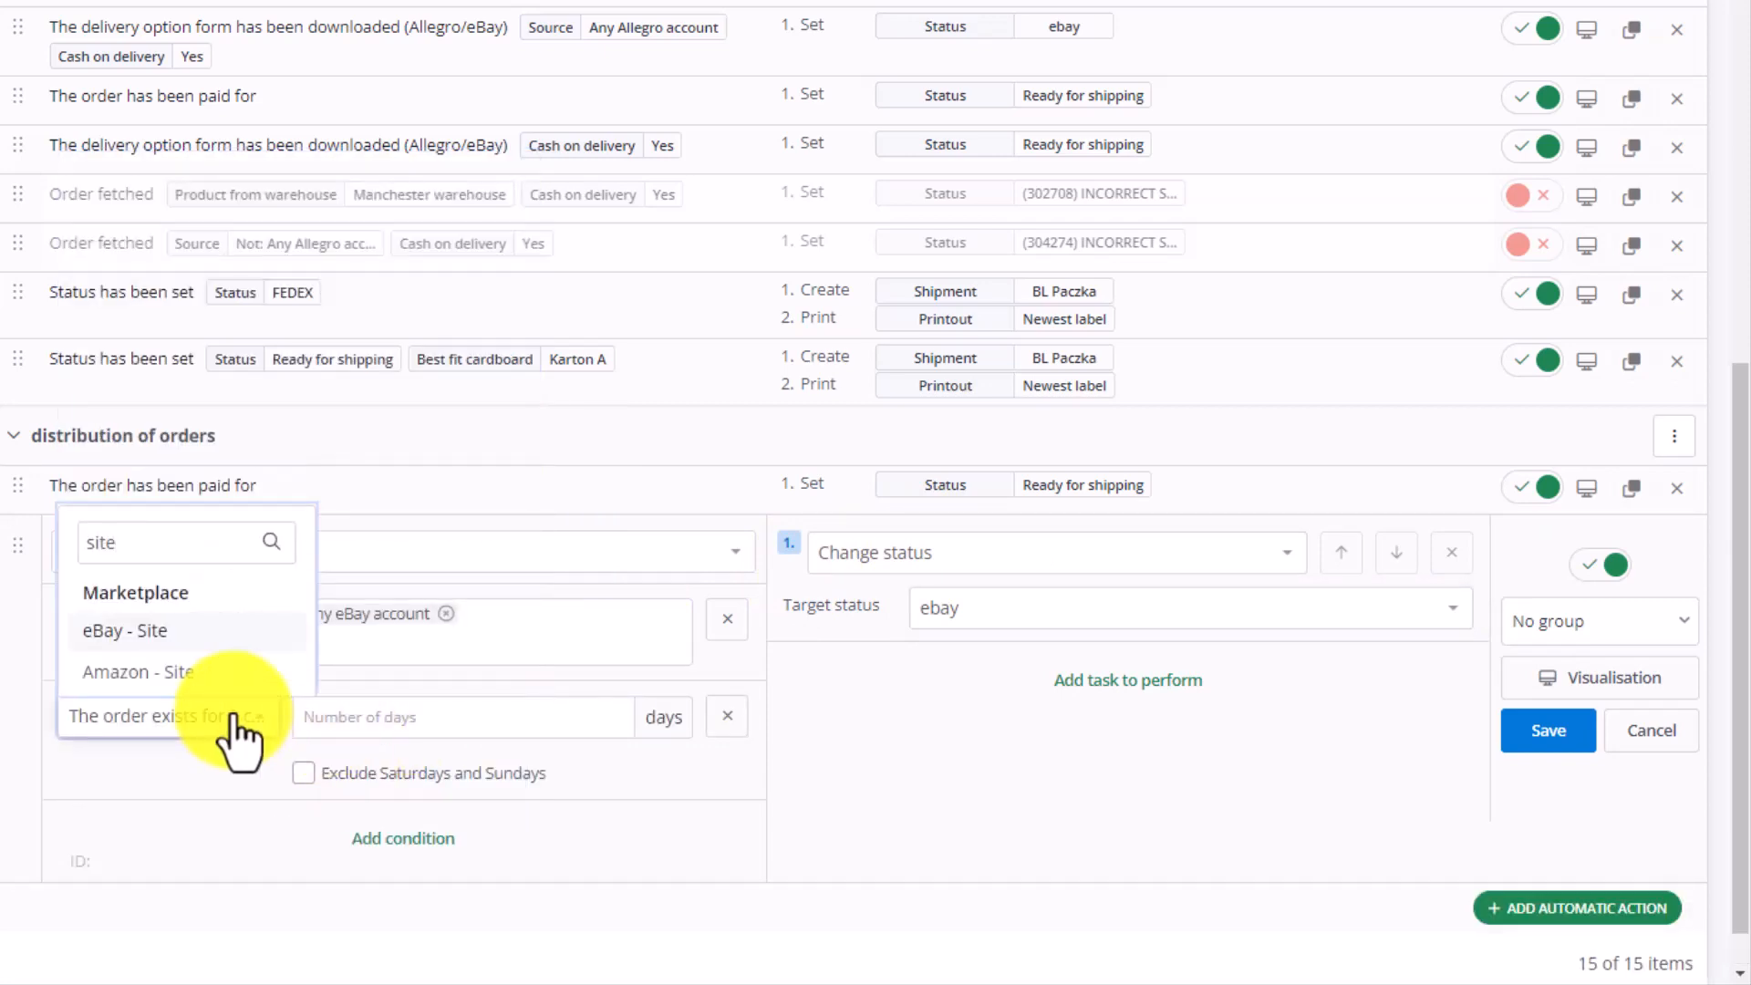
left_click(124, 630)
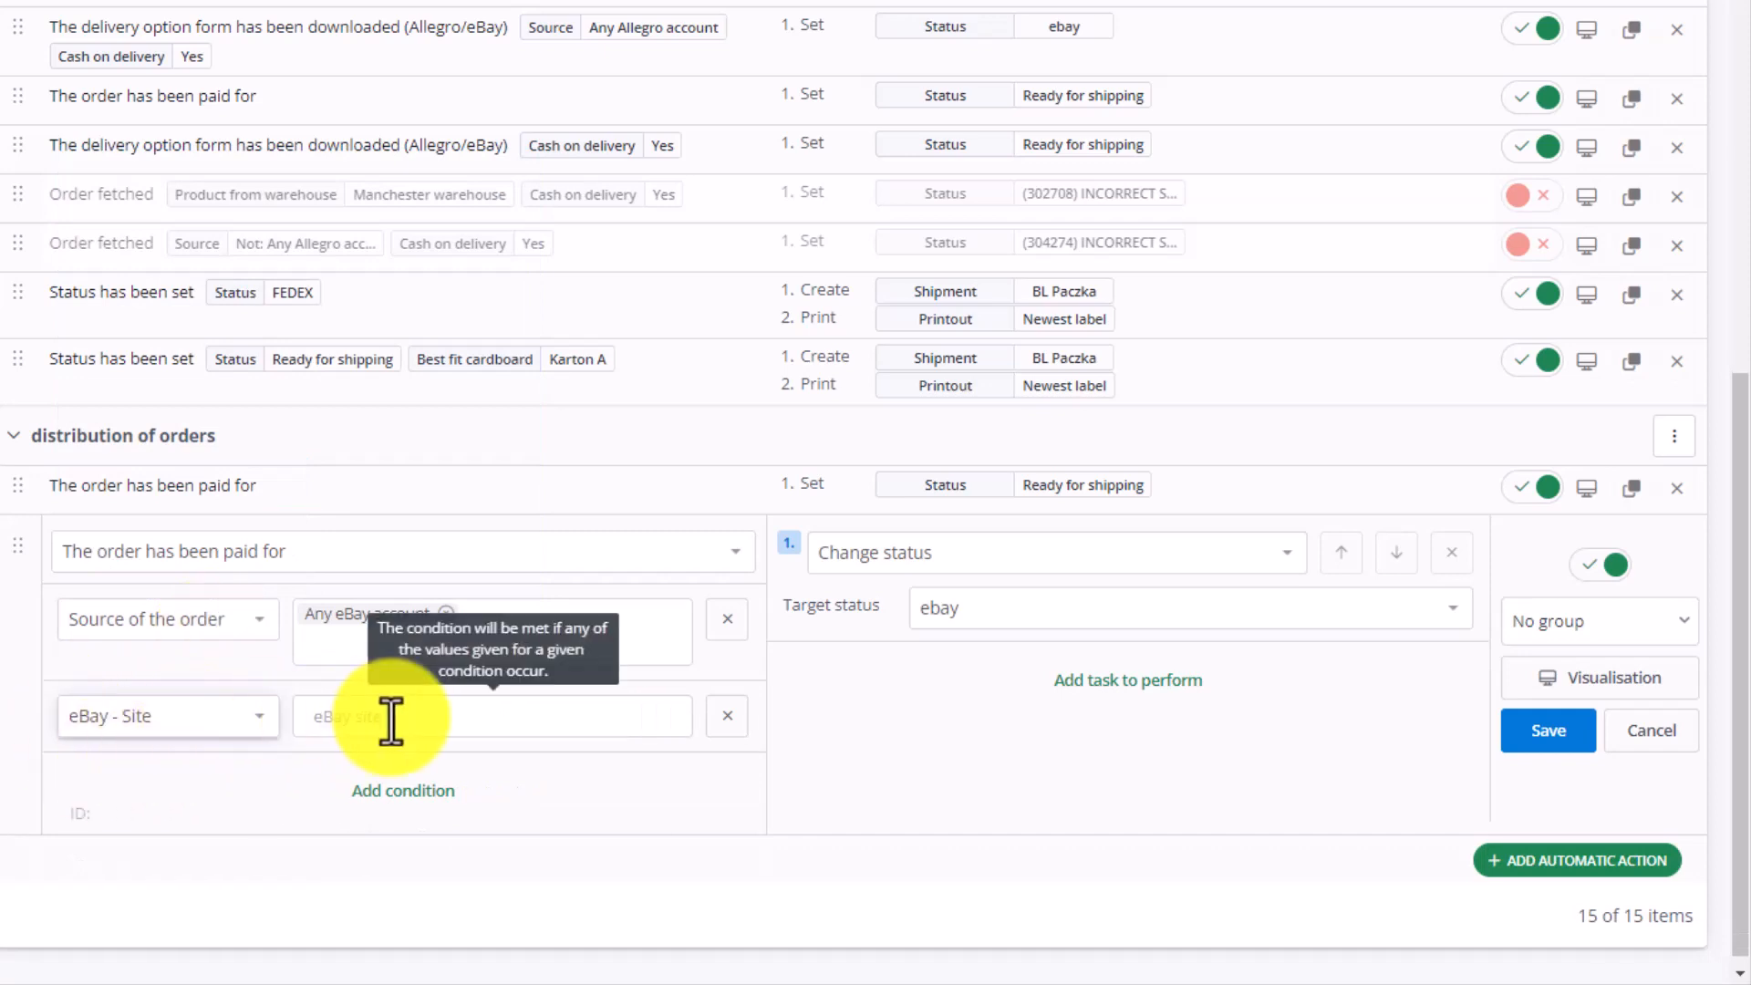
left_click(492, 716)
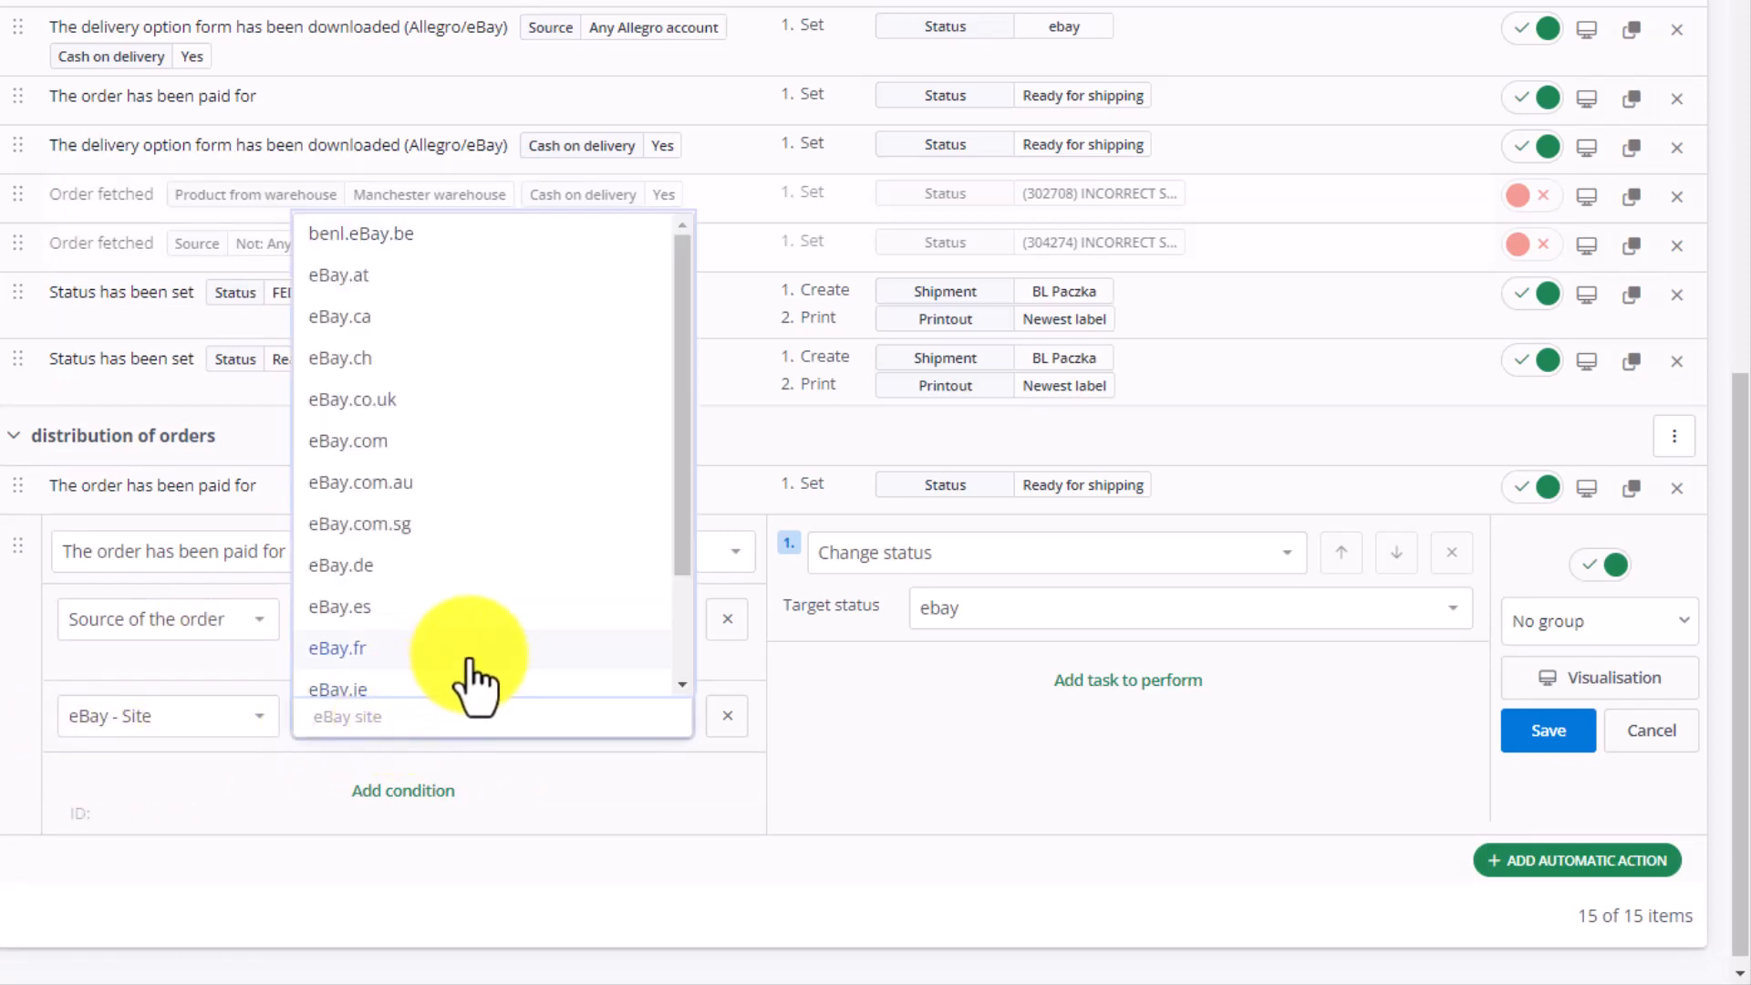
left_click(341, 563)
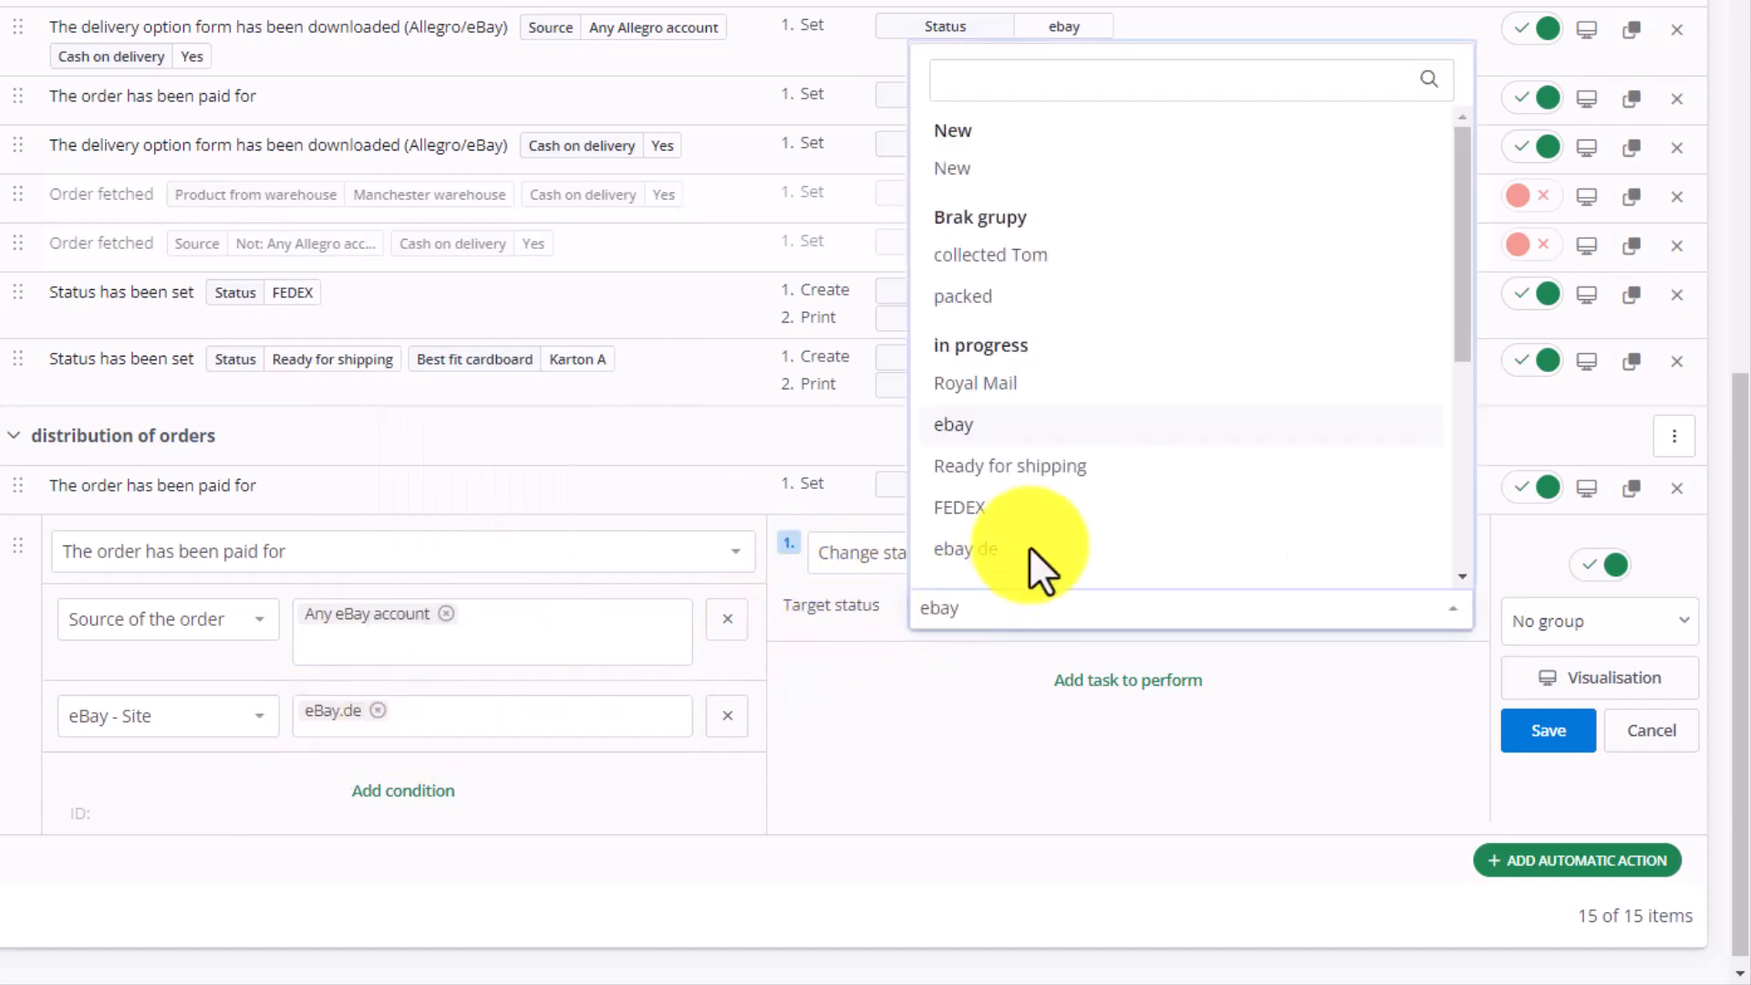
left_click(963, 549)
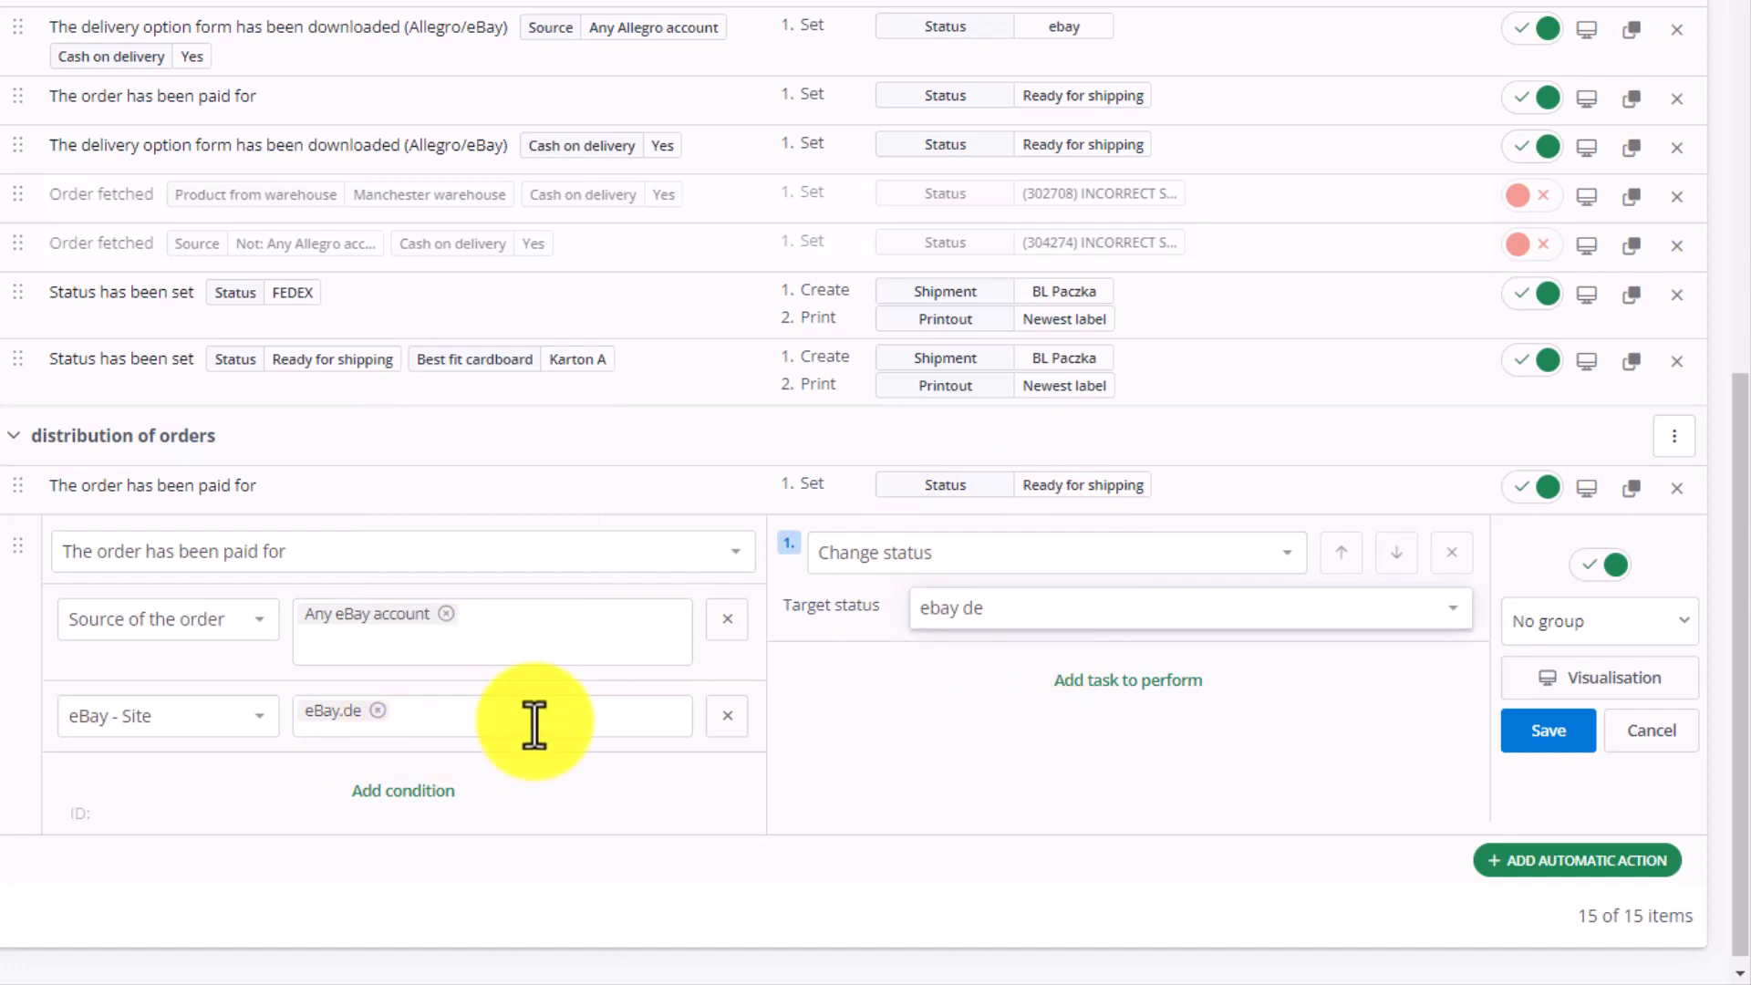
mouse_move(534, 257)
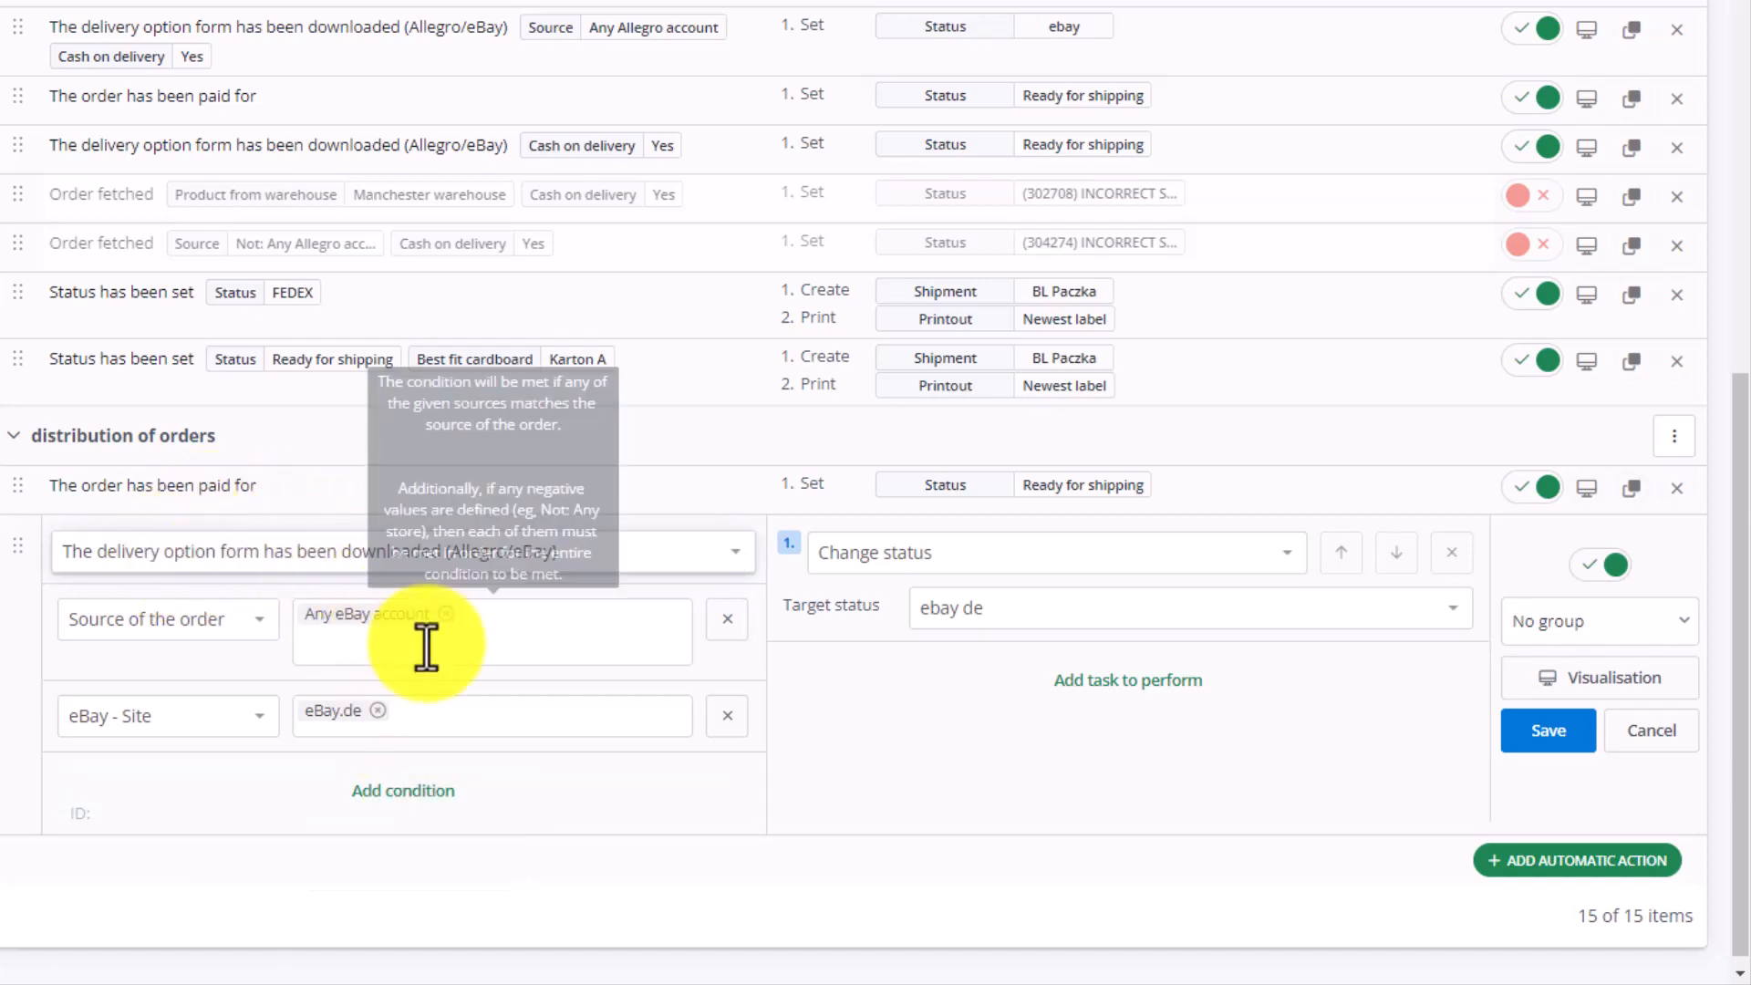
Add a cash-on-delivery condition and save the eBay.de rule
left_click(402, 789)
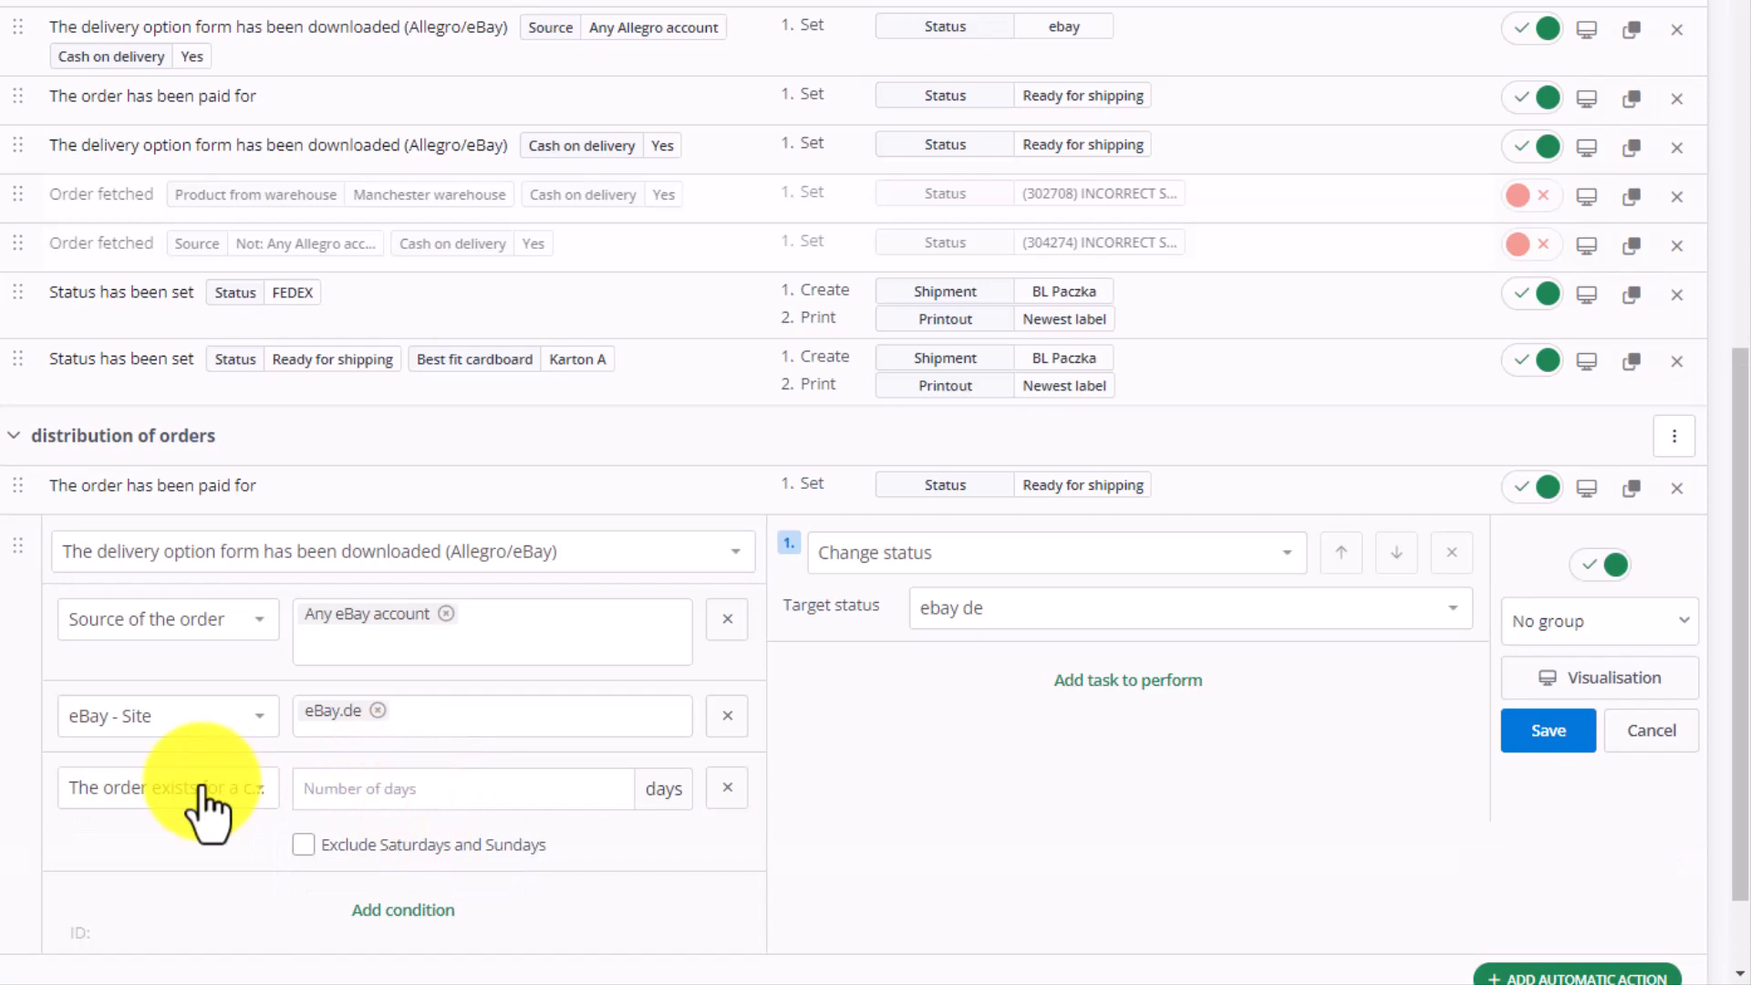
left_click(164, 788)
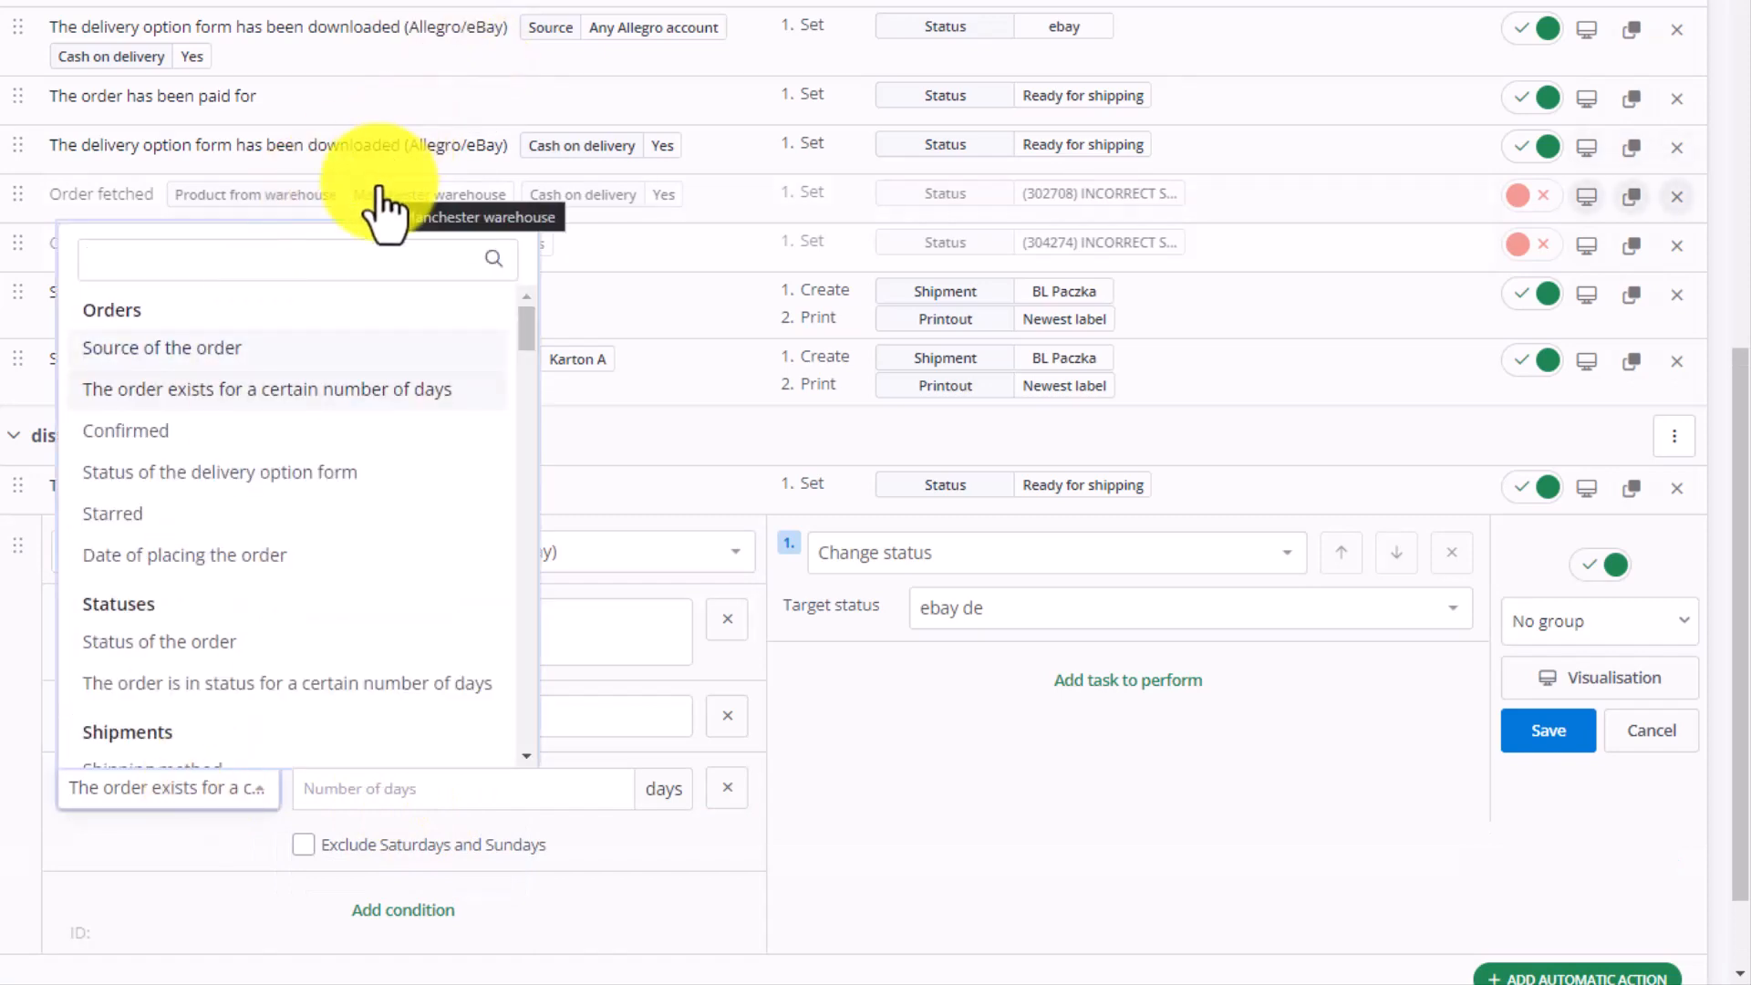
type("c")
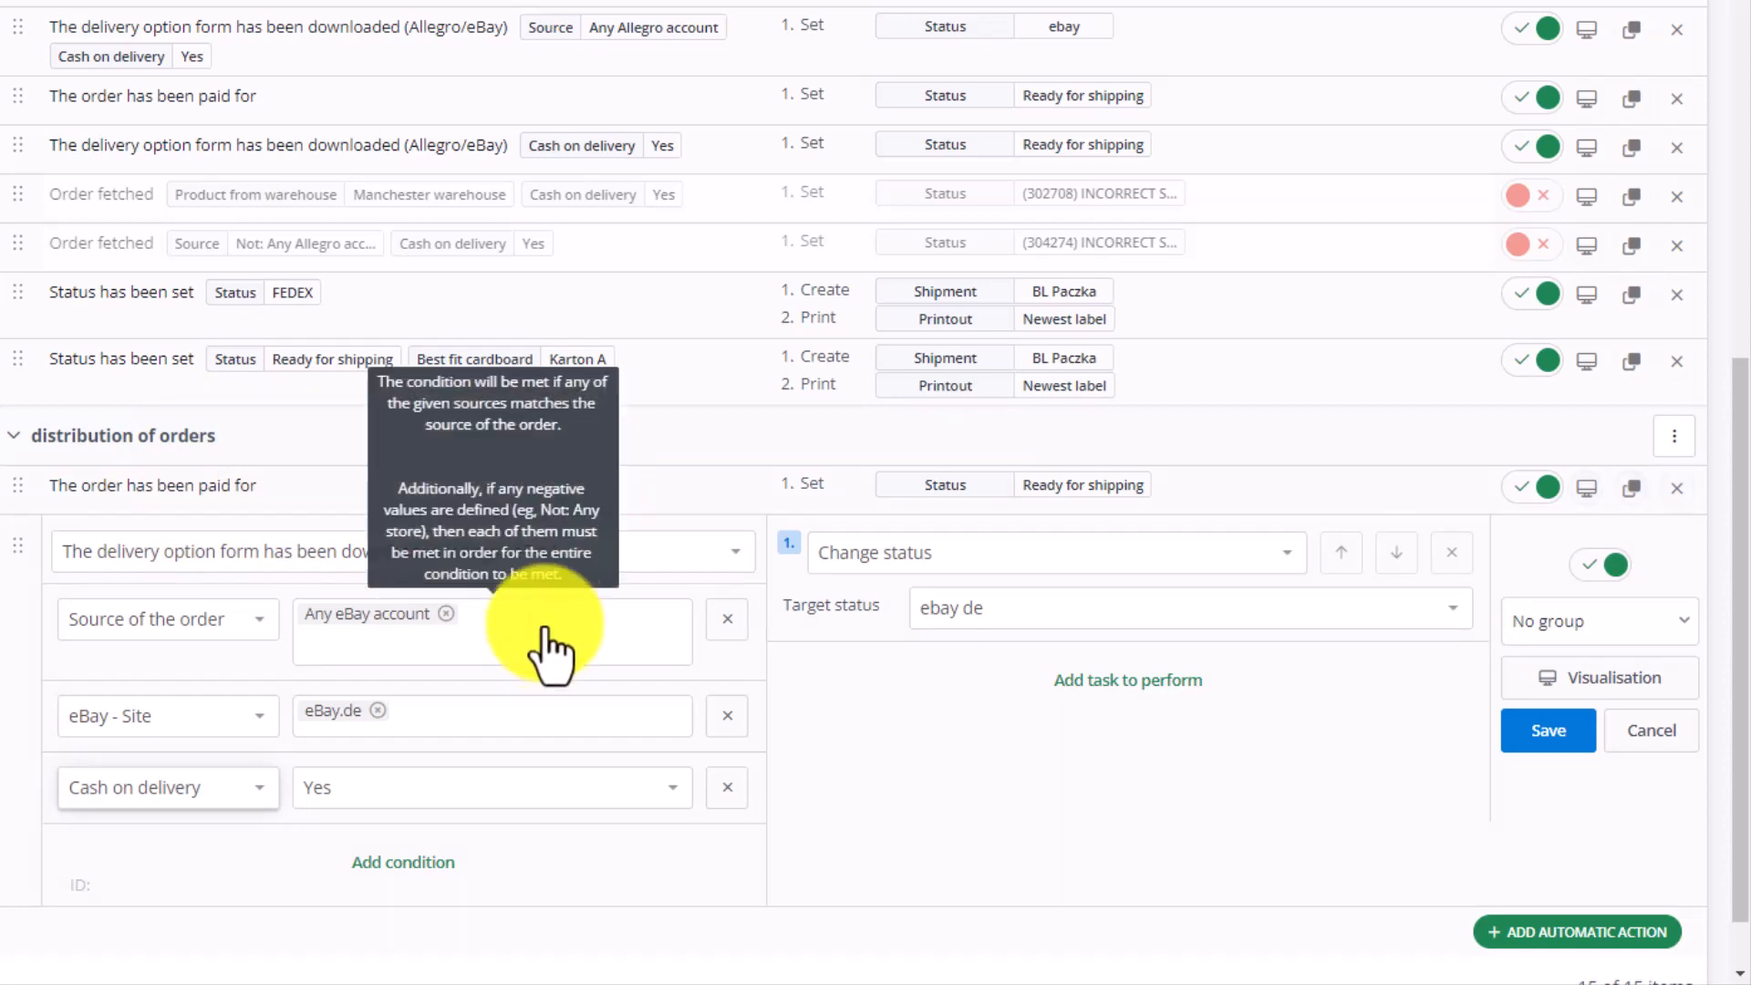
mouse_move(474, 698)
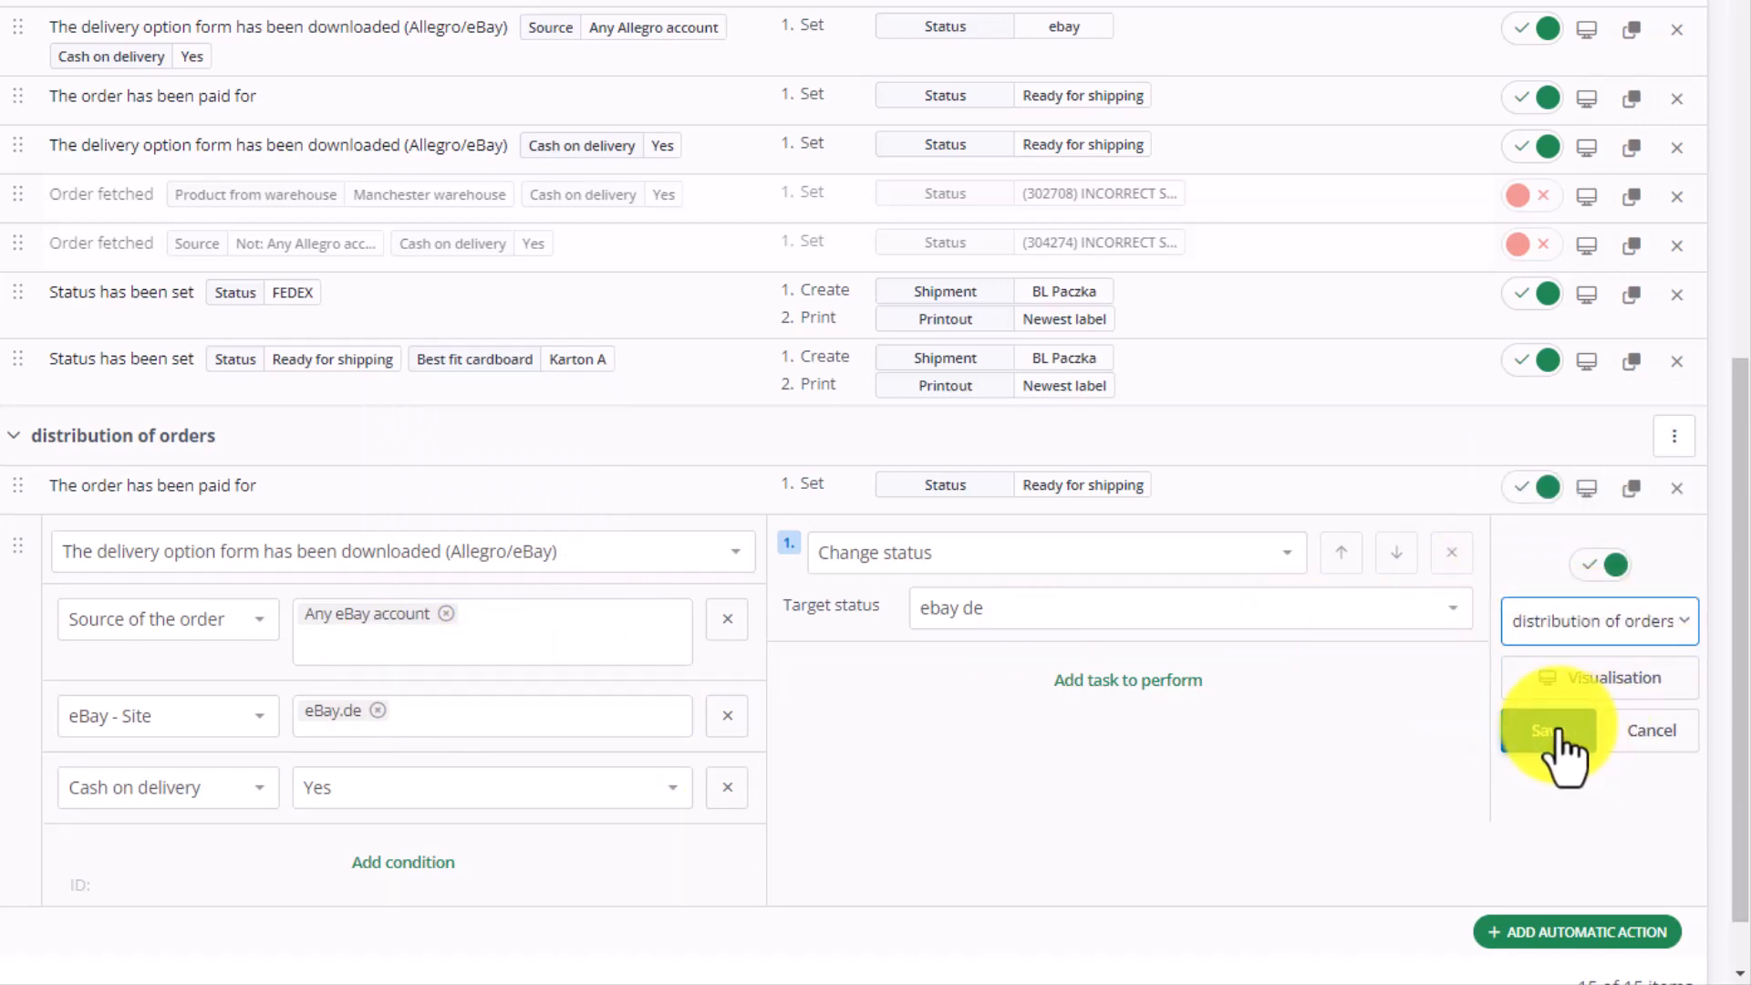
left_click(1548, 731)
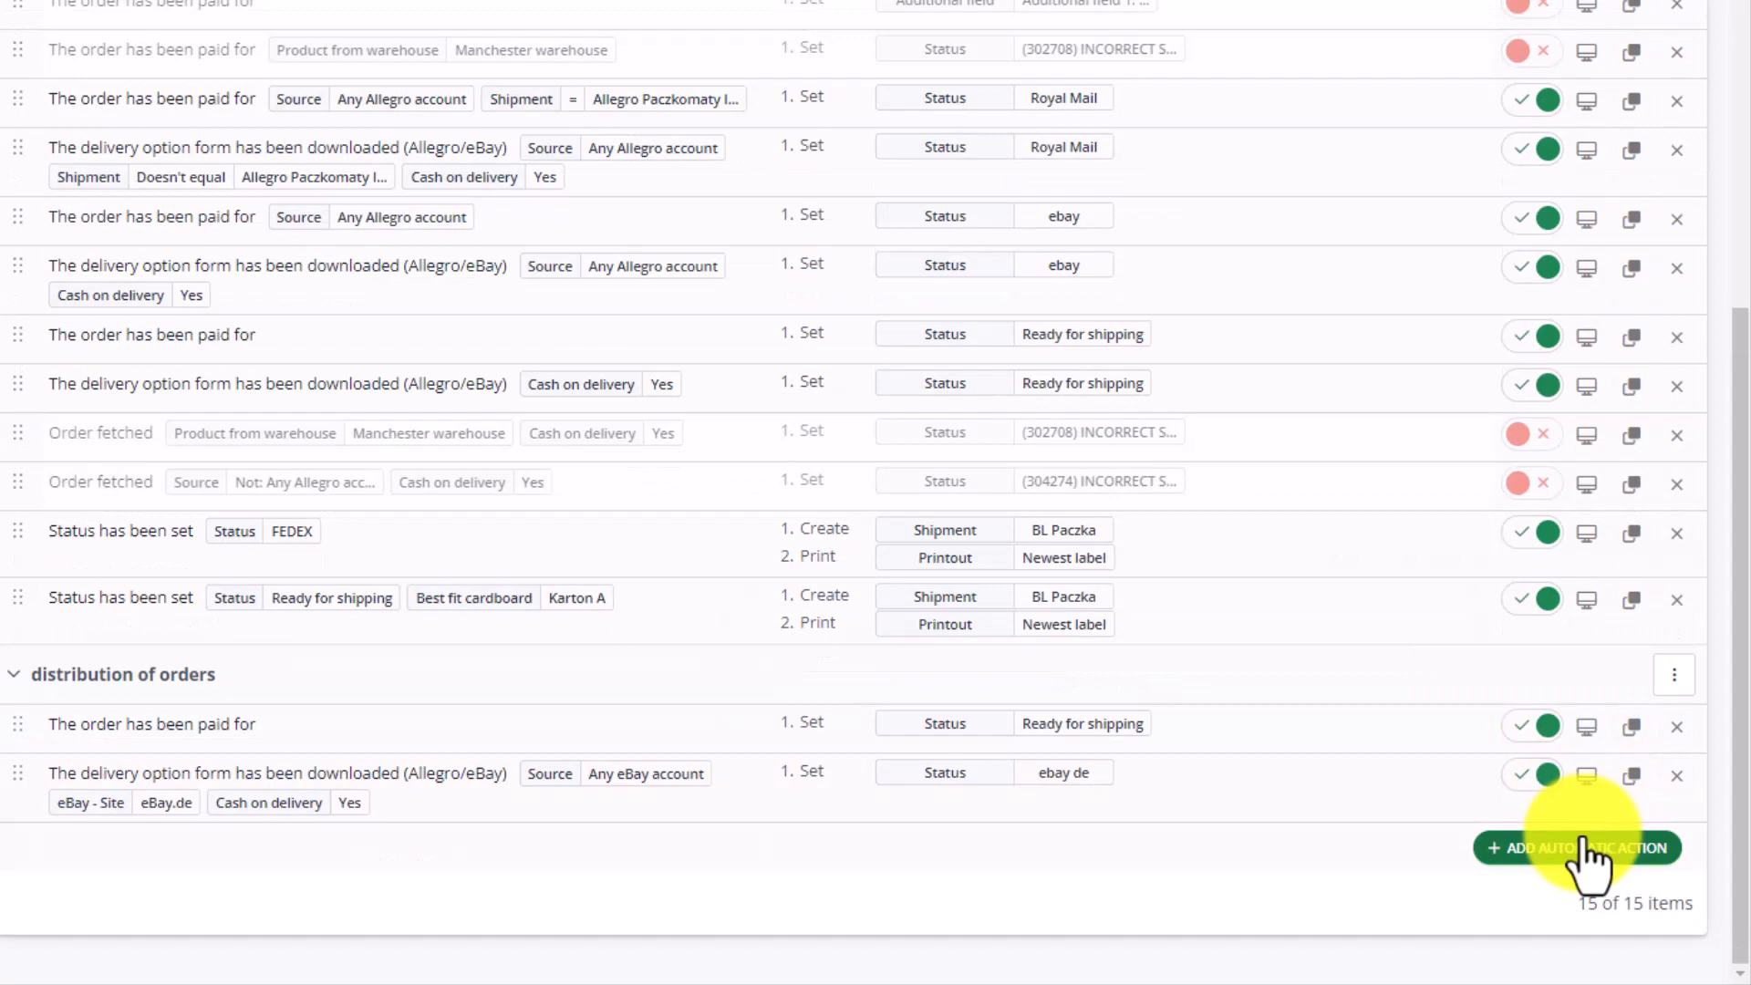
Start a paid-order action with a Shipping method condition for FedEx International Economy
left_click(1576, 847)
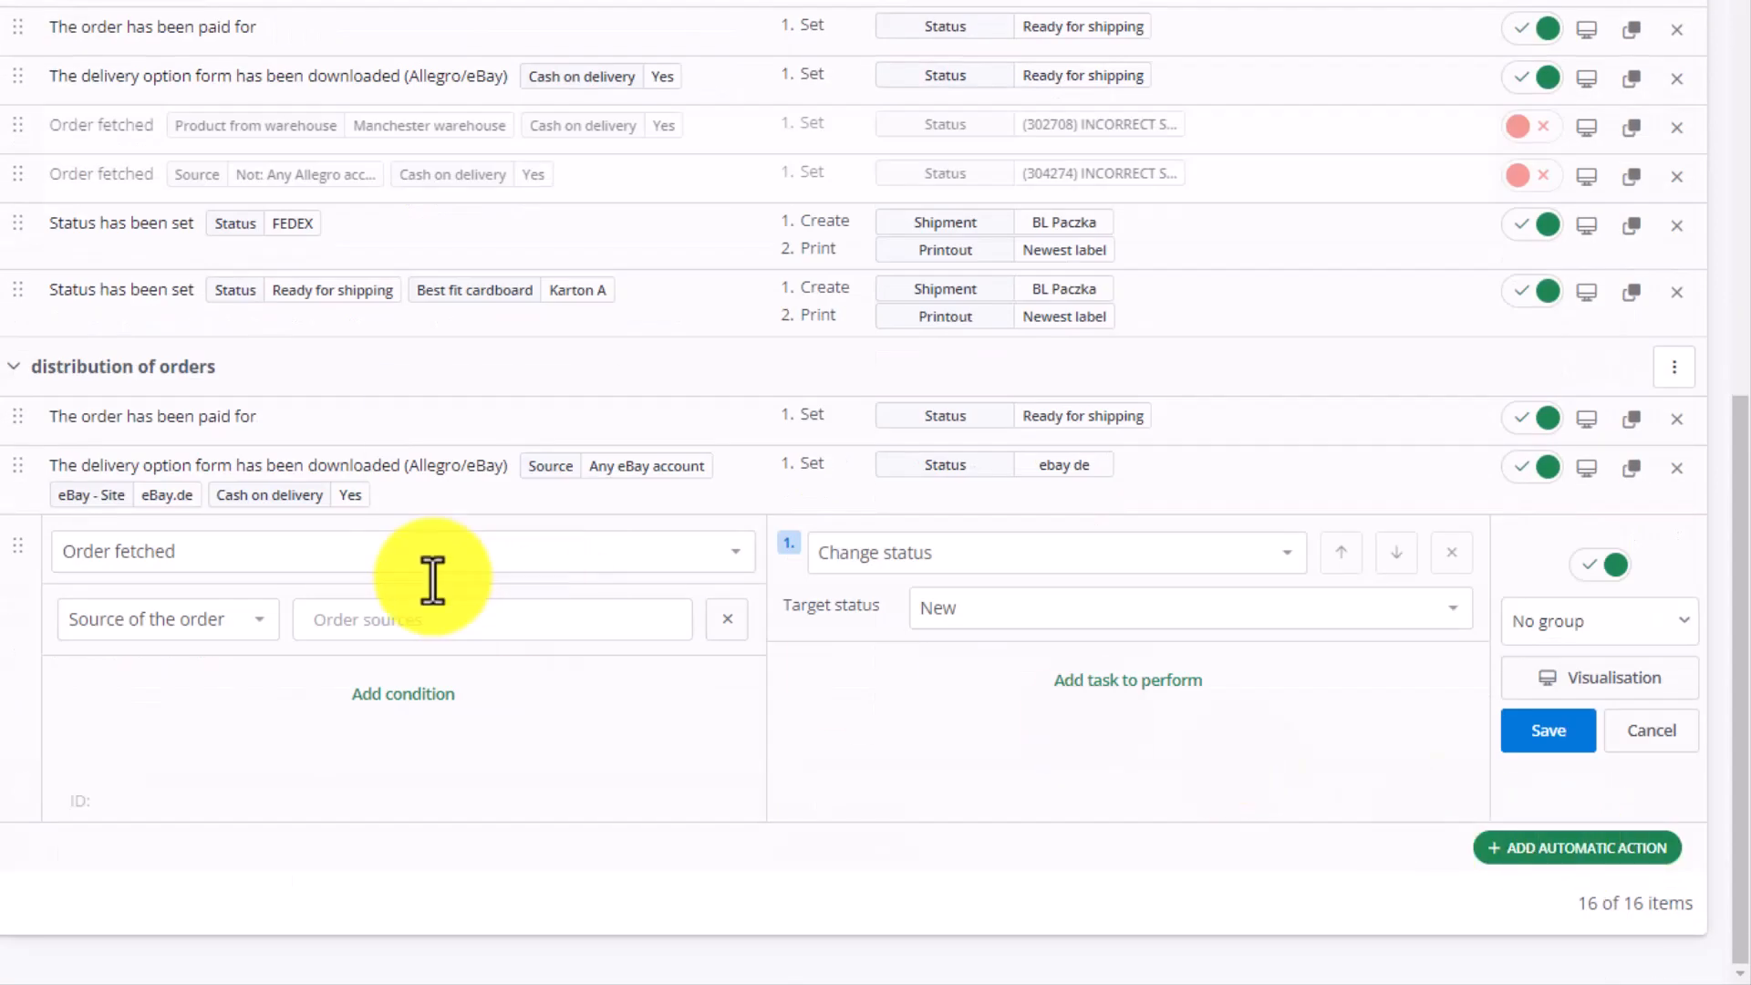
left_click(396, 551)
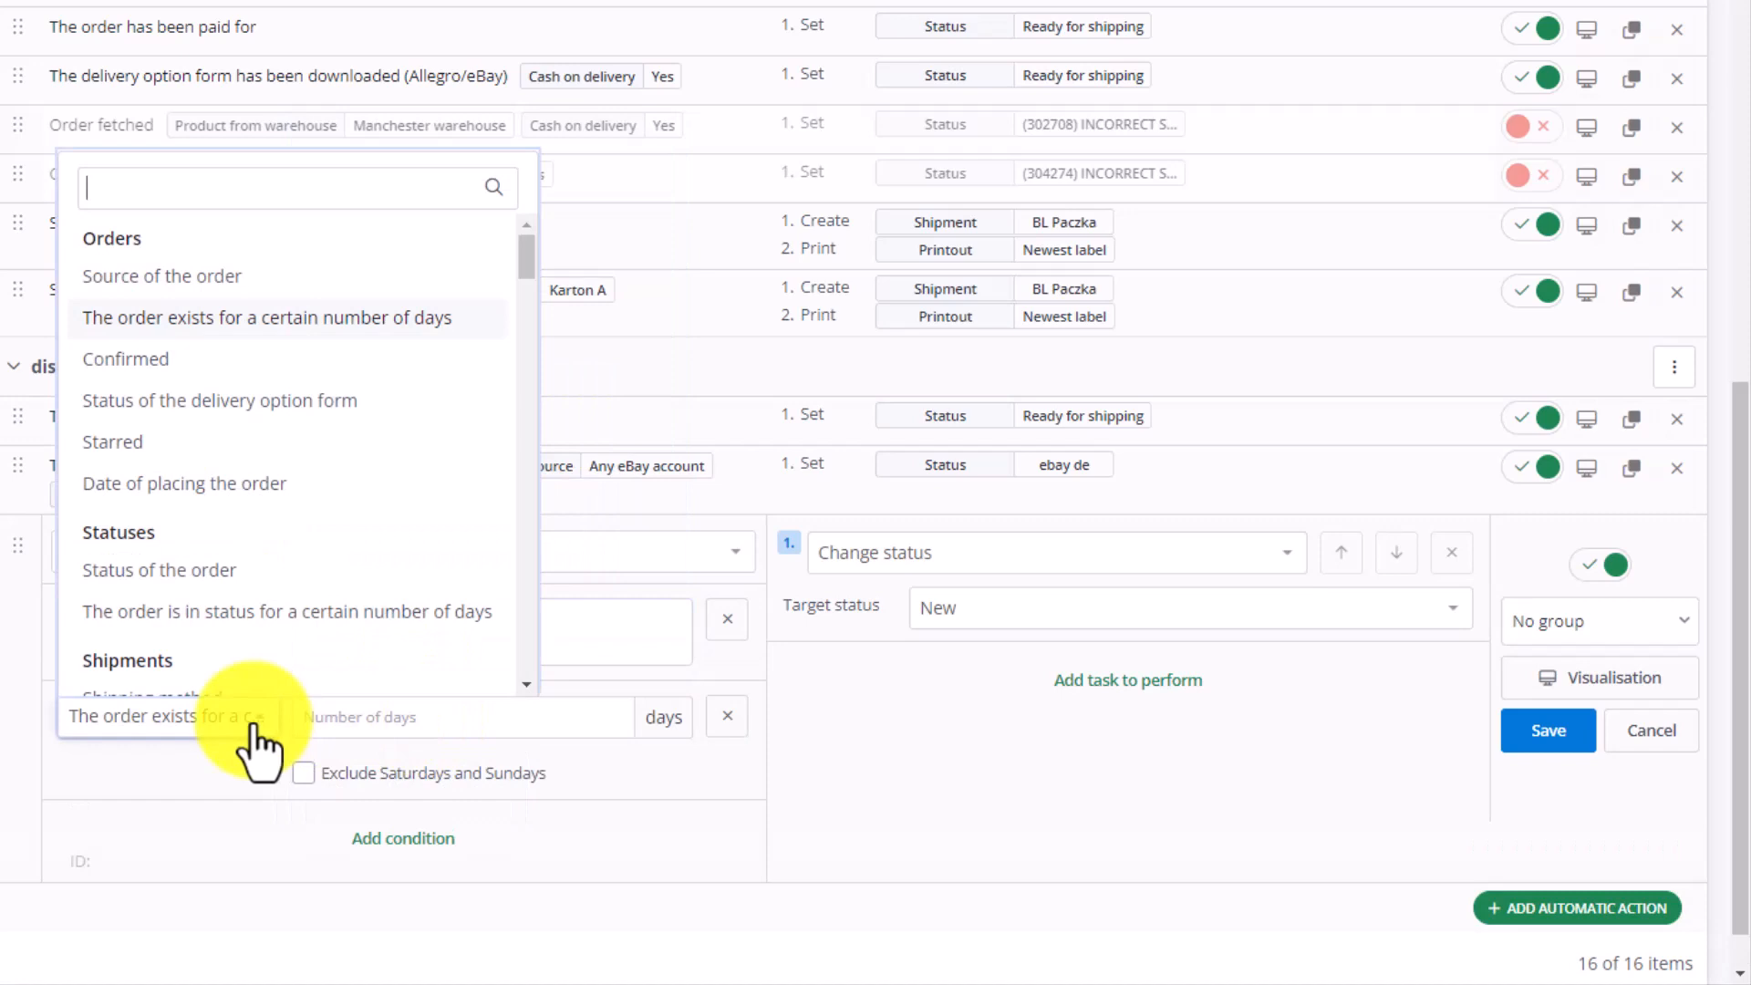
type("met")
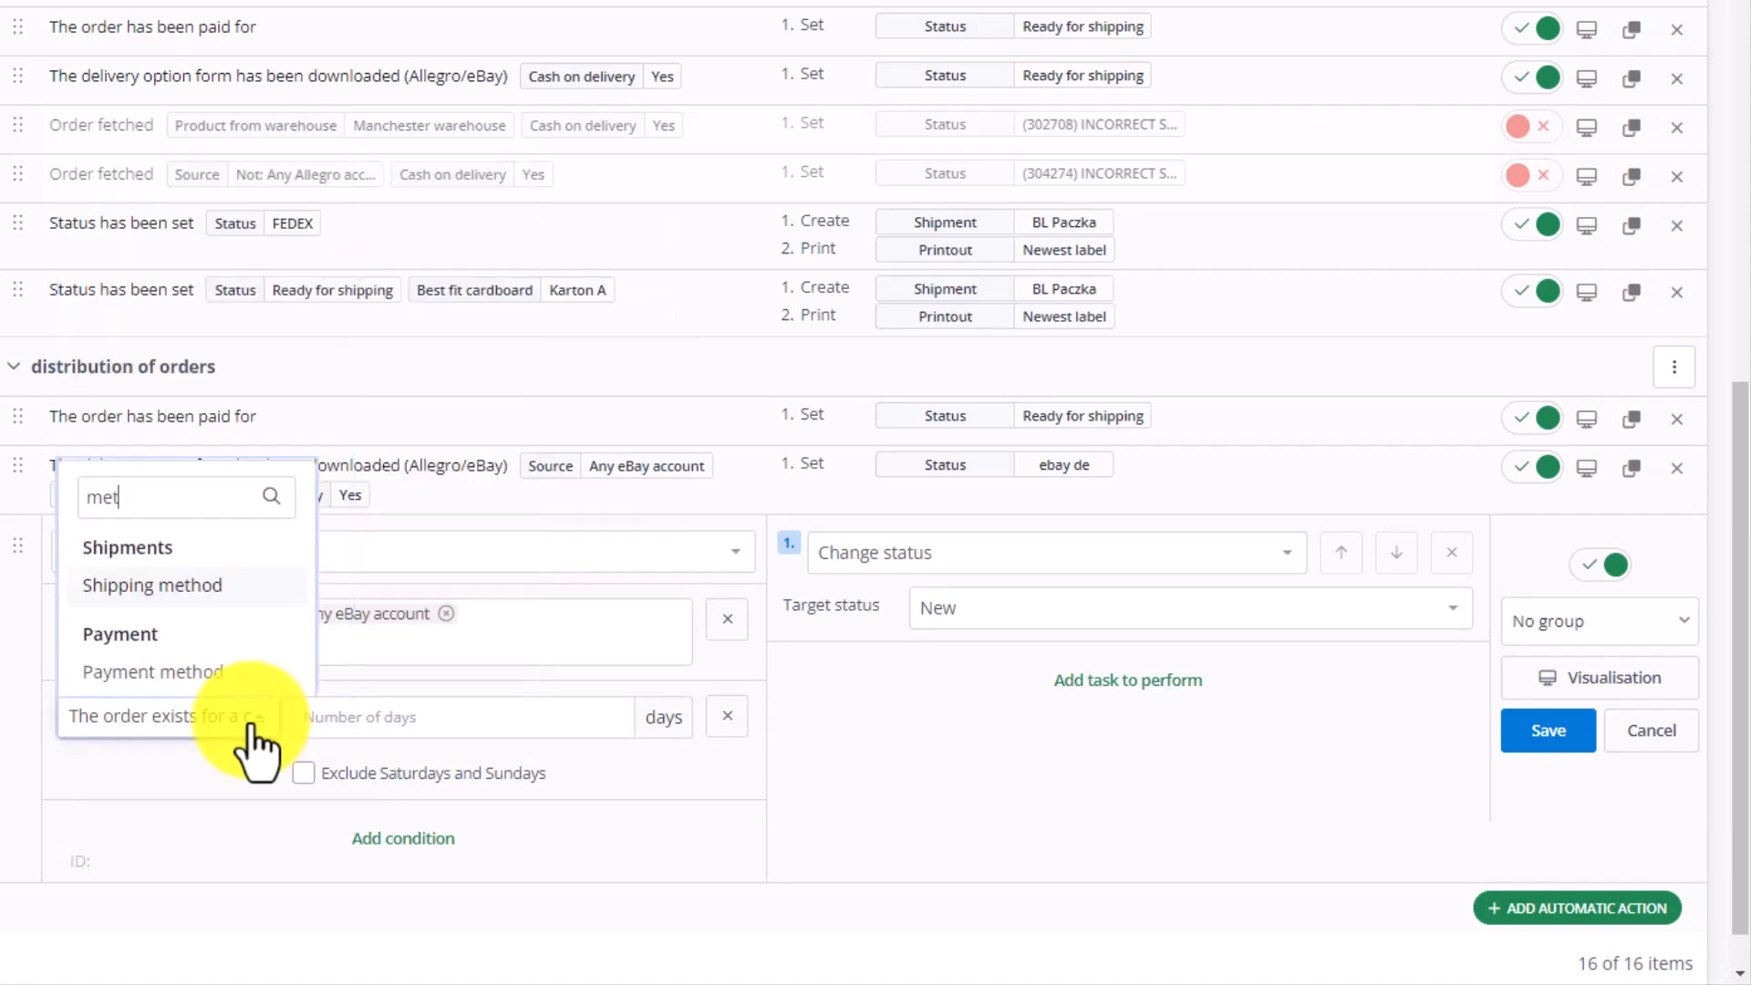
left_click(151, 584)
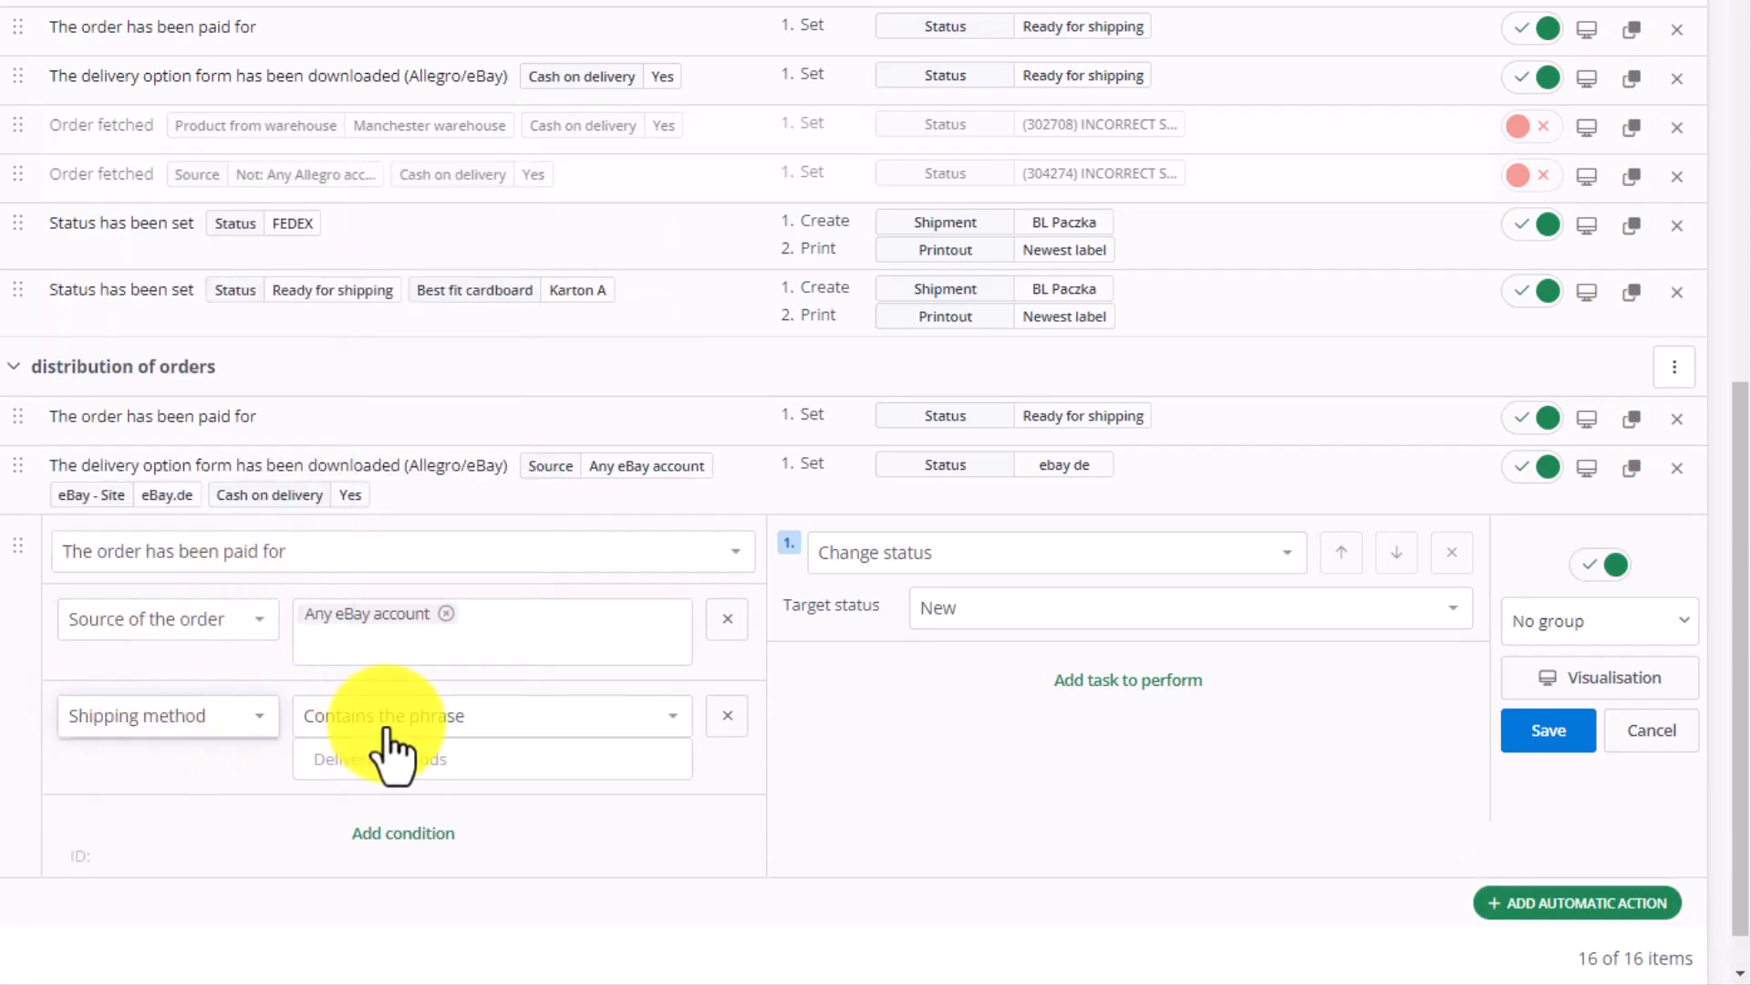
left_click(491, 717)
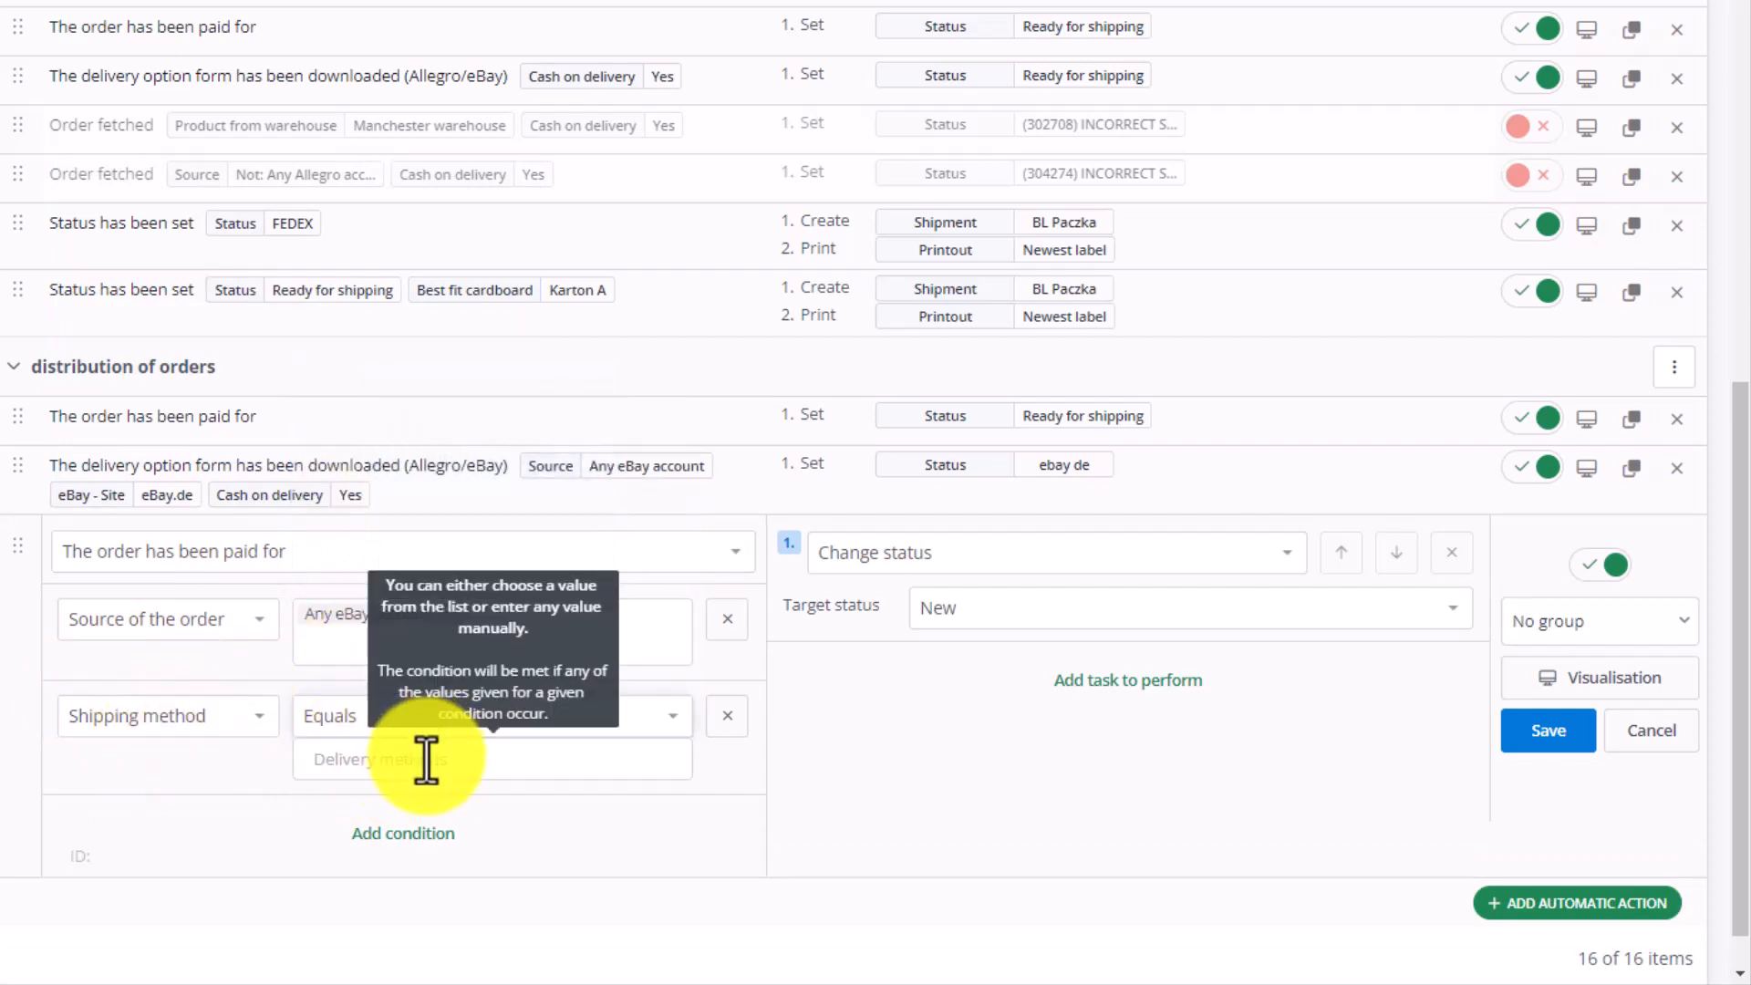
type("f")
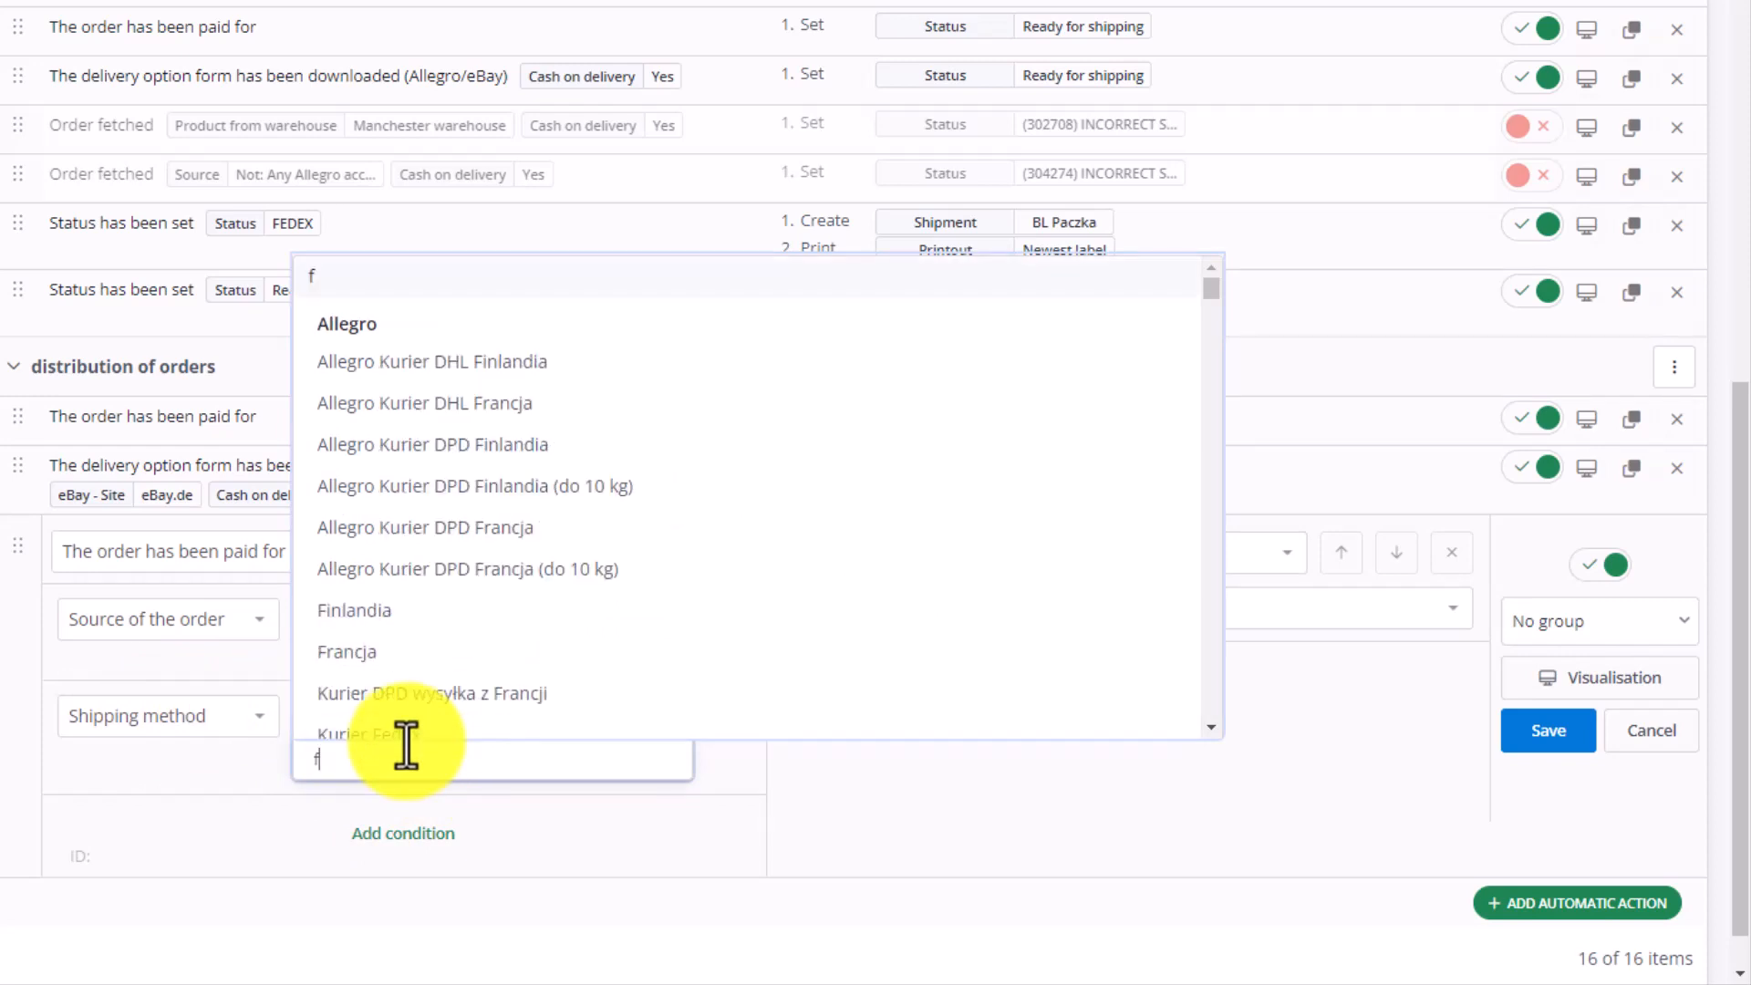
type("edex")
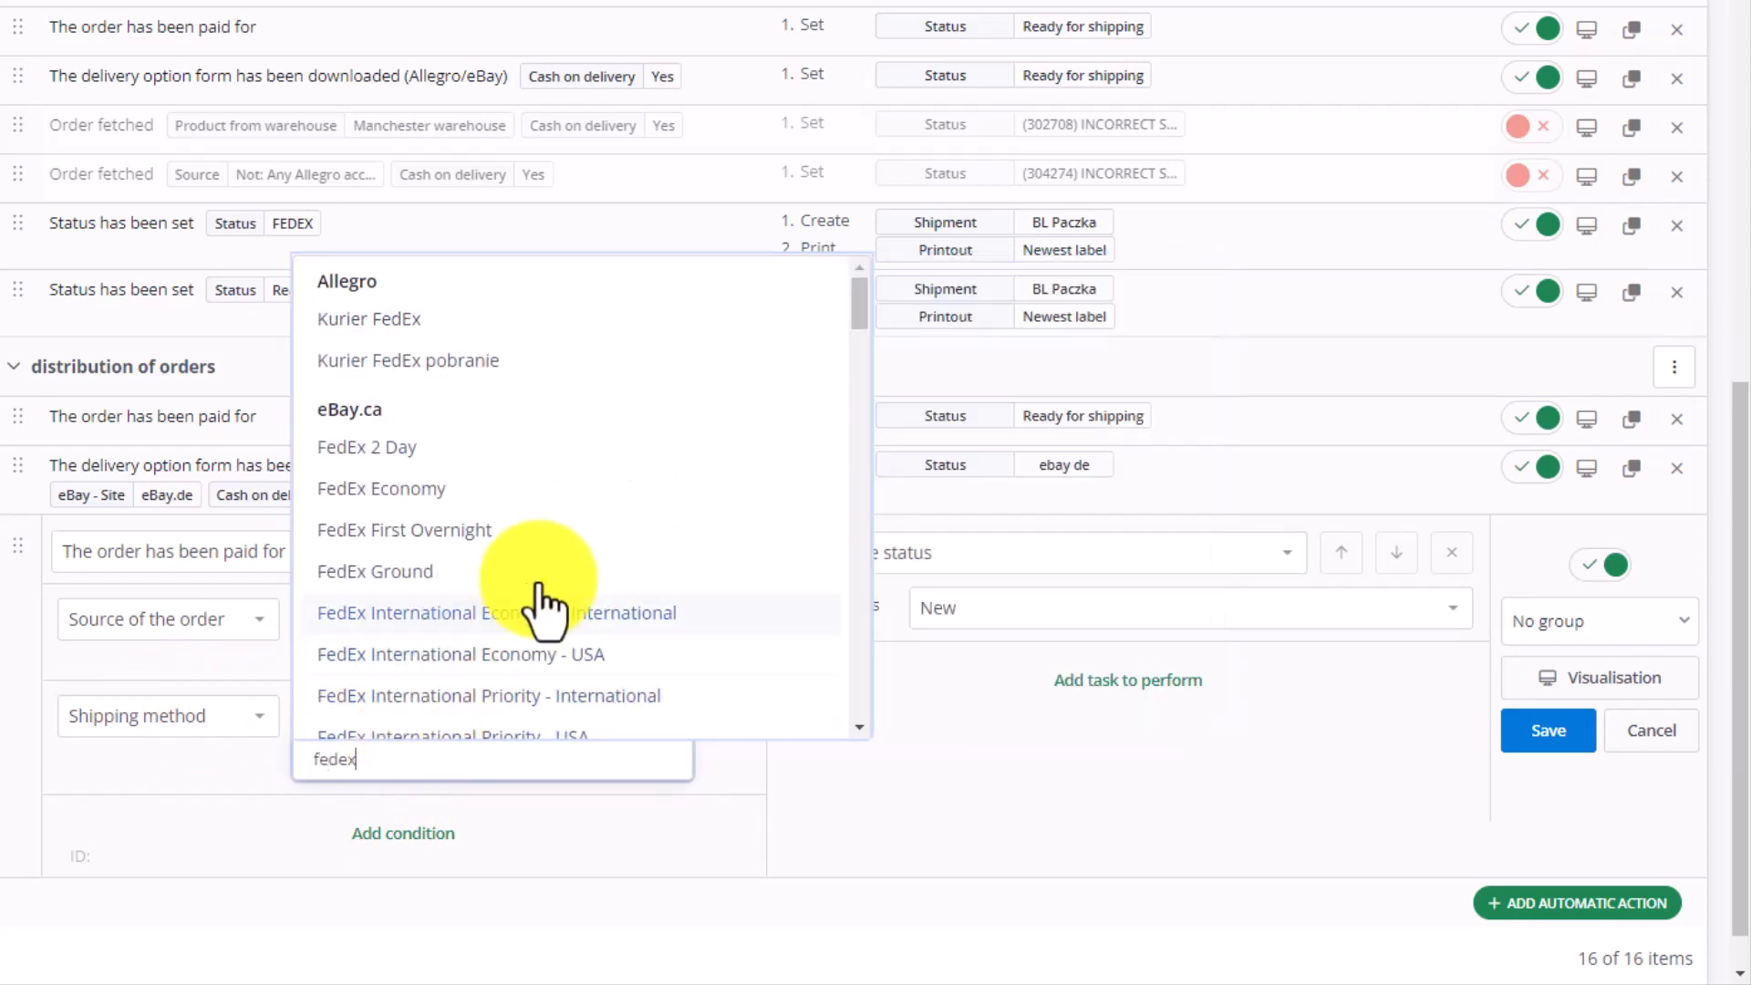
scroll("down", 3)
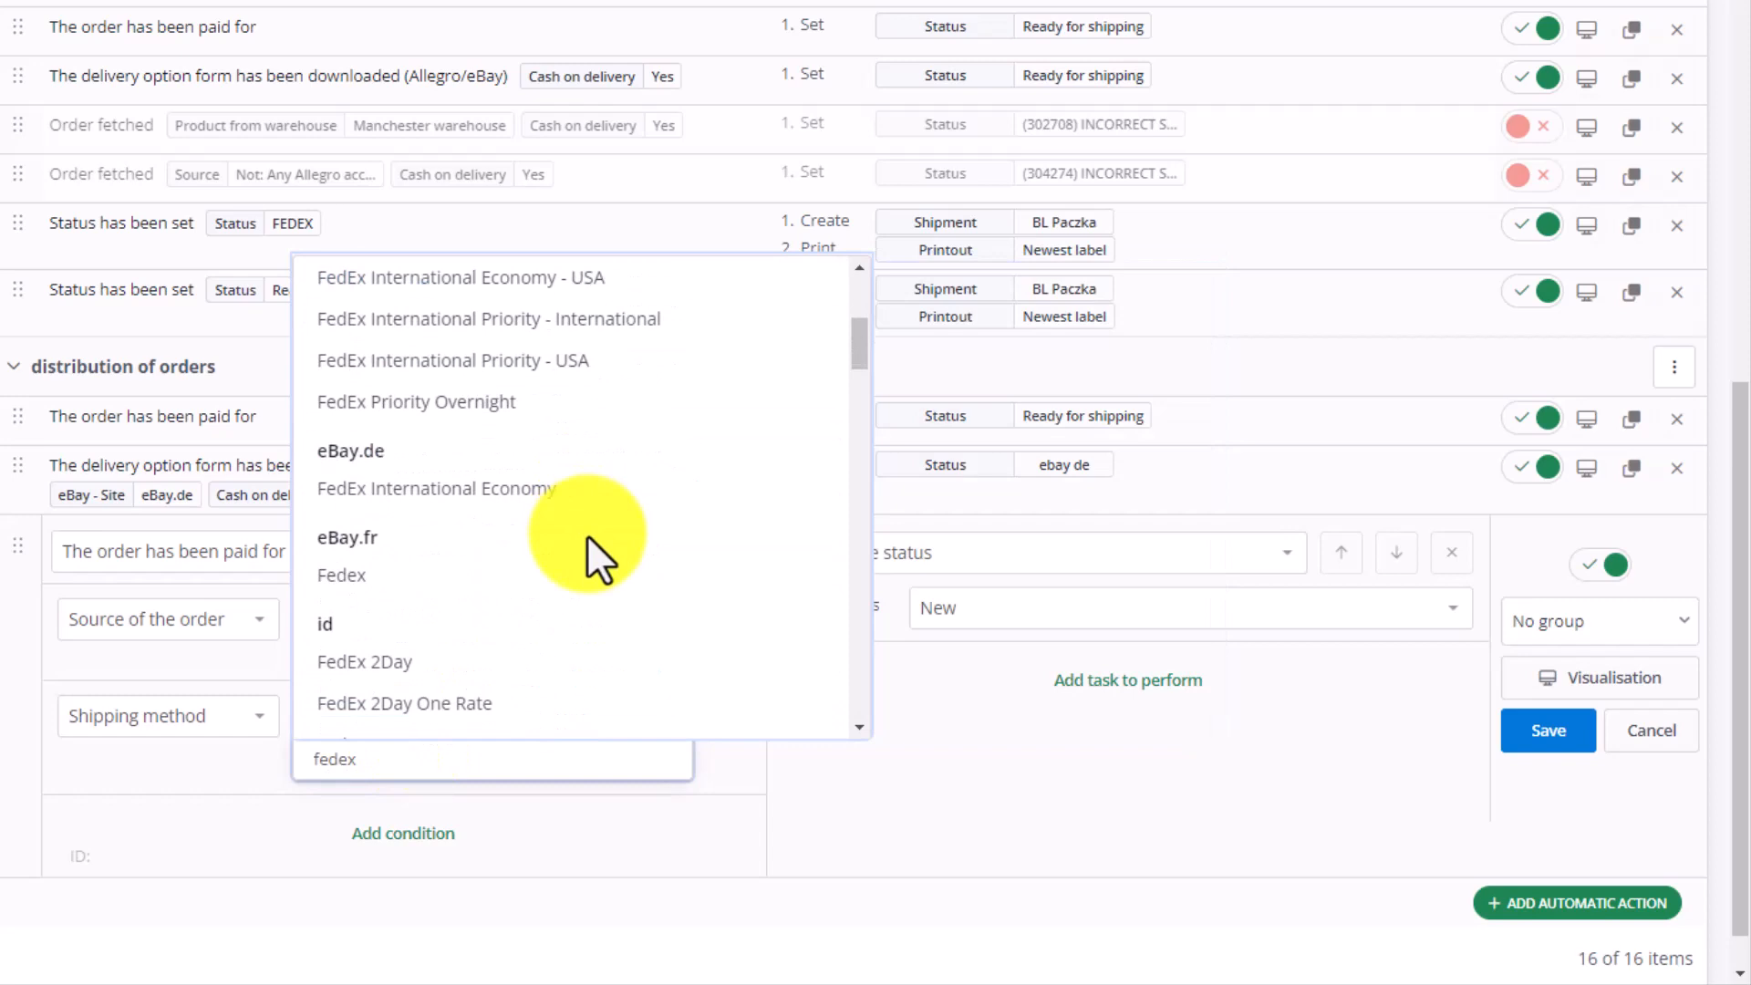
scroll("down", 3)
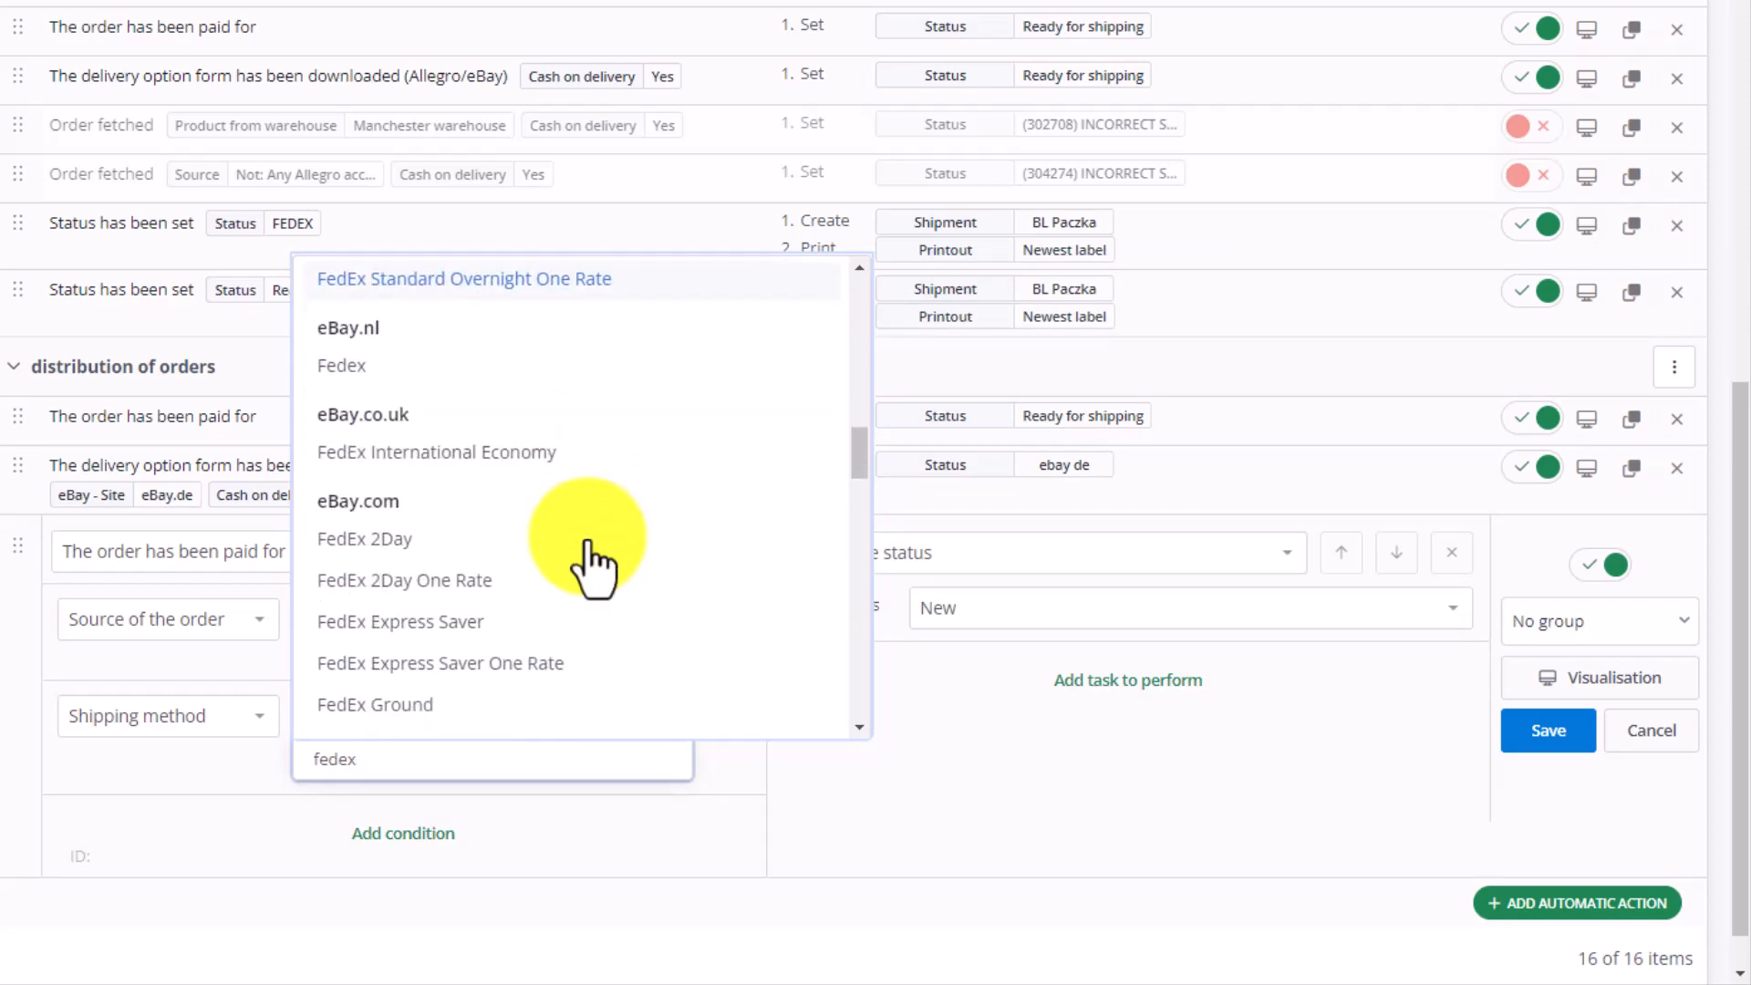
left_click(437, 452)
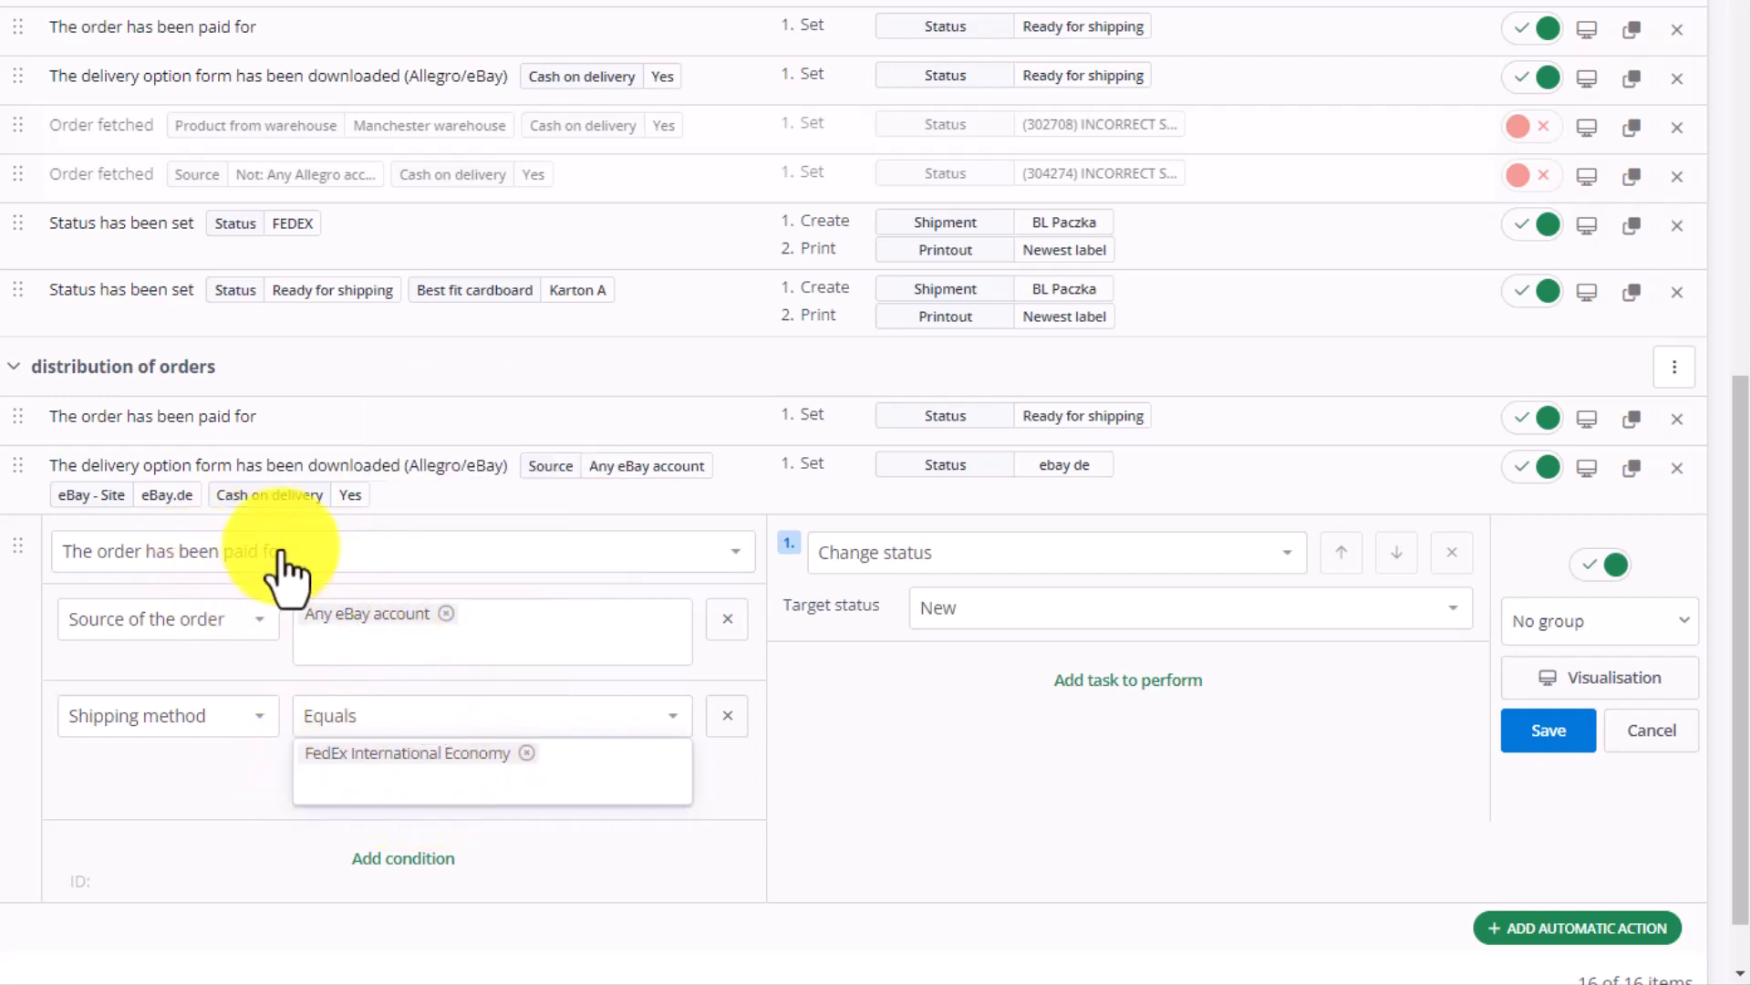
mouse_move(240, 547)
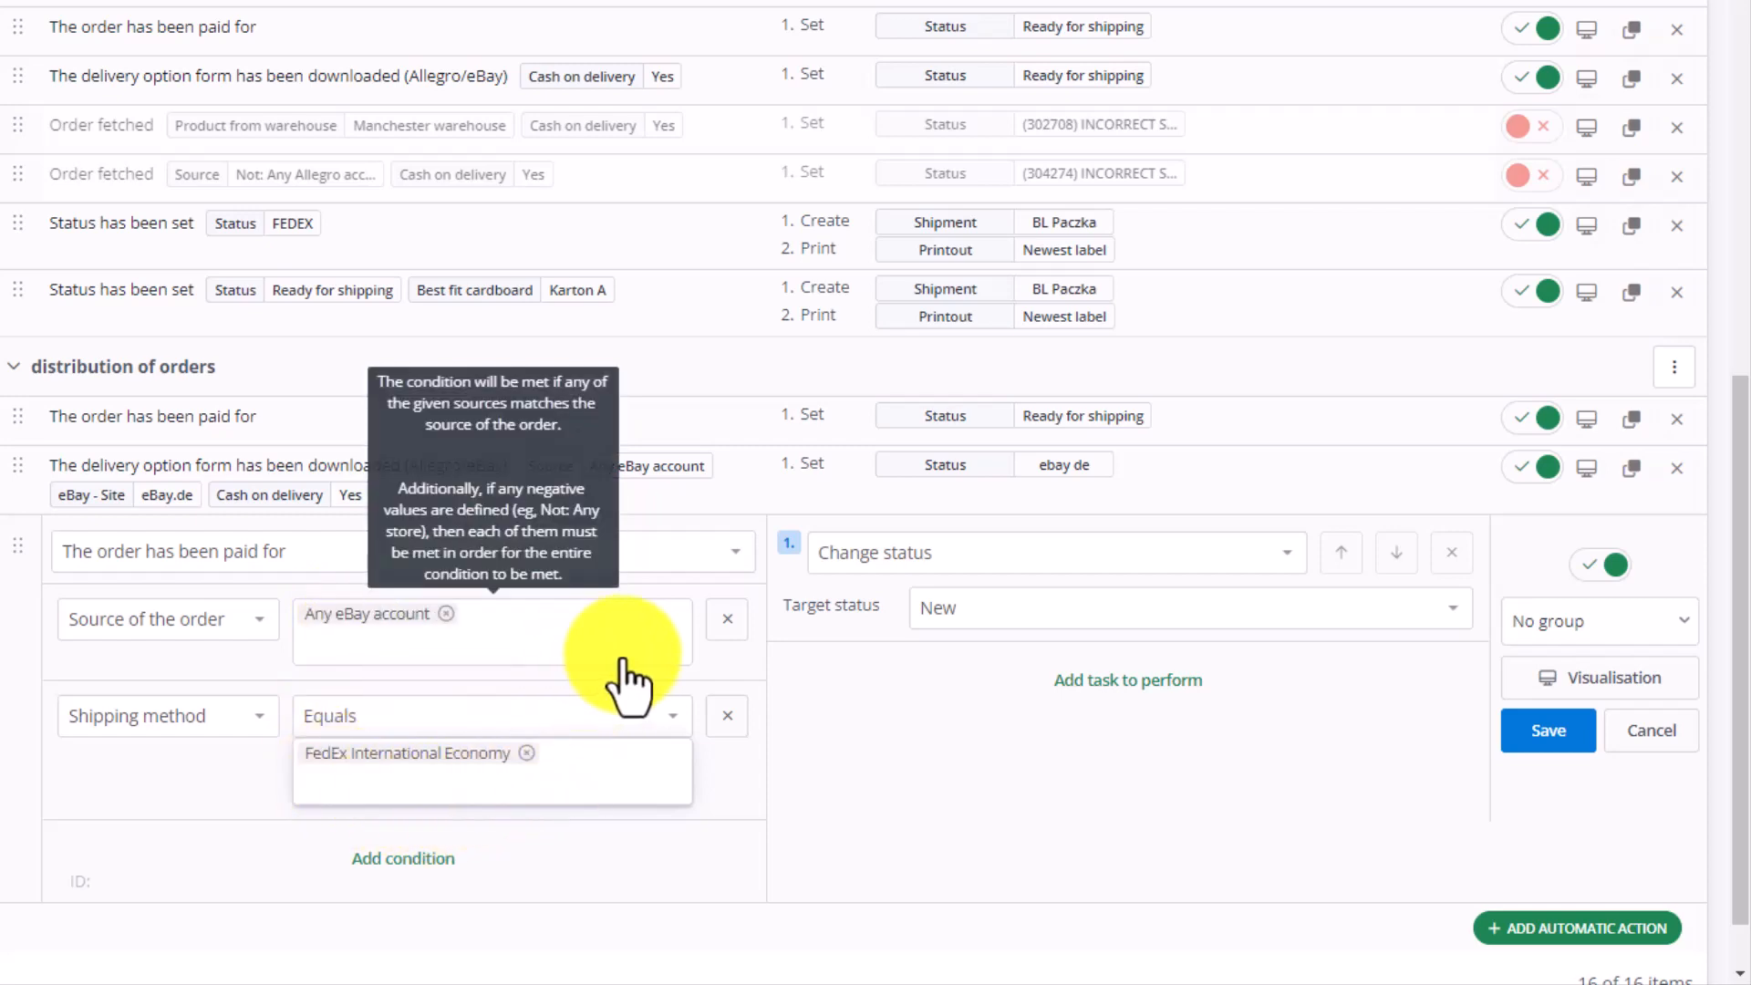
Set the target status to FEDEX and remove the shipping method condition
left_click(1184, 607)
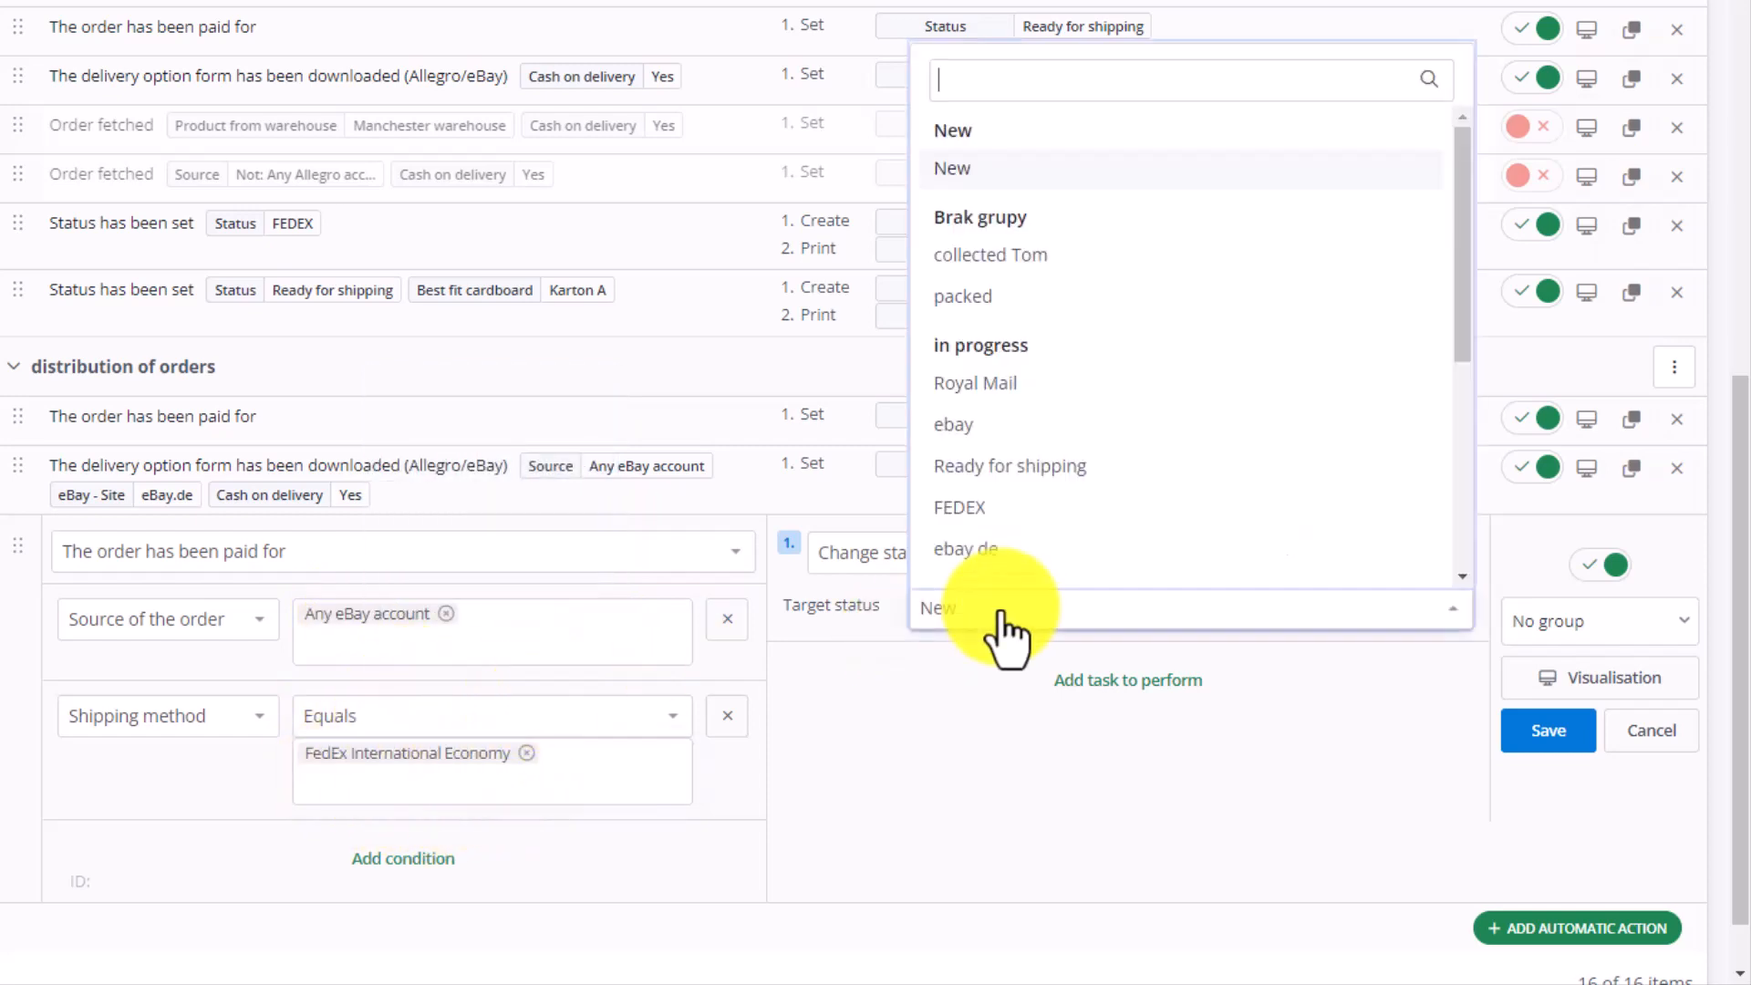
scroll("down", 3)
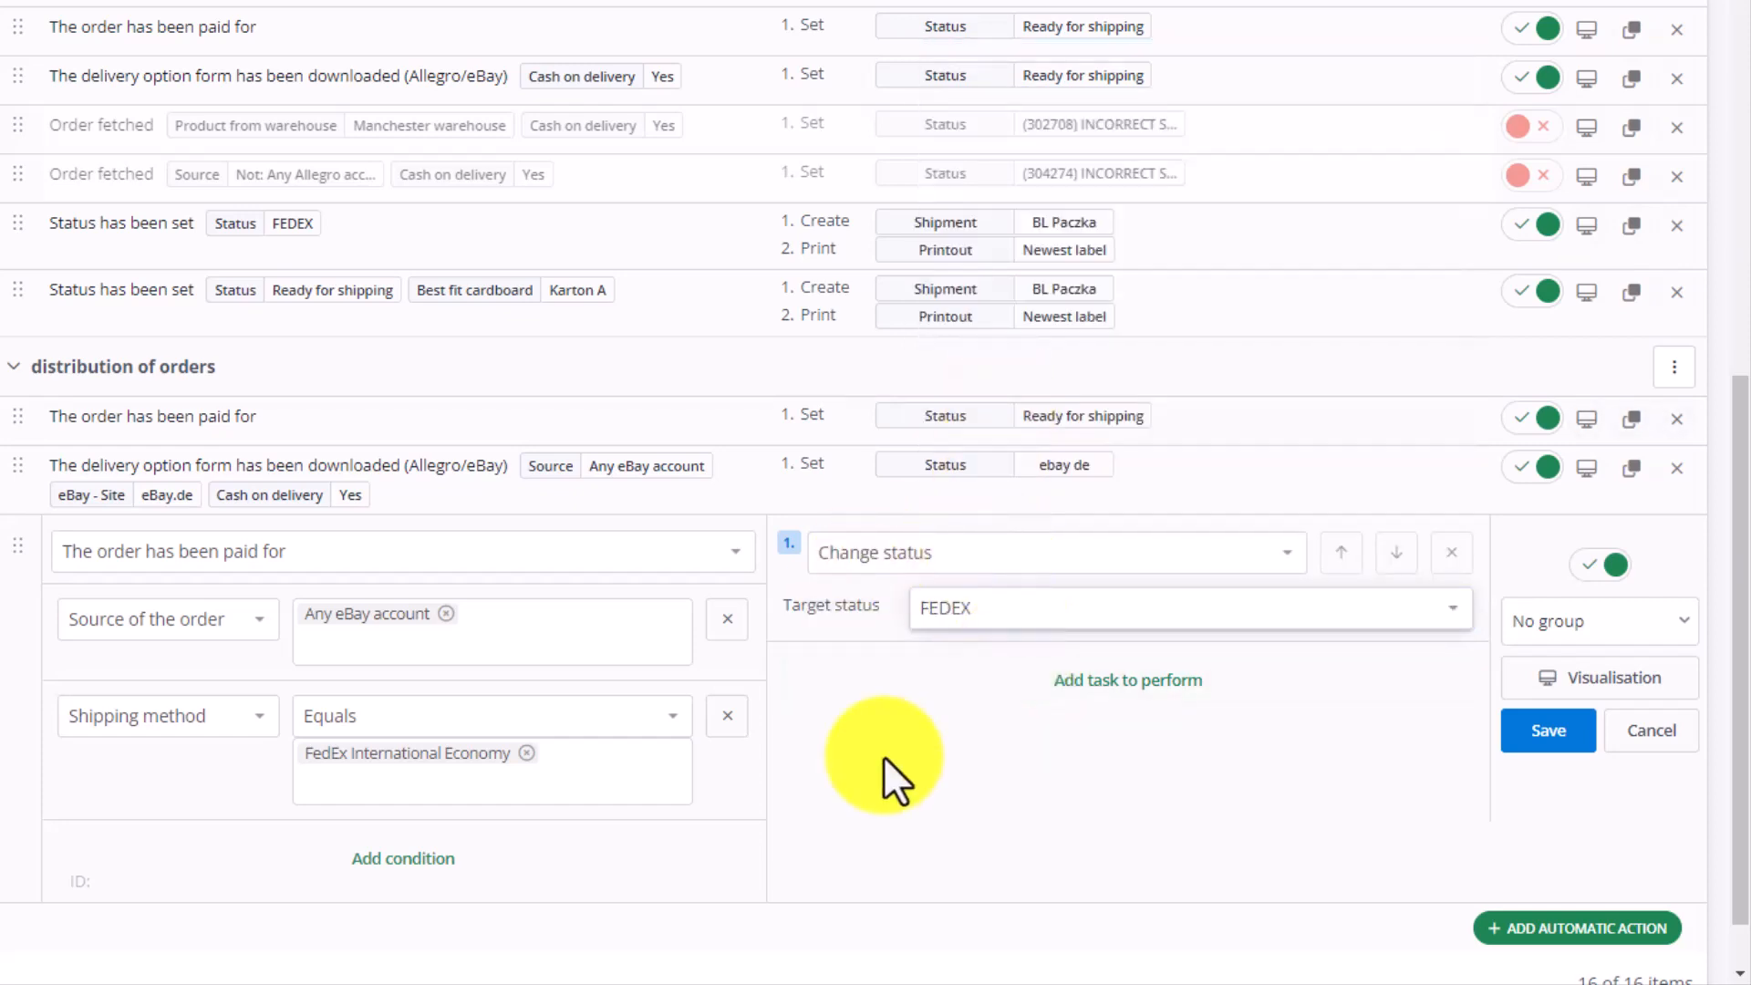
mouse_move(876, 748)
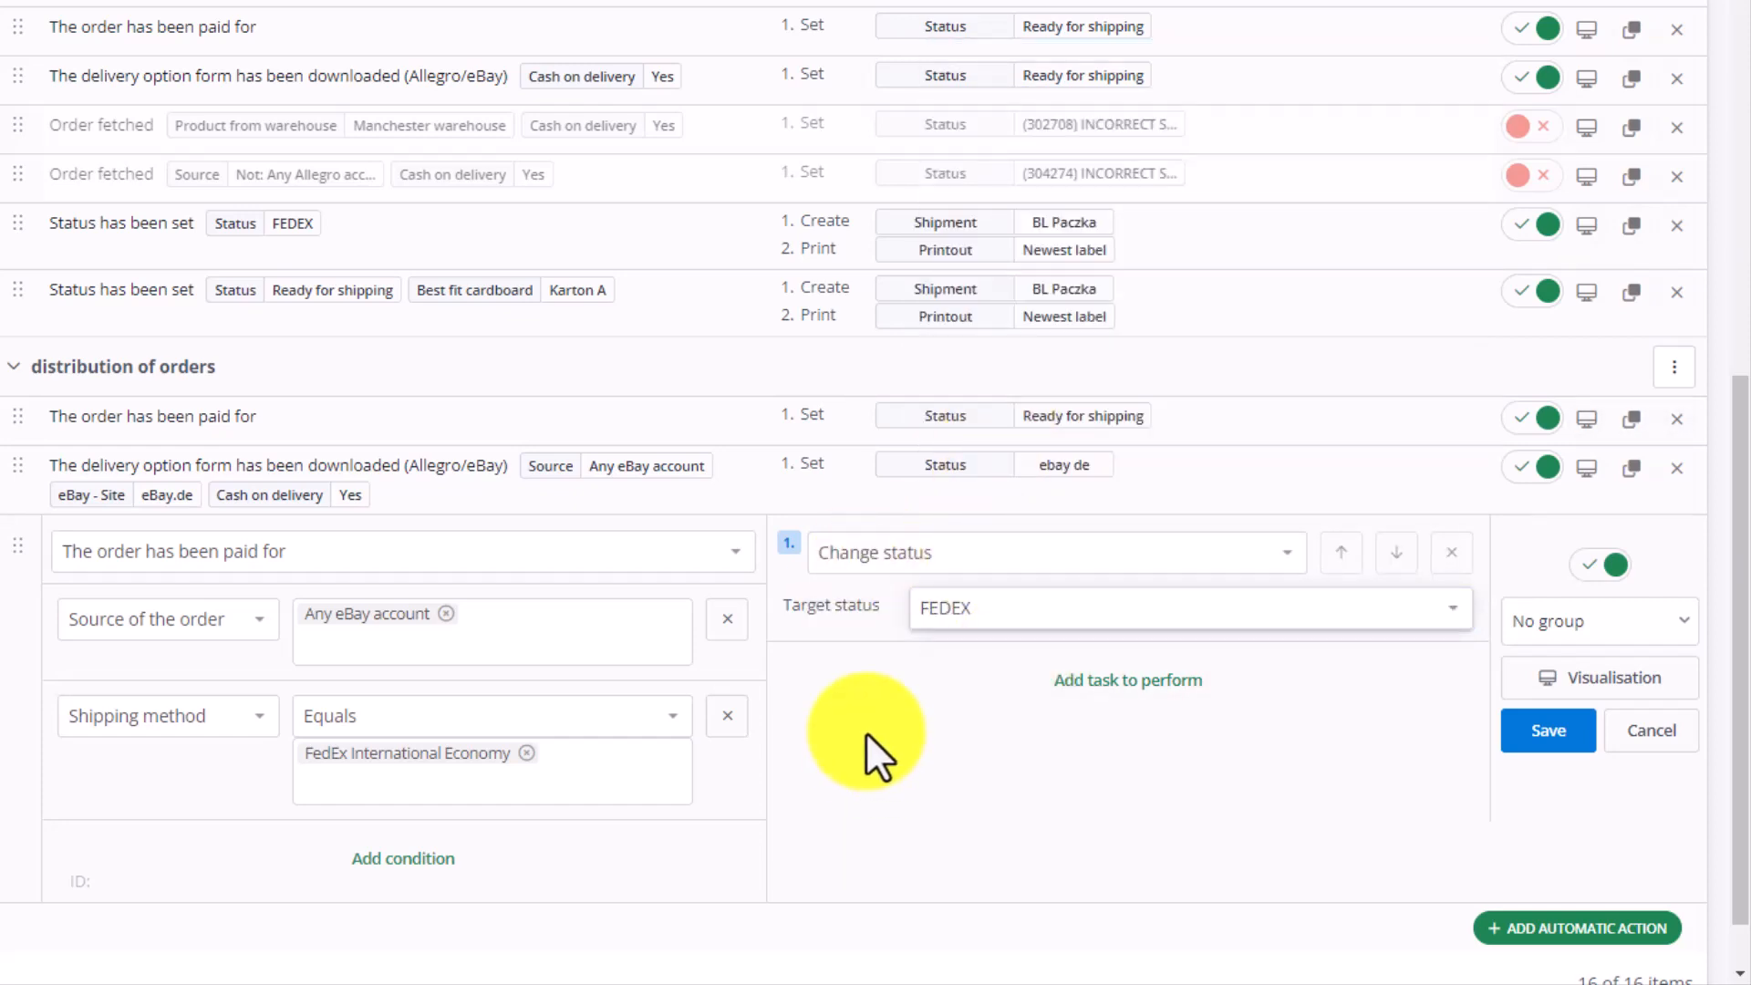
left_click(726, 716)
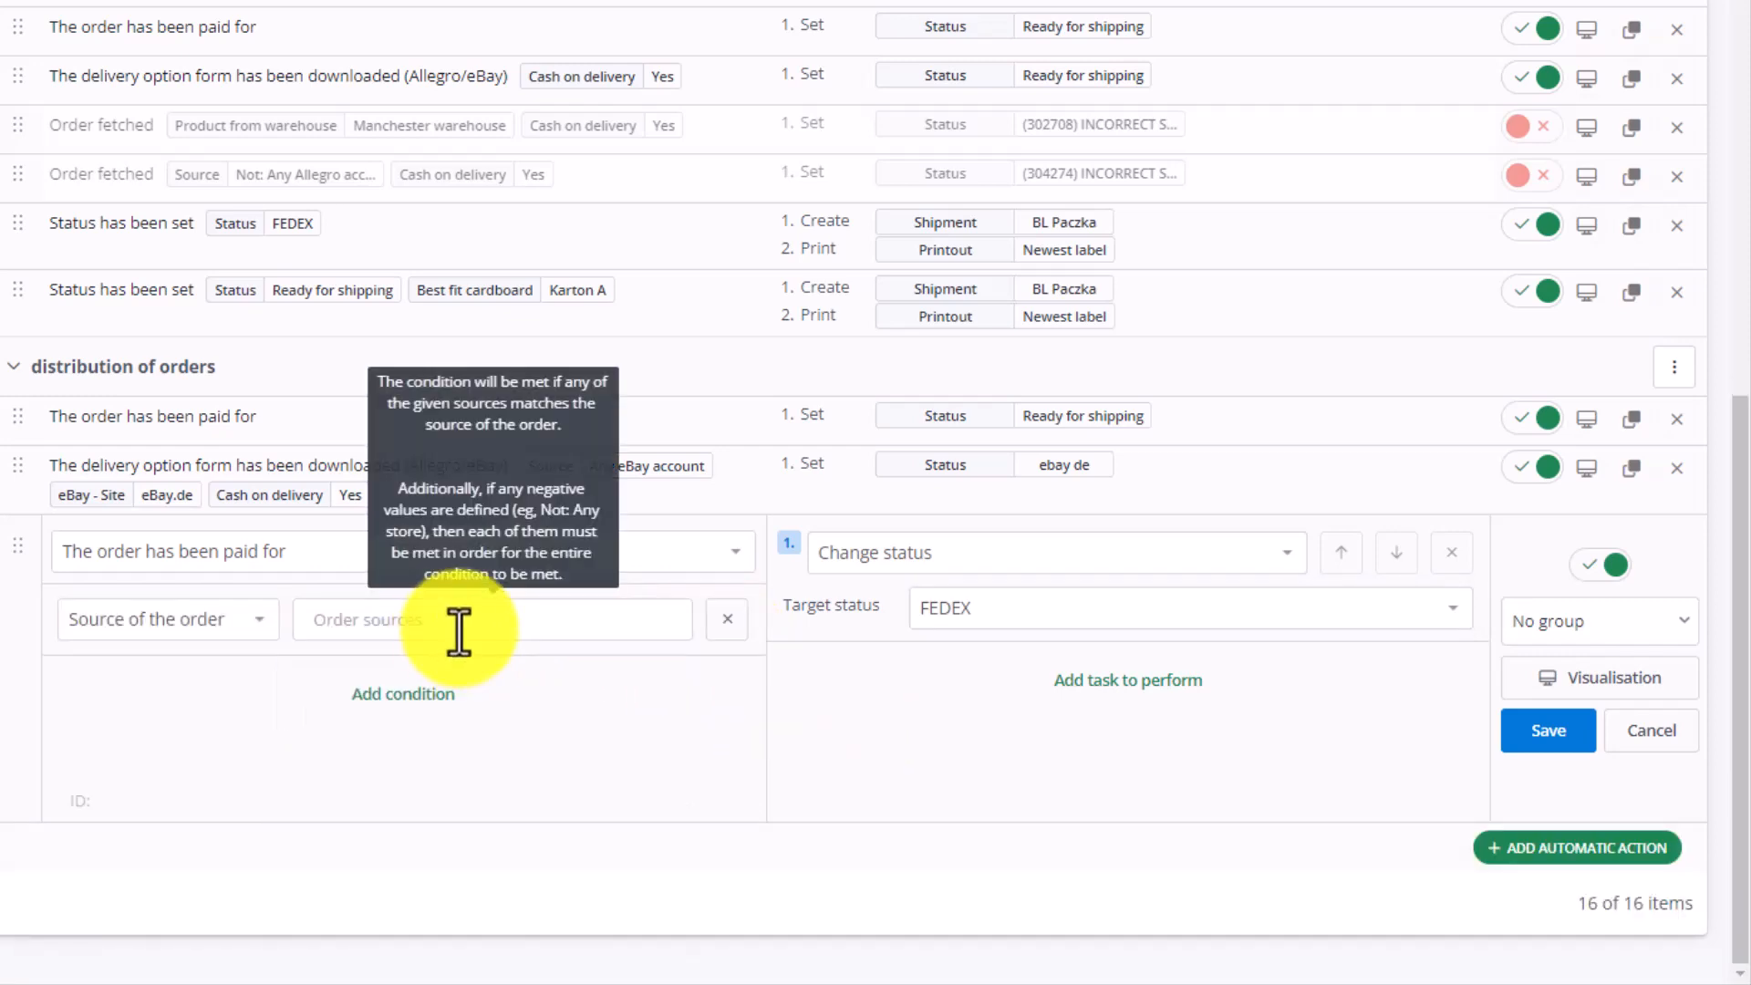
Set source to Any shop, add Shipping method Equals FEDEX, and save the rule
left_click(492, 620)
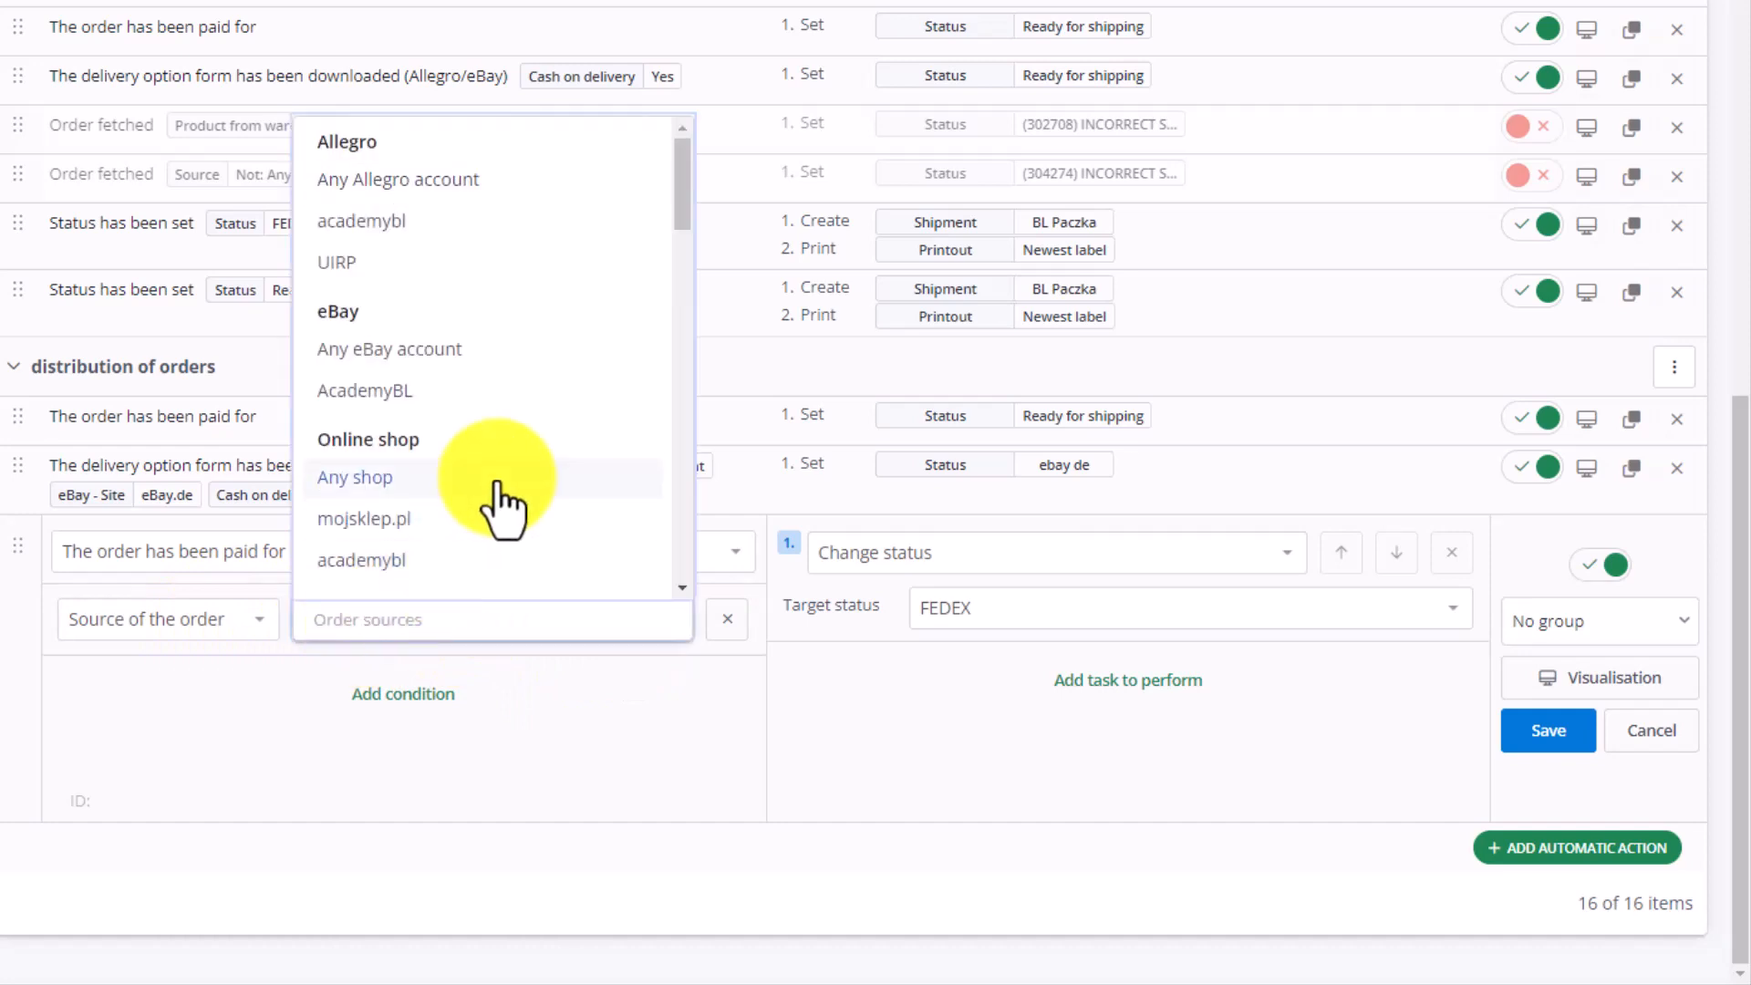
left_click(354, 477)
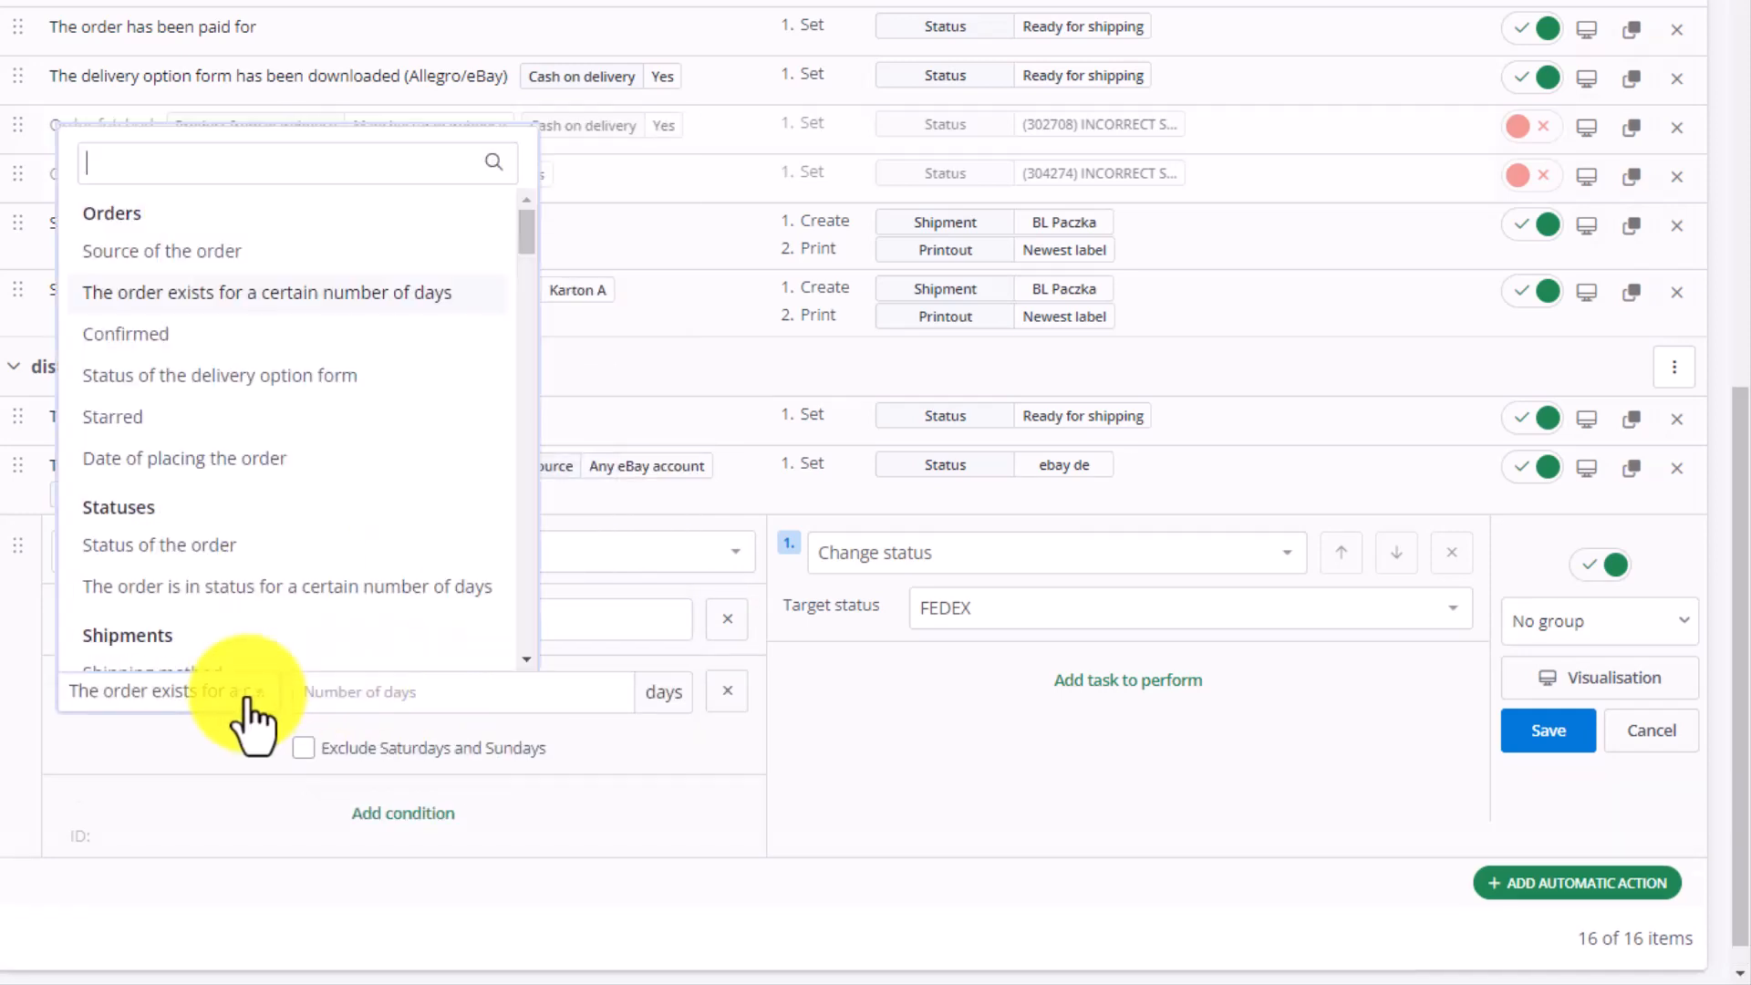
type("met")
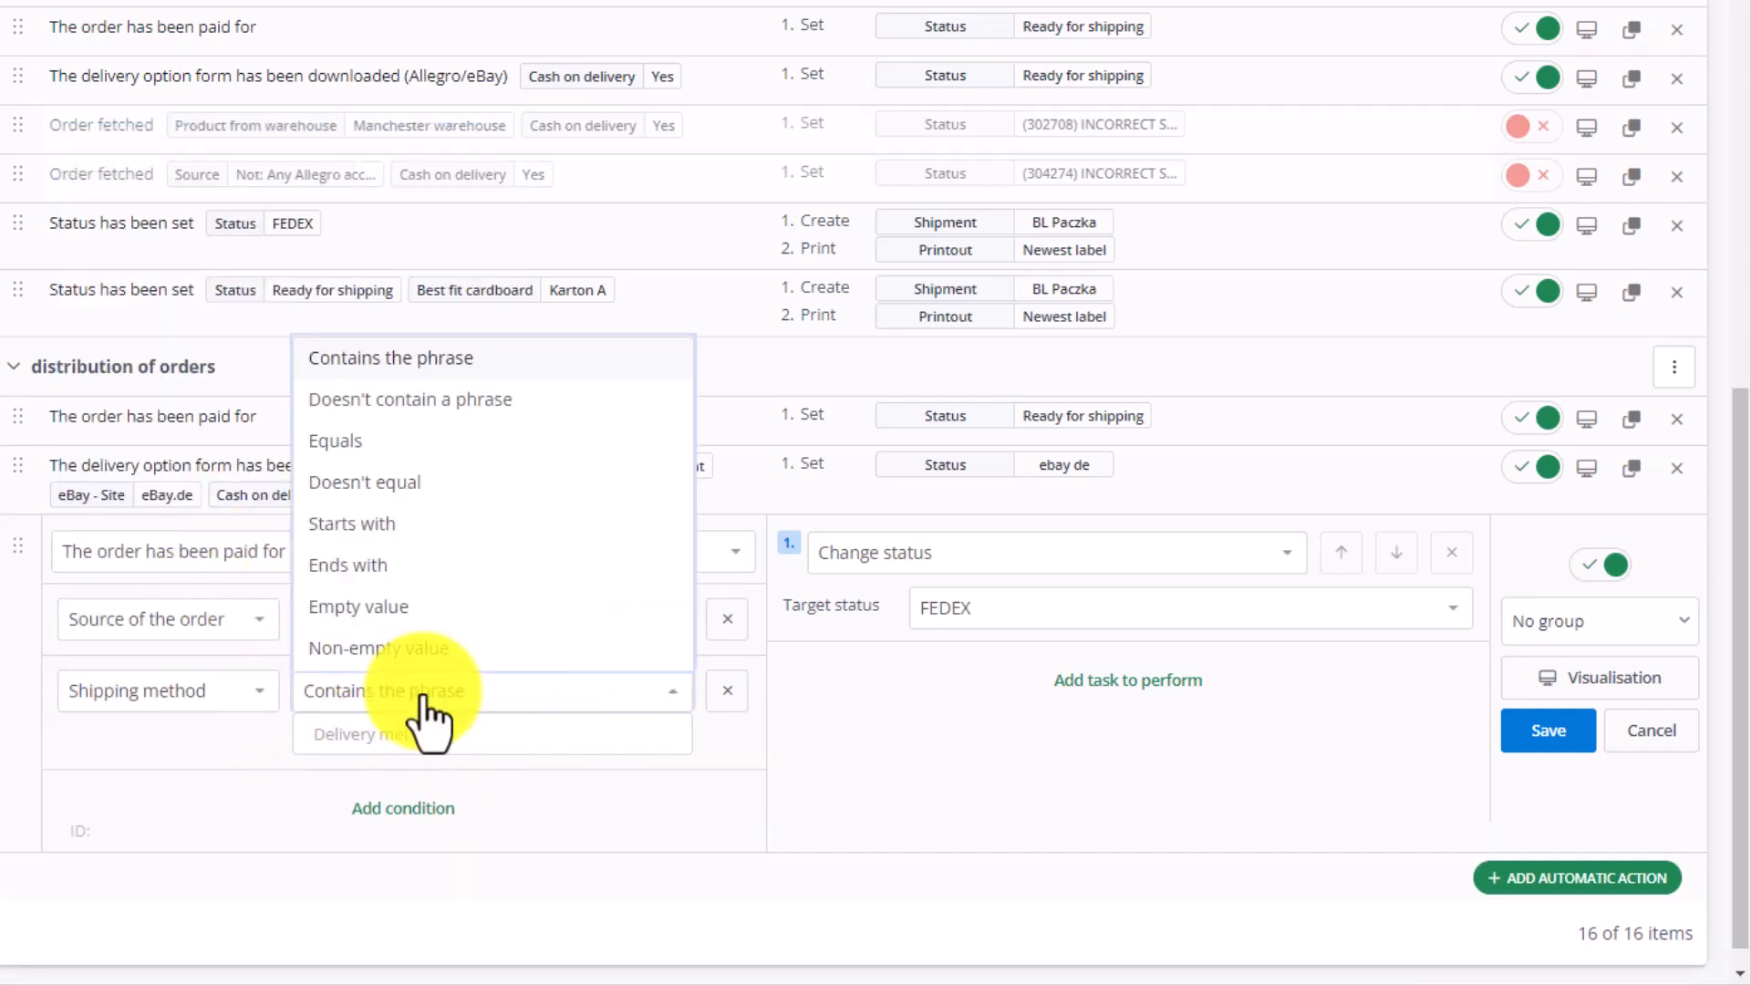
left_click(334, 439)
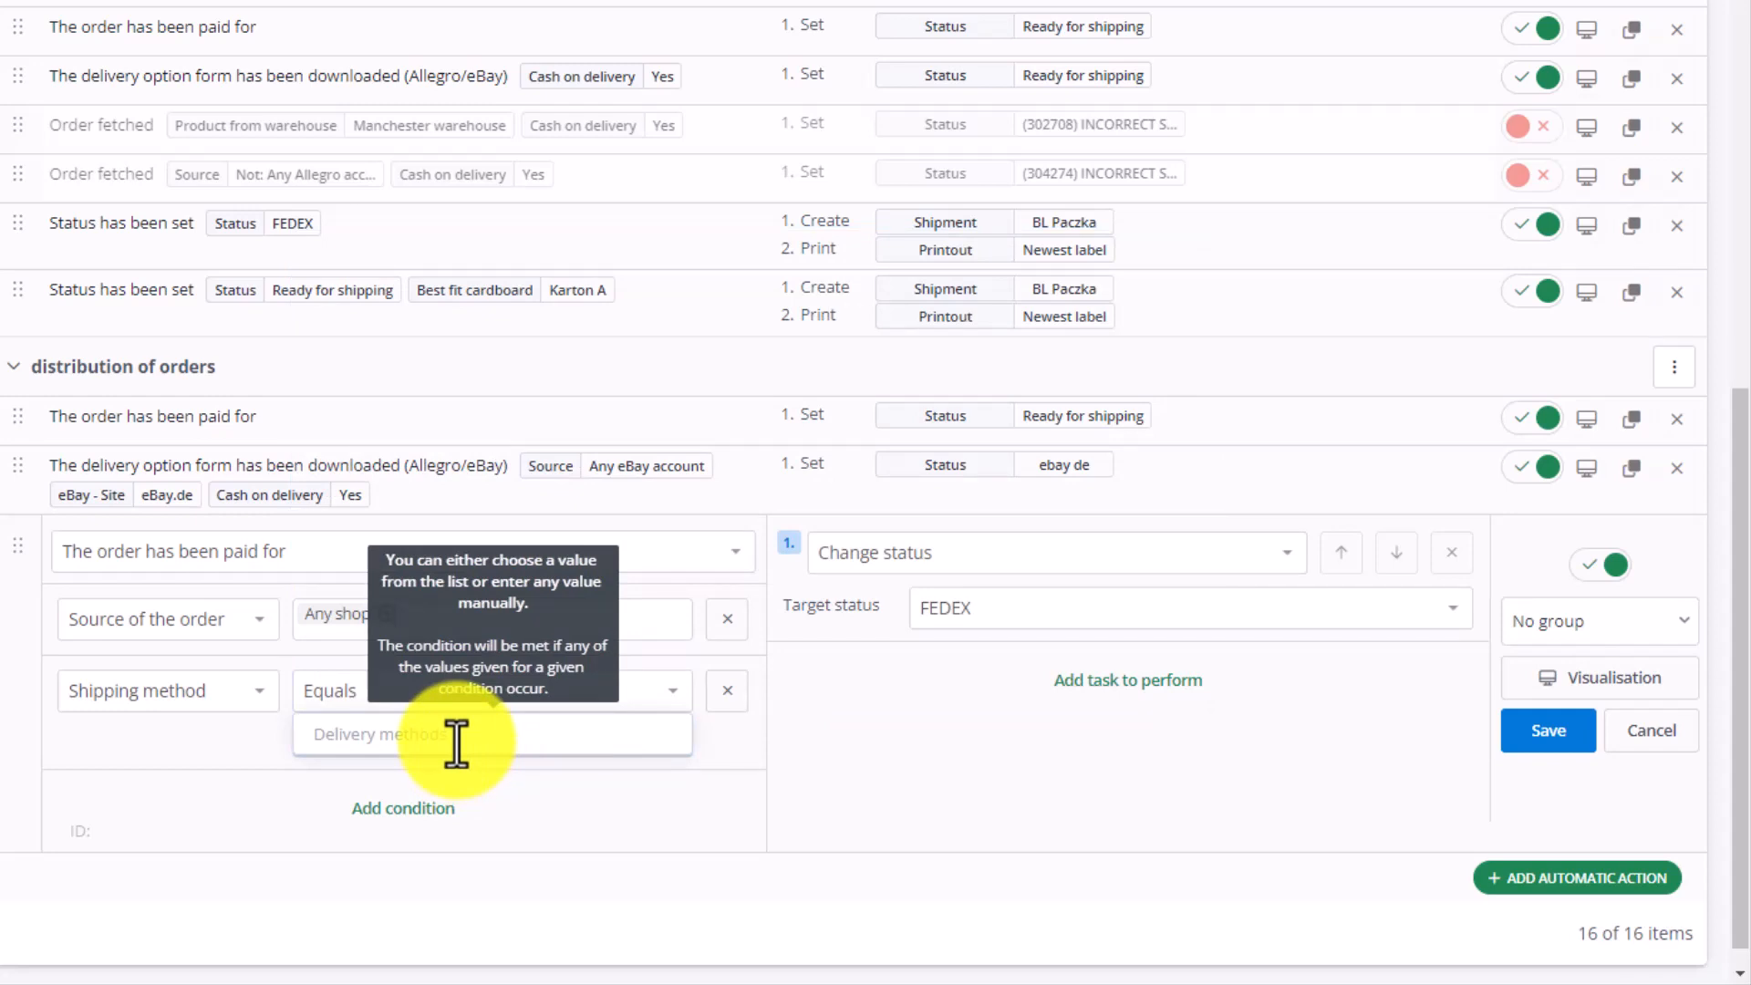
left_click(458, 733)
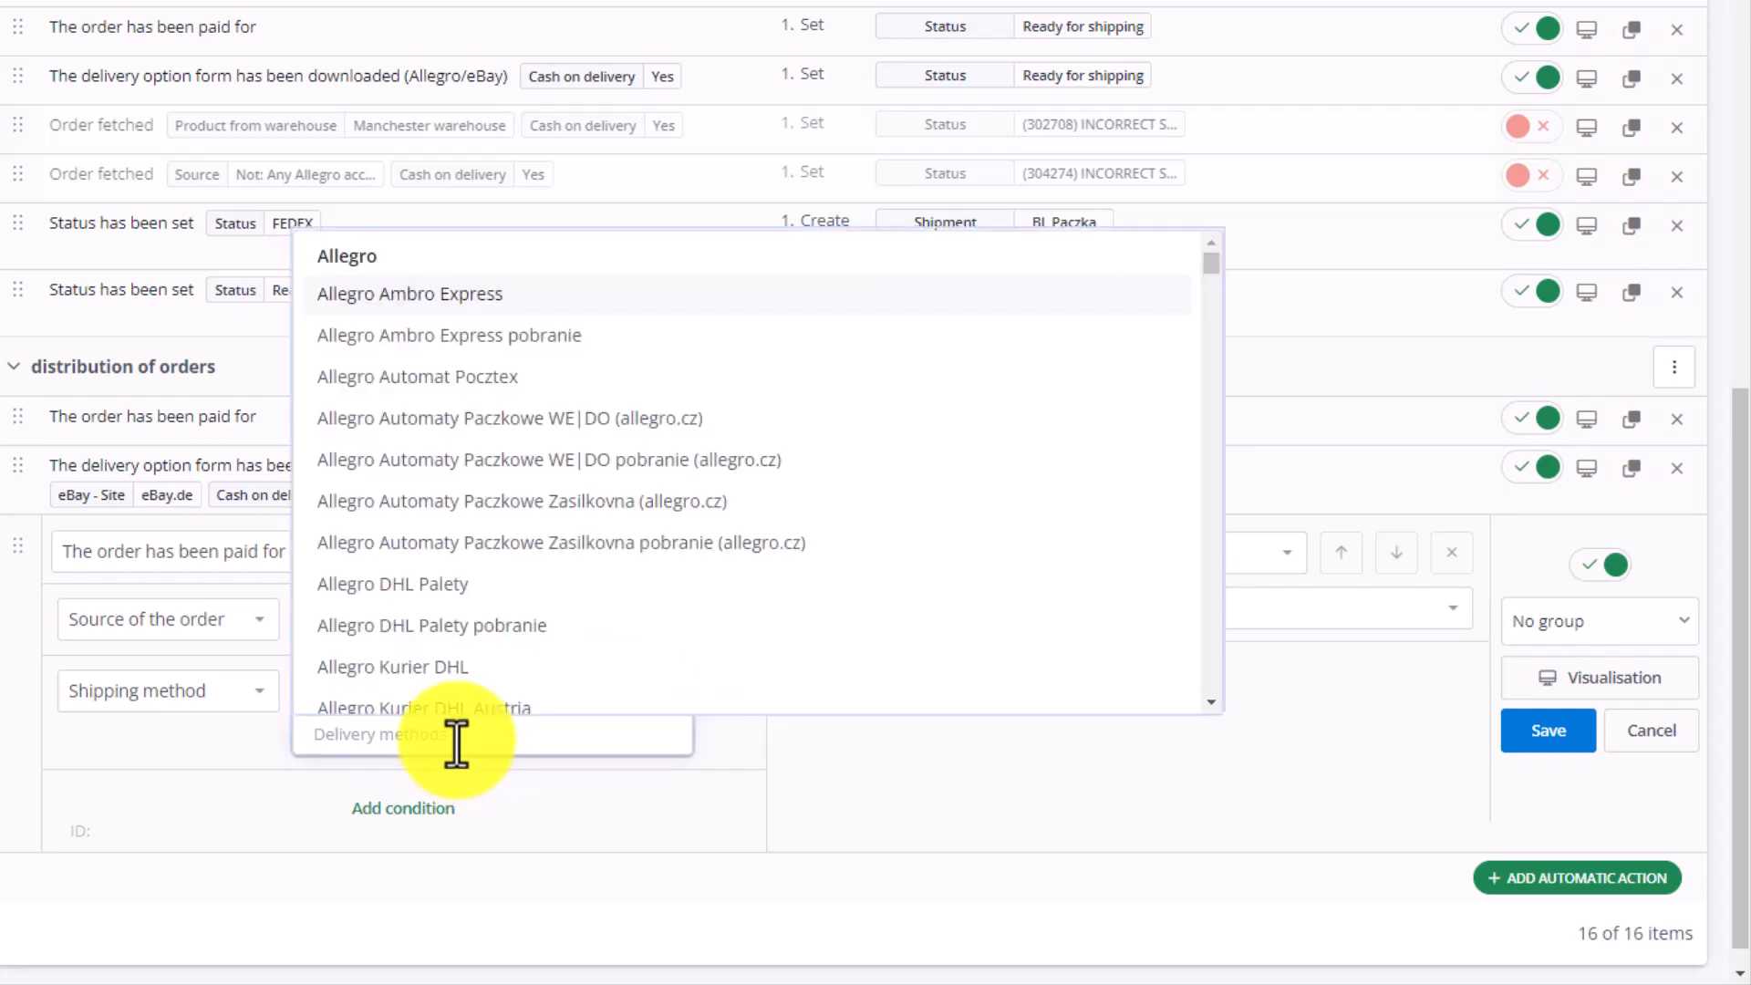
type("FEDEX")
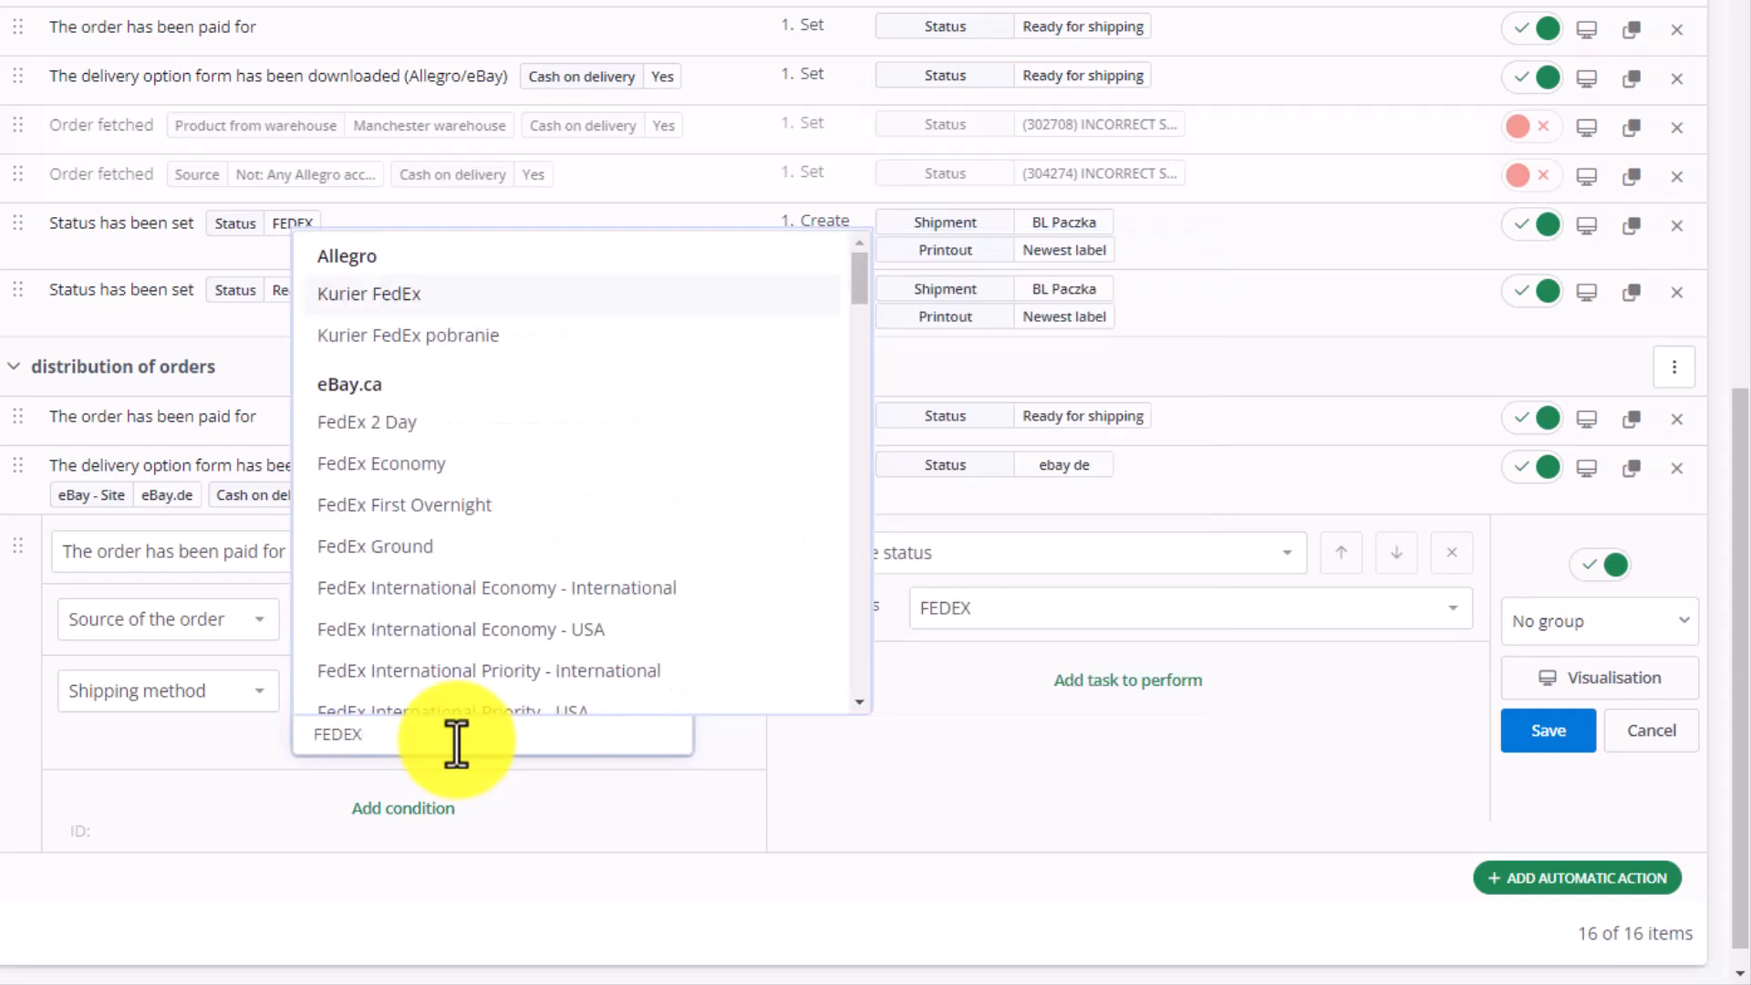
mouse_move(468, 302)
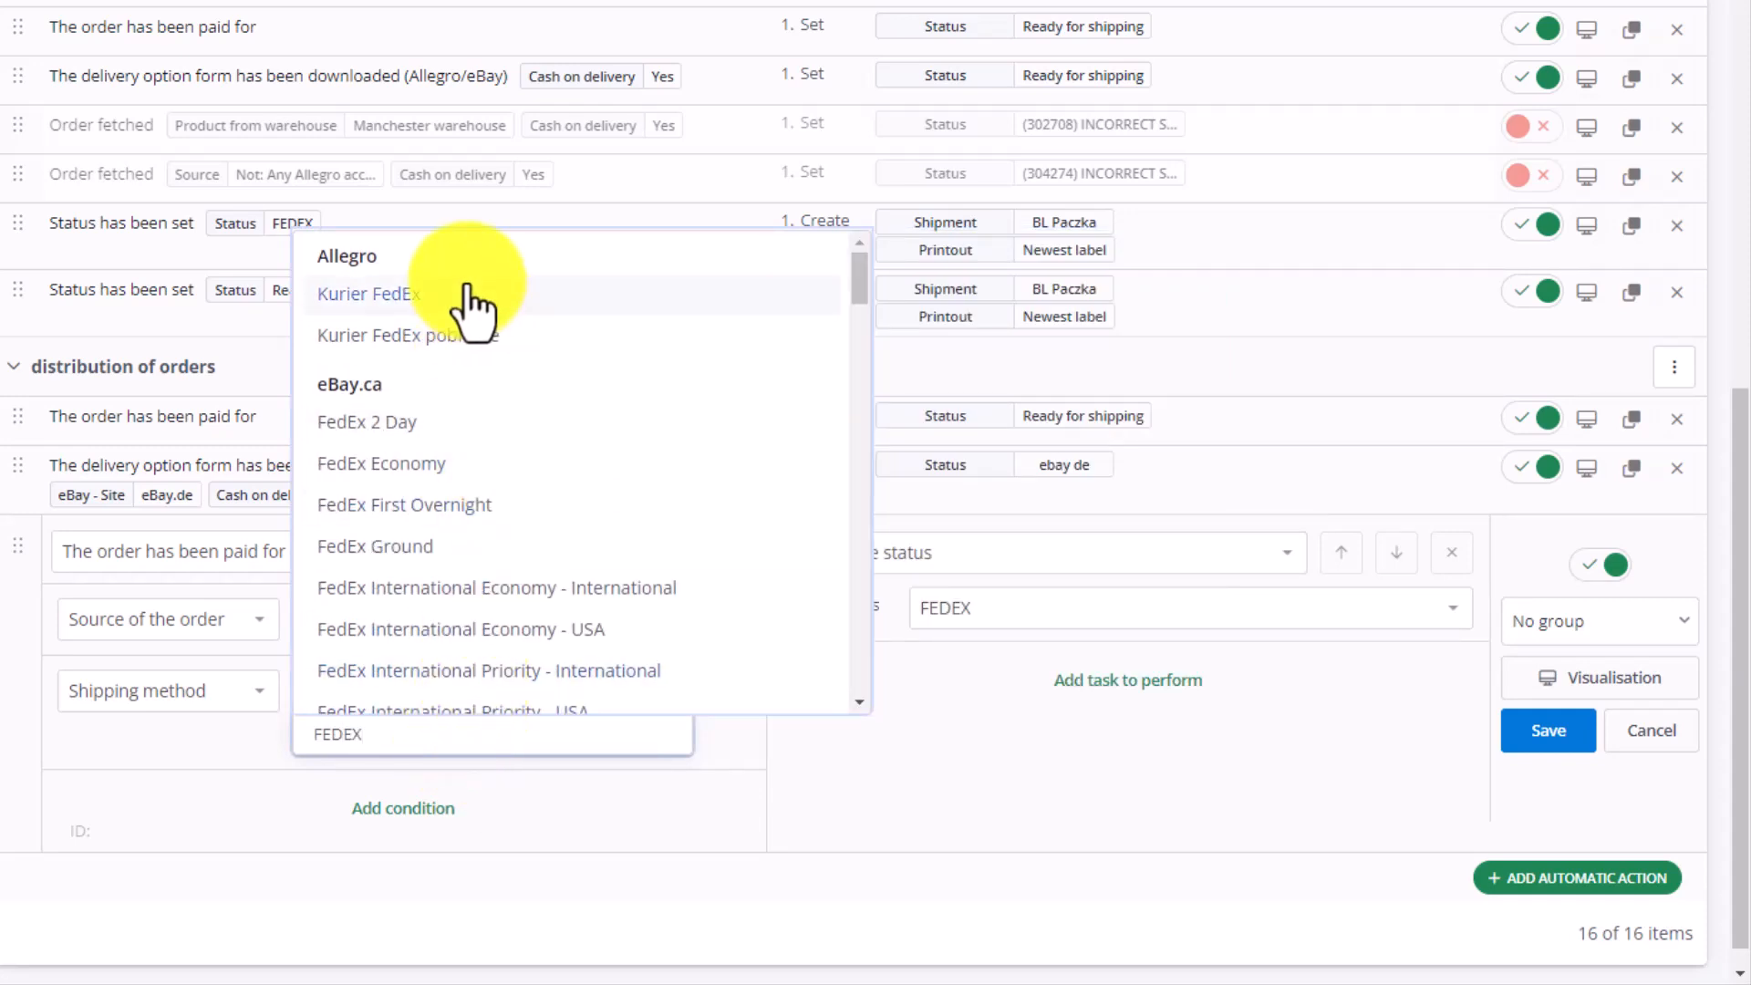
scroll("down", 3)
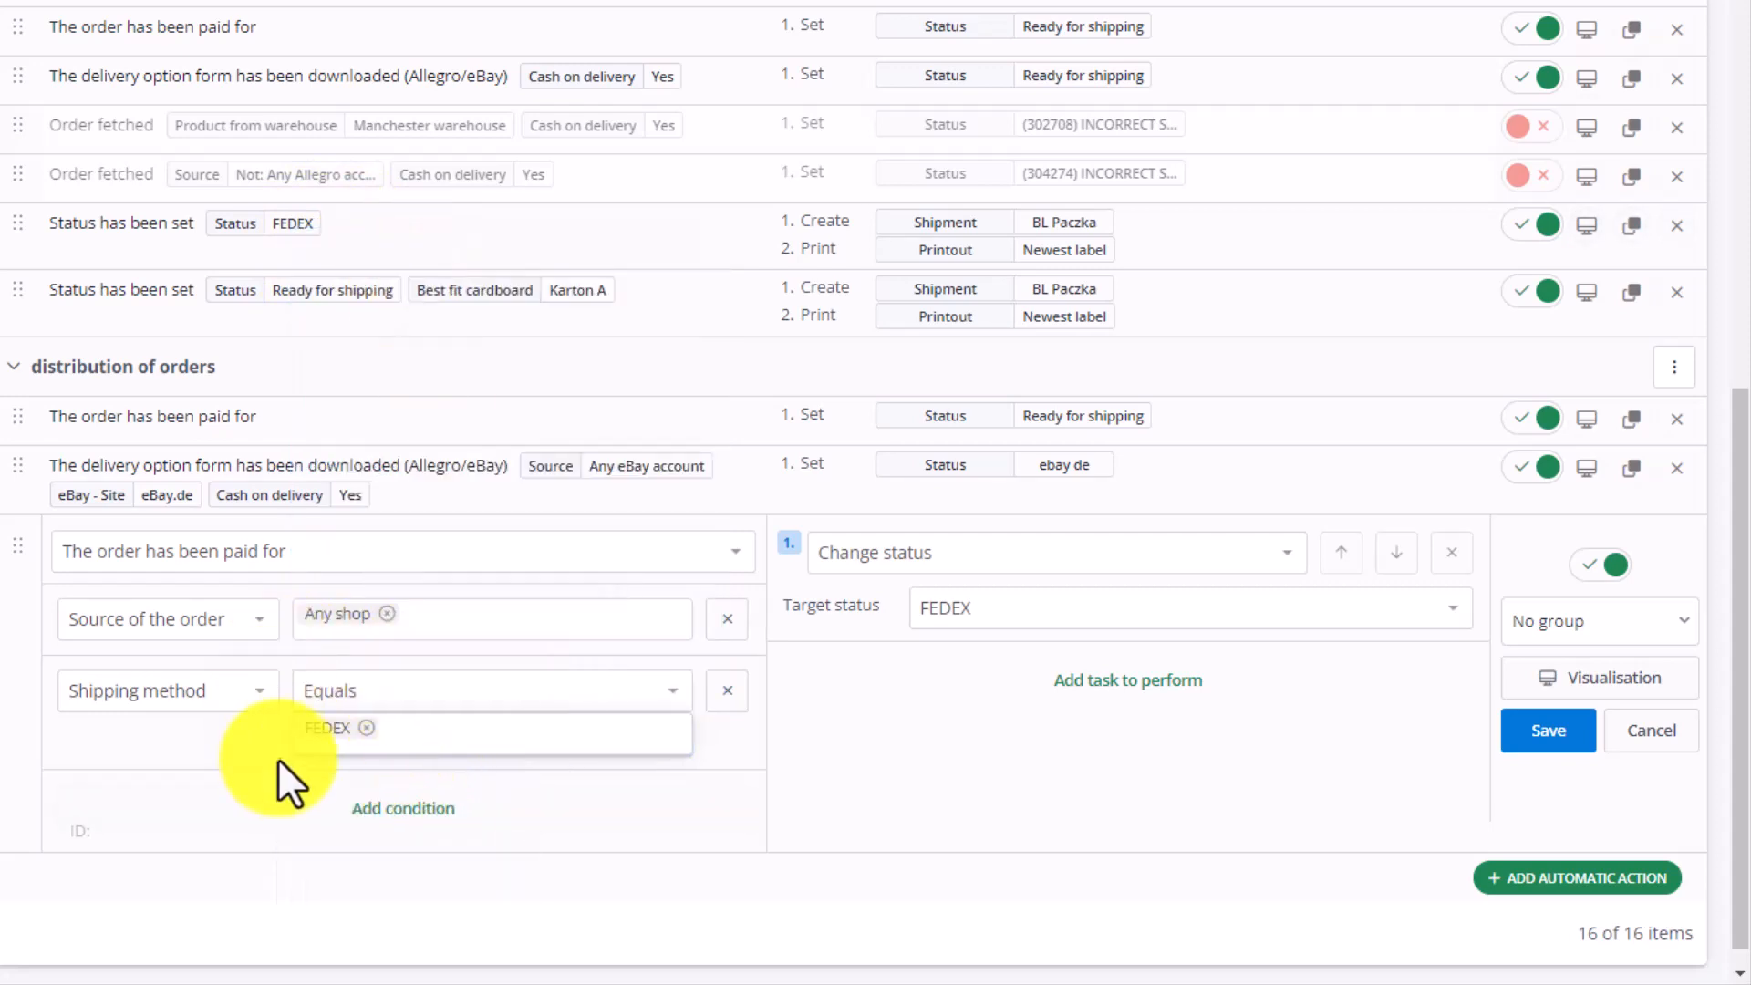
mouse_move(391, 626)
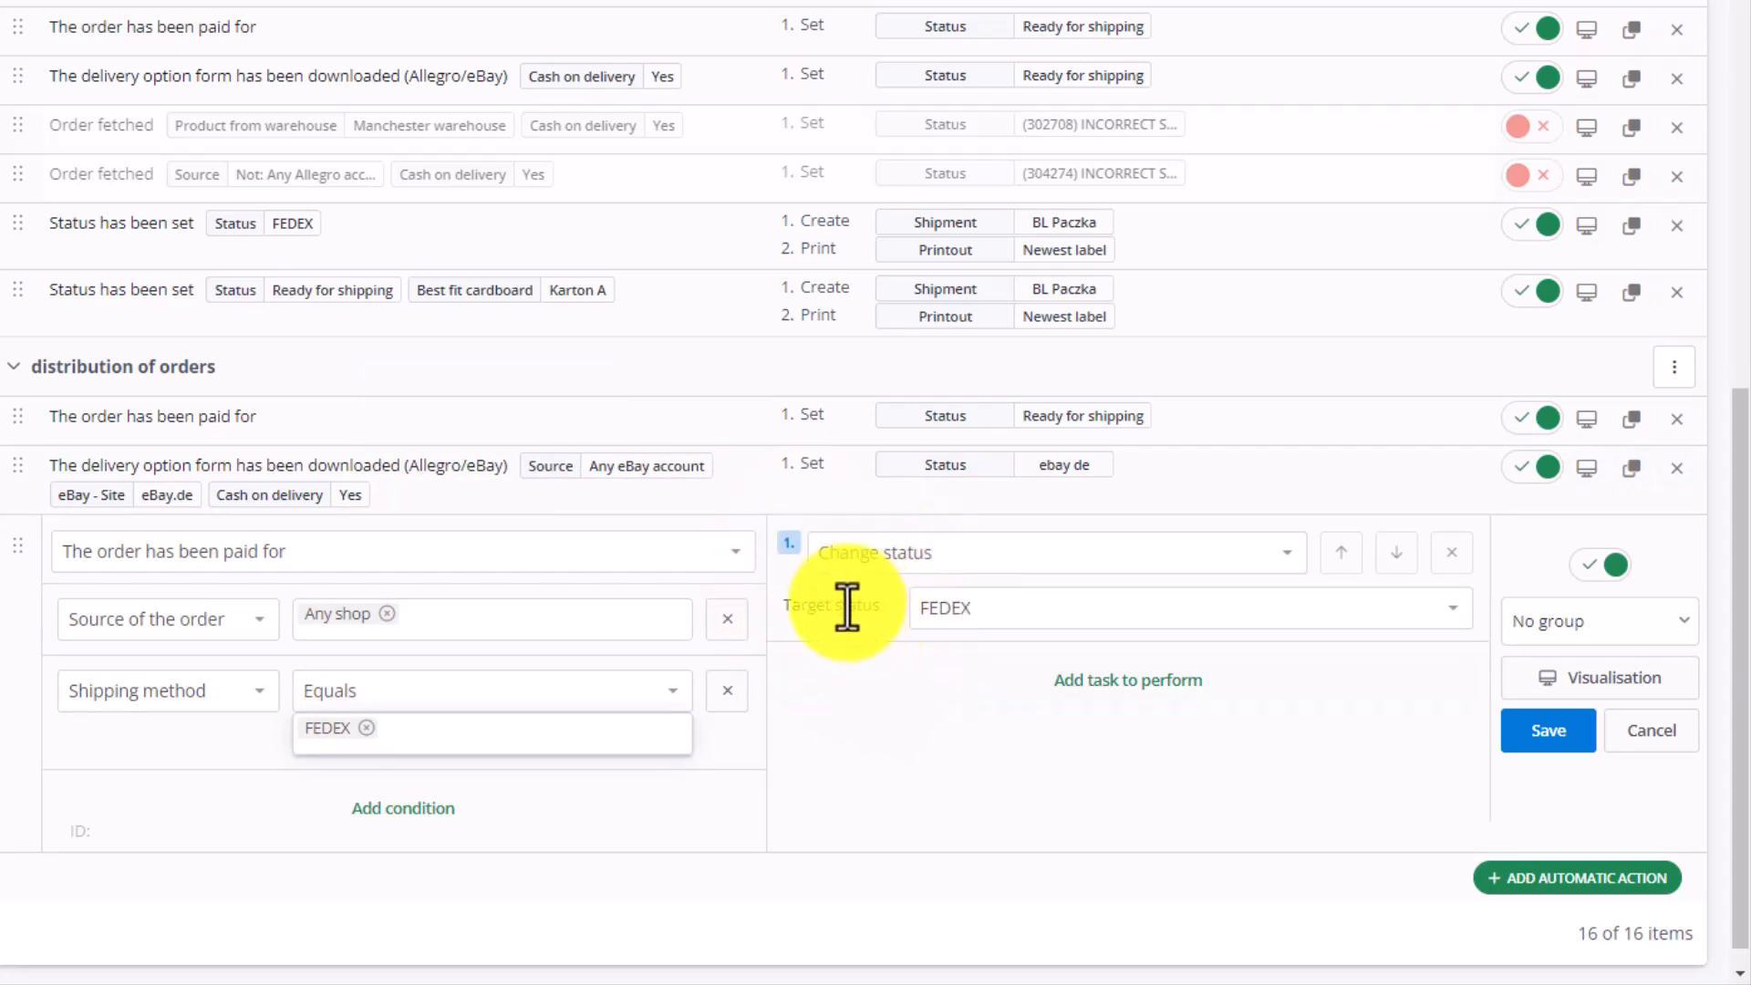
mouse_move(564, 626)
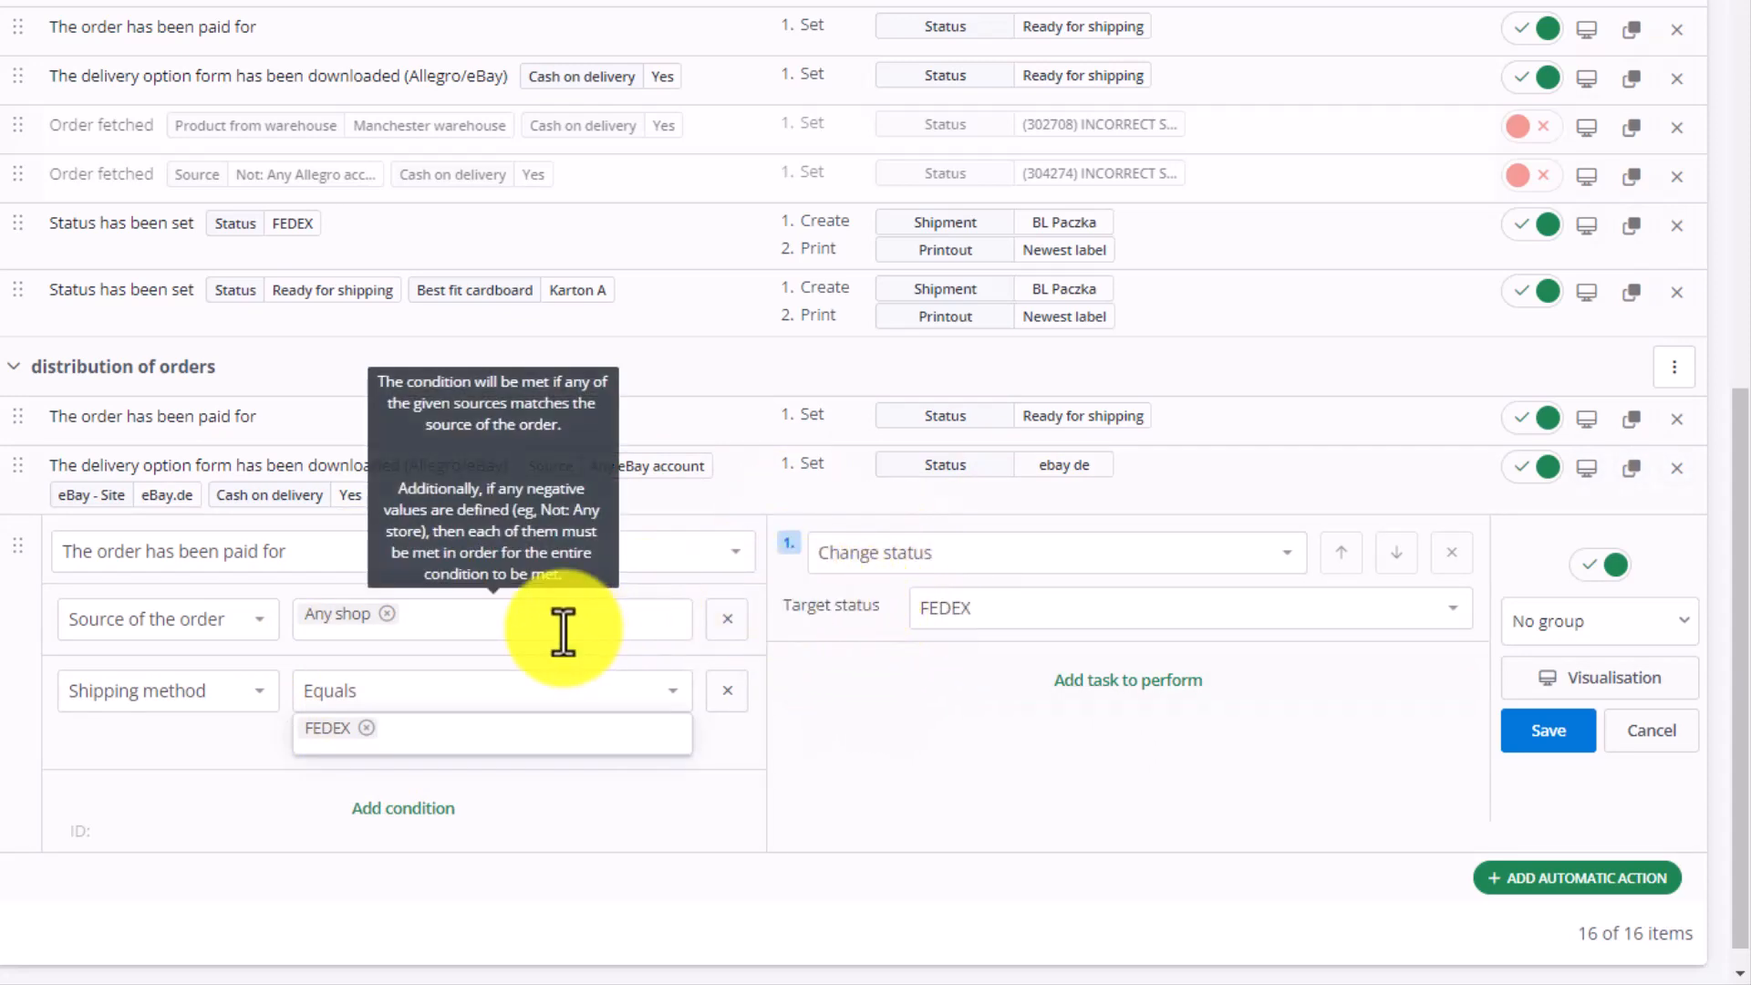
mouse_move(553, 625)
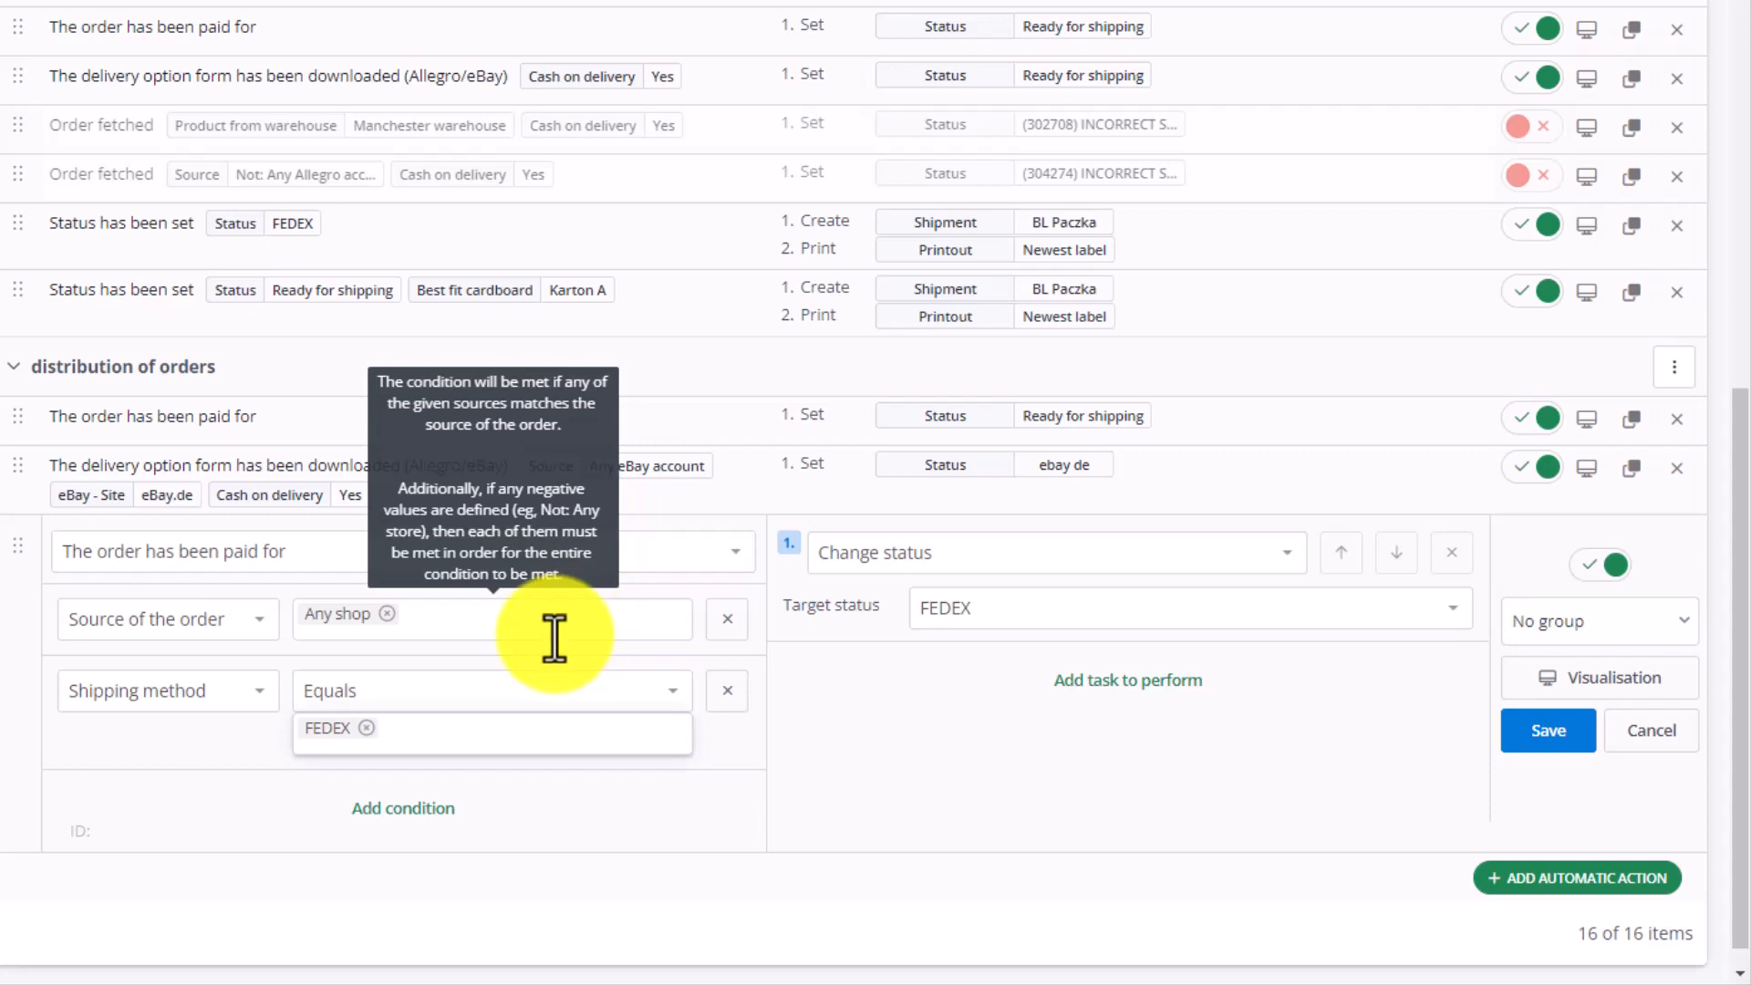
mouse_move(642, 653)
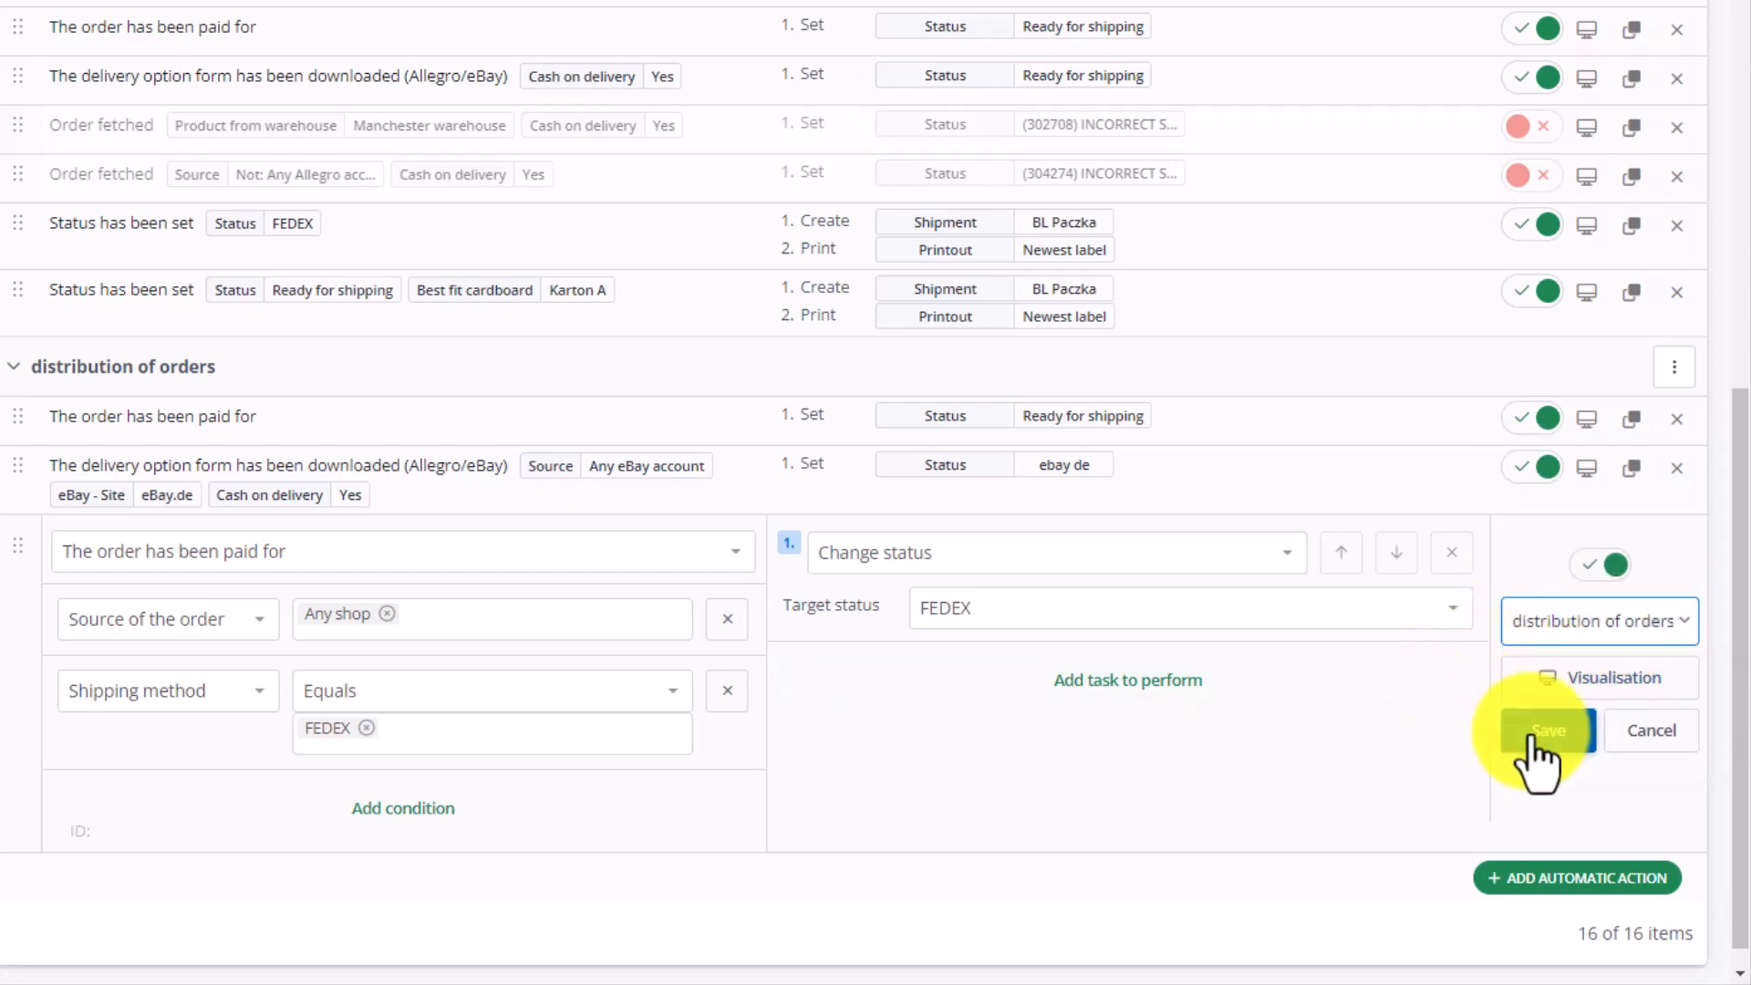
left_click(1547, 731)
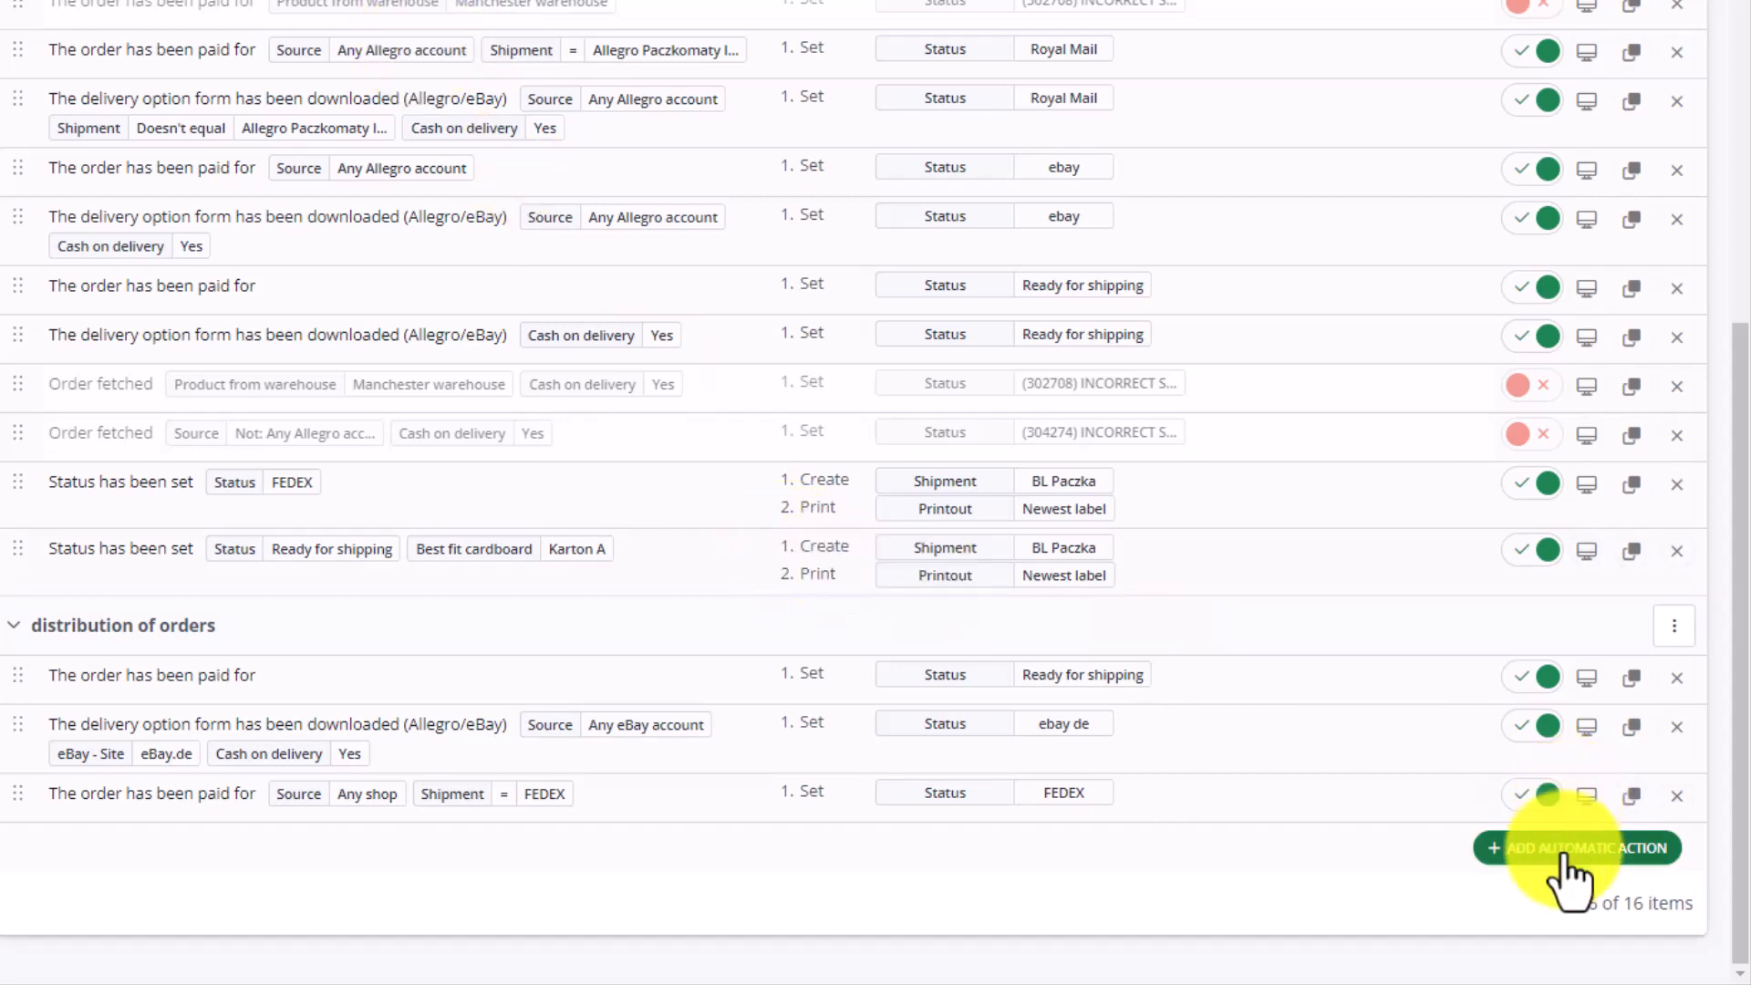
Start another automatic action limited to orders from any shop
left_click(1576, 847)
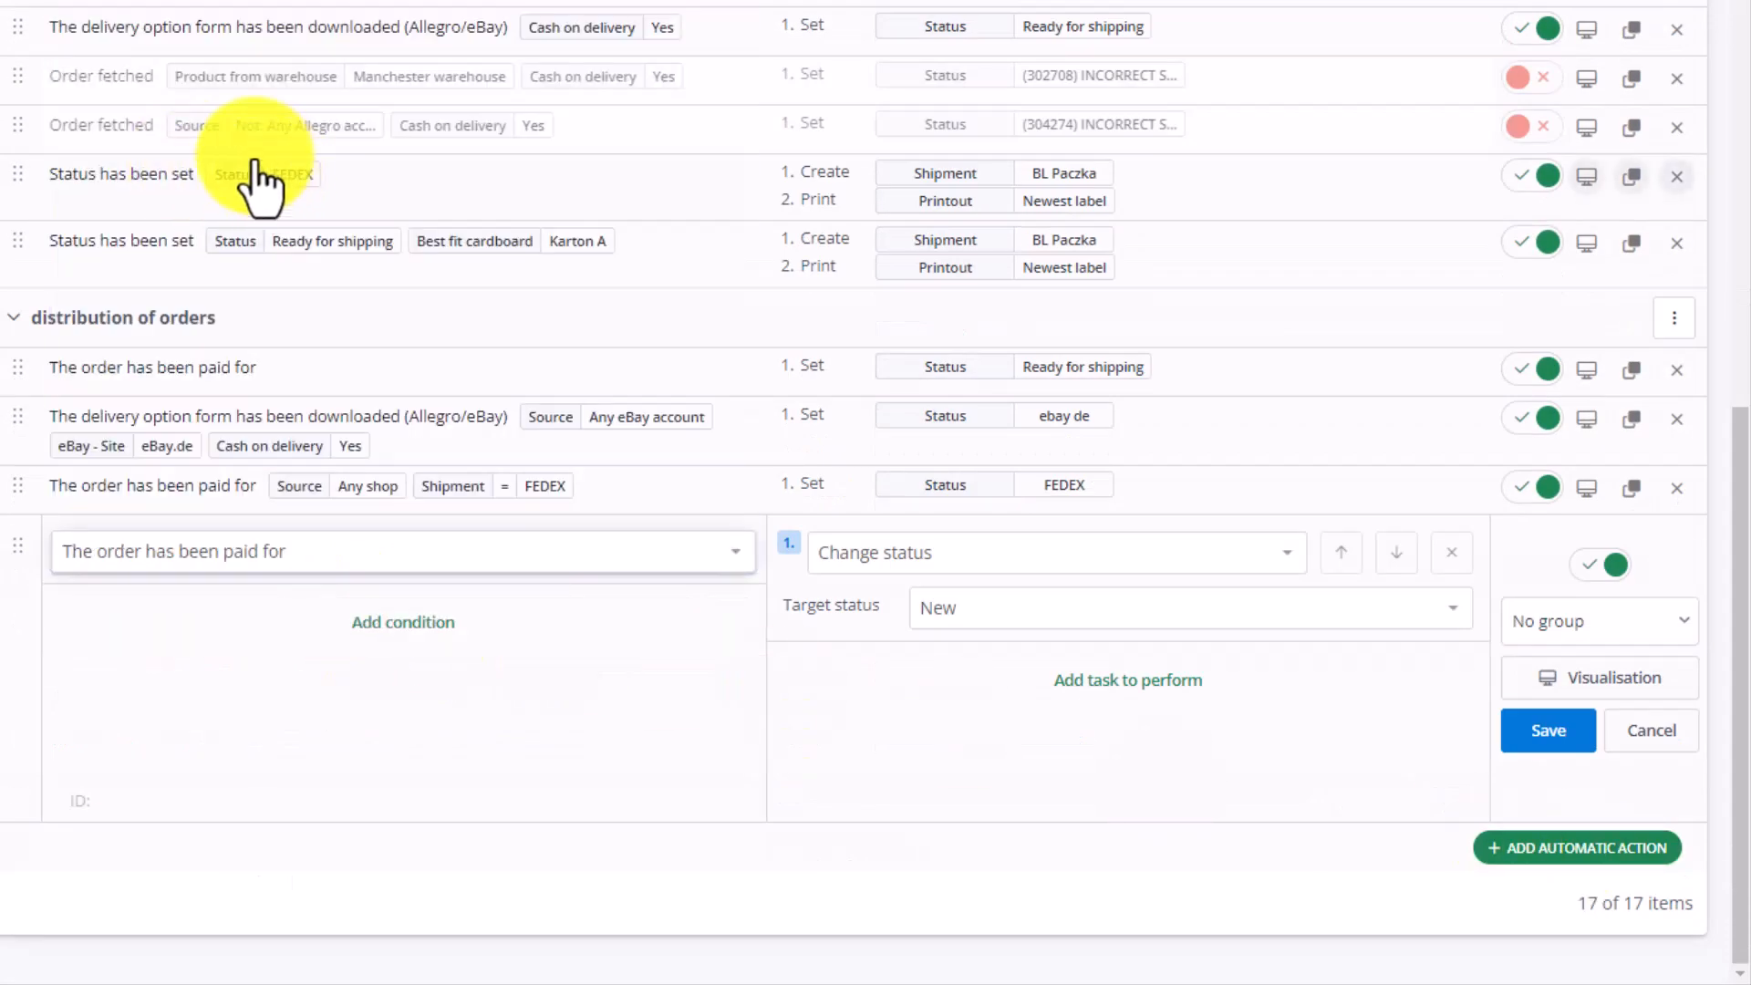
left_click(403, 623)
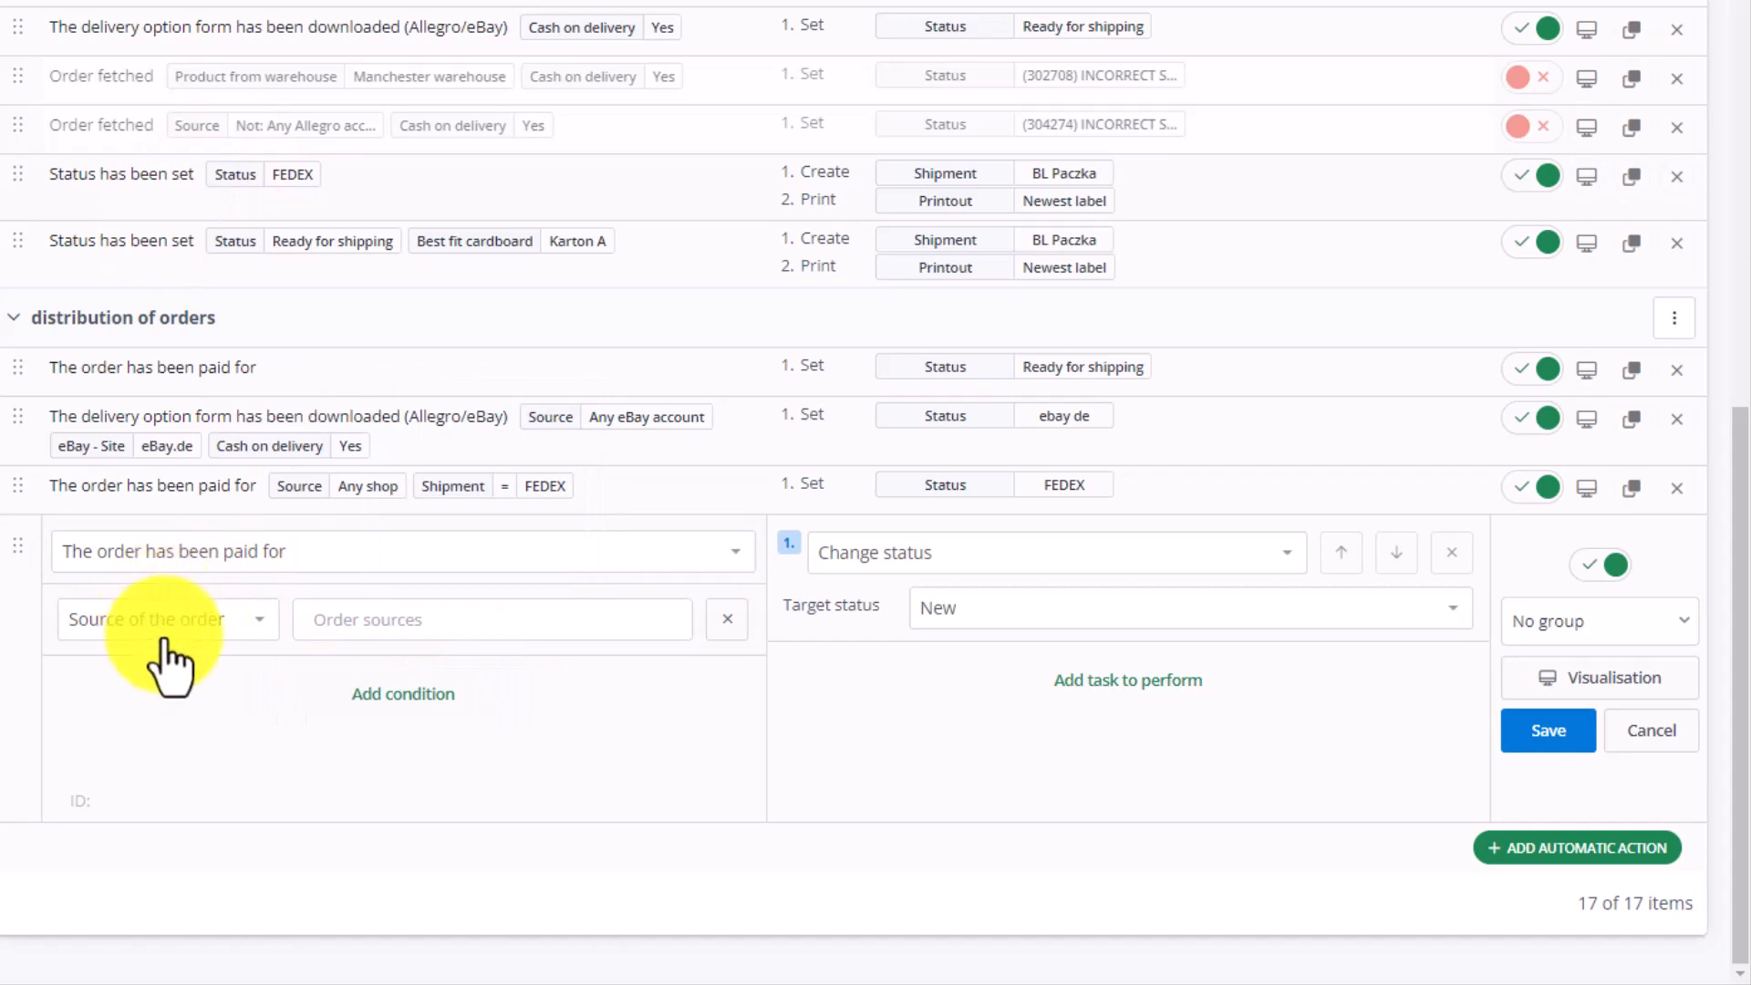
left_click(489, 619)
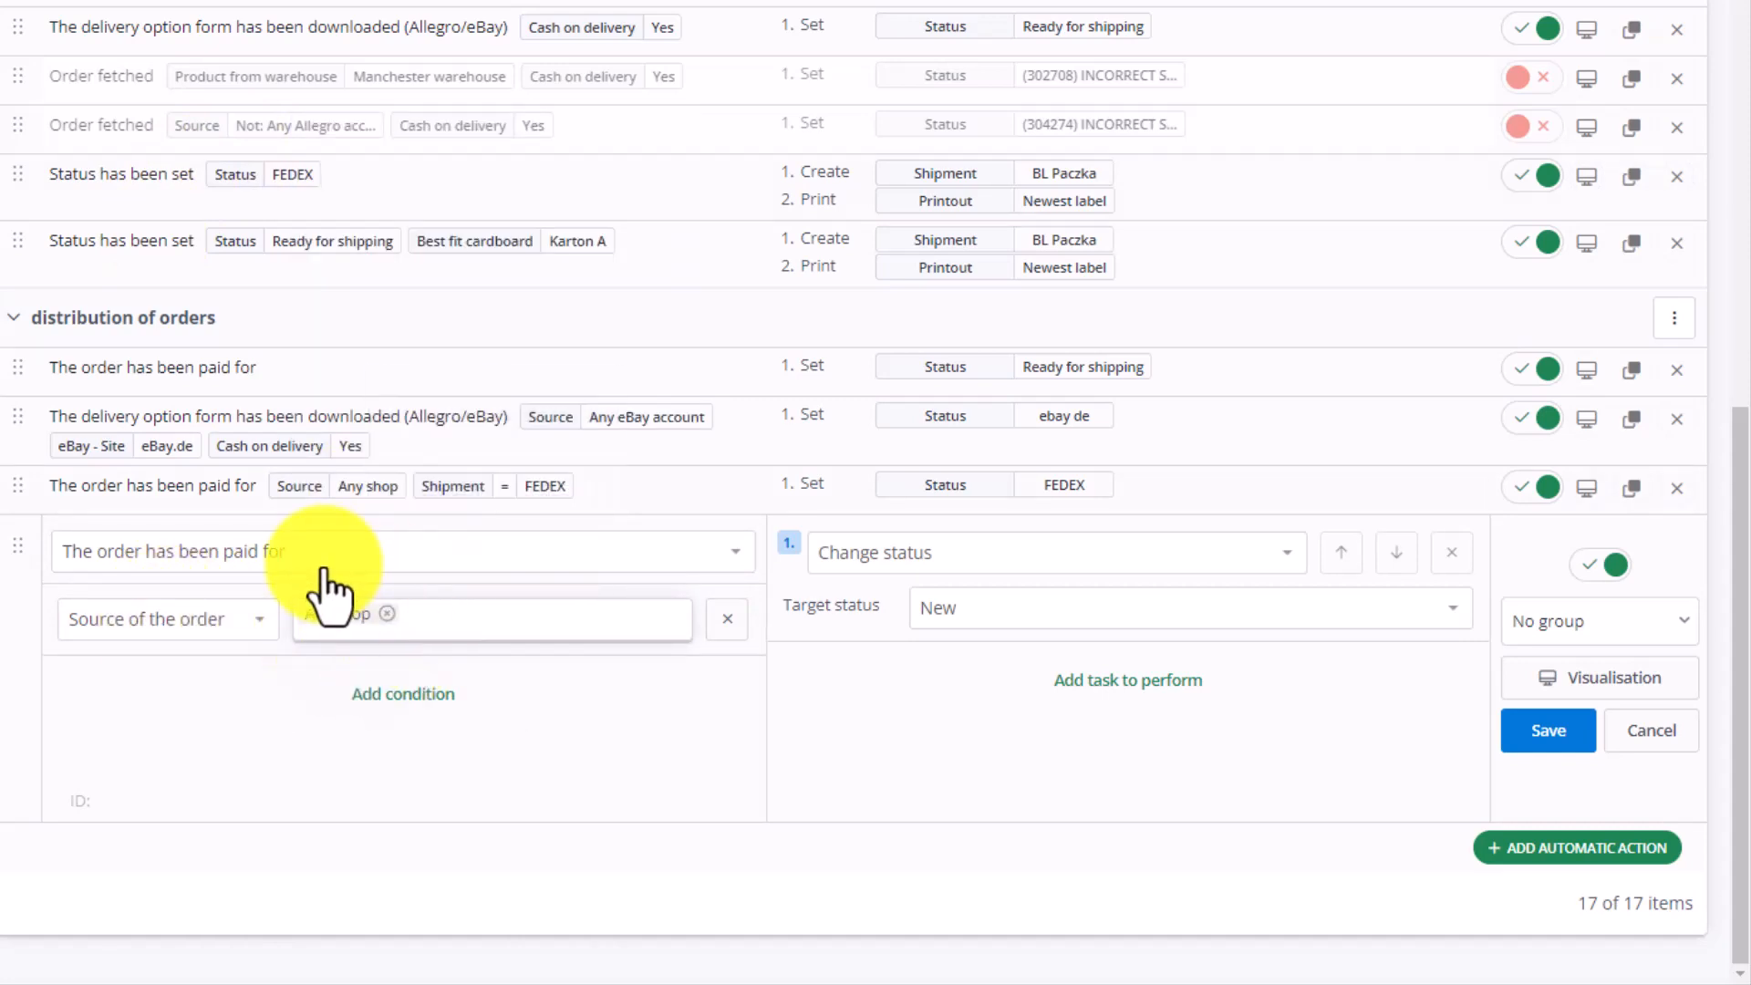
Require Manchester warehouse products, target Ready for shipping, and add a Modify order task
left_click(402, 693)
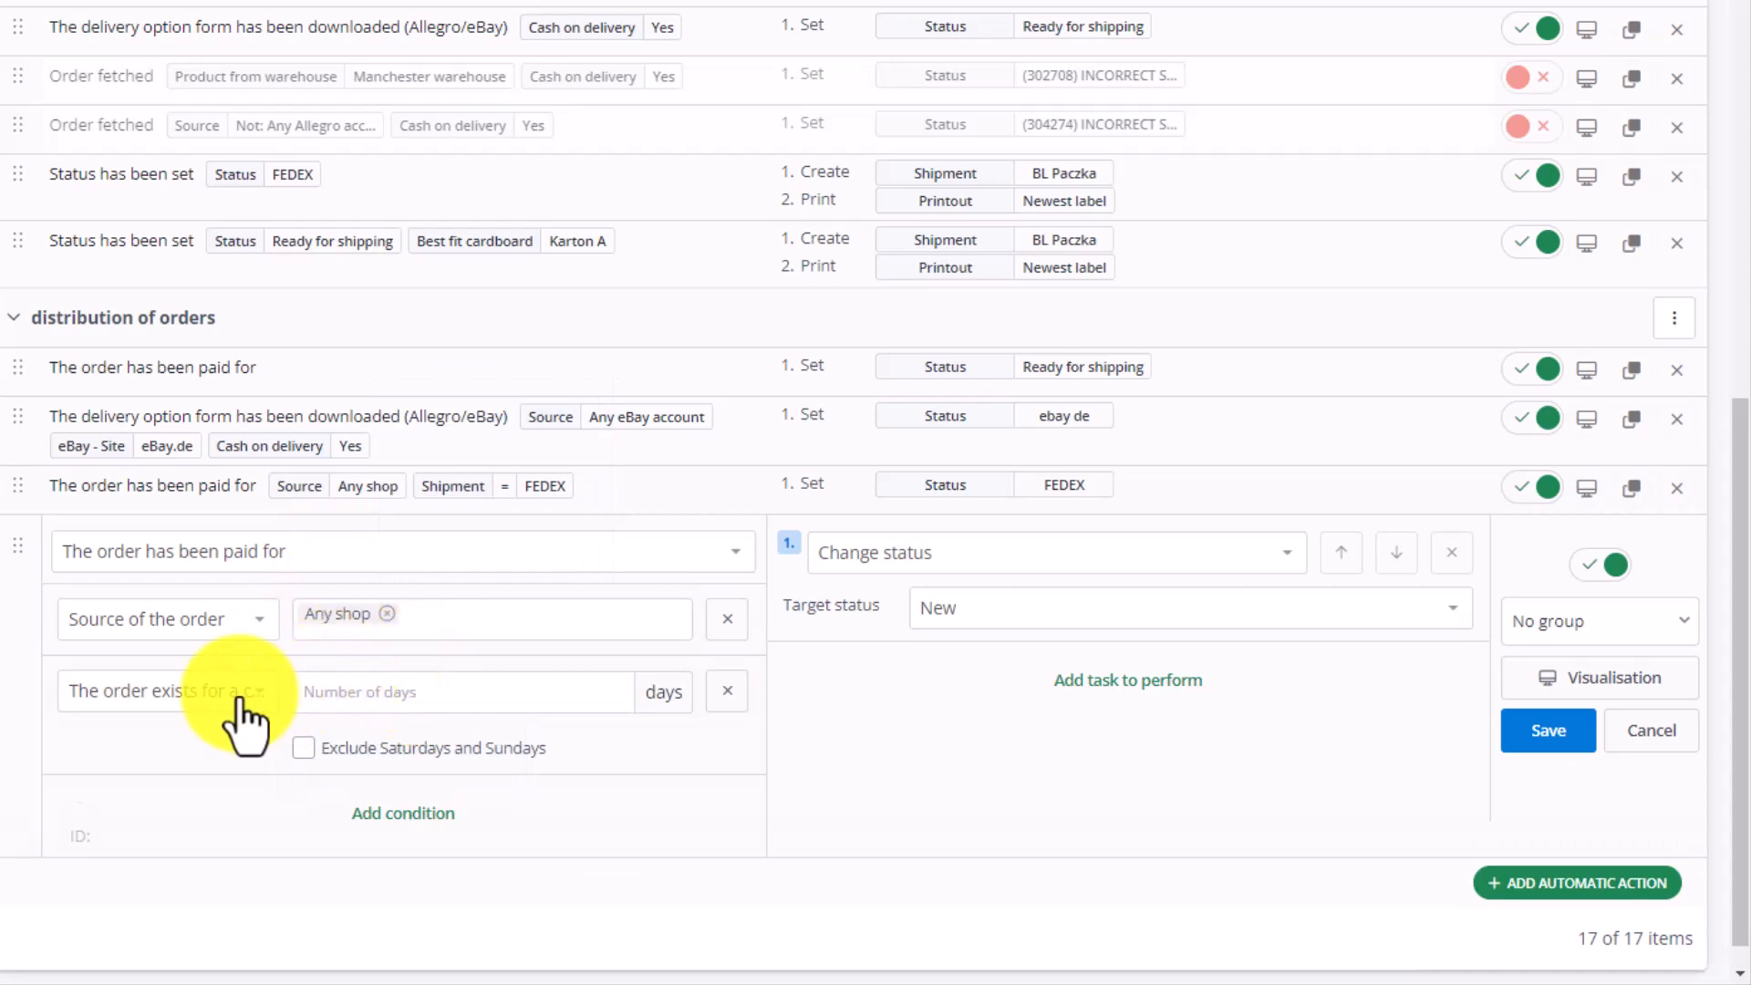
type("ware")
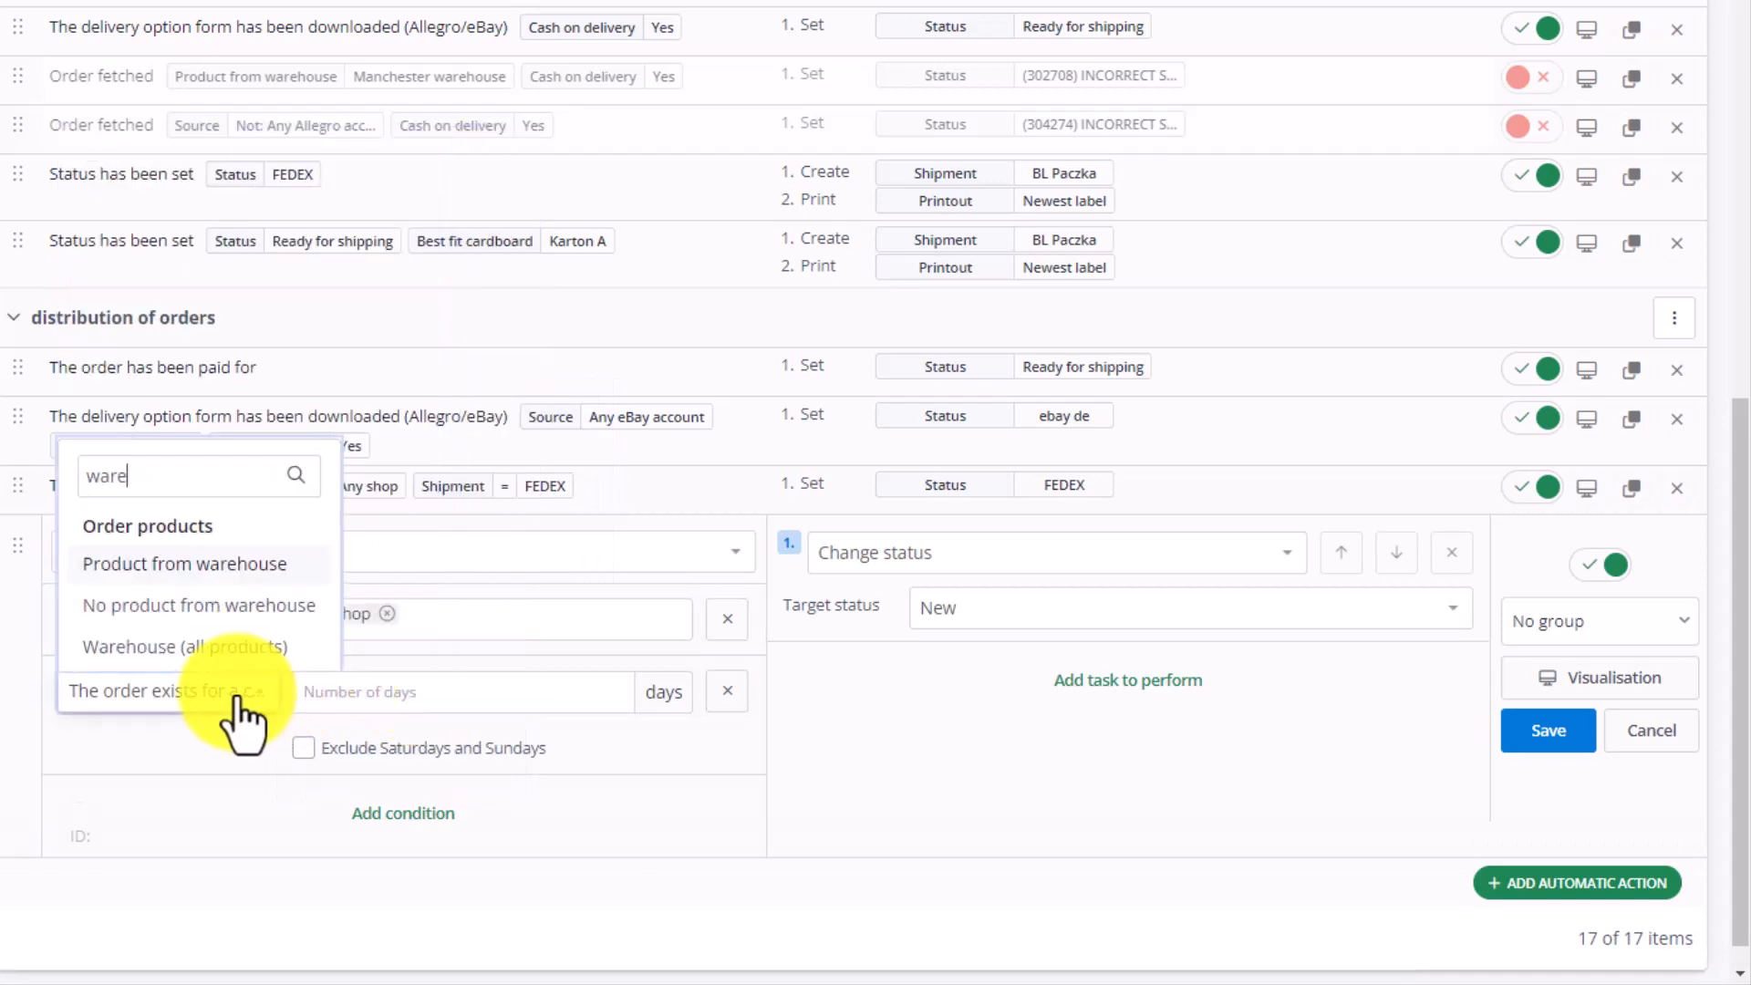
left_click(184, 564)
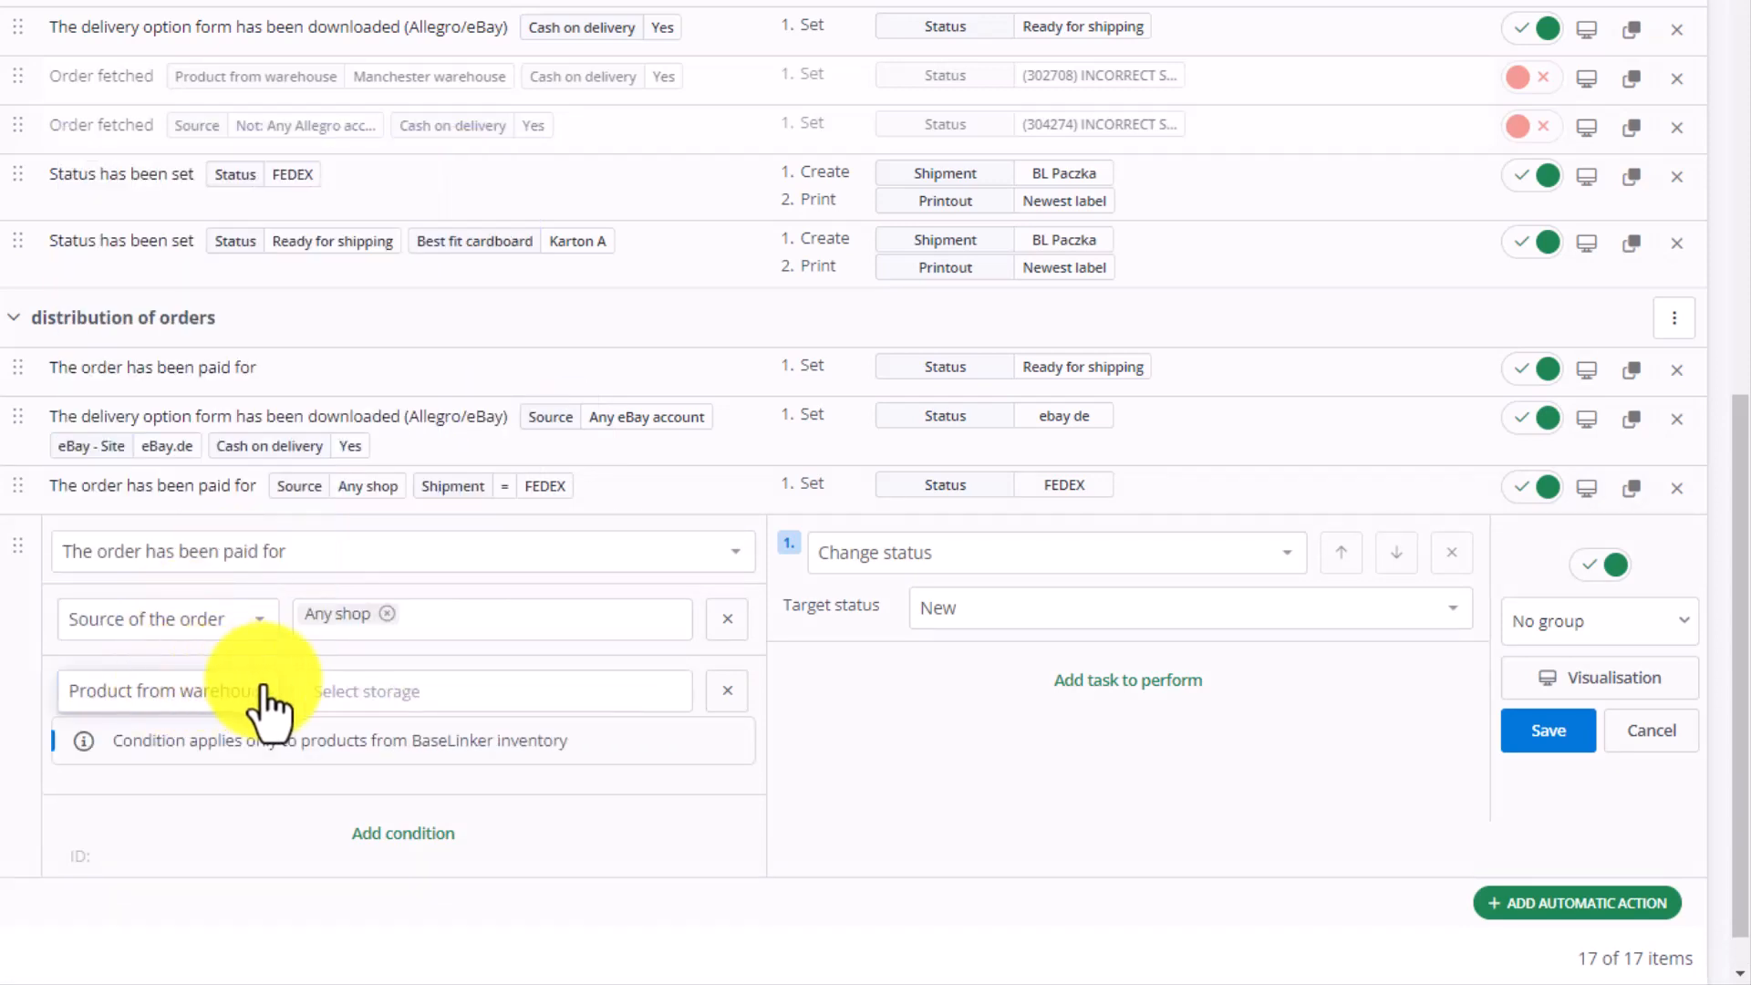
left_click(492, 691)
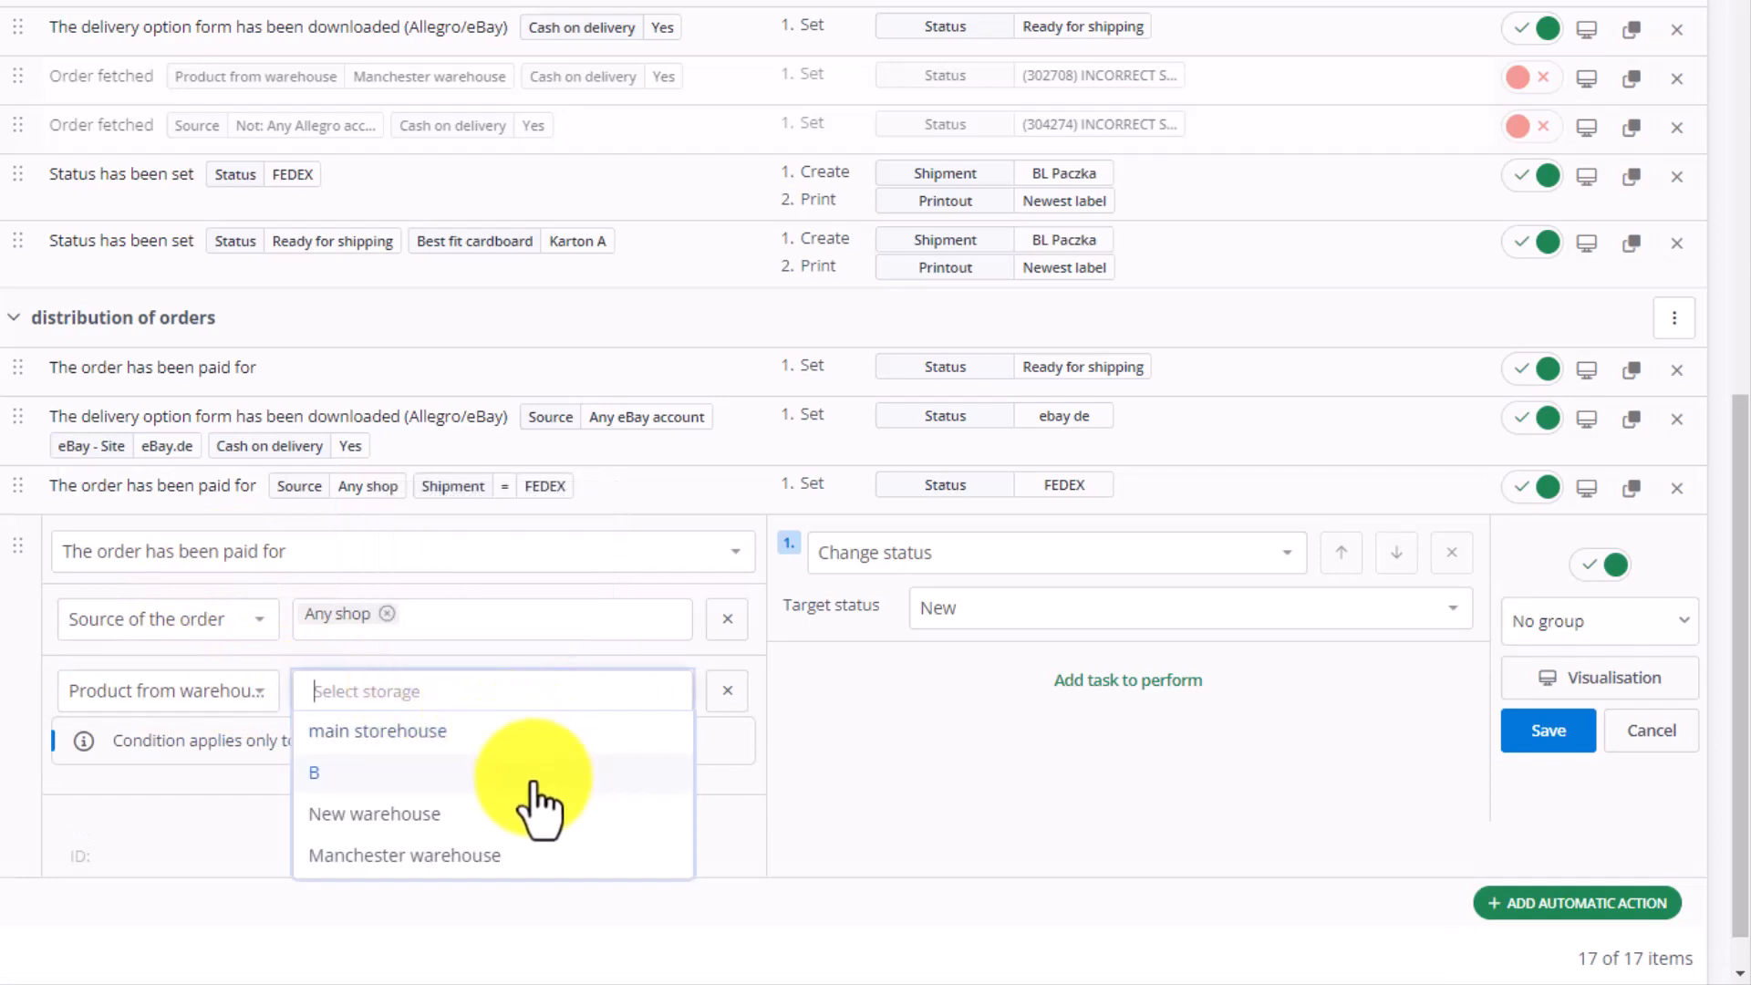
mouse_move(526, 748)
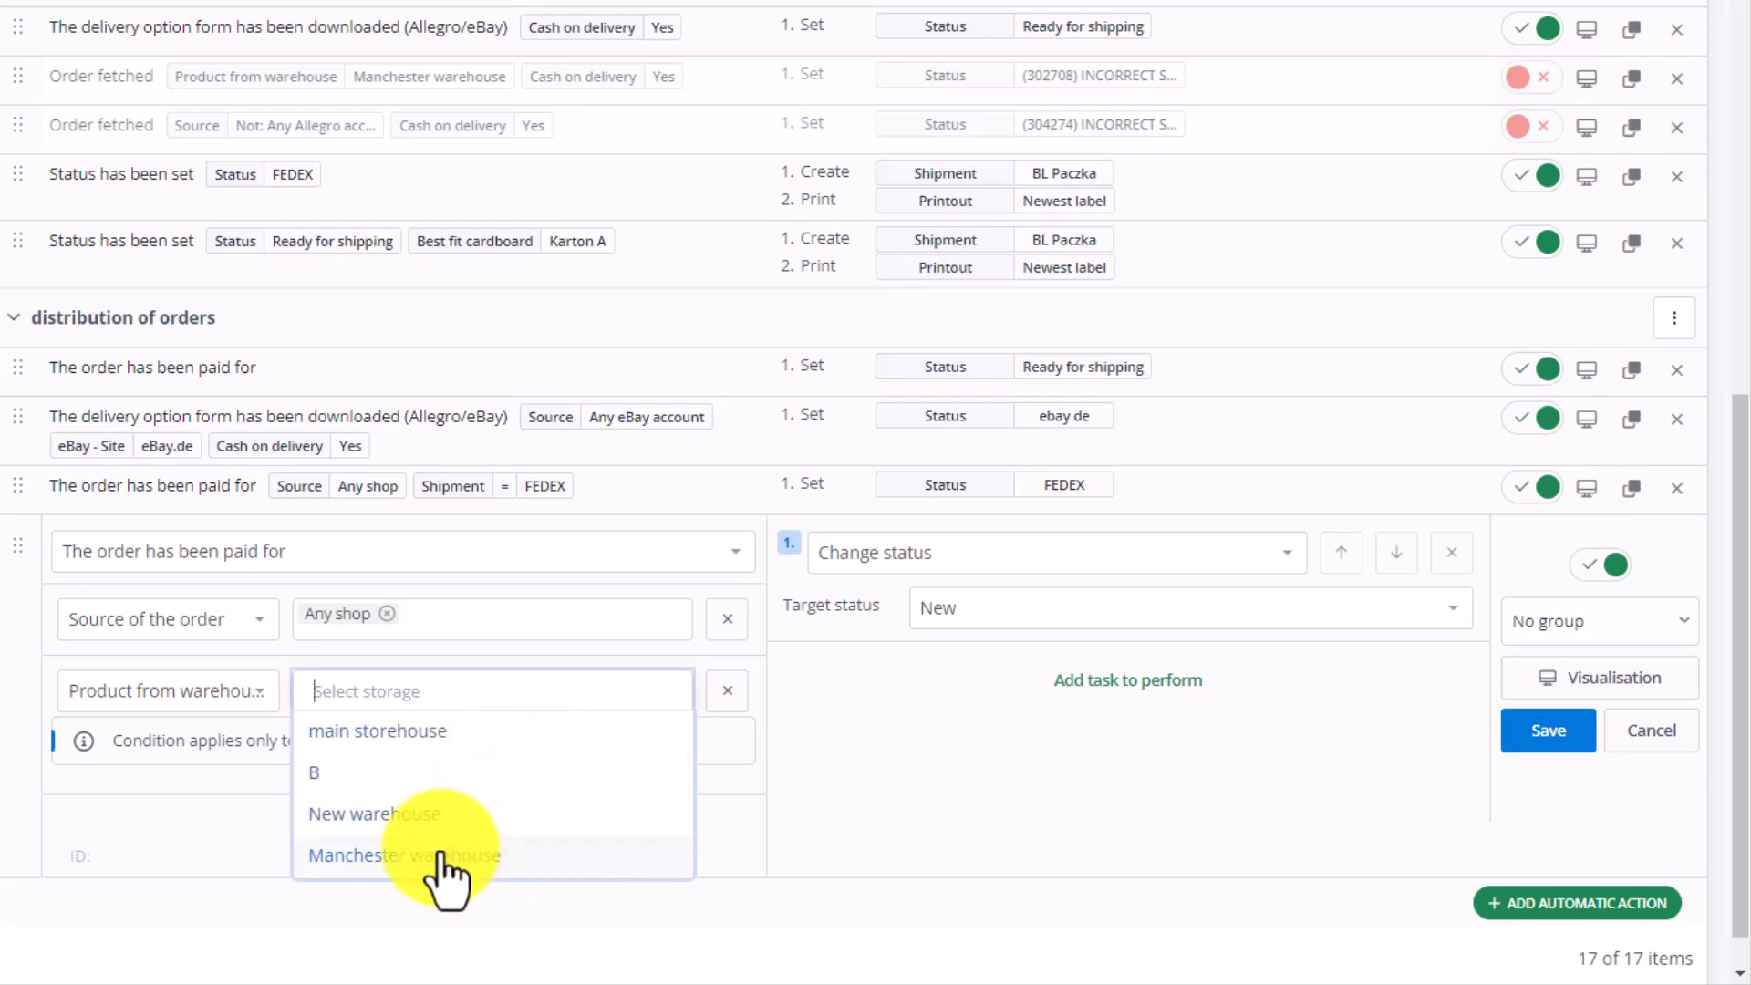
left_click(403, 854)
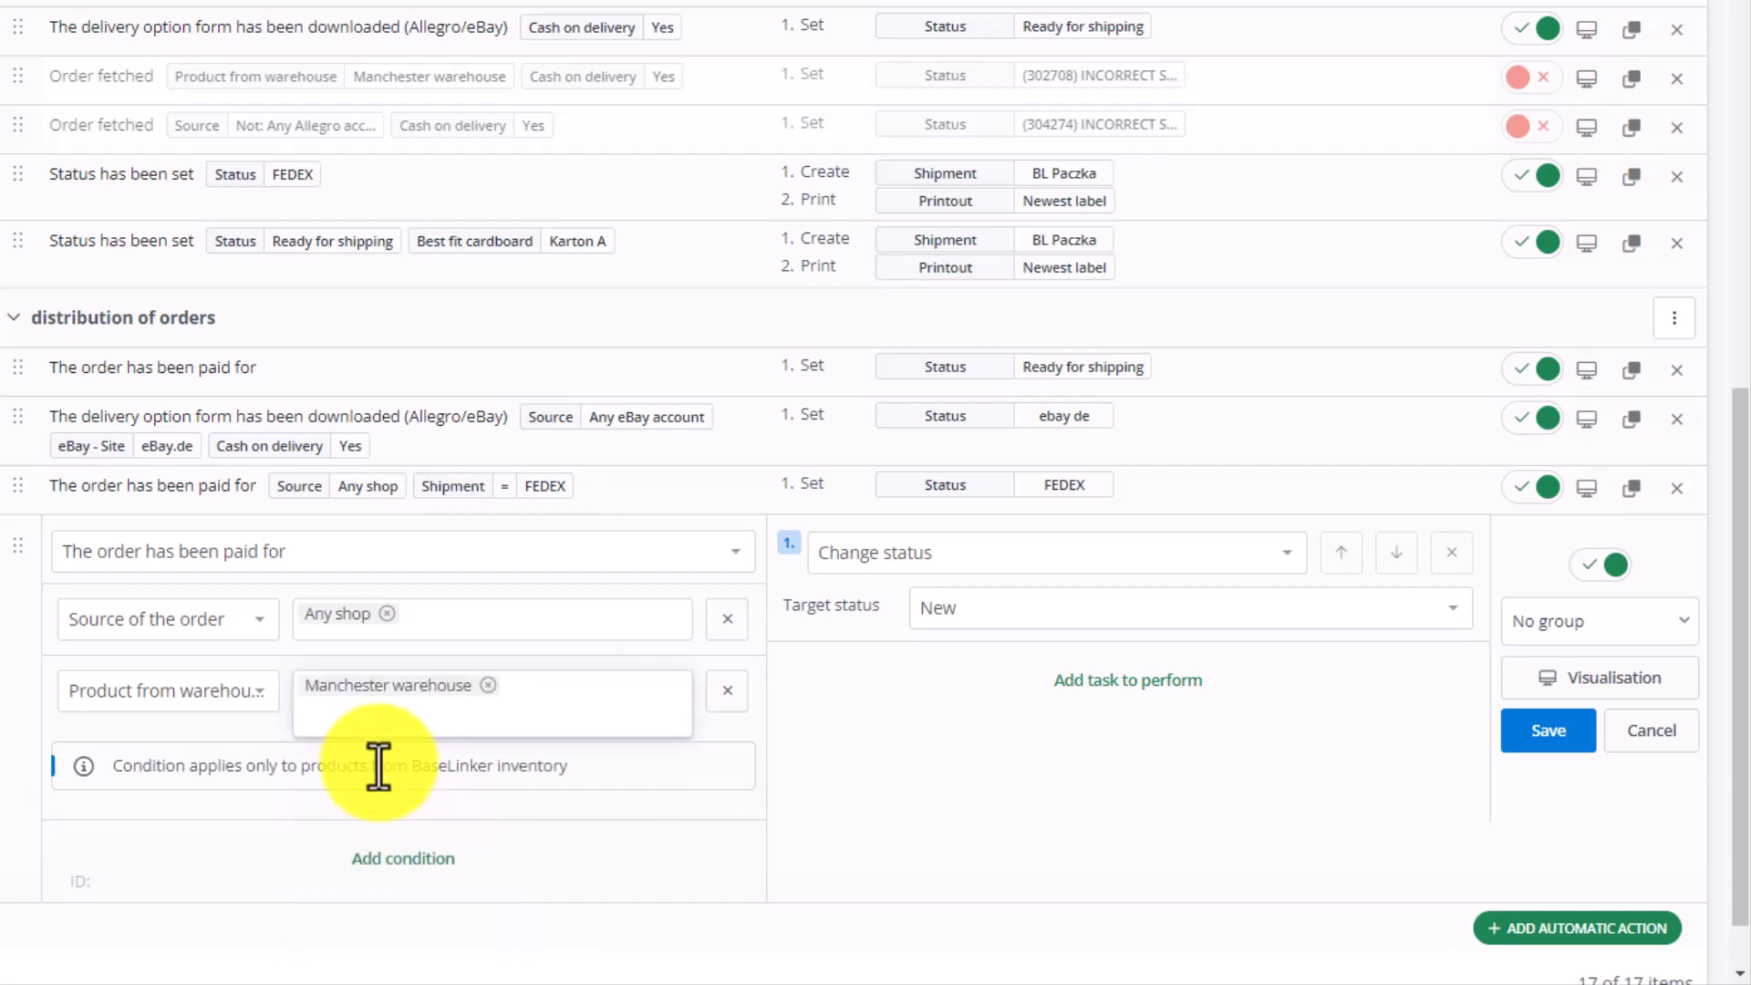
mouse_move(1000, 547)
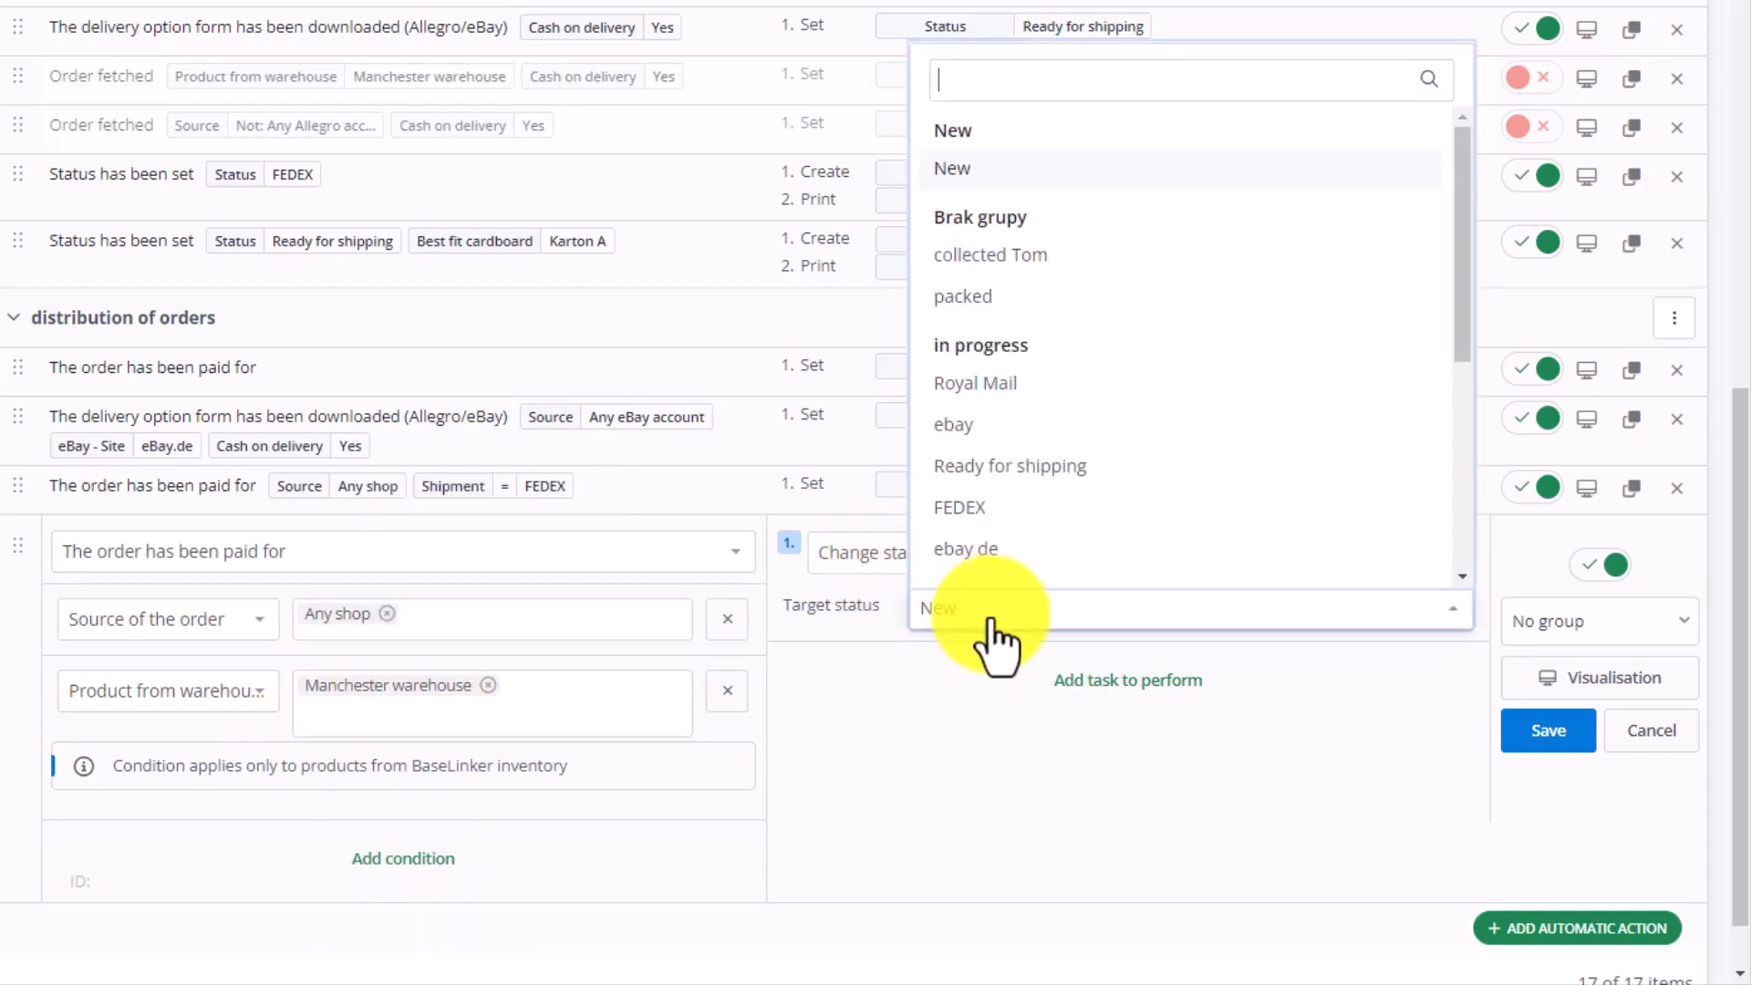
mouse_move(1050, 469)
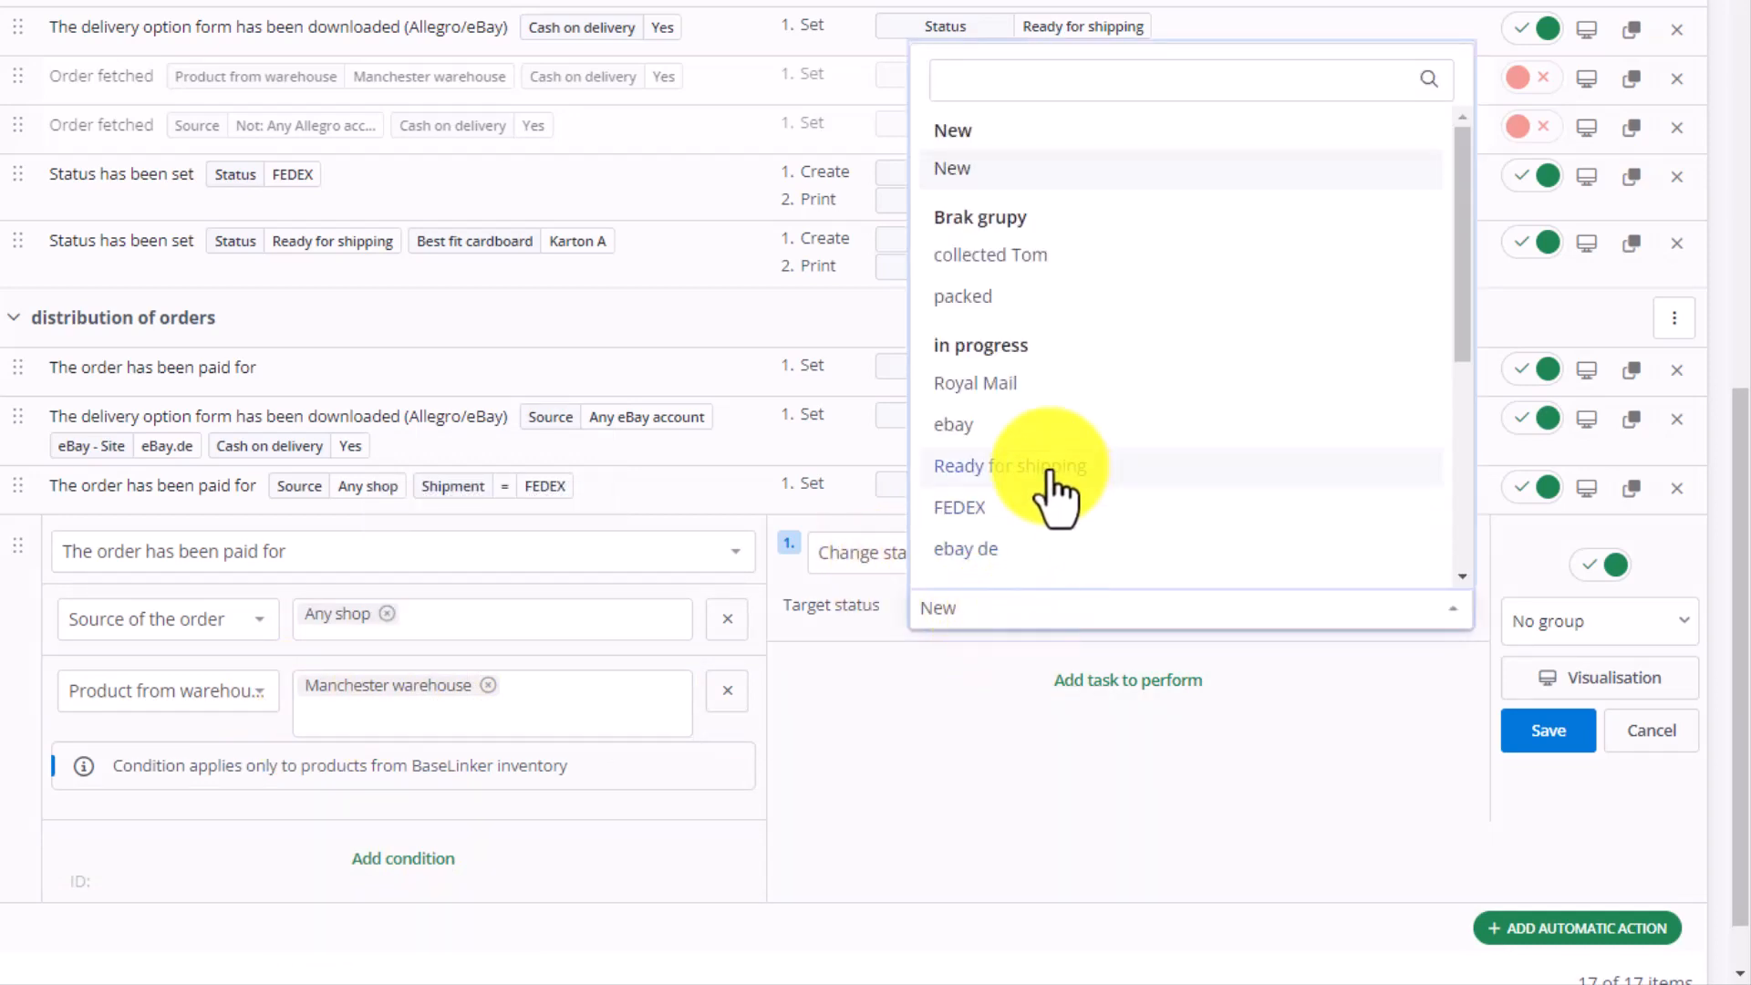
left_click(1008, 466)
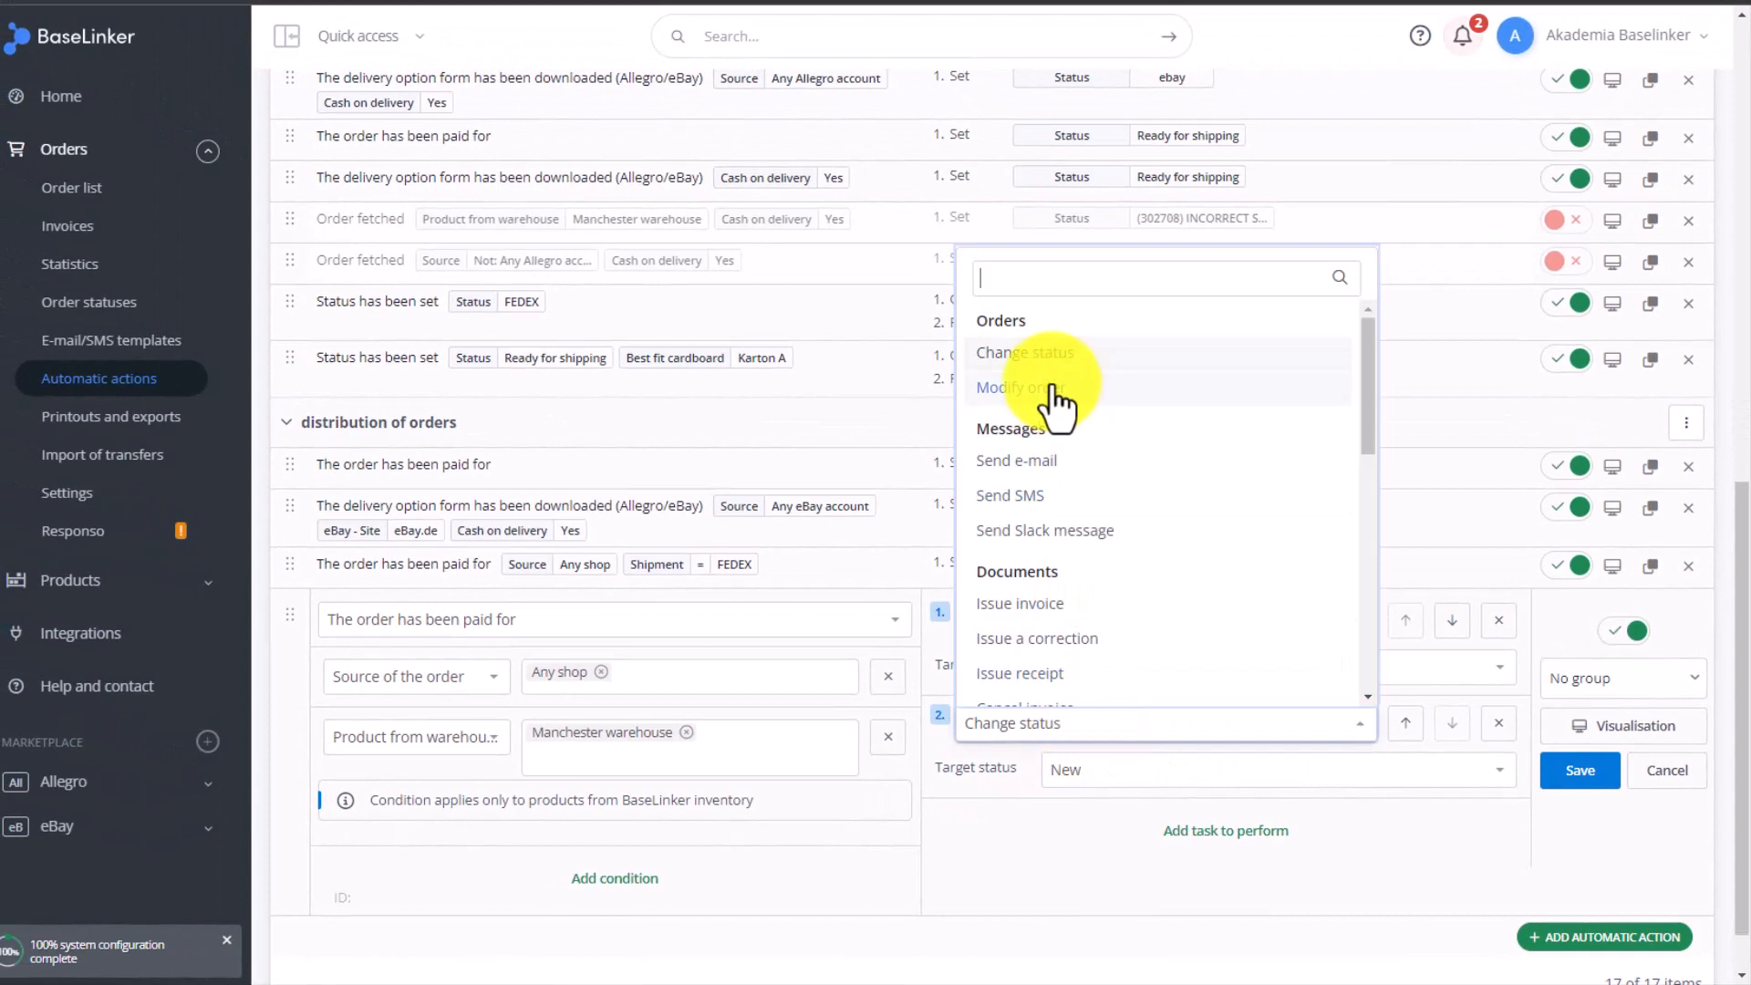
left_click(1011, 388)
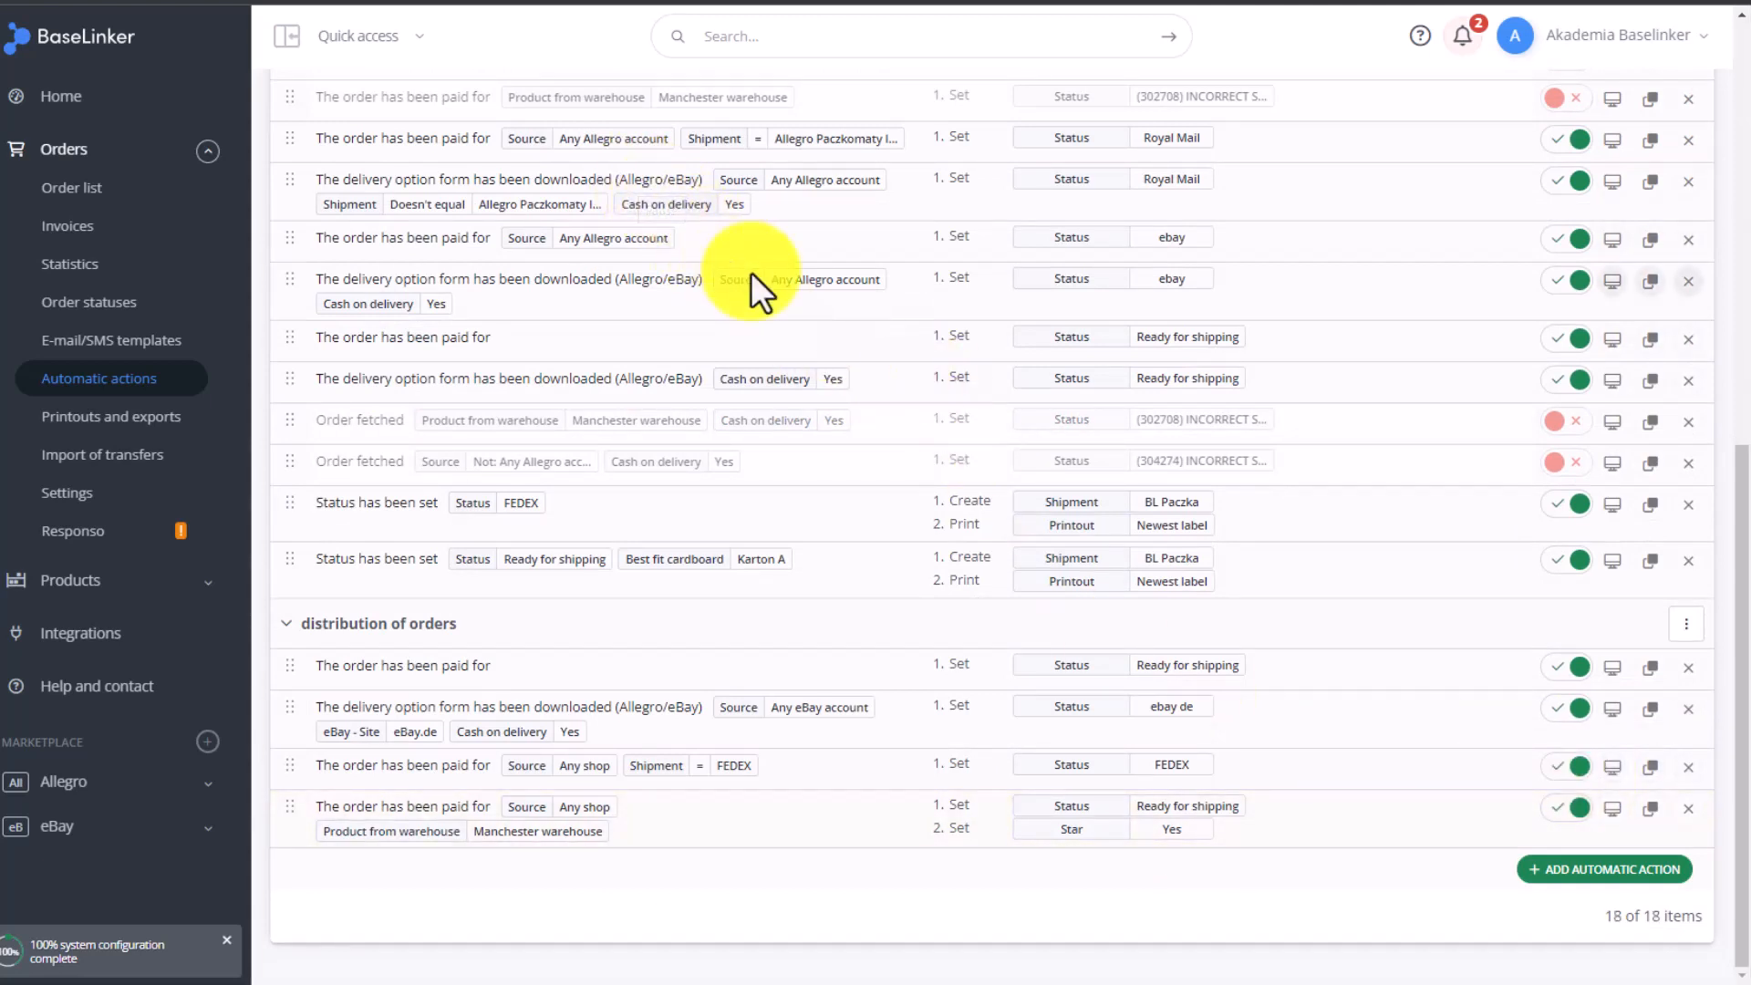
Add a new automatic action for paid orders and add a Delivery country condition
left_click(1604, 869)
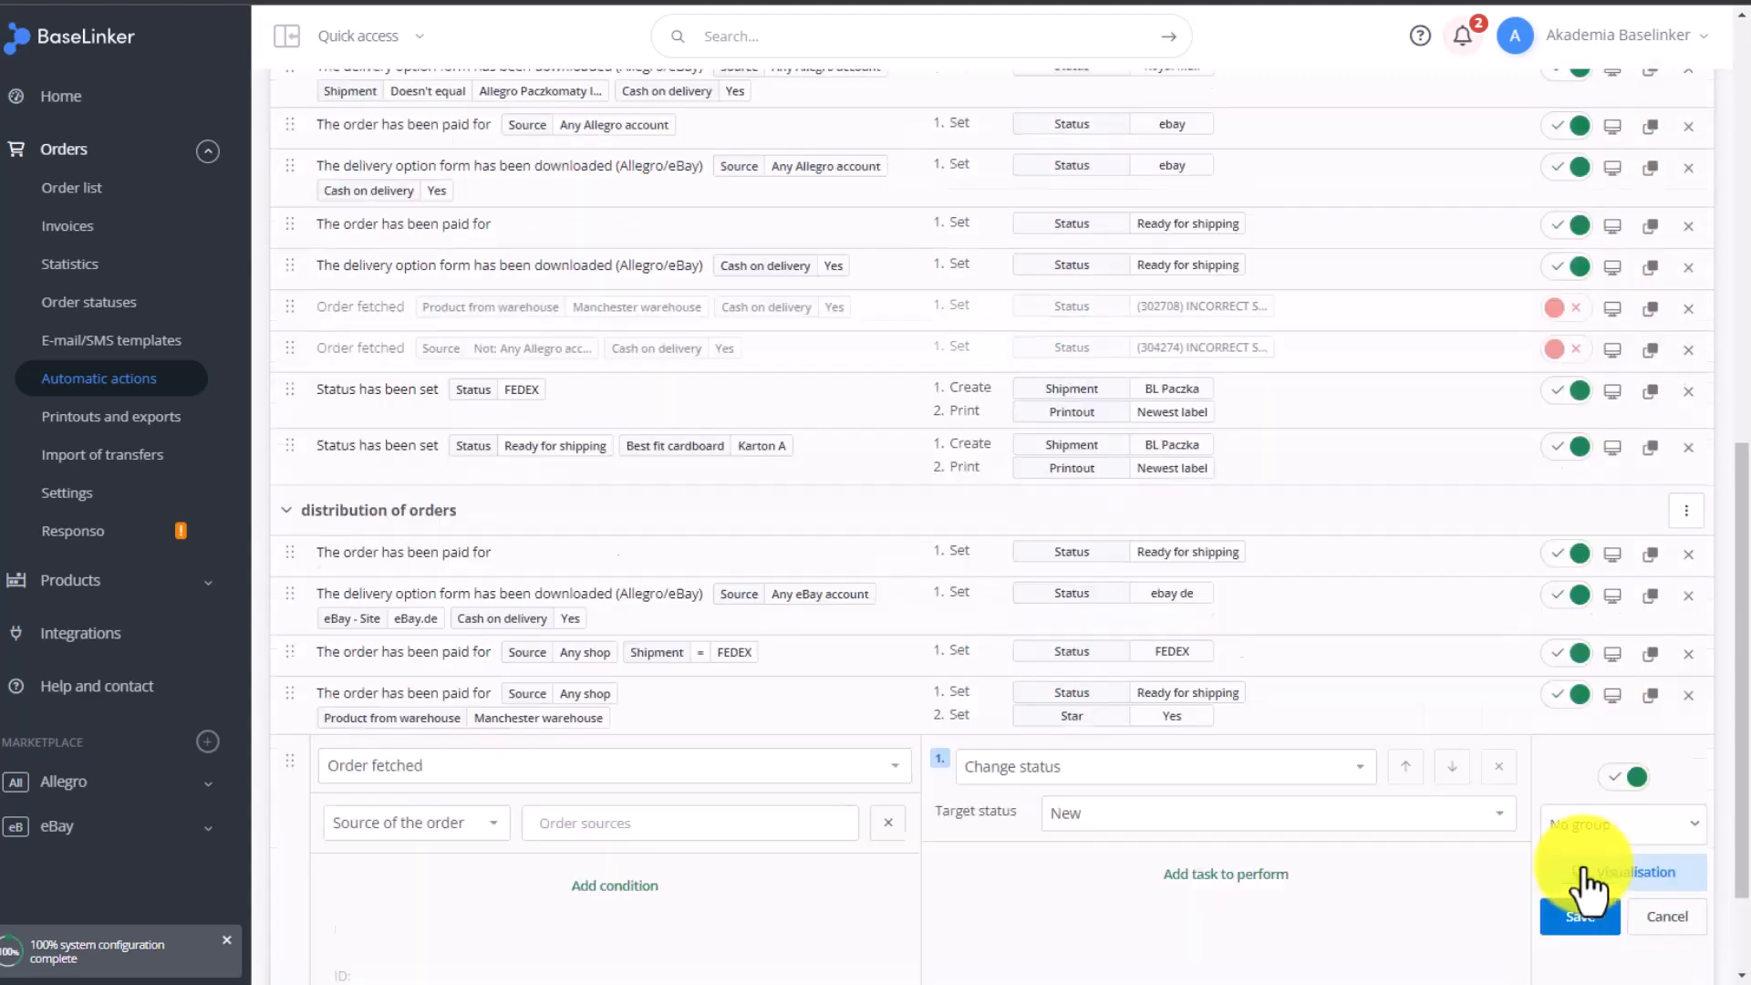
left_click(612, 765)
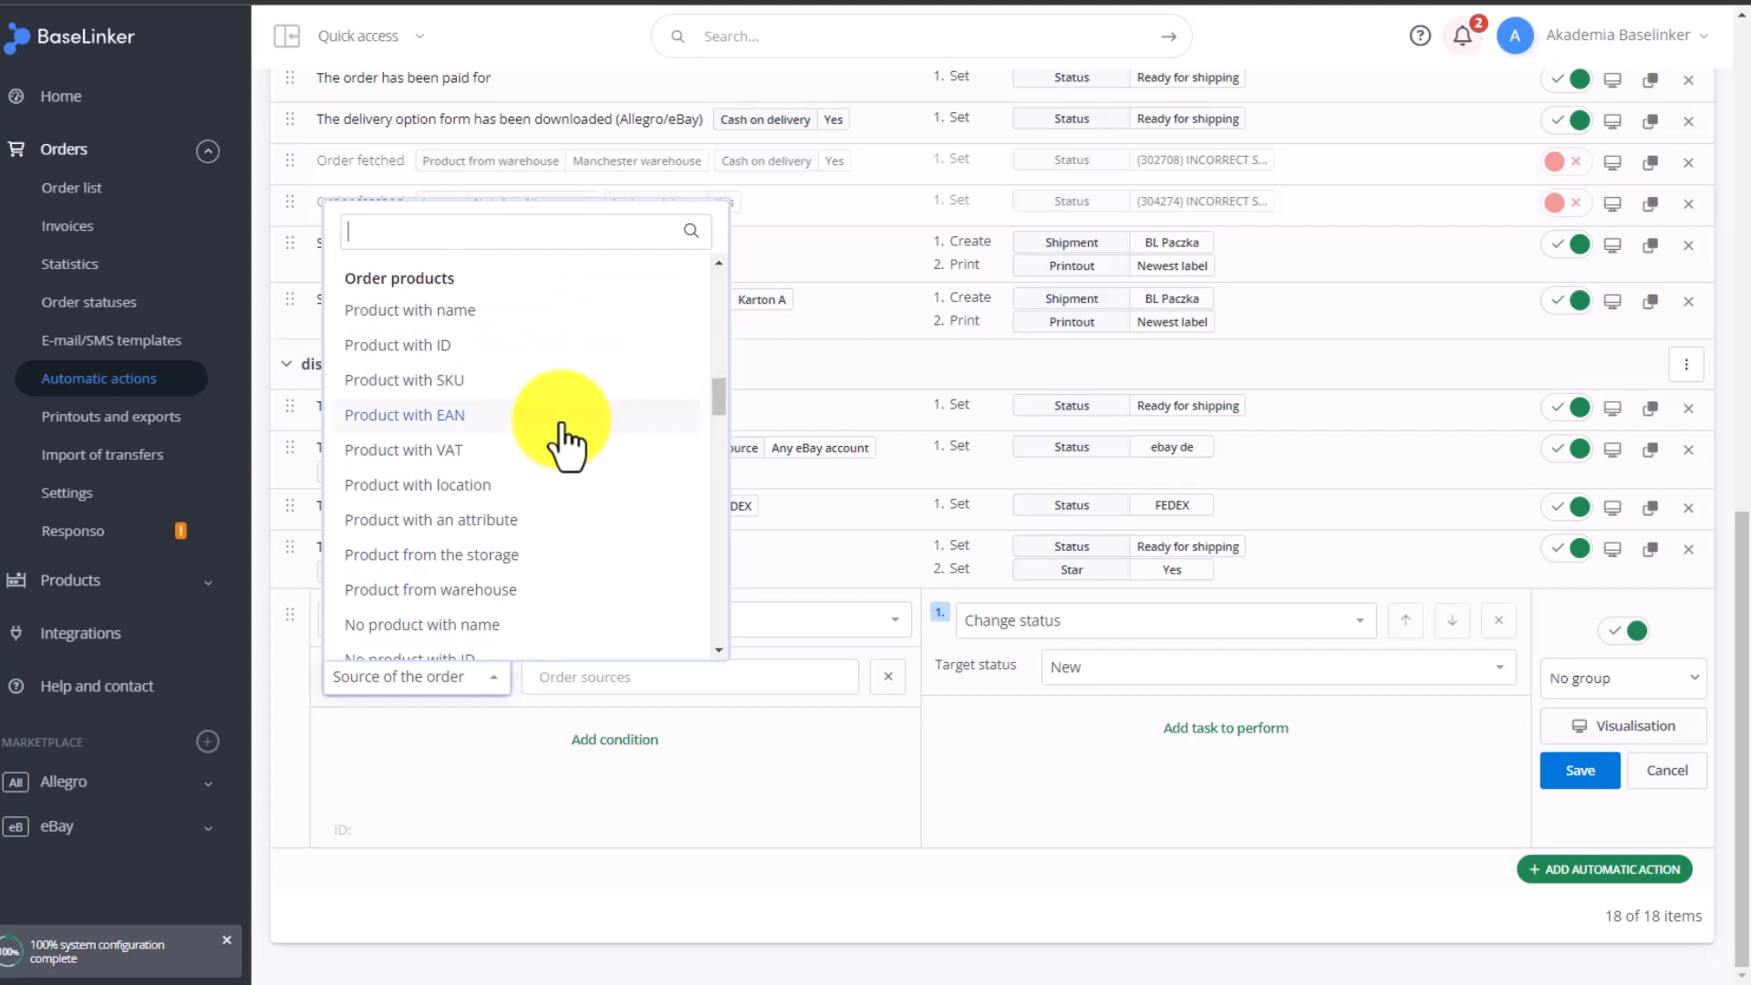
mouse_move(481, 436)
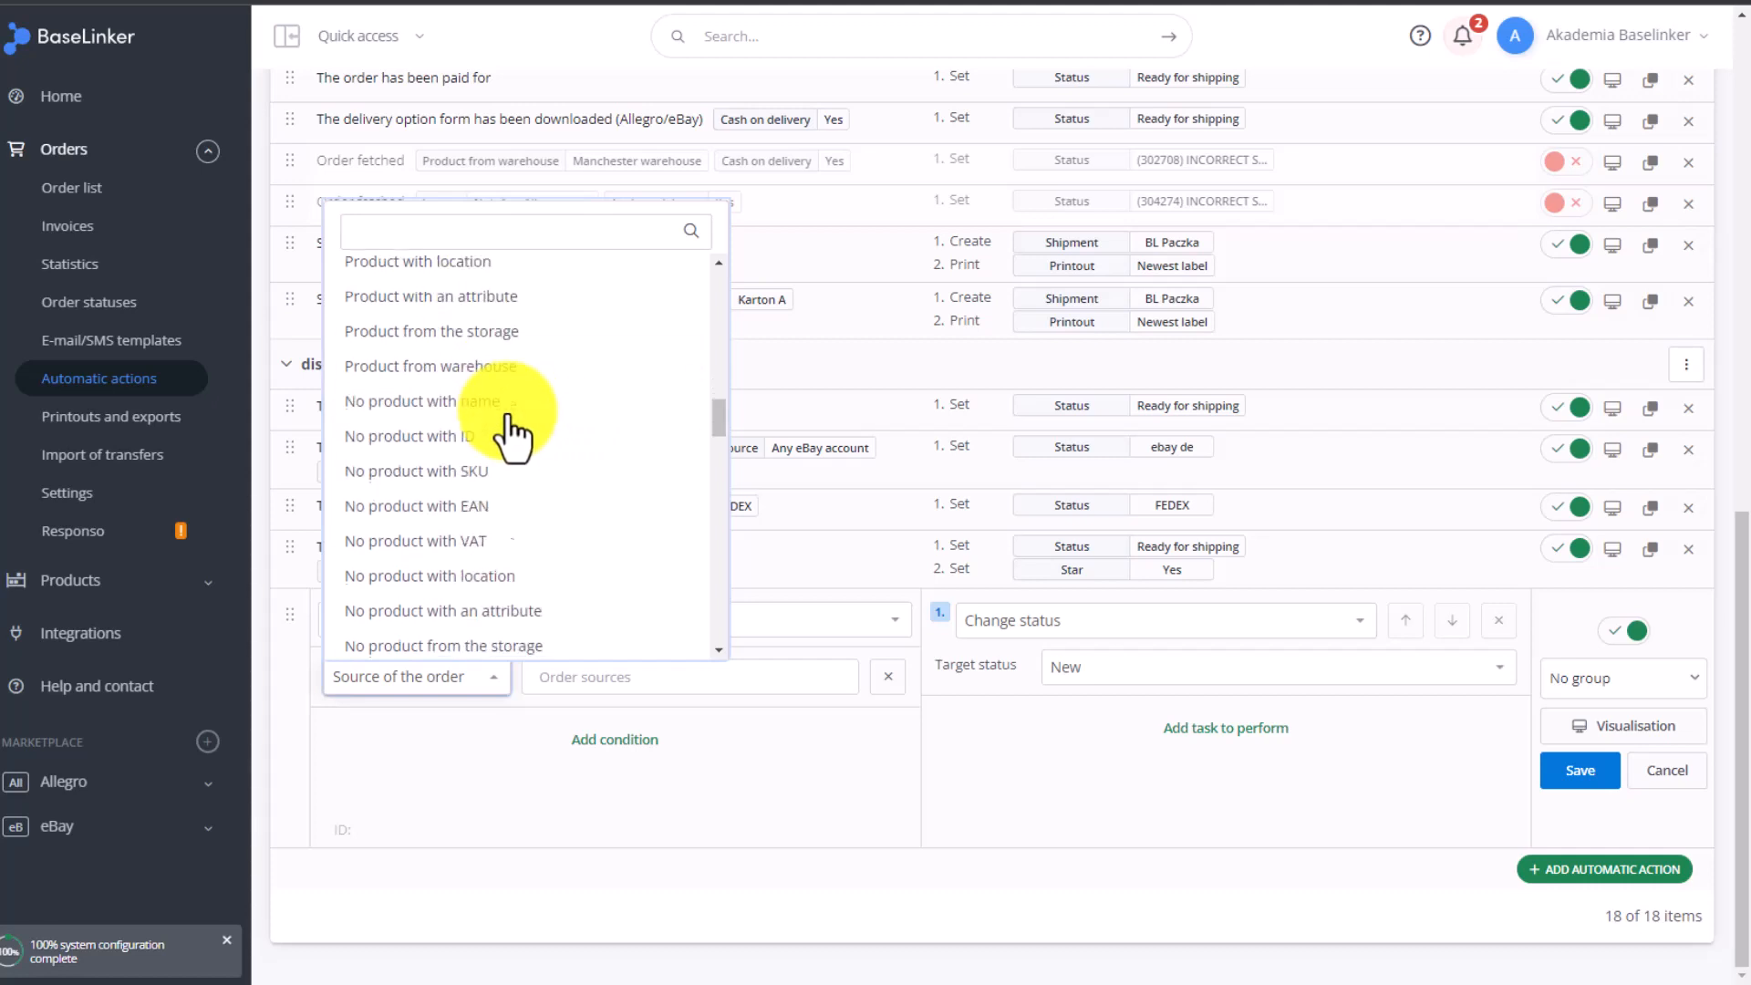
scroll("down", 3)
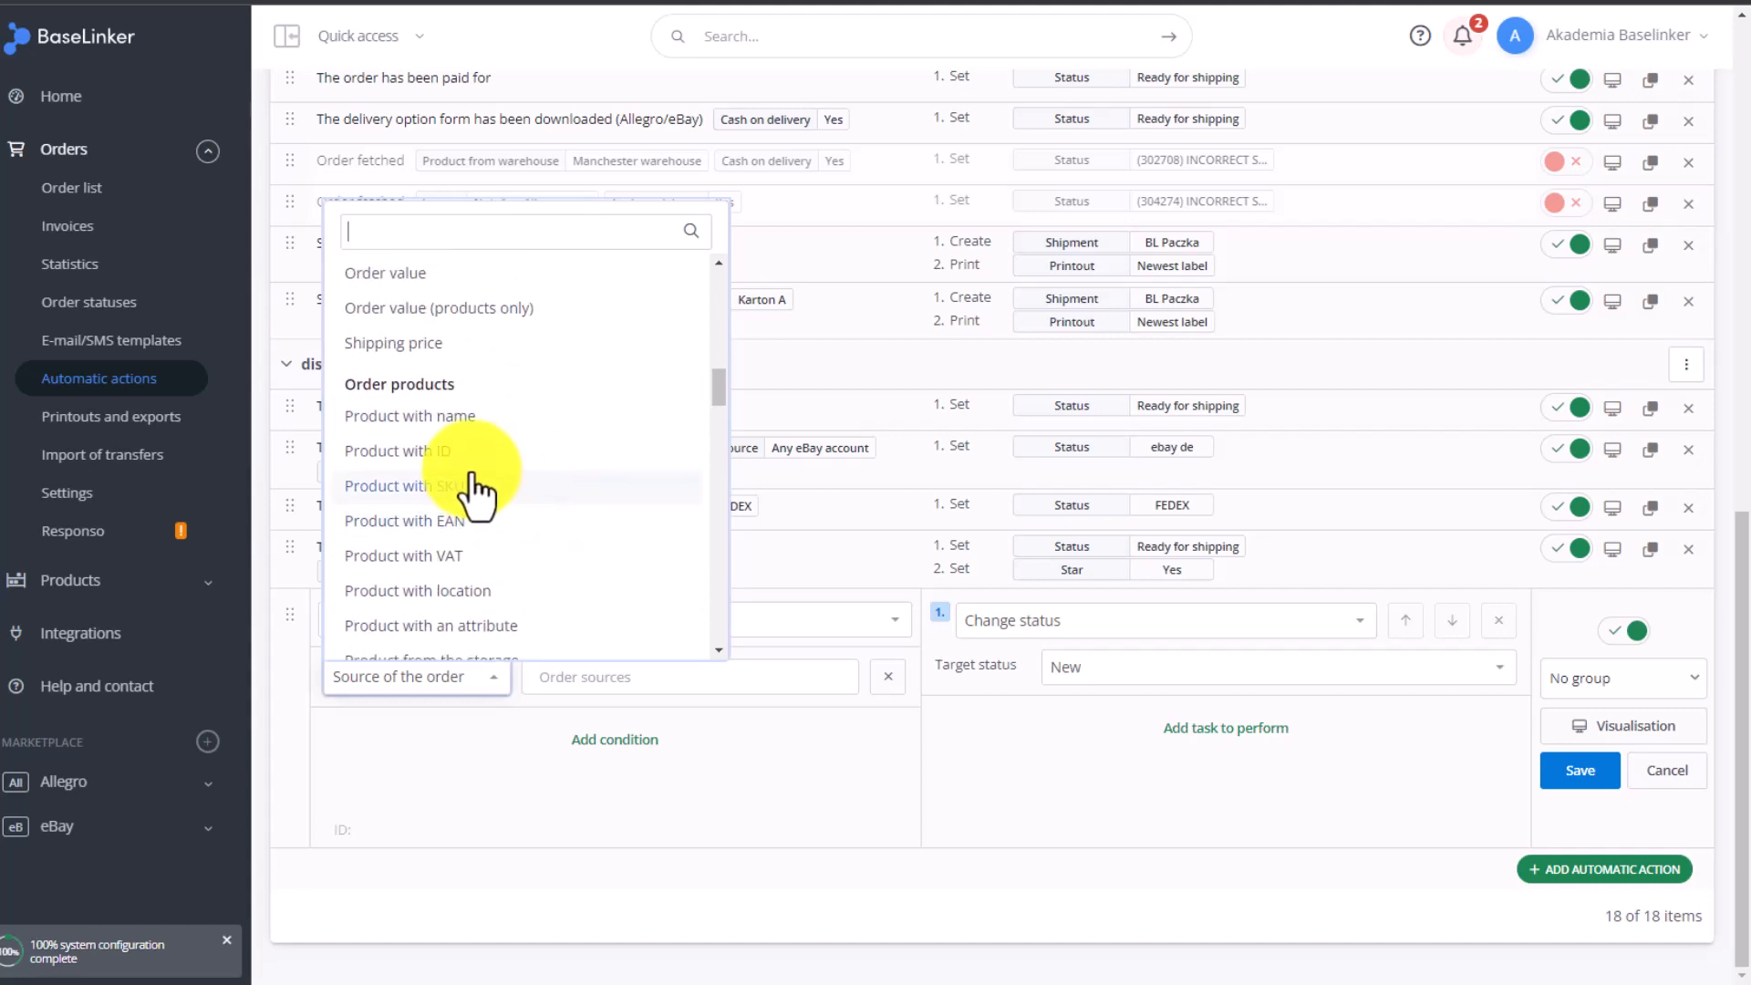
mouse_move(469, 520)
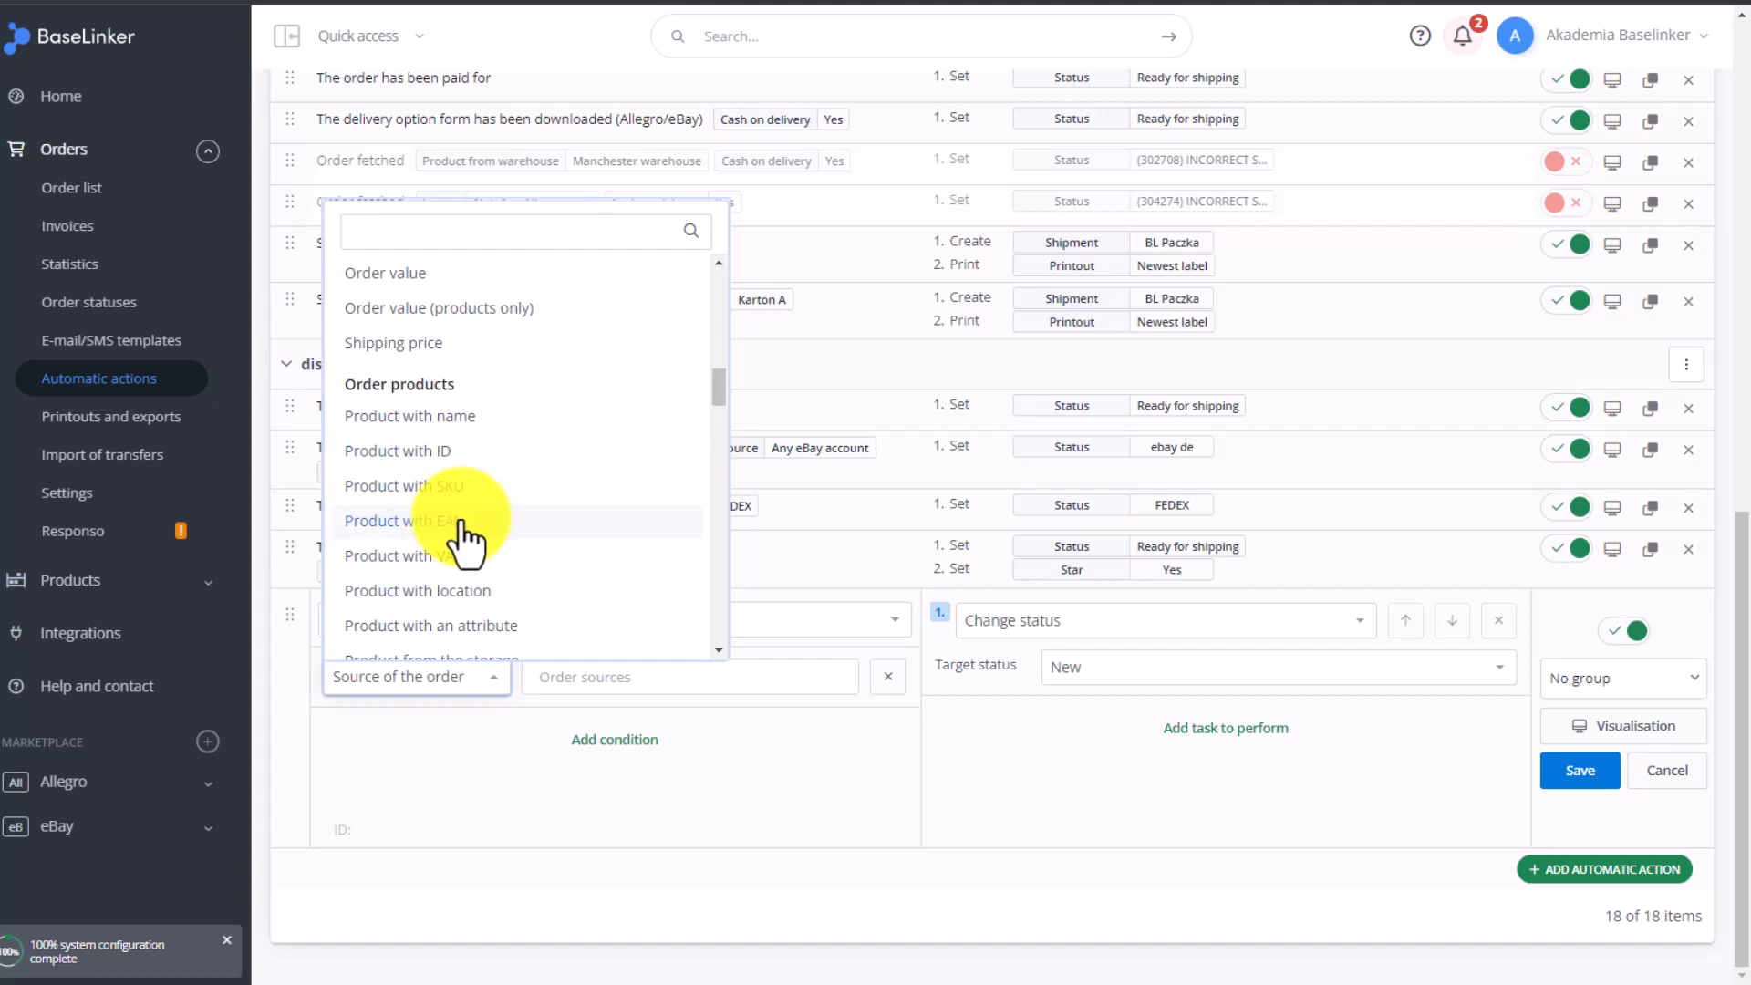
scroll("down", 3)
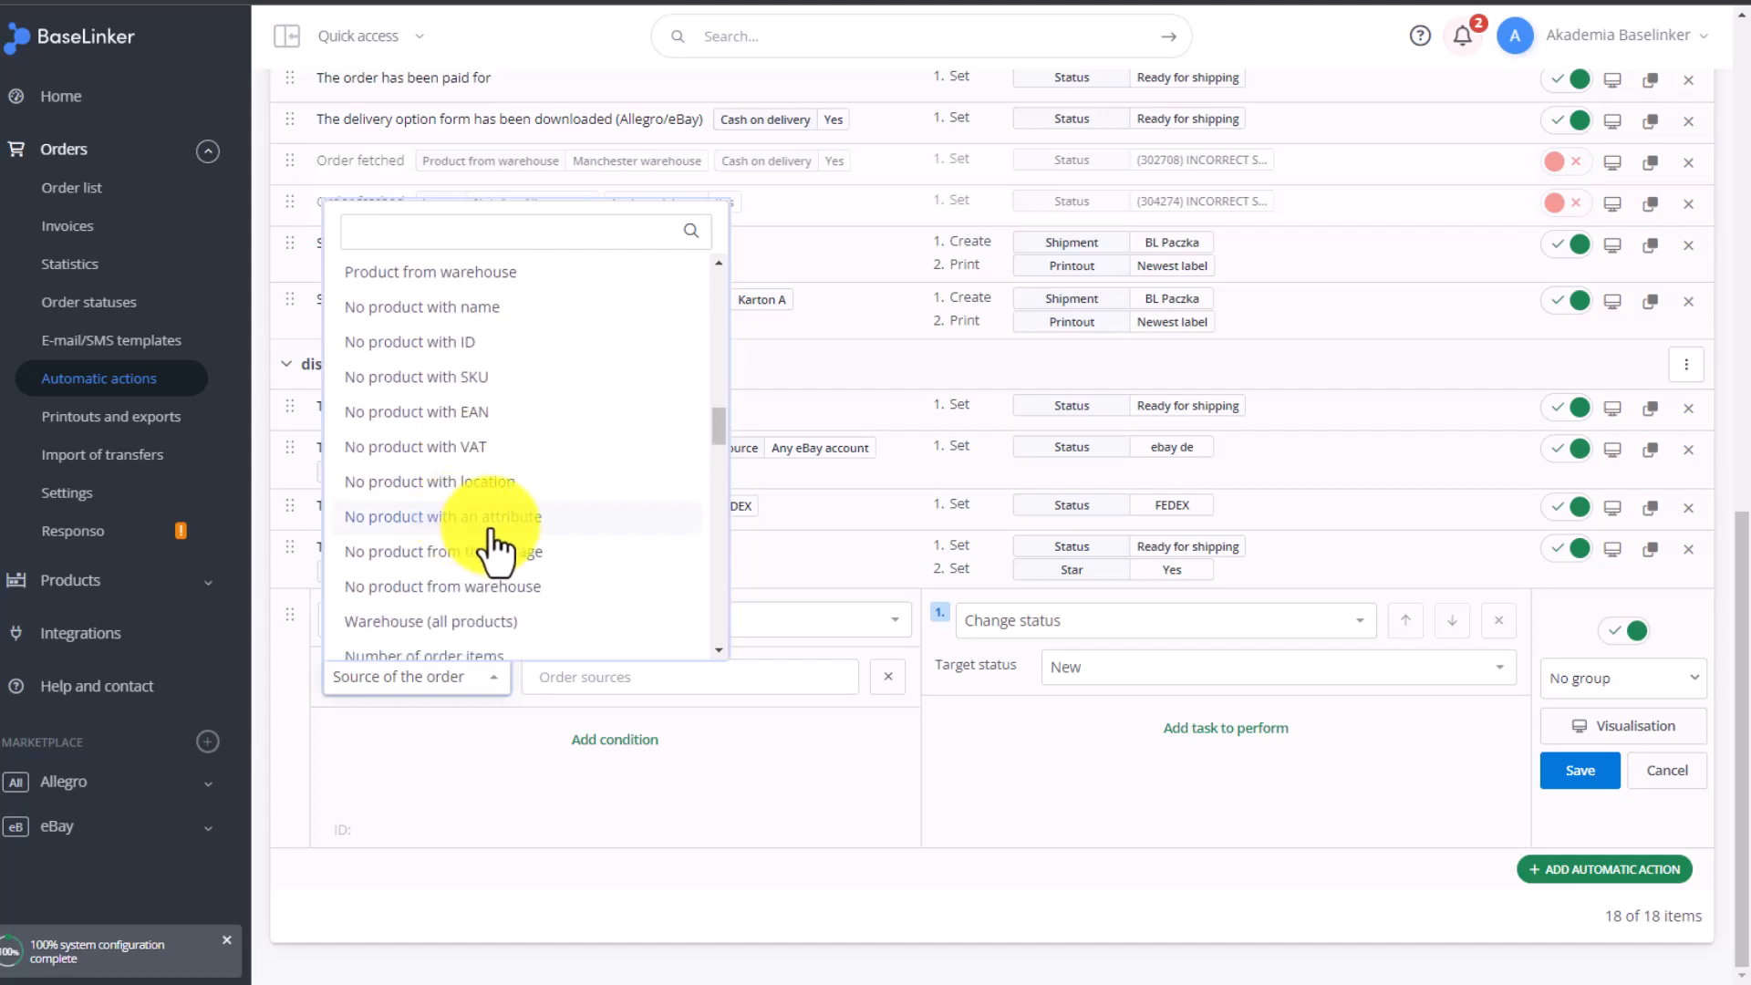
scroll("down", 3)
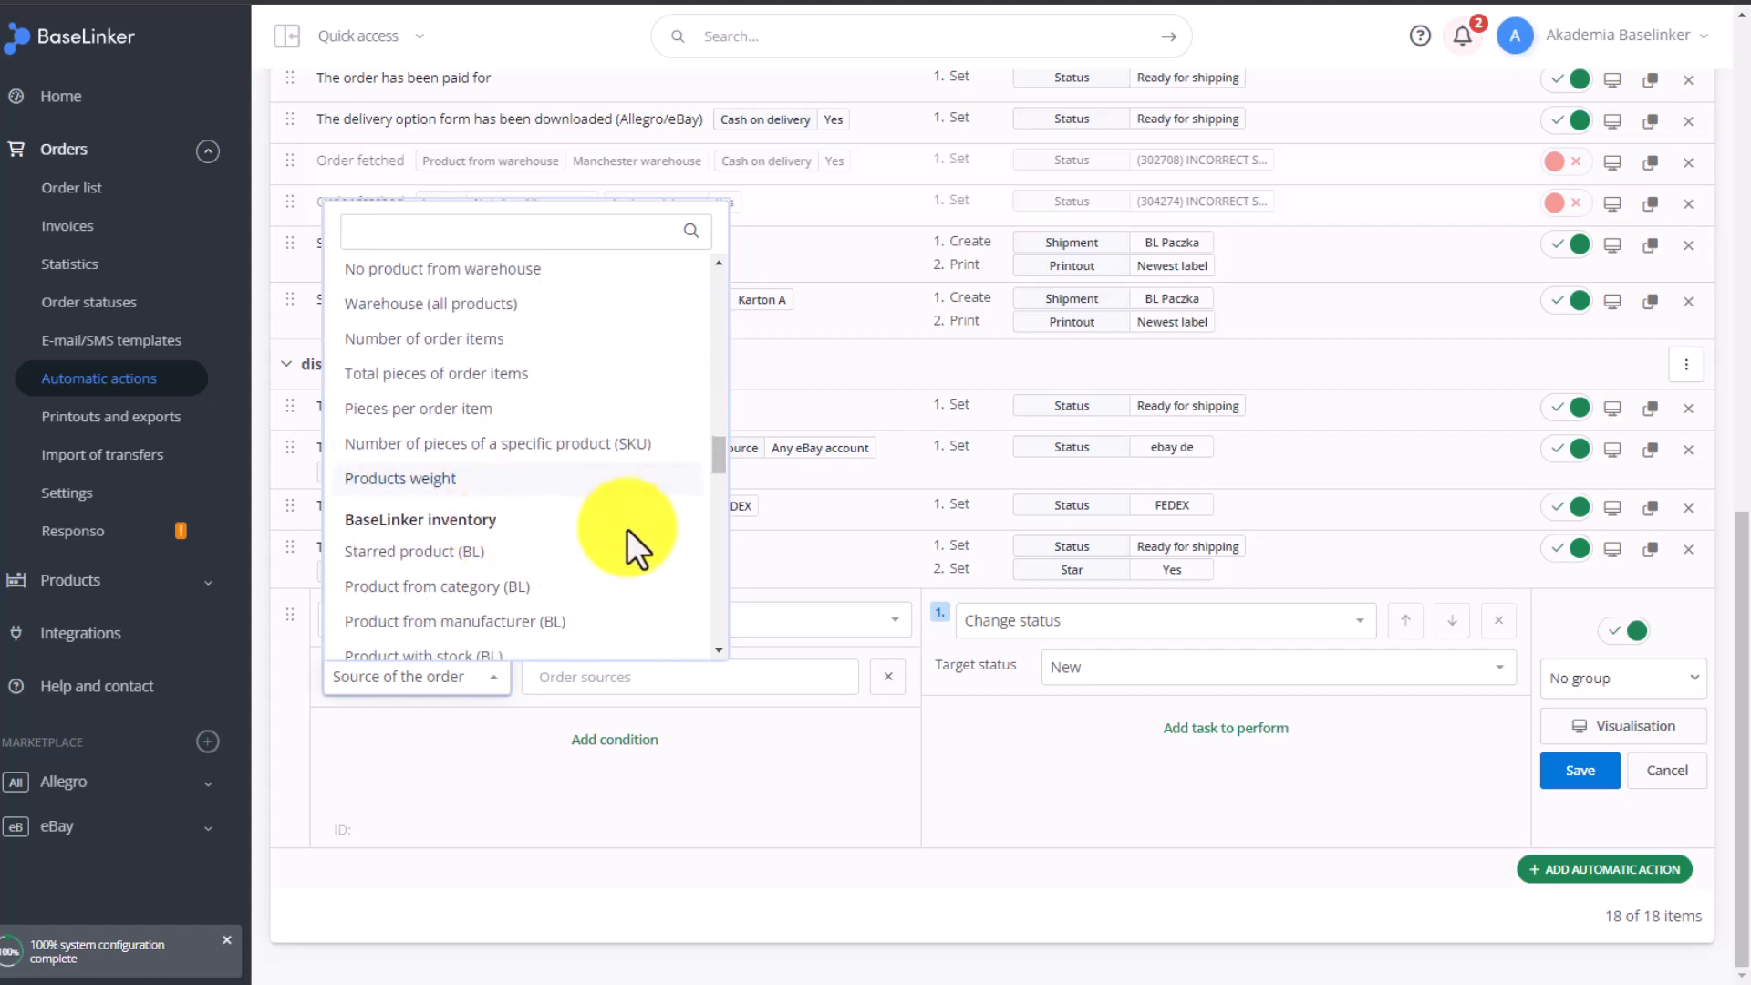
scroll("down", 3)
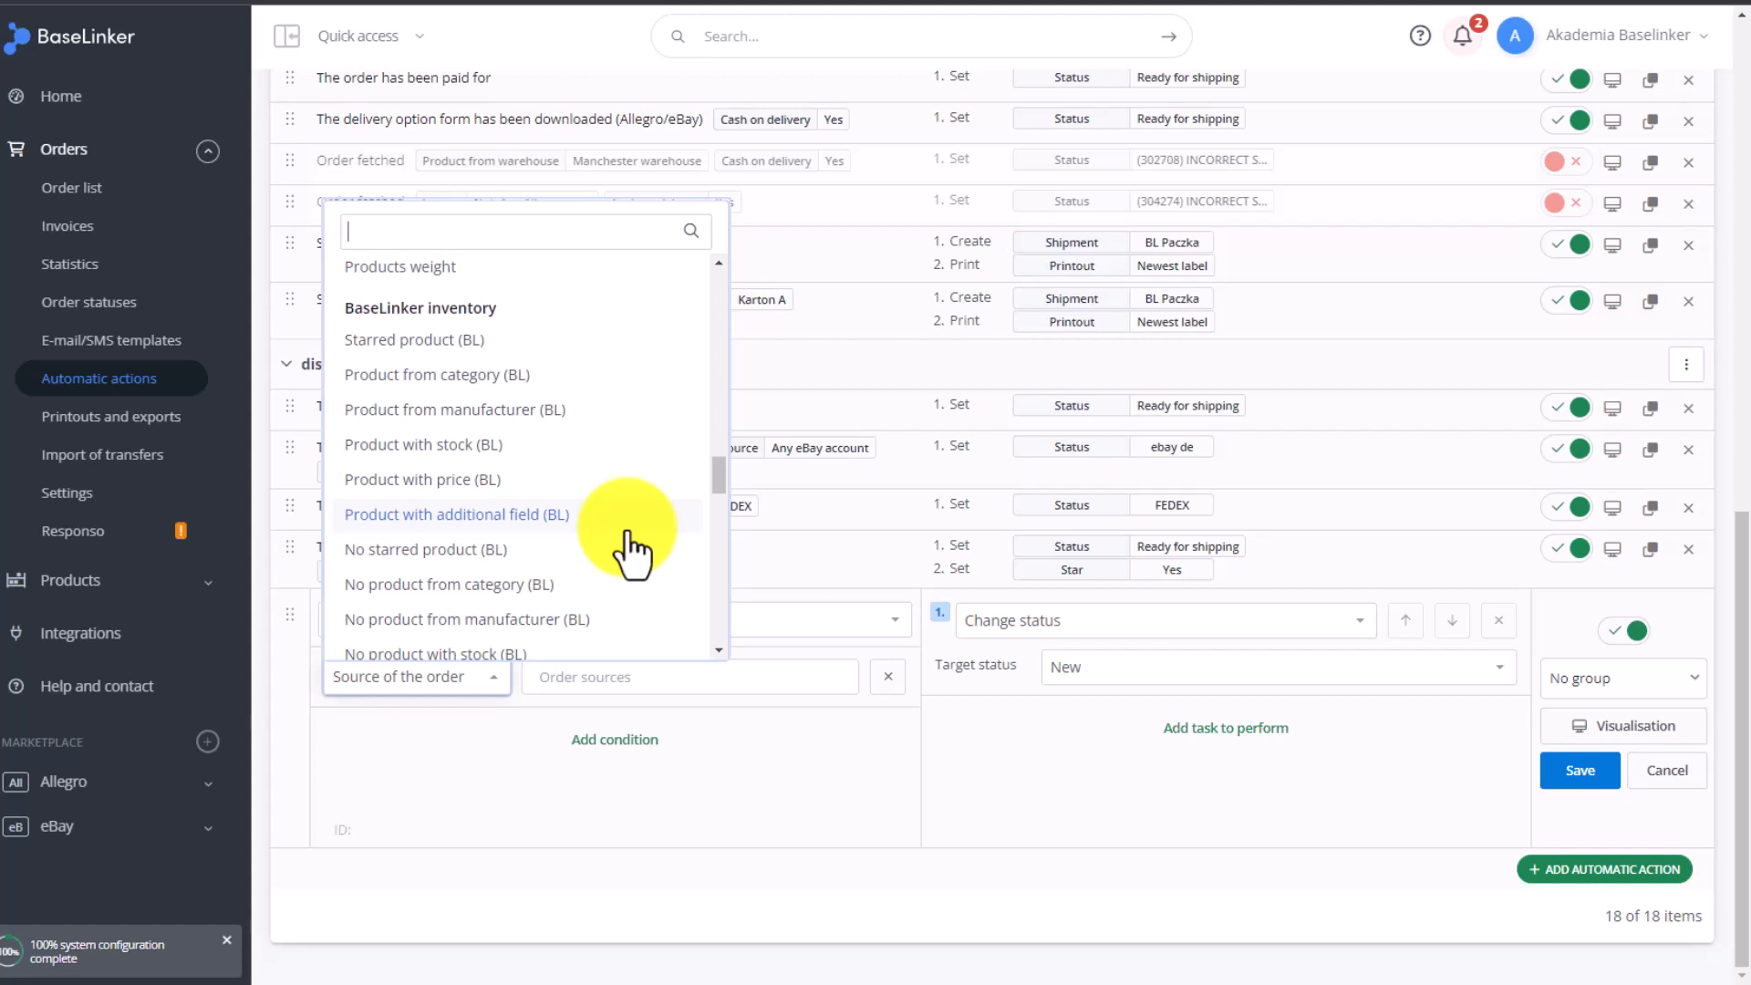
mouse_move(531, 397)
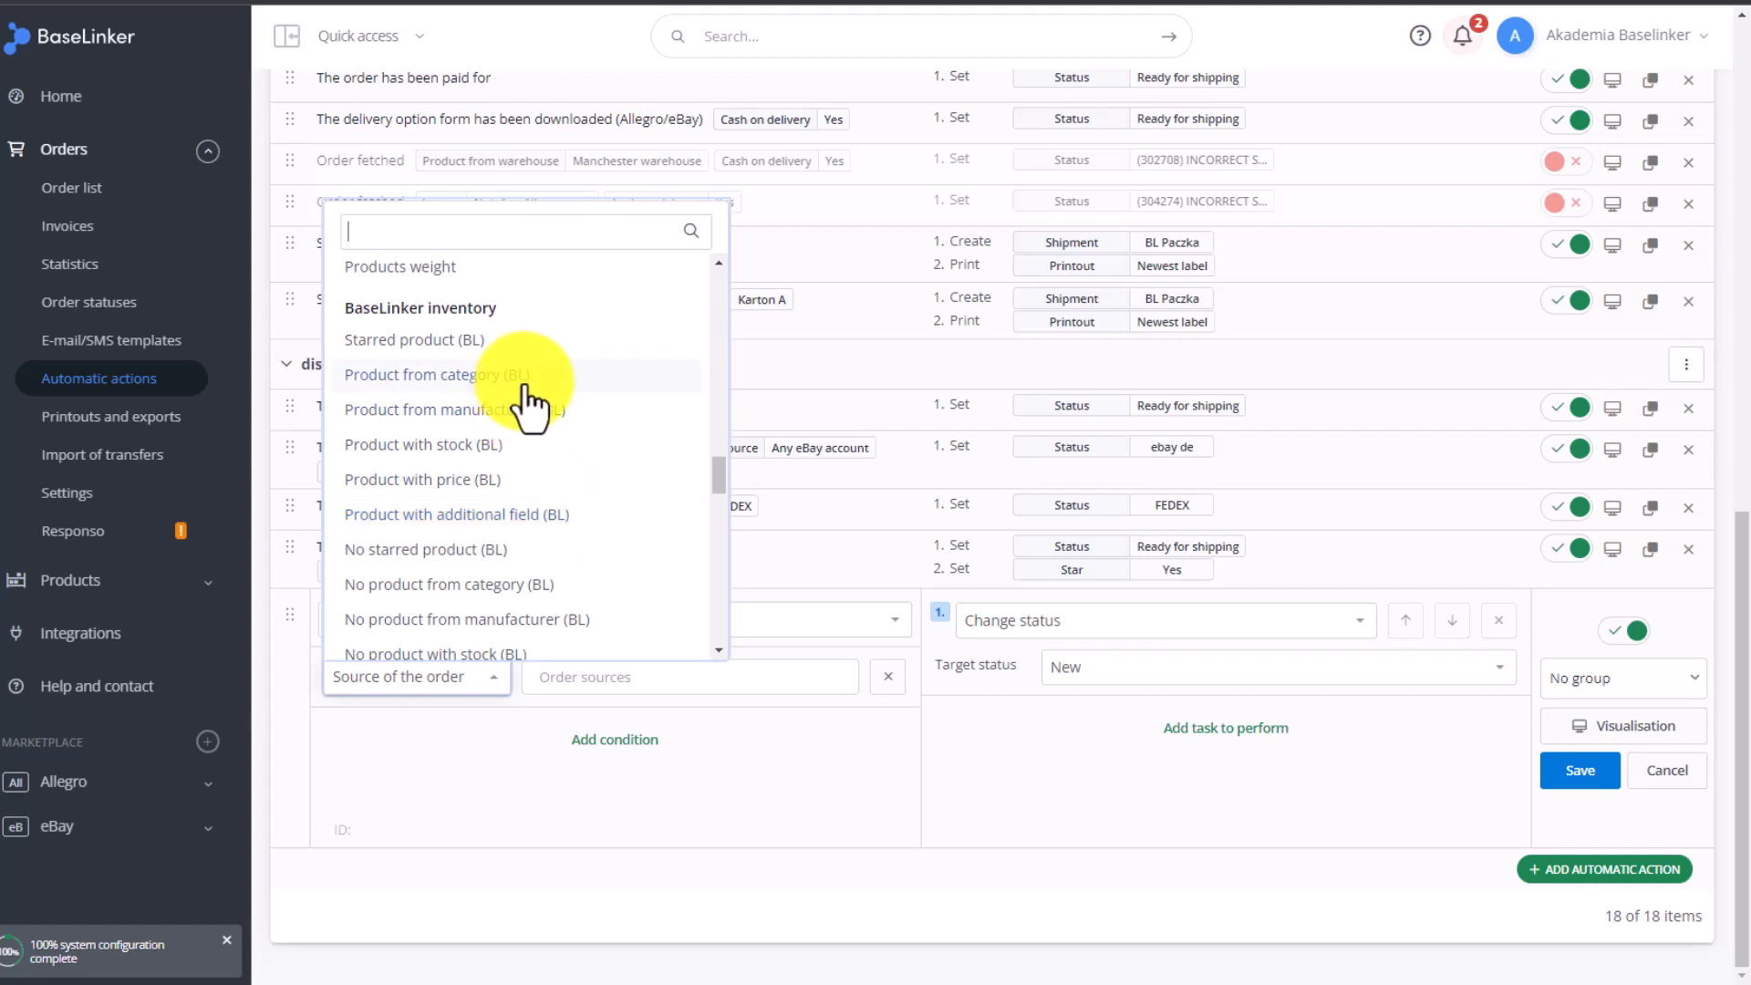
scroll("down", 3)
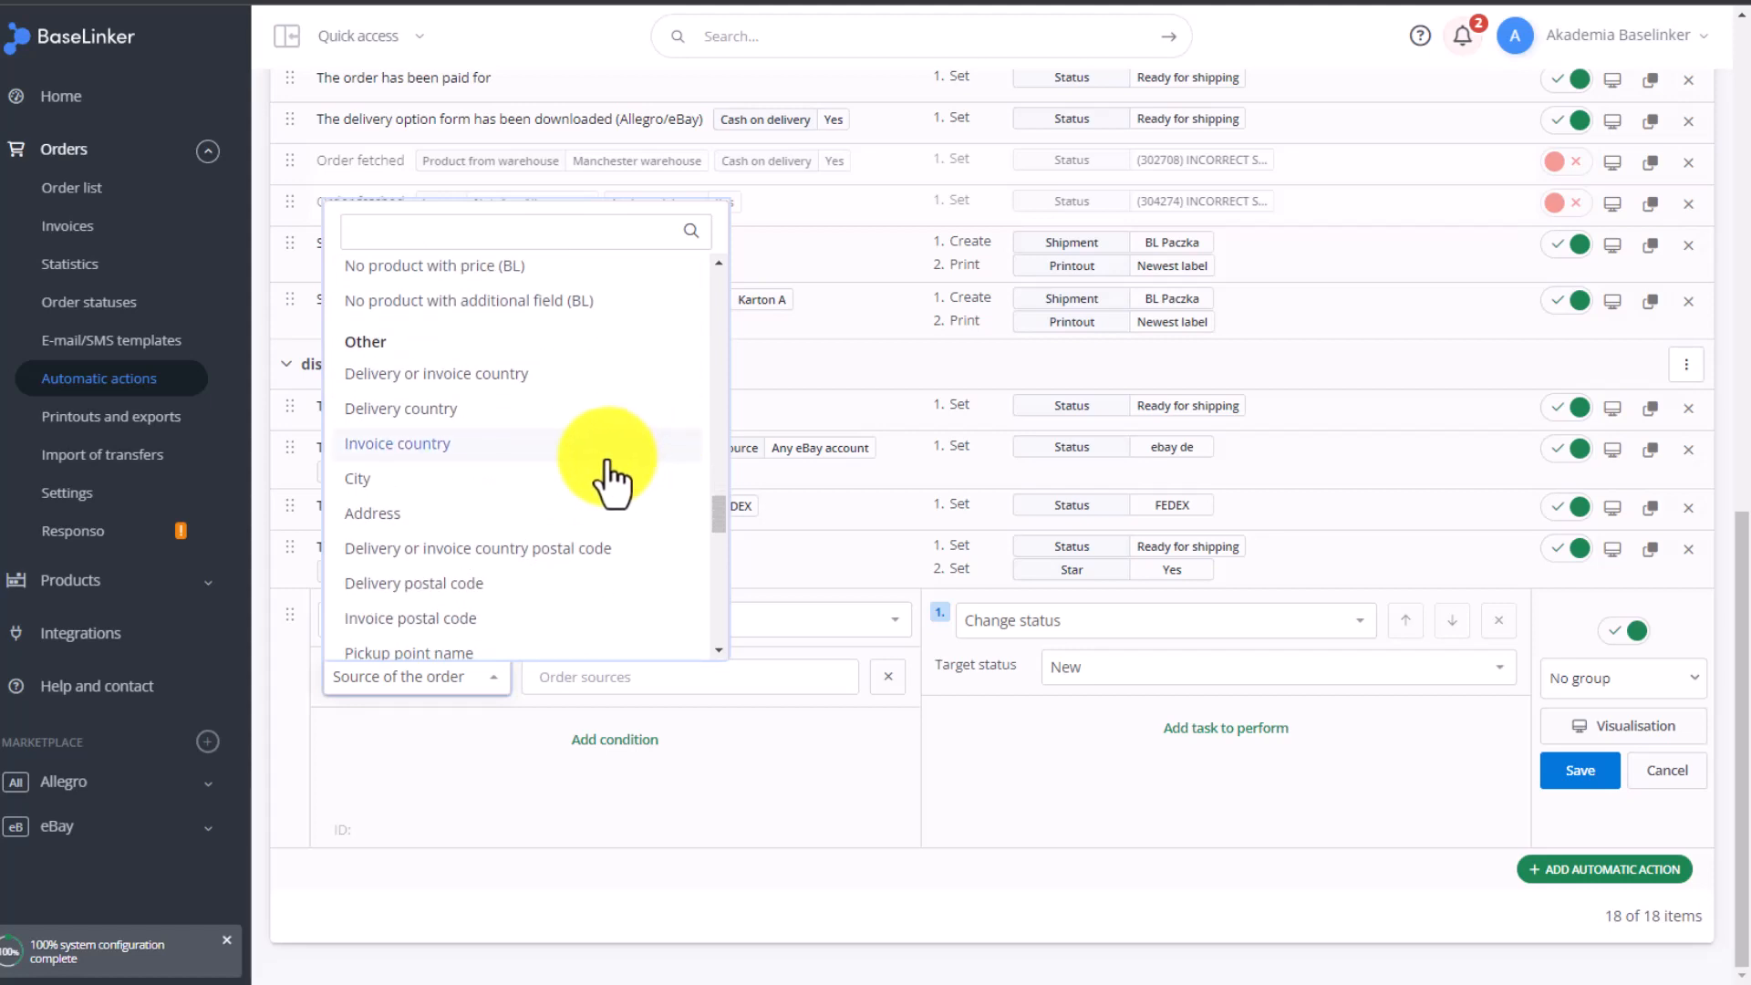
mouse_move(447, 433)
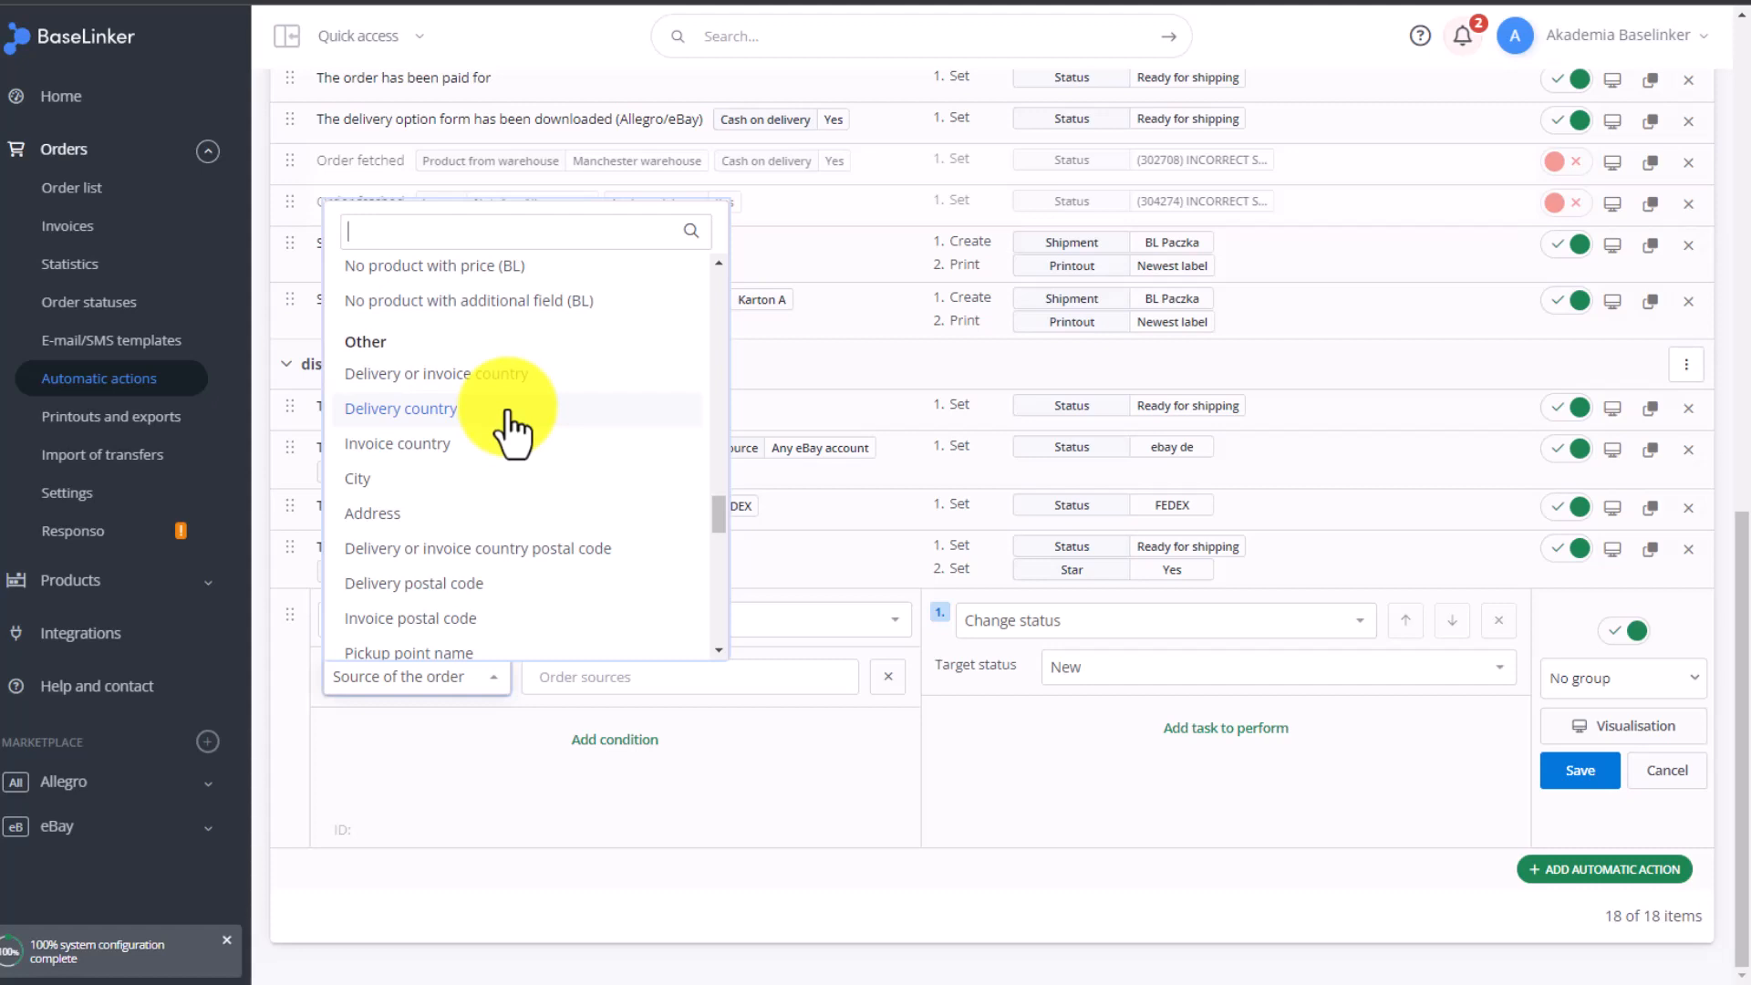
mouse_move(447, 491)
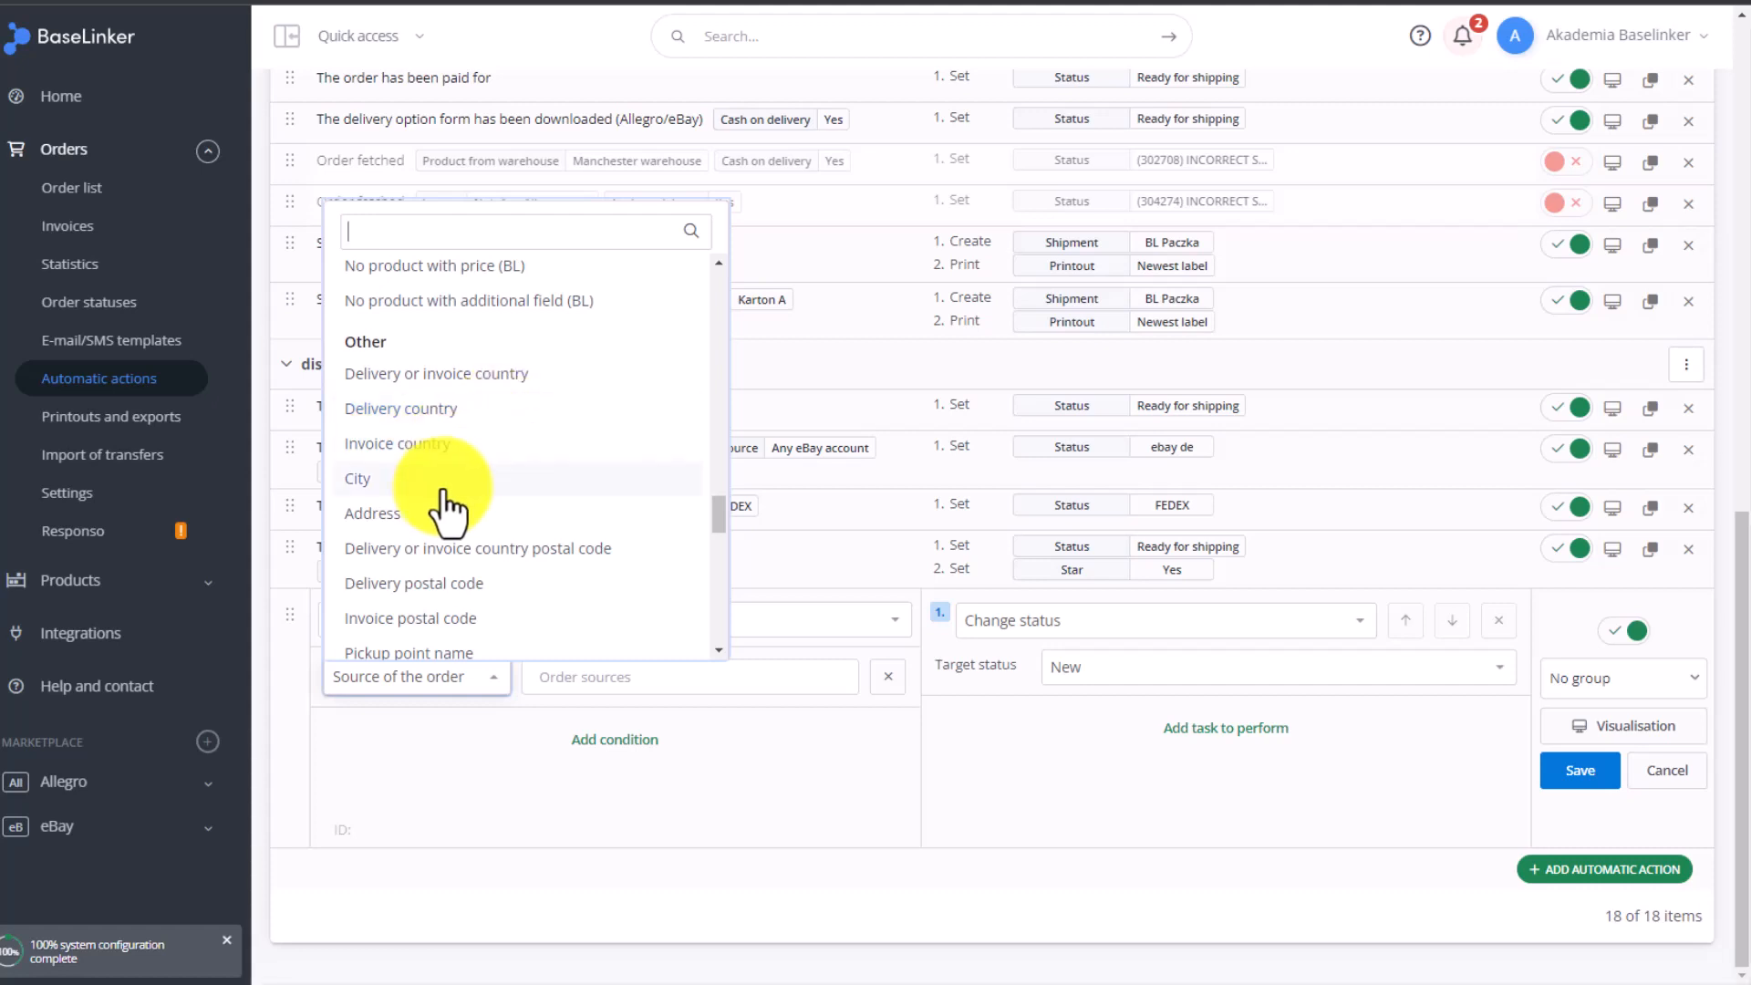
scroll("down", 3)
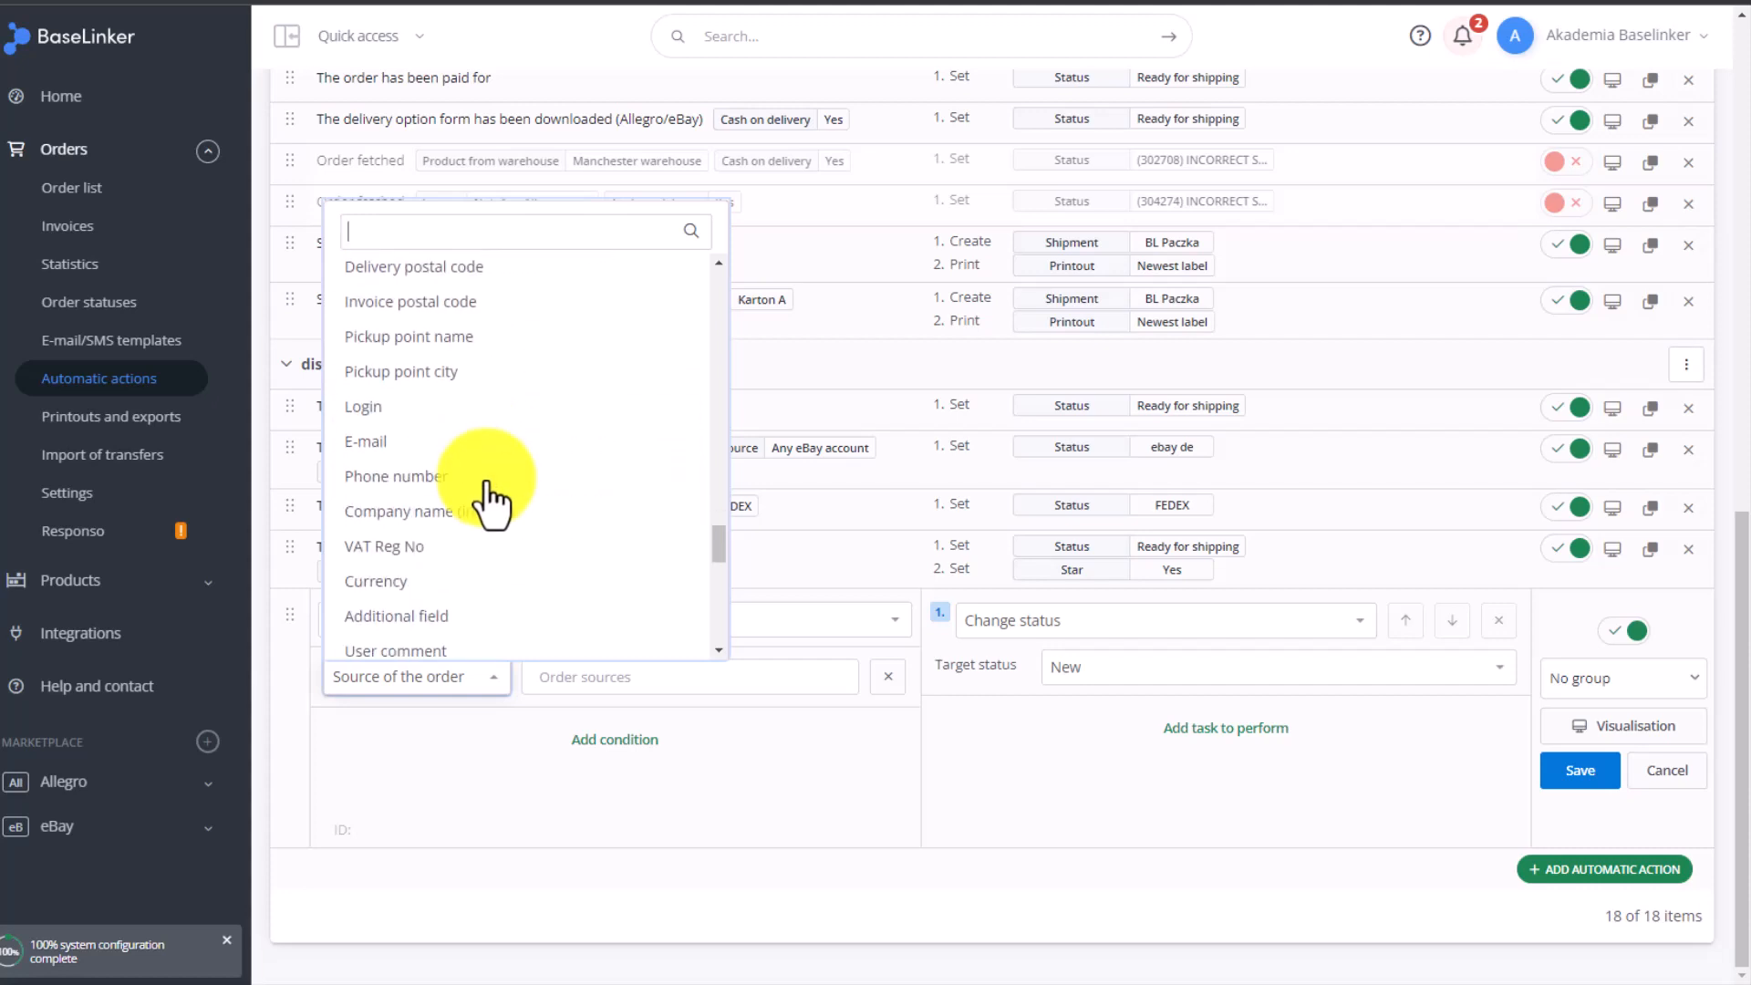
scroll("down", 3)
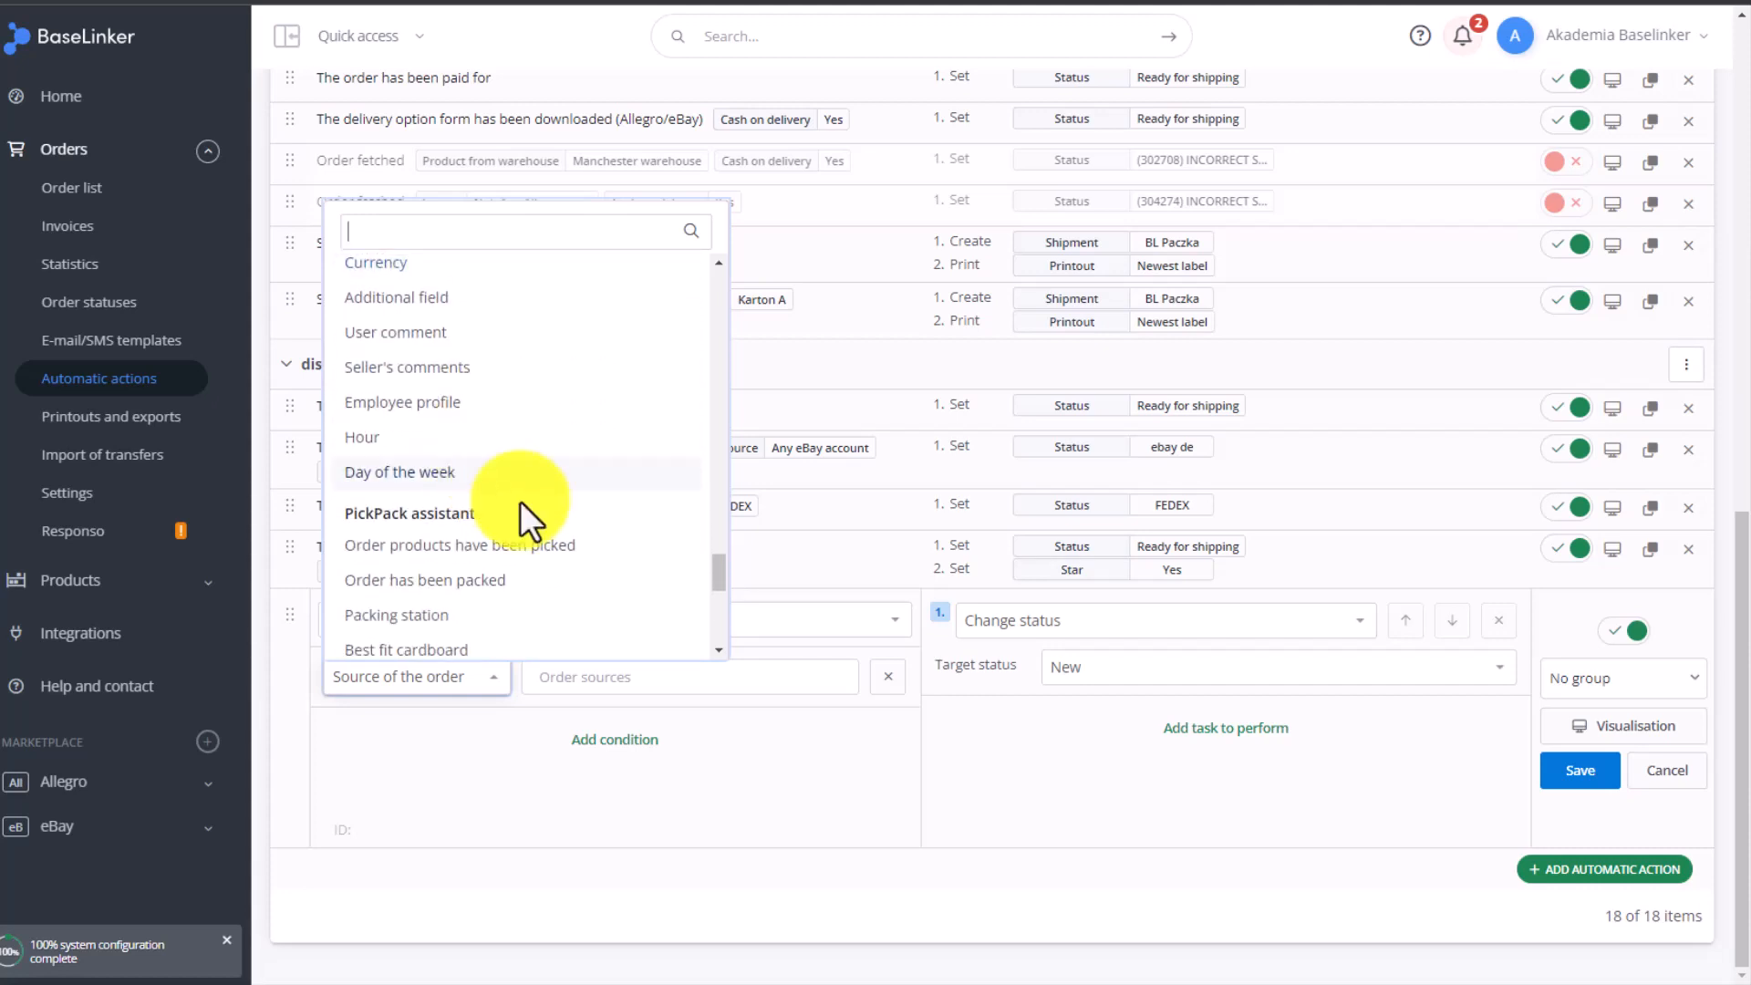
scroll("down", 3)
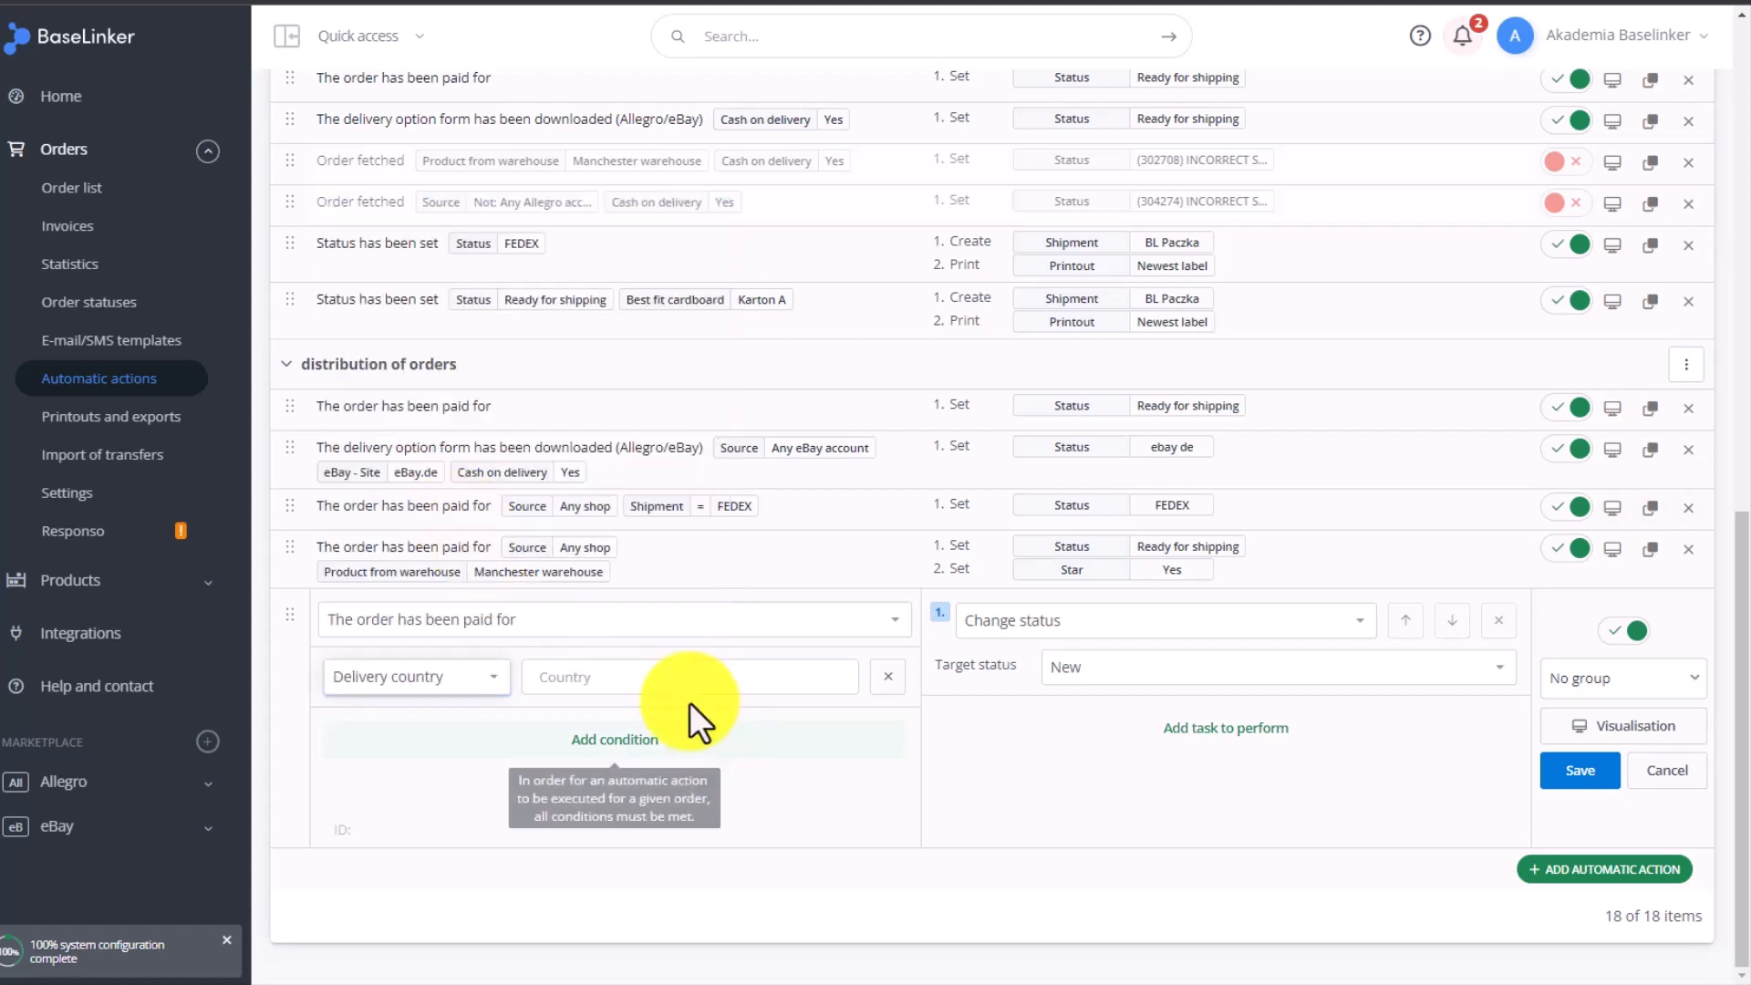
Set the delivery country condition to the European union country group
left_click(688, 676)
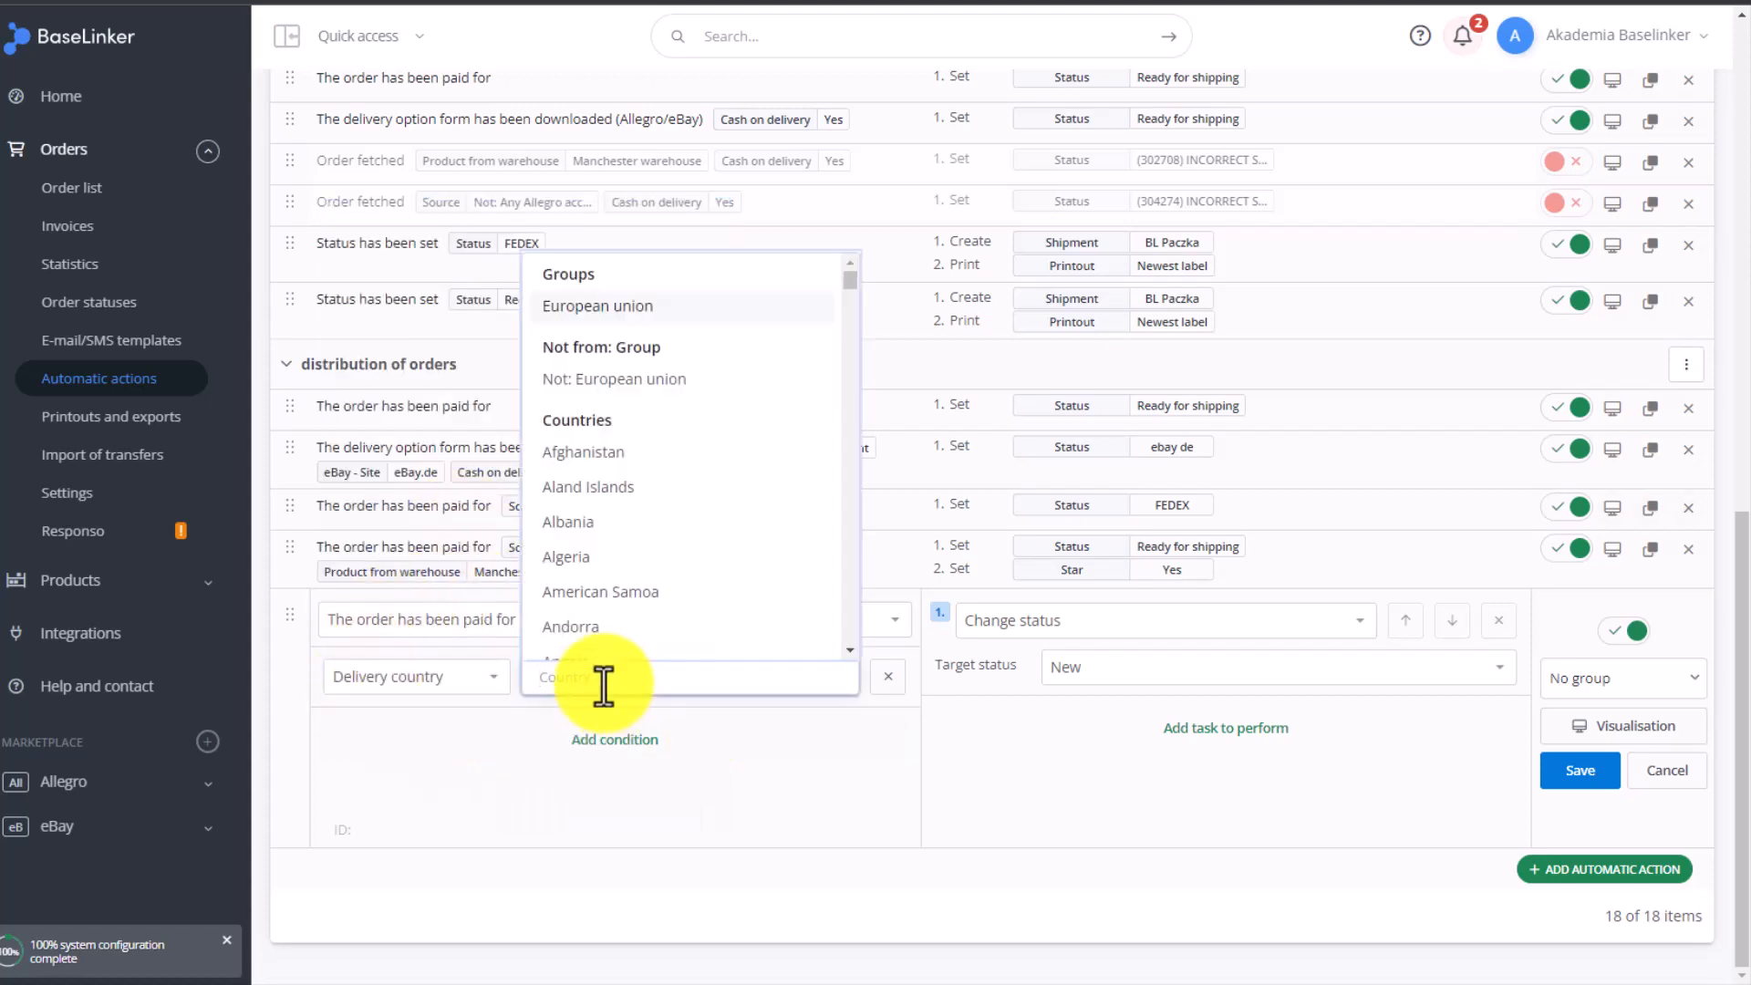
left_click(597, 305)
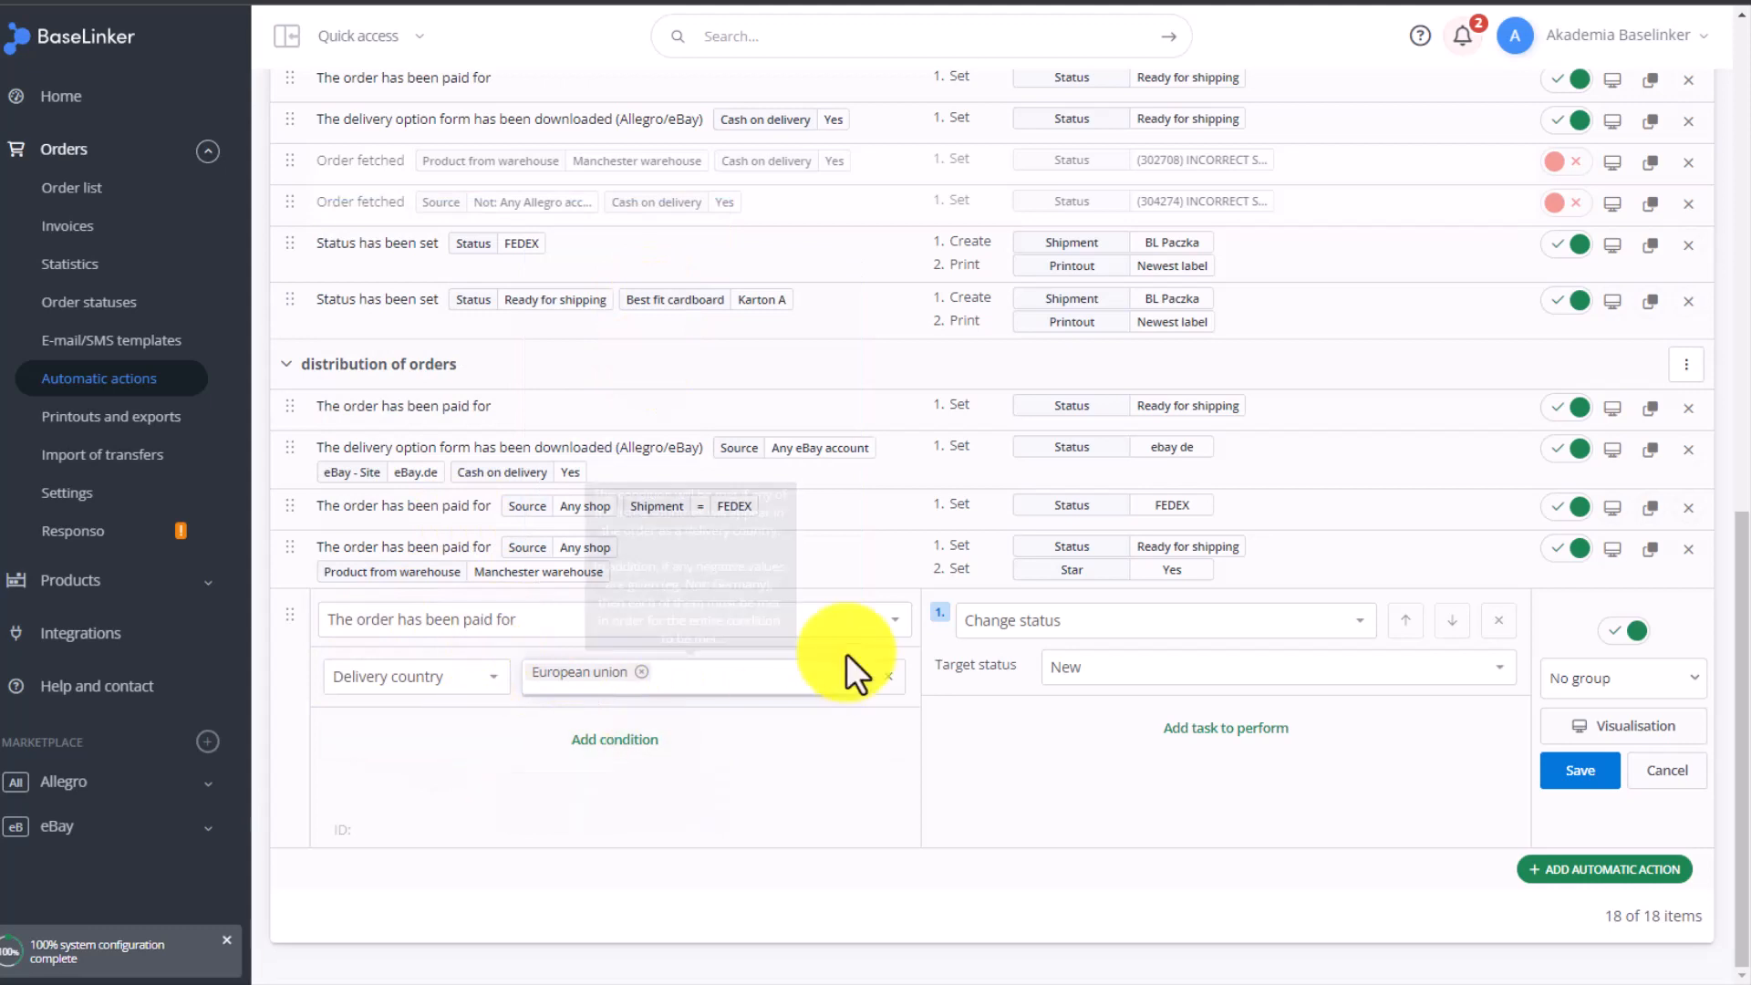
left_click(1273, 666)
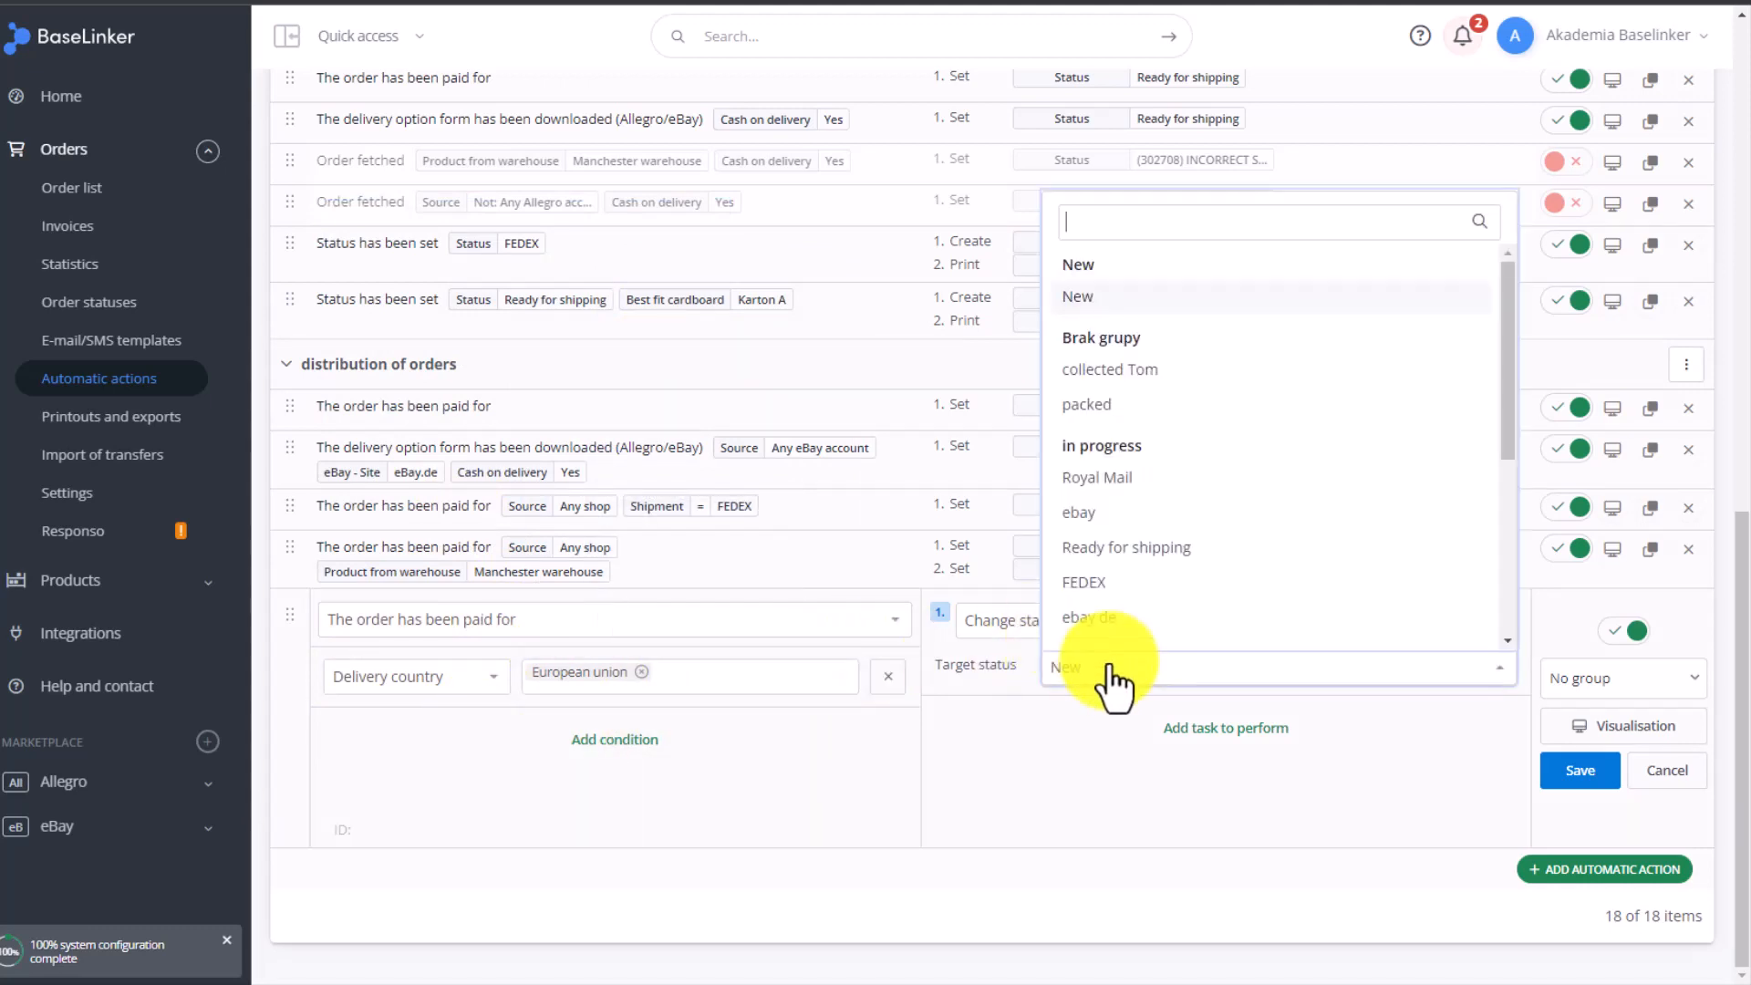